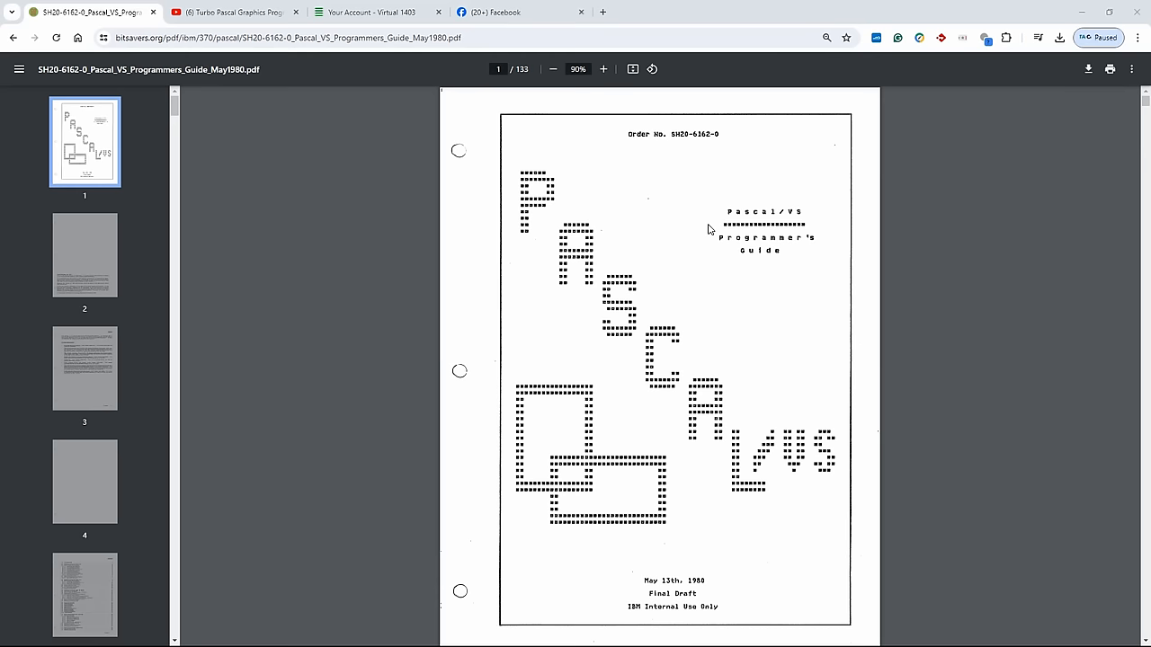
mouse_move(712, 223)
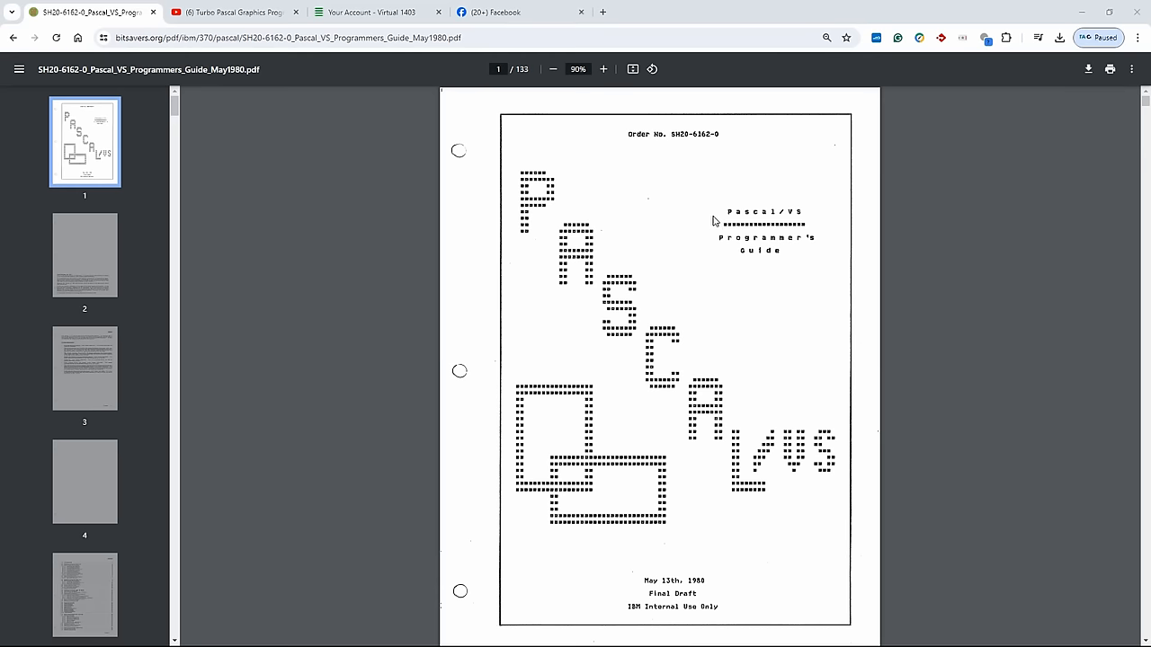
Step: Play the Turbo Pascal graphics tutorial until its code reads 'uses crt, graph; procedure init'
left_click(230, 11)
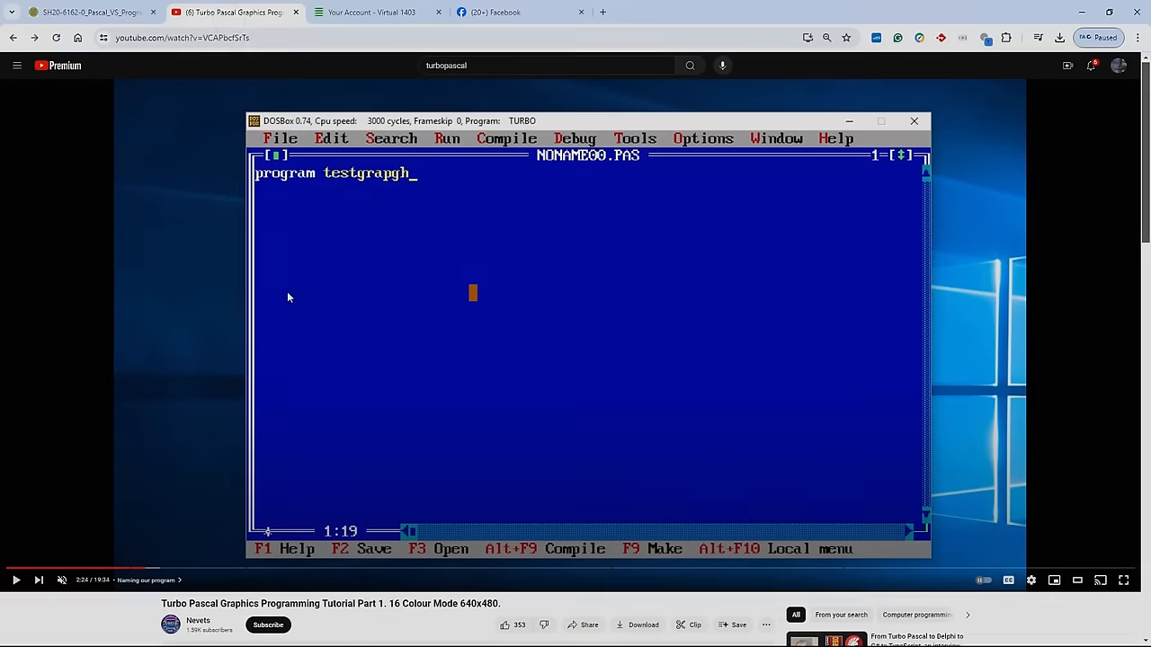
mouse_move(14, 579)
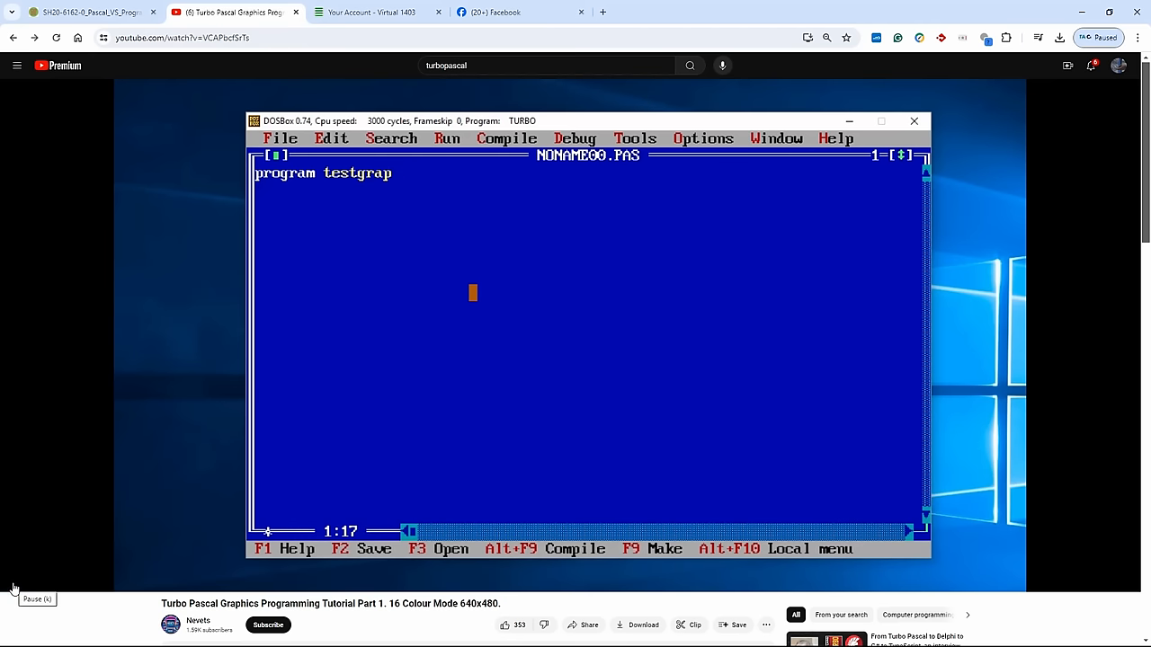
type("h;")
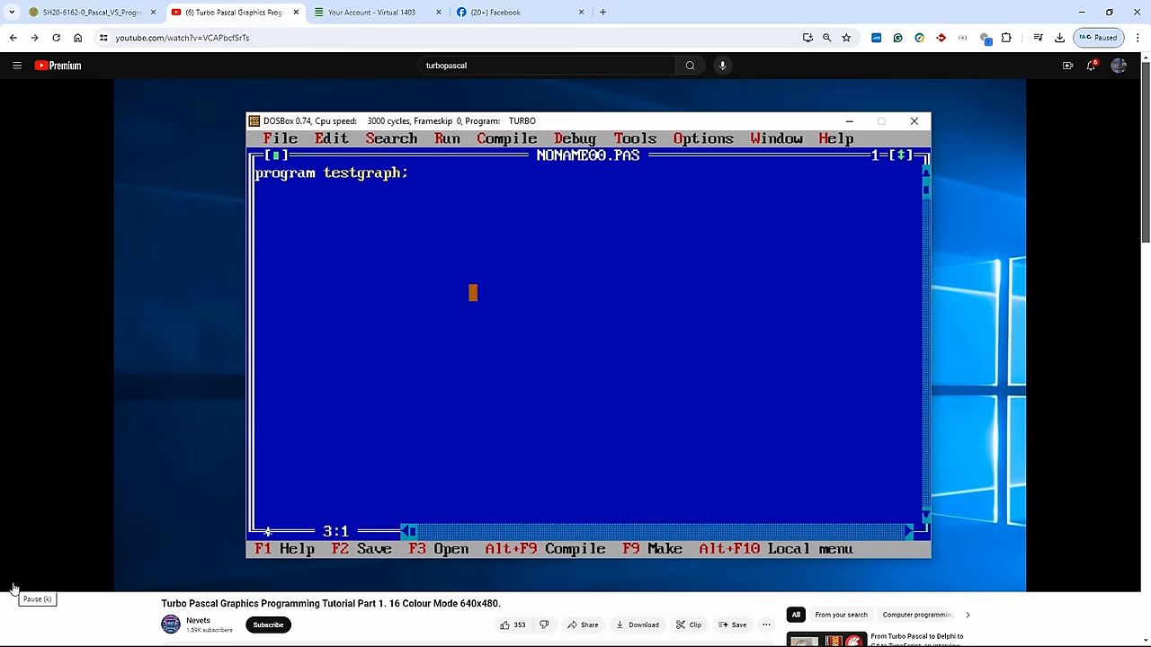
type("use")
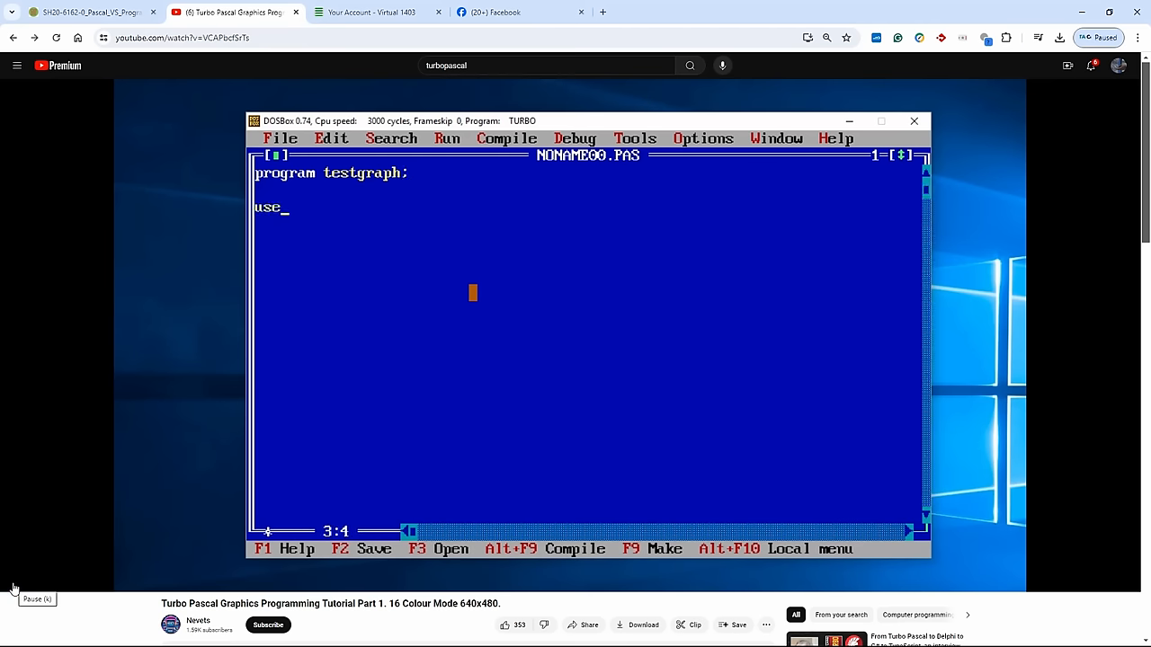
type("s")
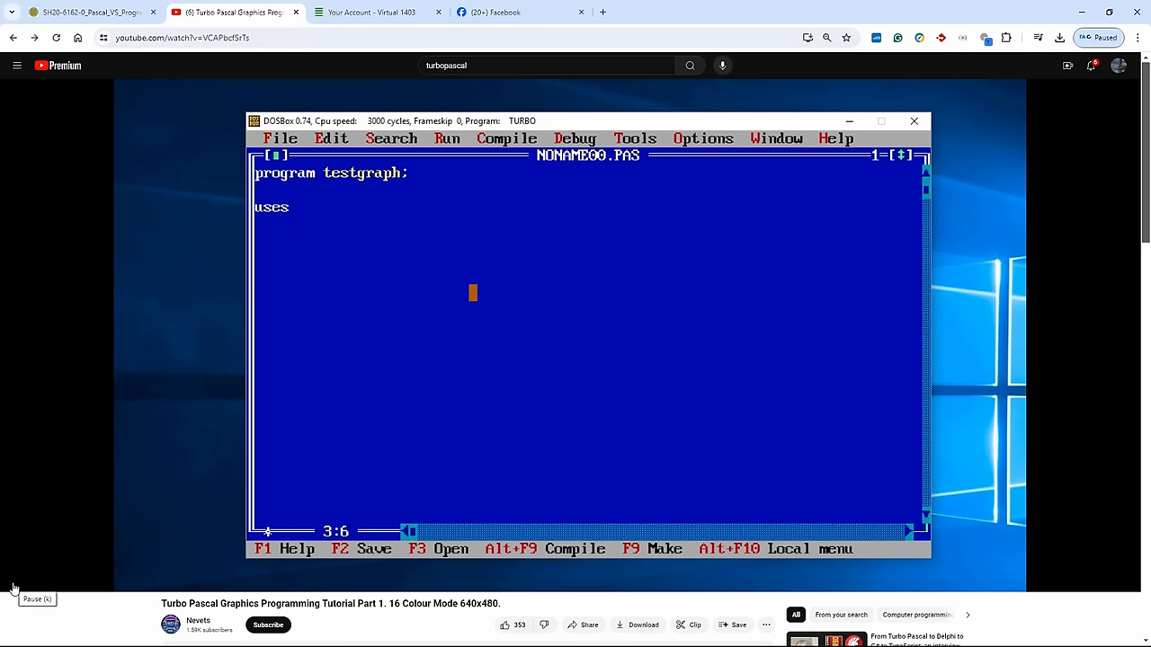
type("crt")
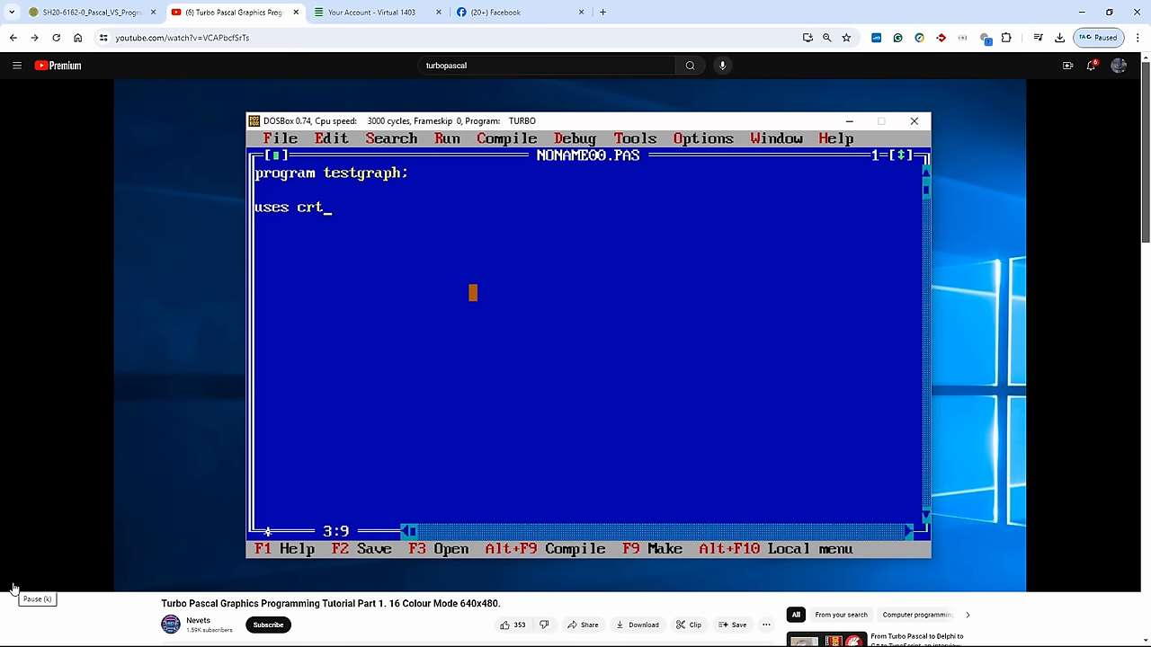
type(", g")
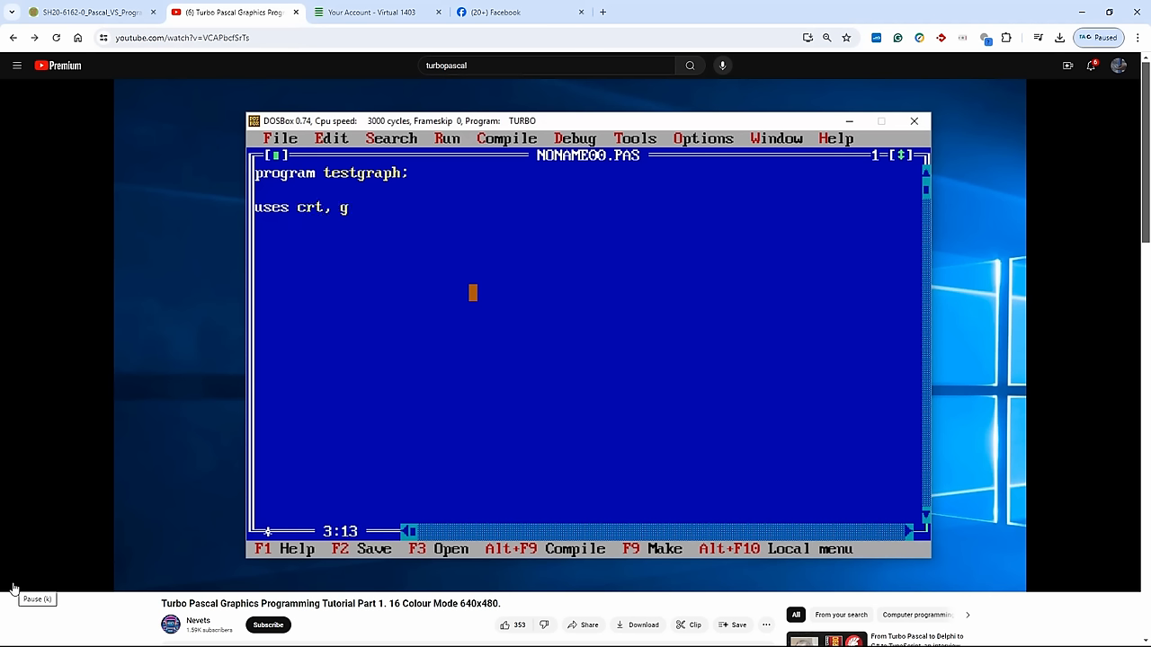
type("rap")
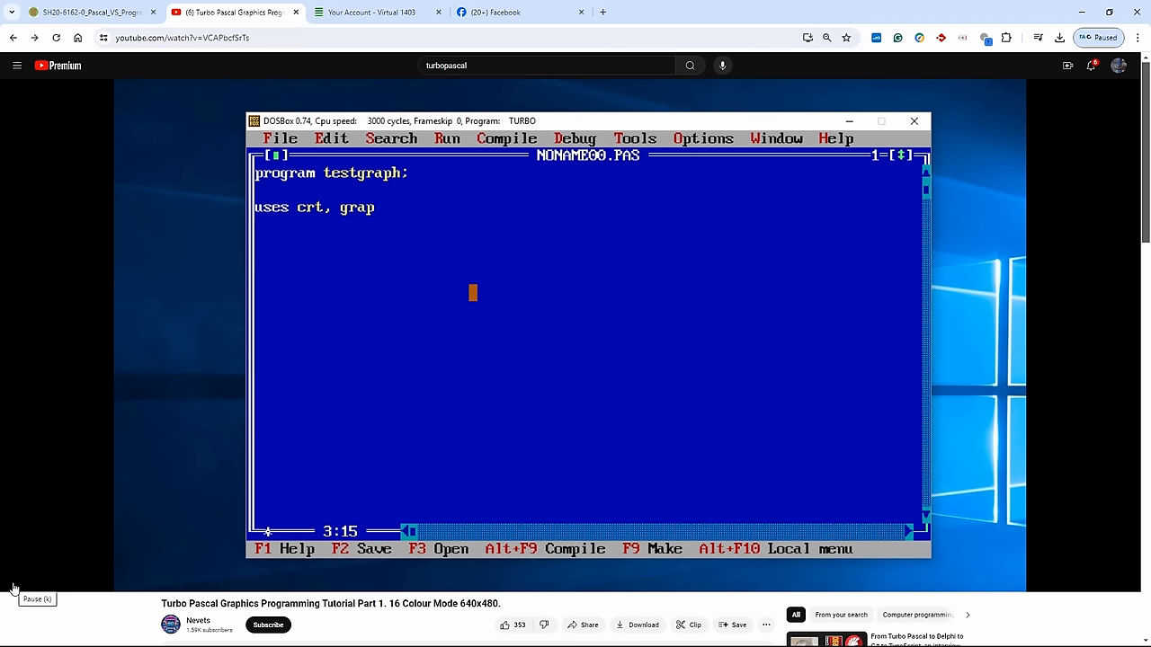
type("h")
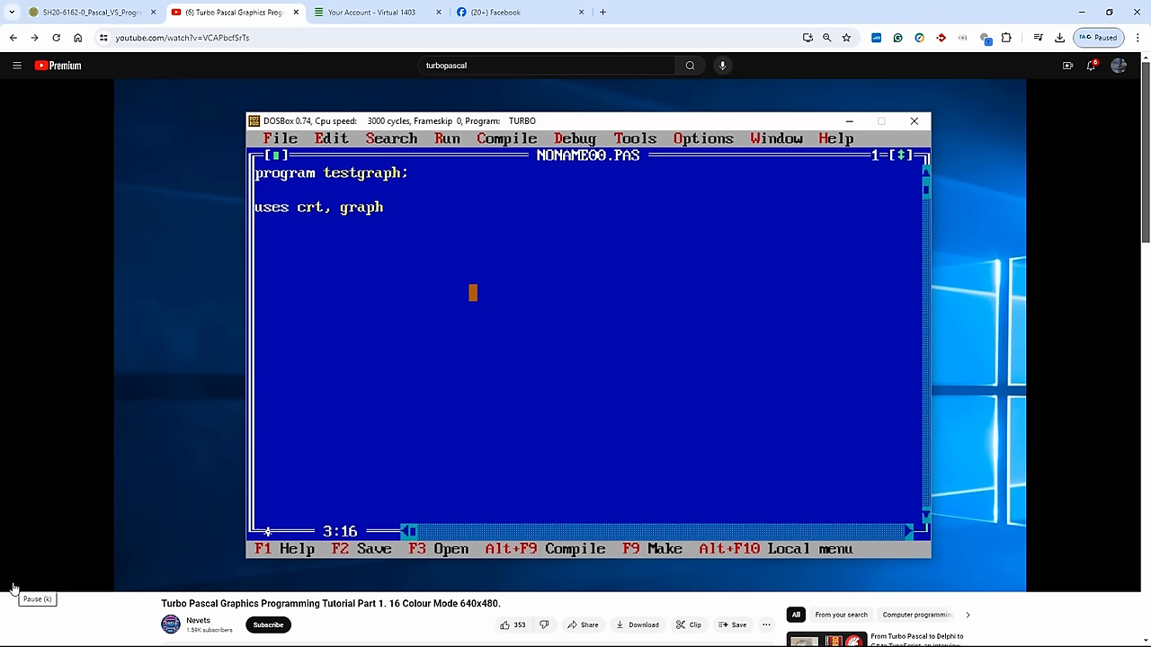
type(";")
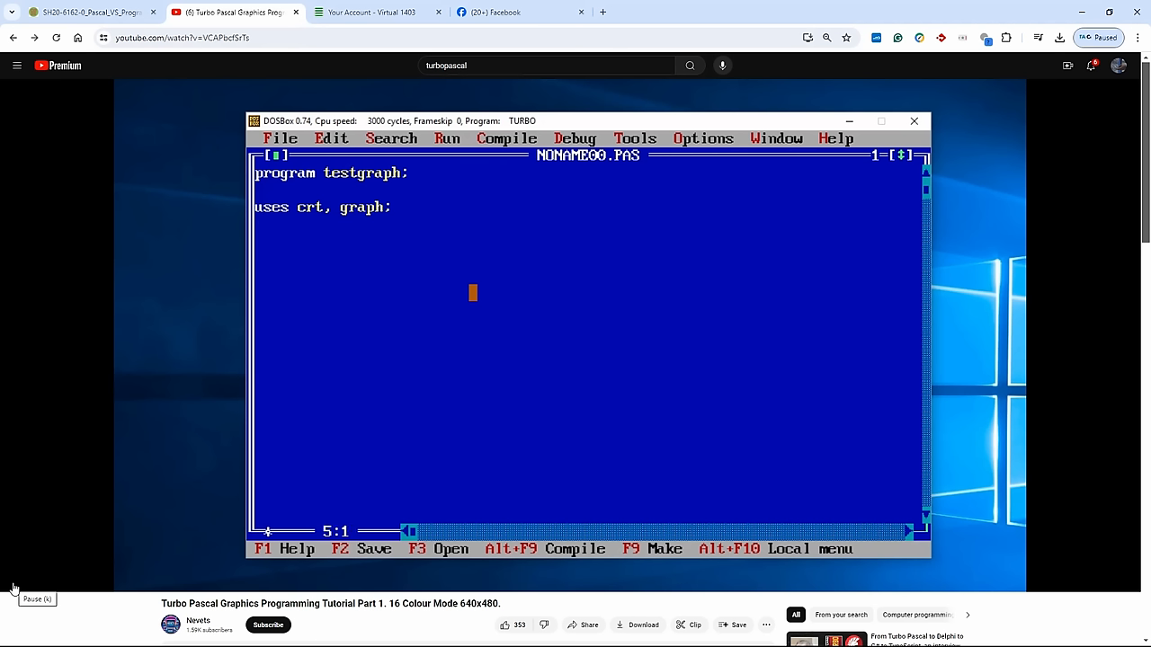
type("pro")
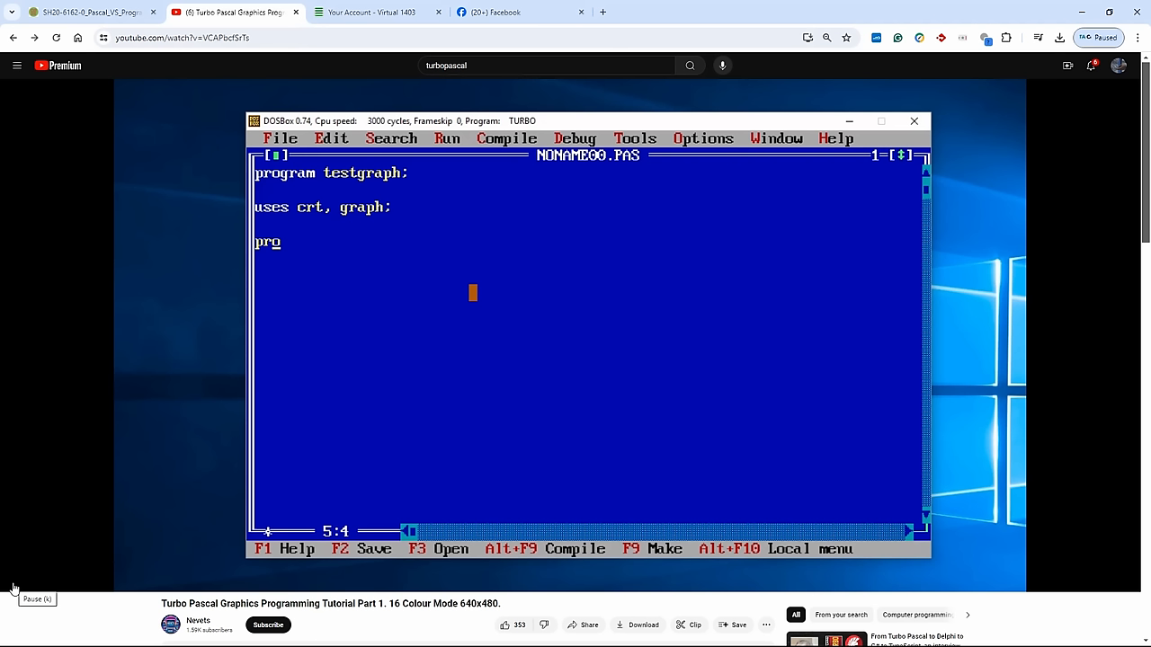
type("ce")
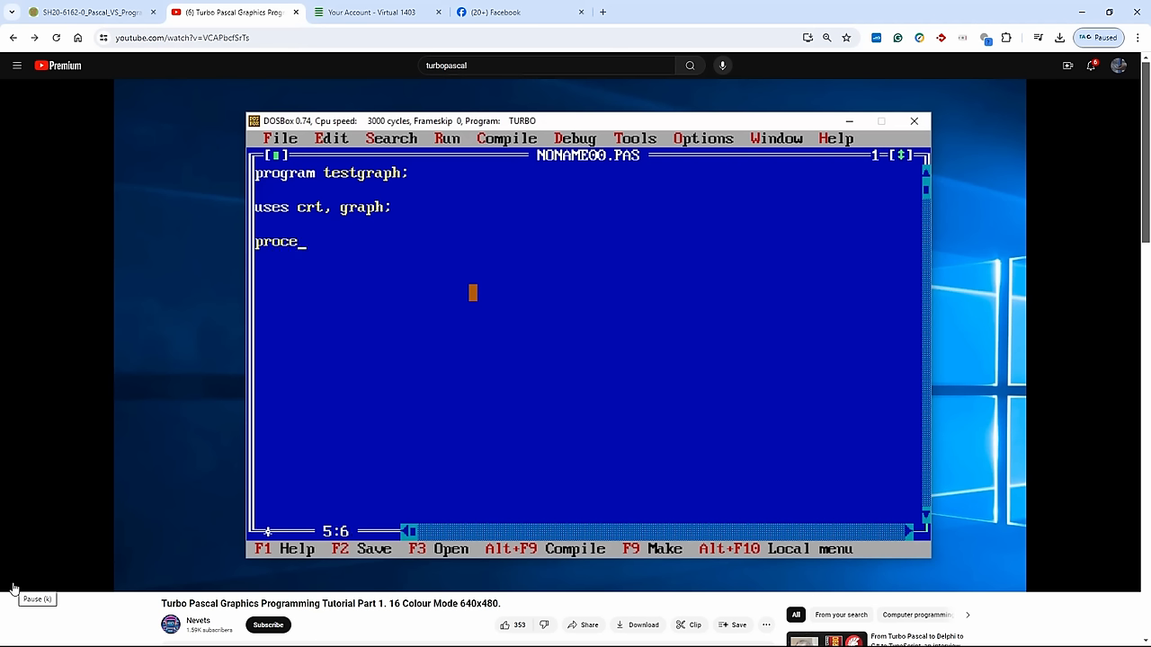
type("dure")
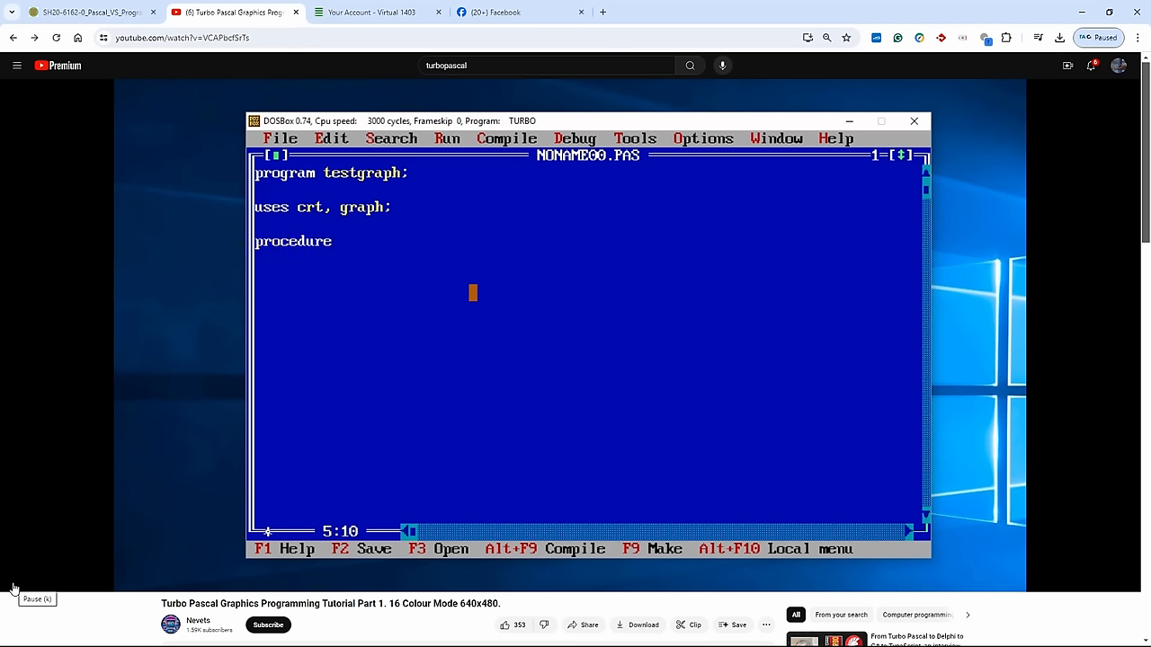
type("ini")
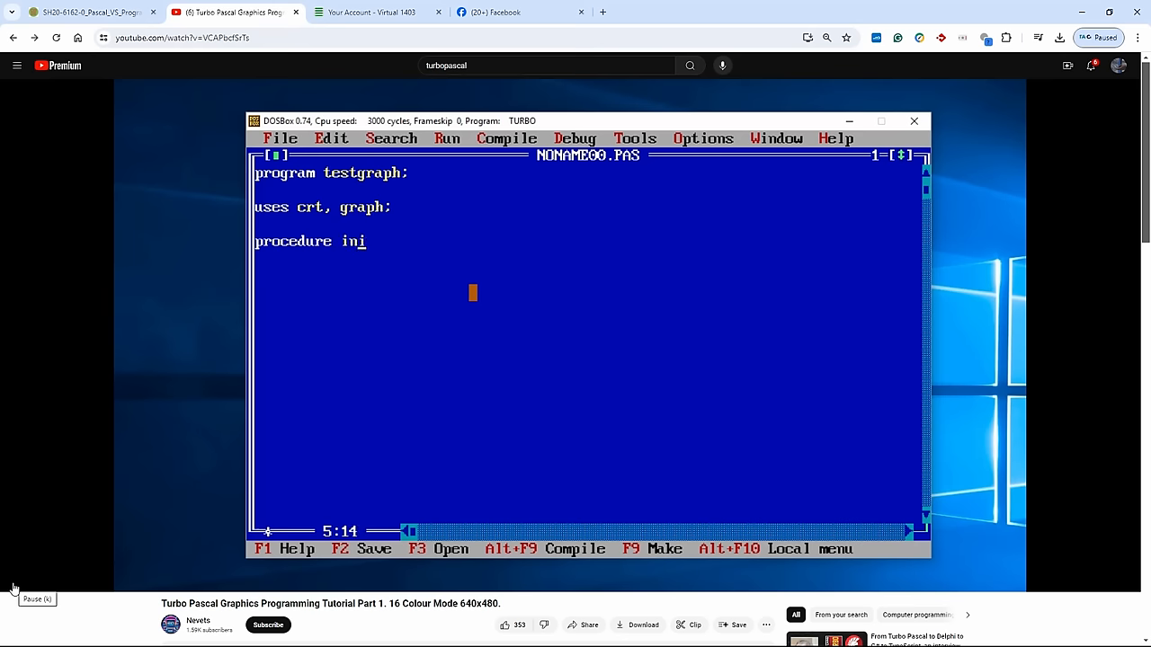
type("t;")
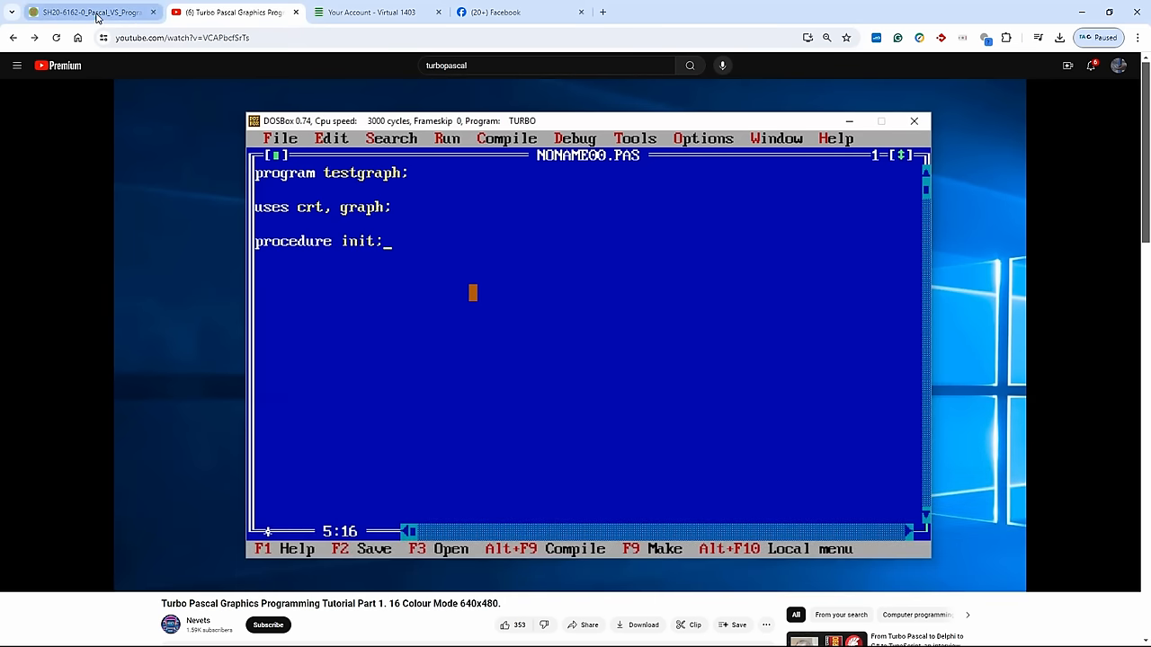
Step: Return to the Pascal/VS Programmer's Guide PDF and highlight a passage on its cover page
left_click(90, 11)
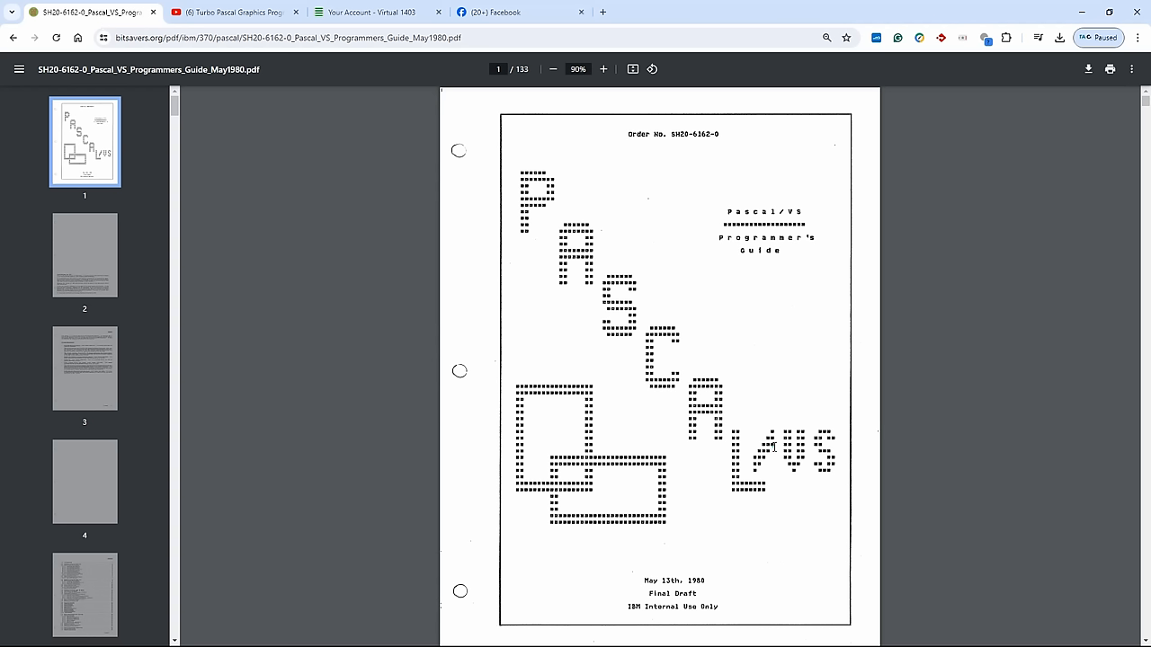
left_click_drag(734, 453, 831, 489)
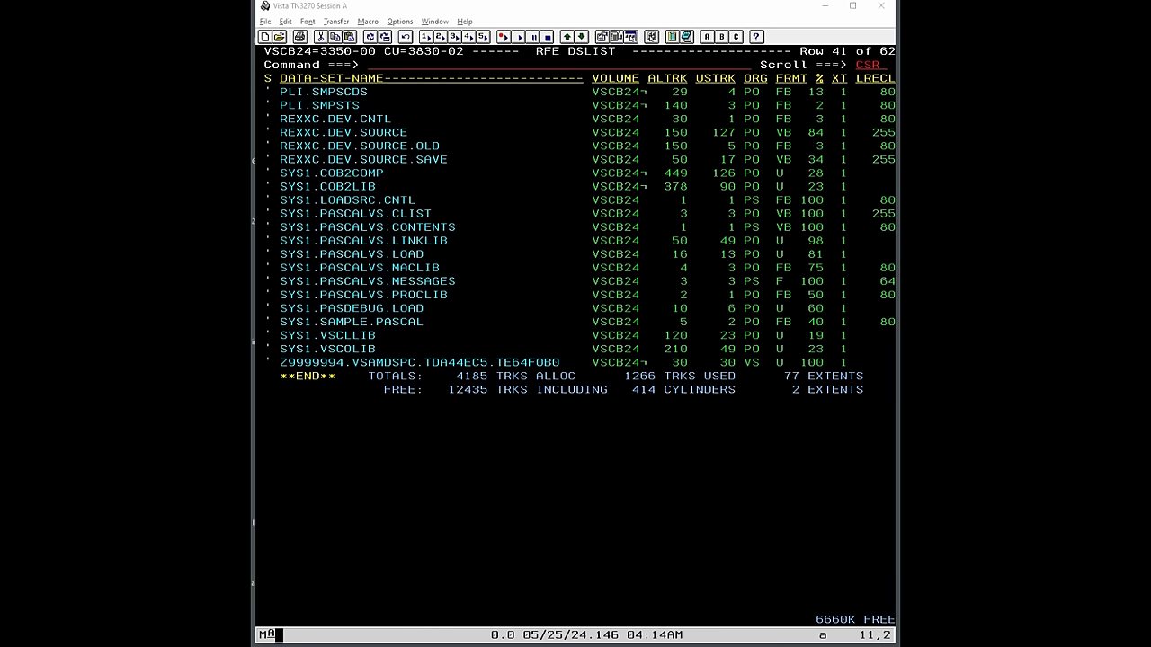
mouse_move(392, 511)
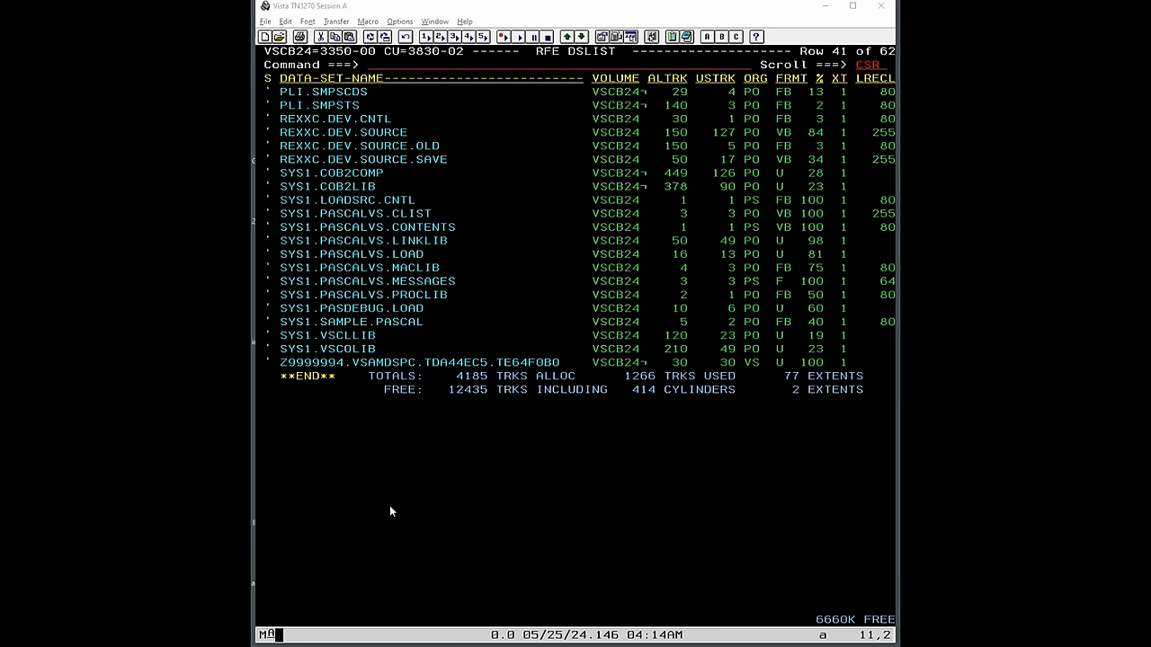
mouse_move(266, 172)
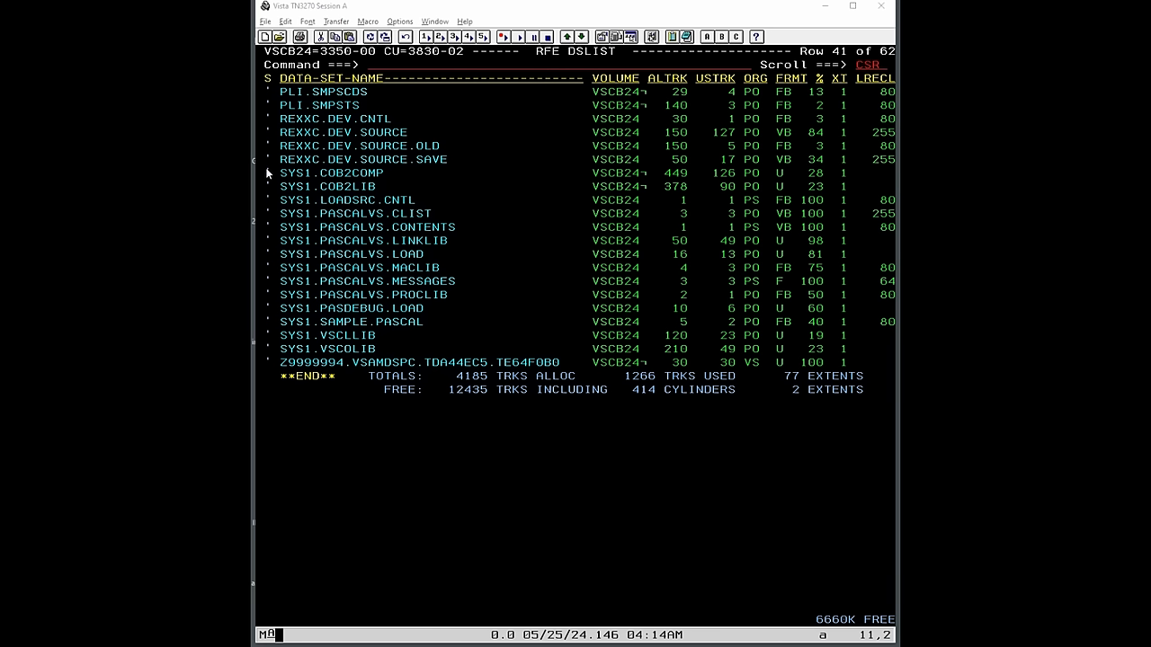
Step: Highlight the SYS1.PASCALVS library names in the RFE data set list
left_click_drag(267, 172, 548, 340)
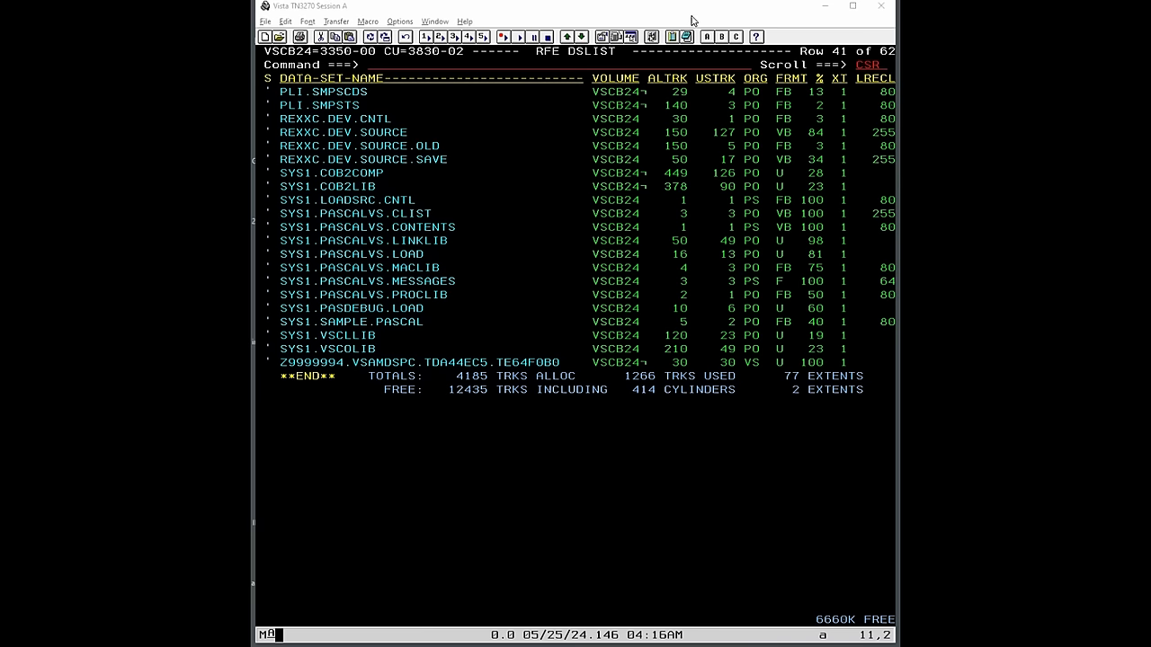
mouse_move(384, 15)
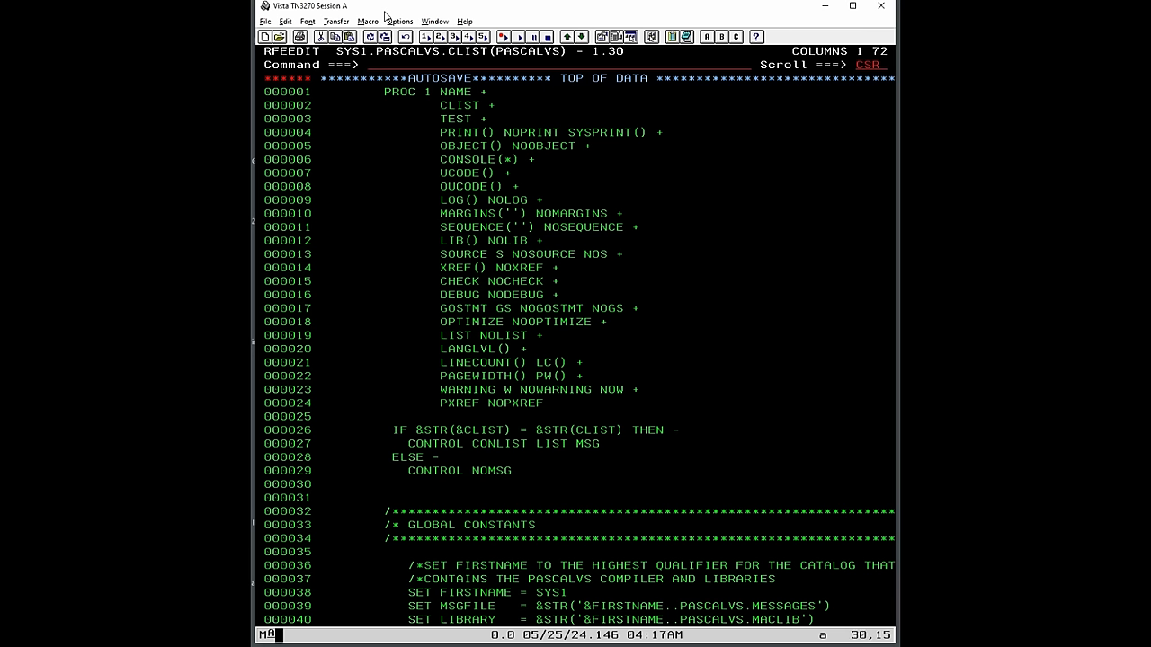
mouse_move(590, 572)
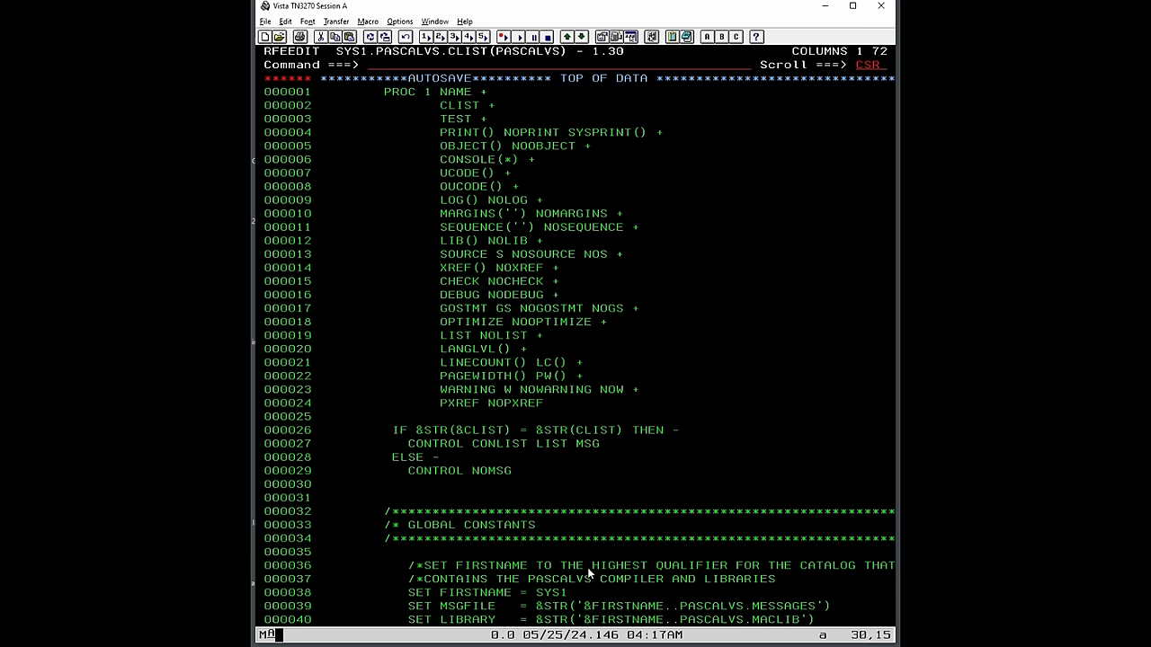
Step: Scroll through the PASCALVS CLIST from the SYS1 FIRSTNAME setting to its end
left_click(543, 594)
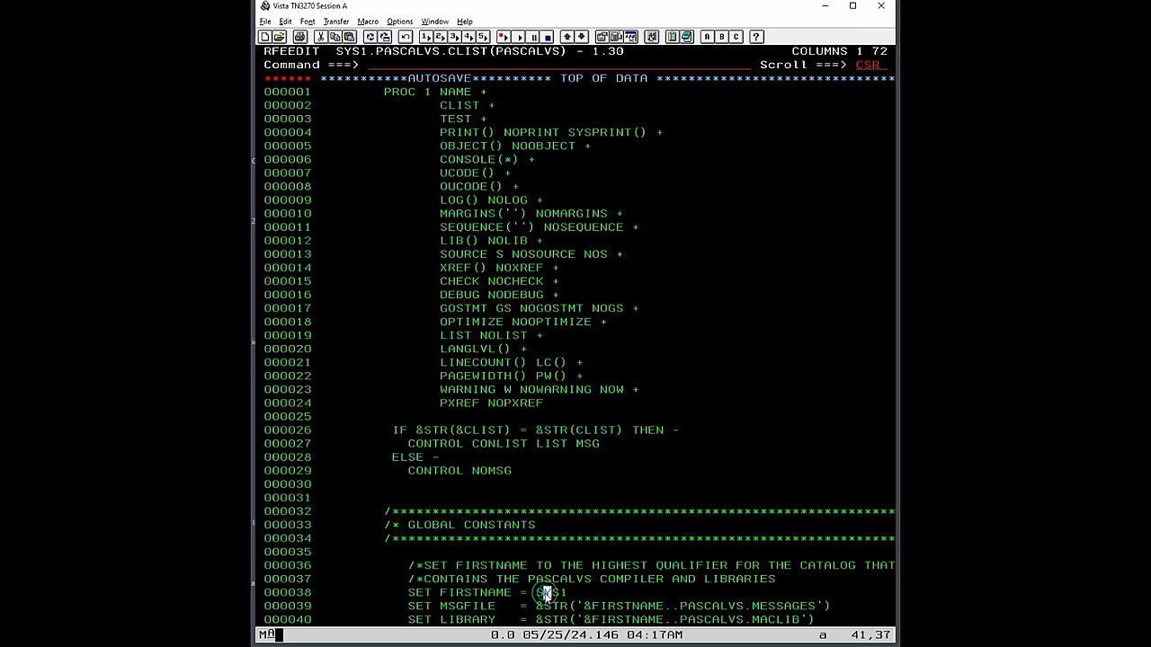
scroll("down", 3)
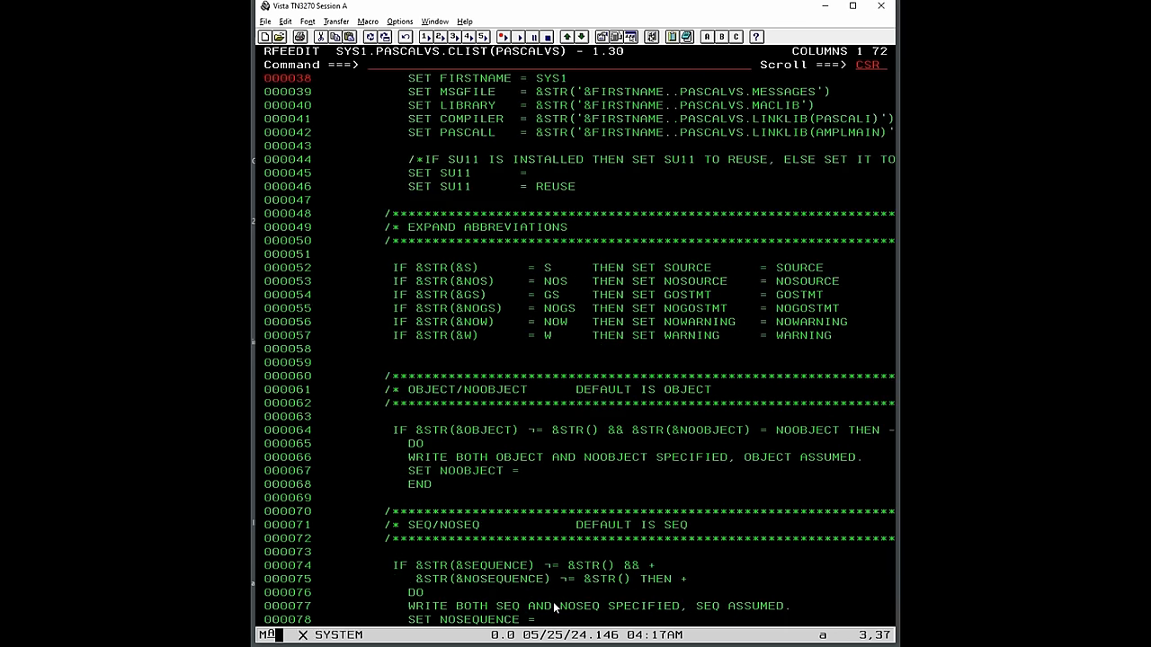
scroll("down", 3)
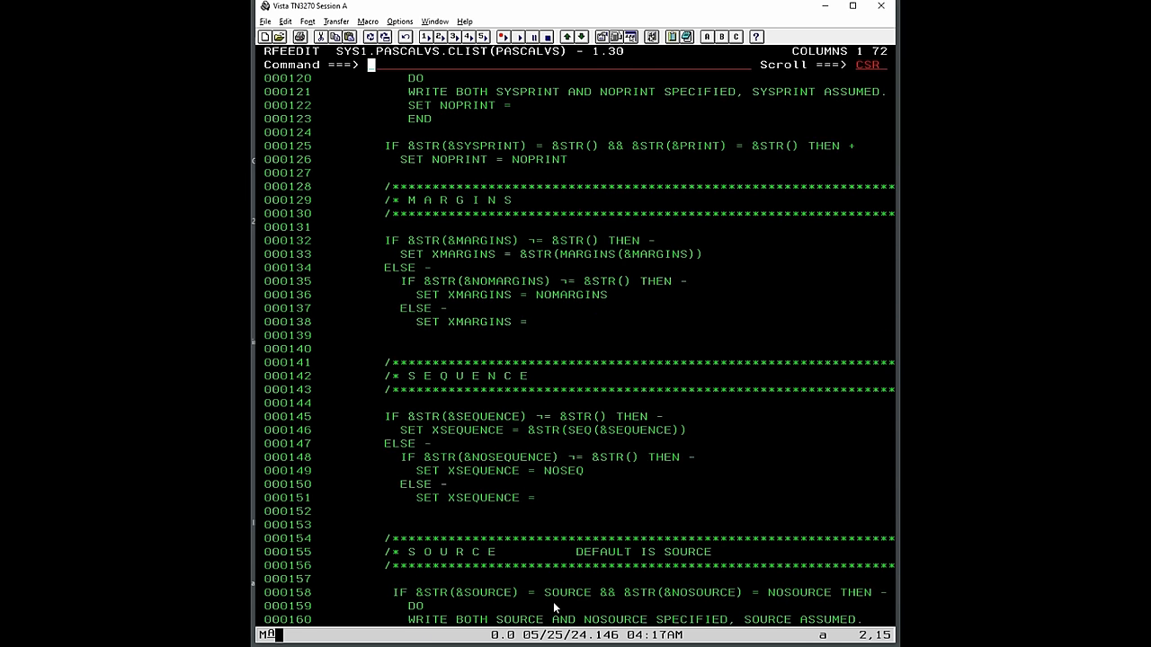
scroll("down", 3)
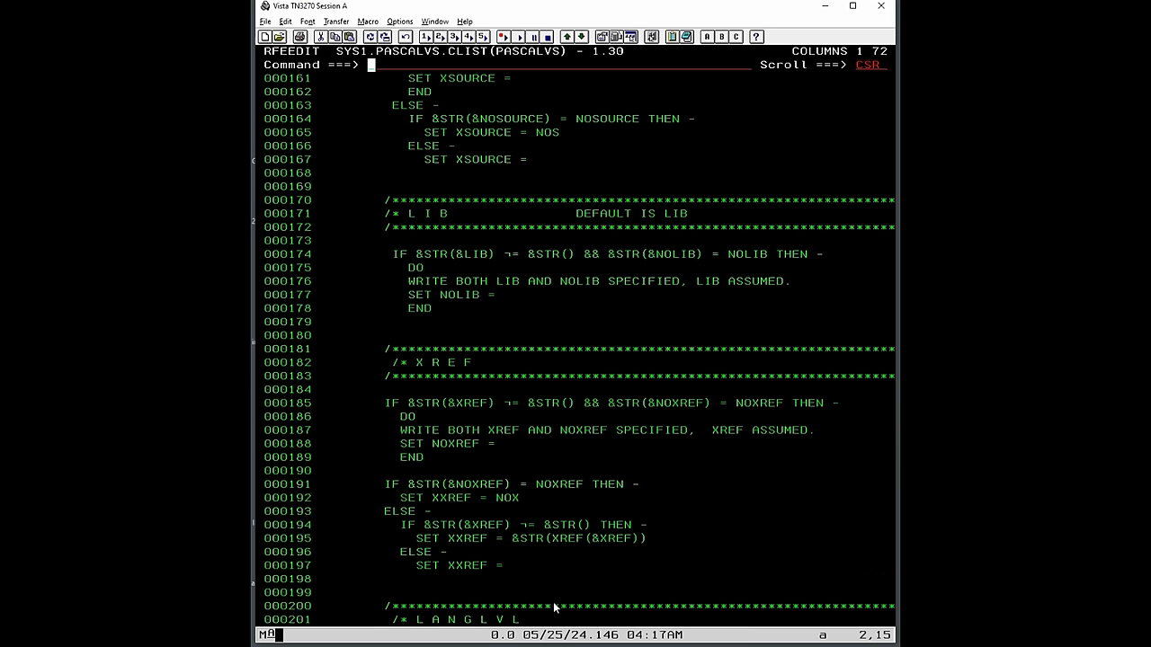
scroll("down", 3)
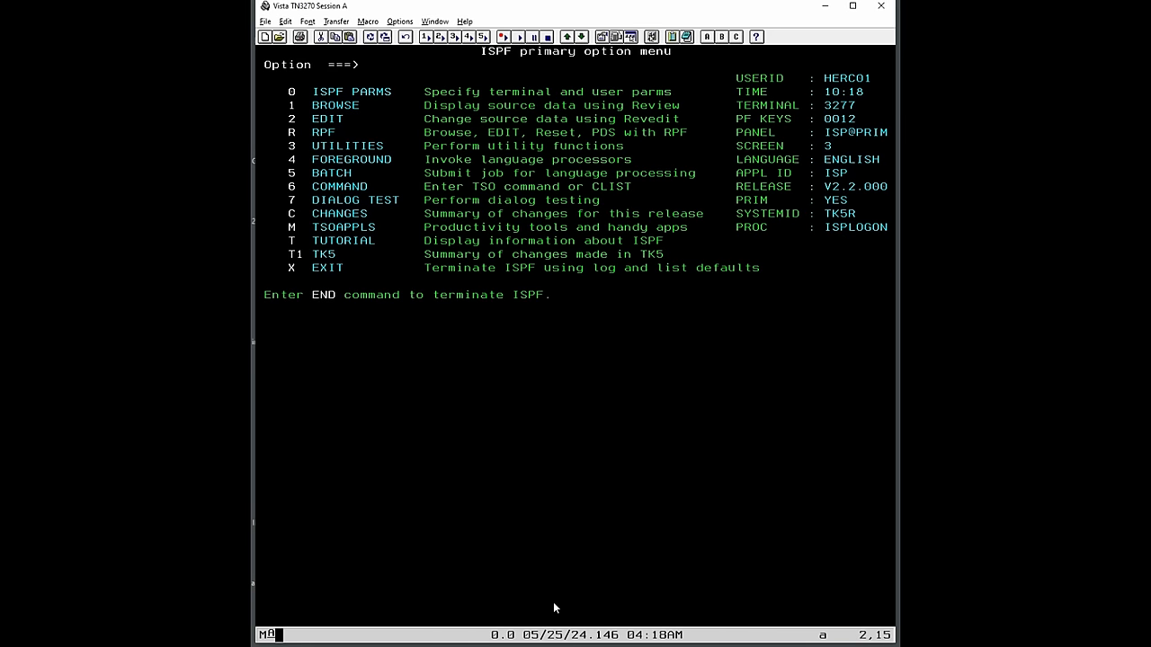
Step: Enter the data set name in the RFE DSLIST panel to list SYS1.PASCALVS.CONTENTS for editing
left_click(277, 158)
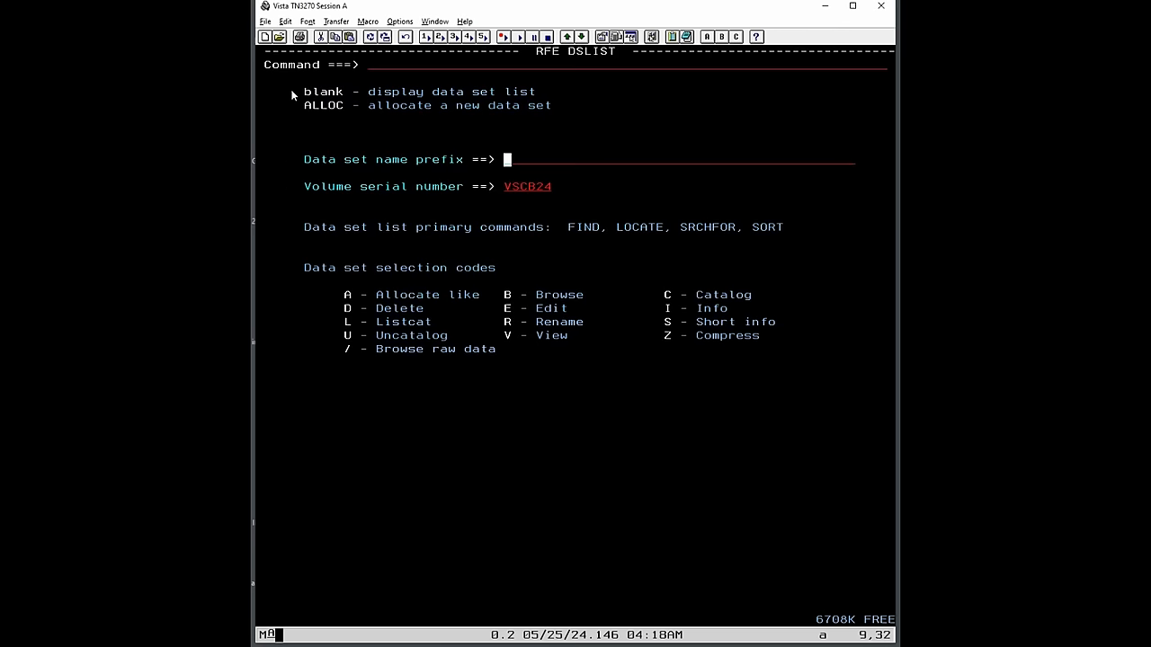
key("Enter")
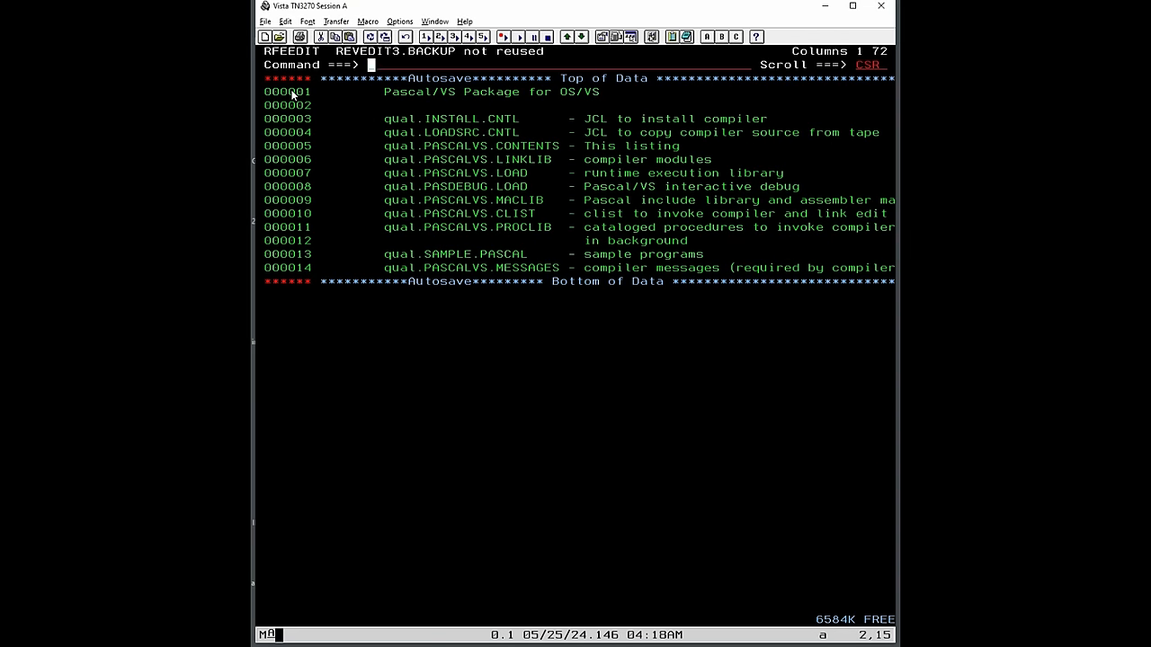
mouse_move(504, 158)
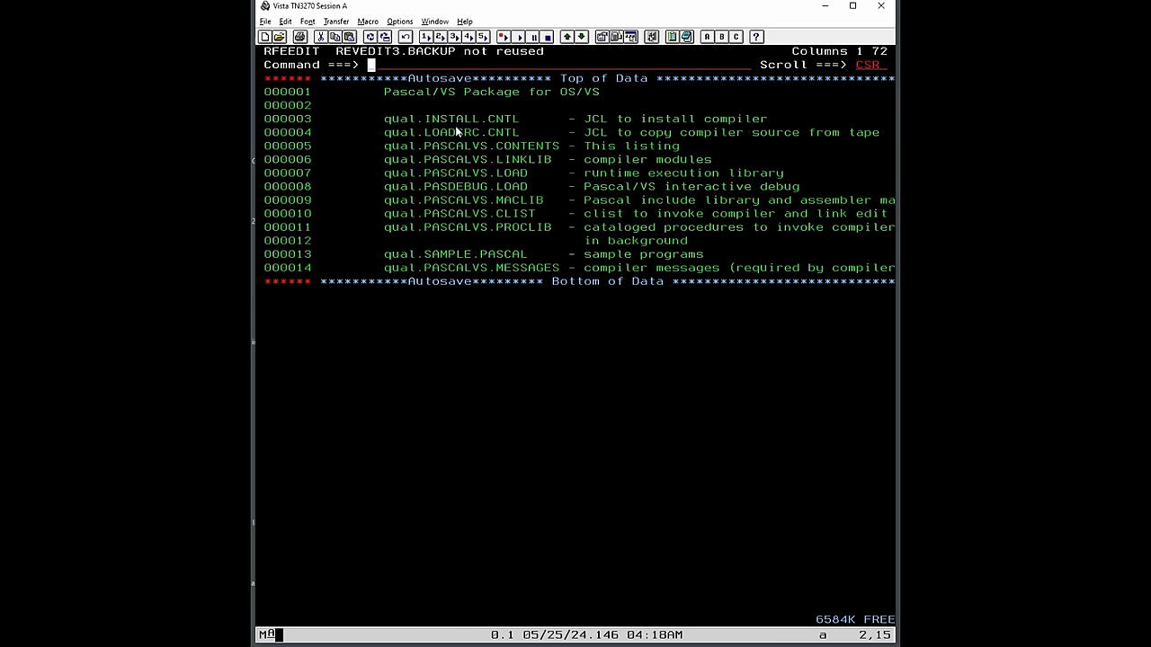
mouse_move(460, 151)
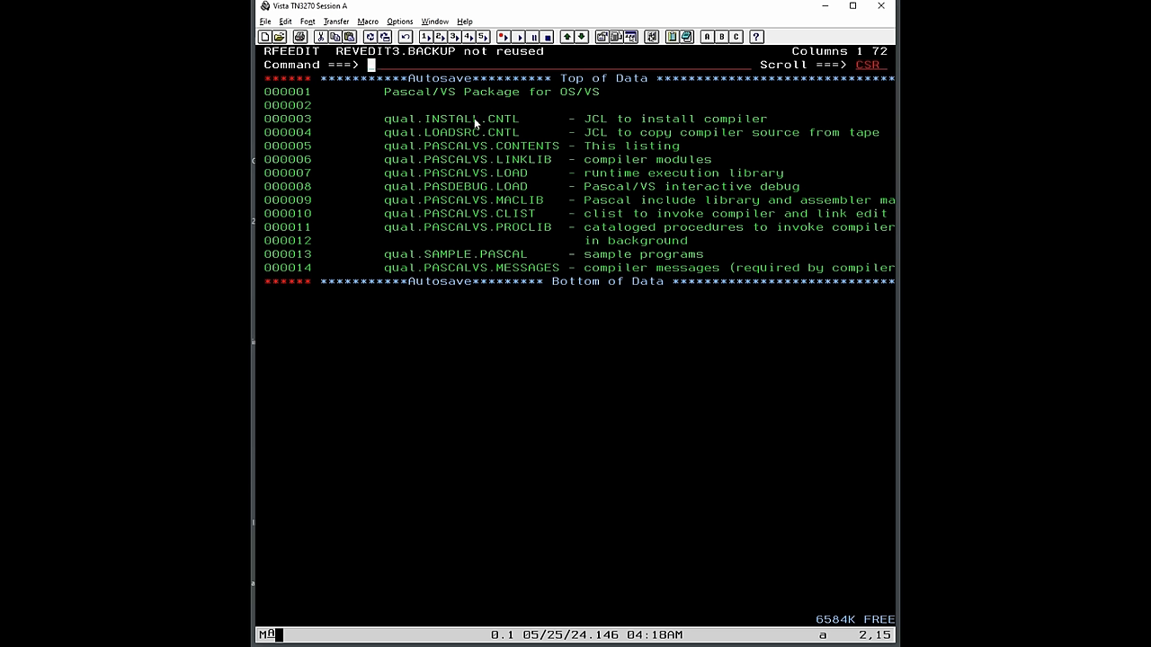
mouse_move(543, 141)
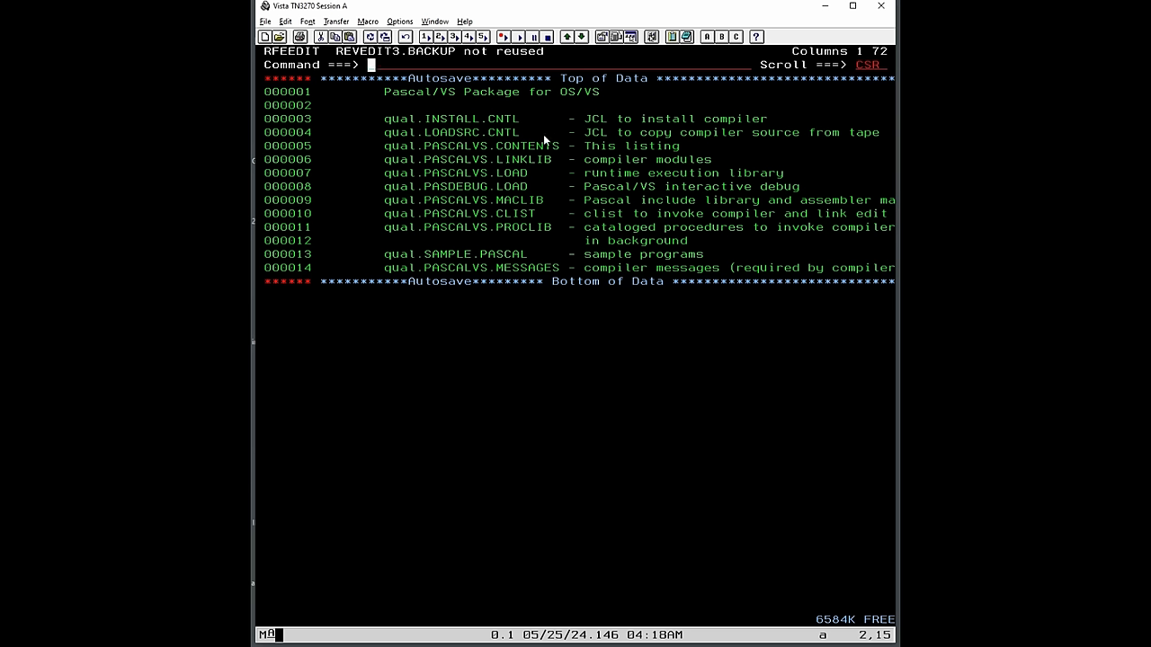
mouse_move(503, 147)
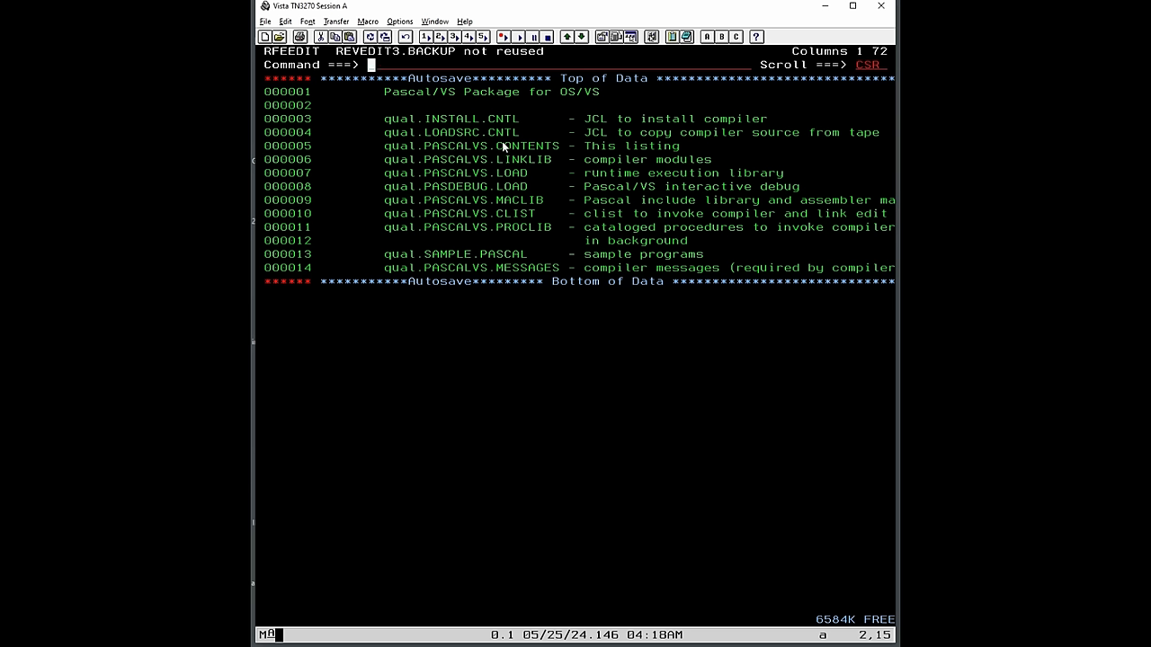
mouse_move(662, 133)
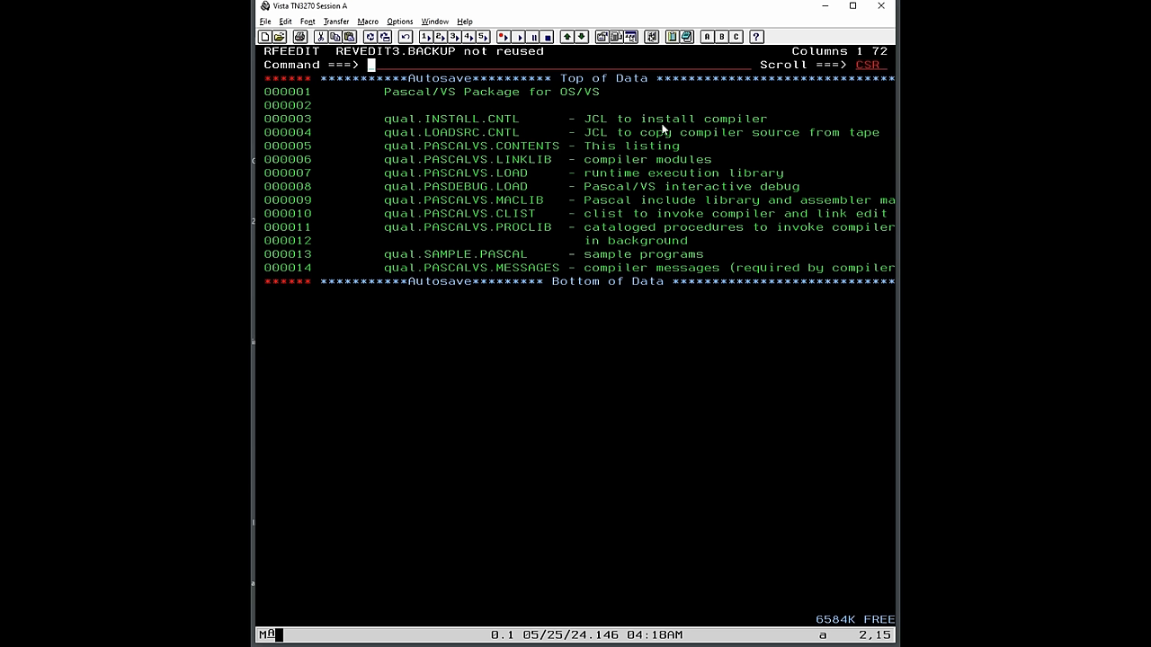
mouse_move(658, 140)
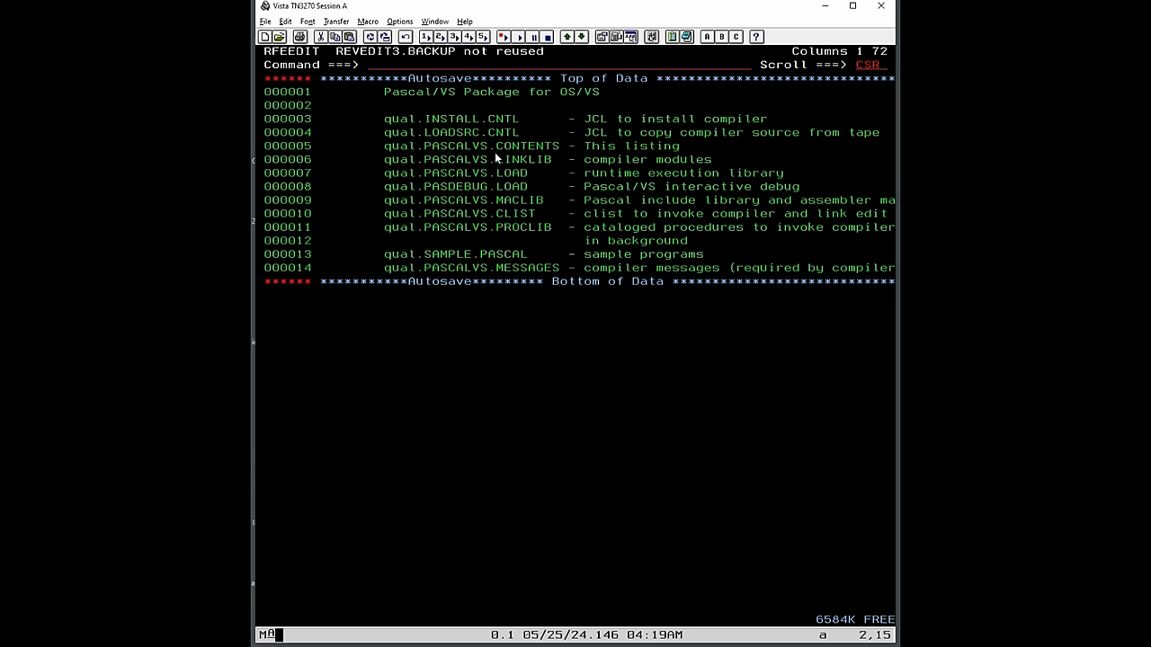
mouse_move(446, 180)
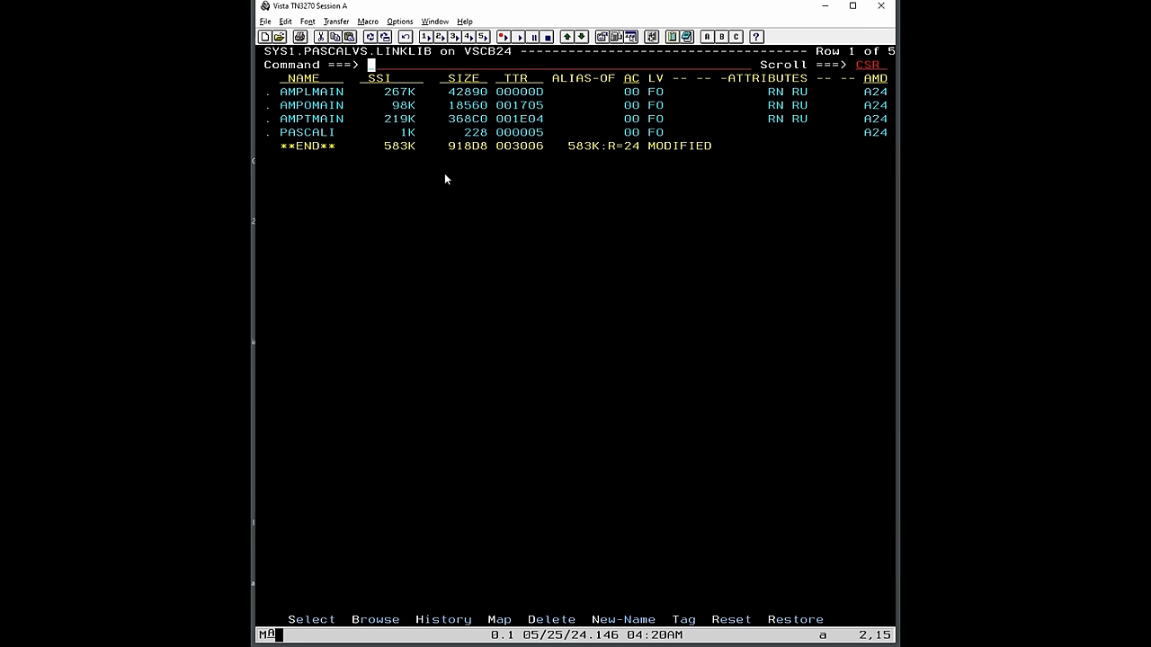
mouse_move(282, 144)
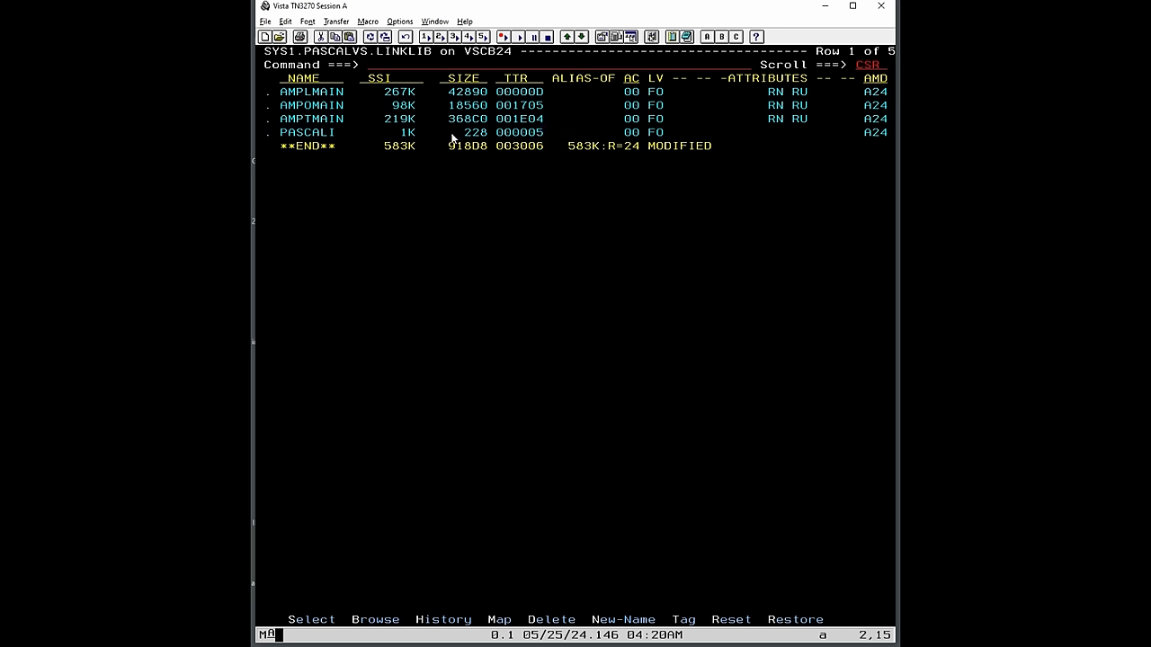
mouse_move(302, 122)
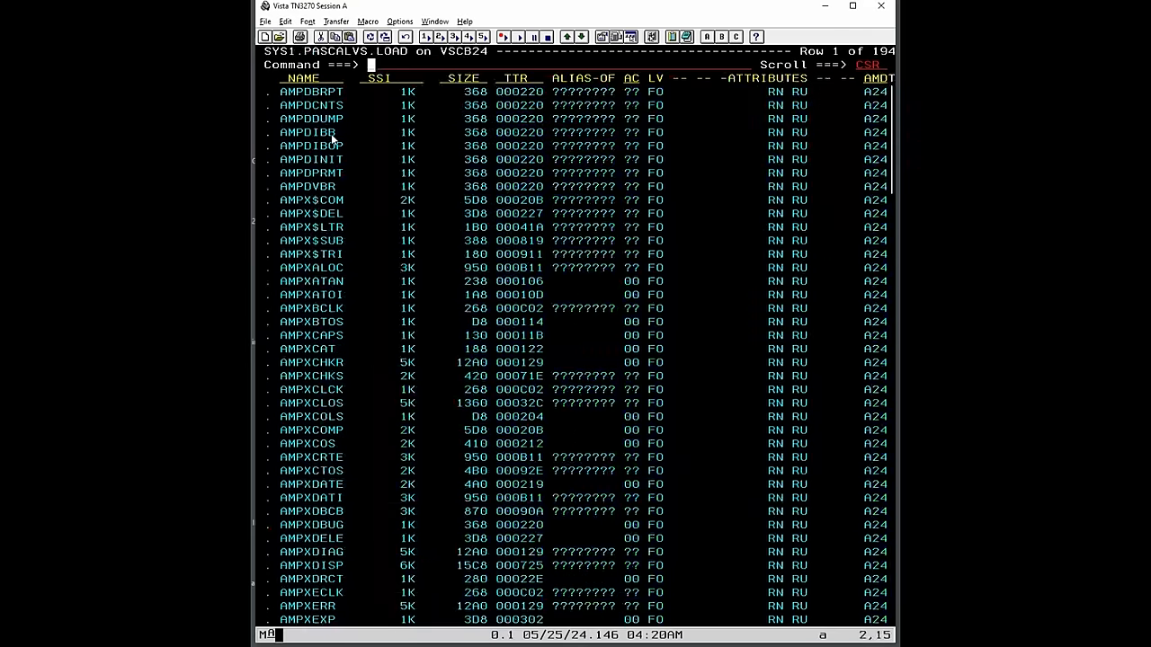
Step: Scroll through the members of the SYS1.PASCALVS.LOAD runtime library
scroll("down", 3)
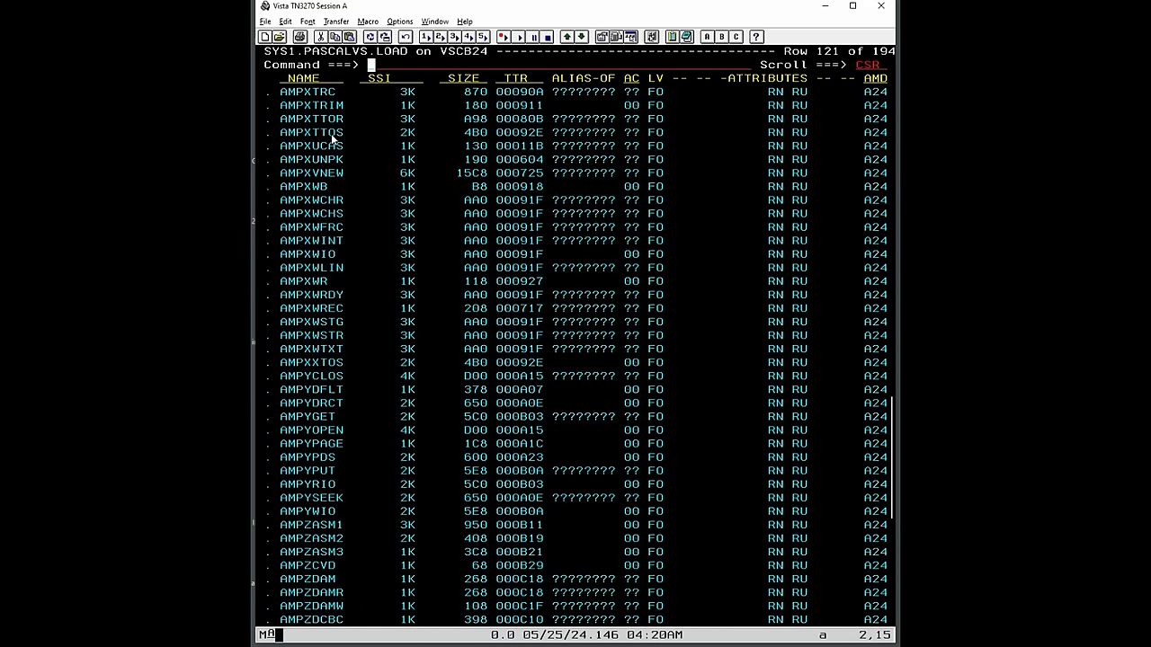
scroll("down", 3)
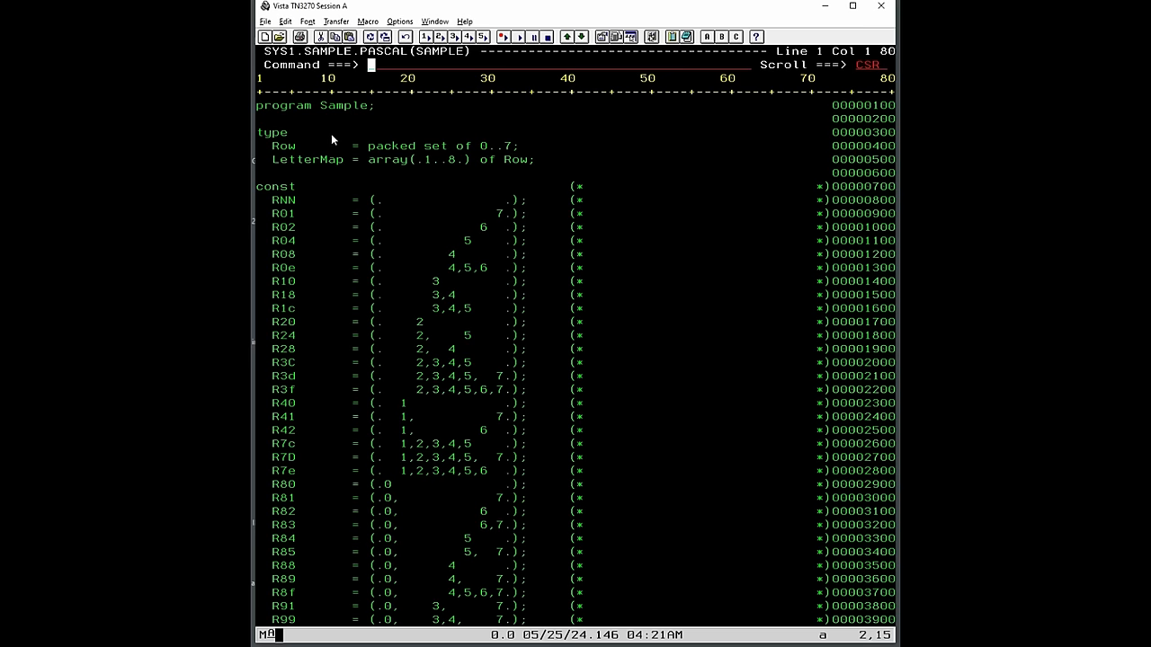
Step: Scroll down through the SAMPLE program source in SYS1.SAMPLE.PASCAL
scroll("down", 3)
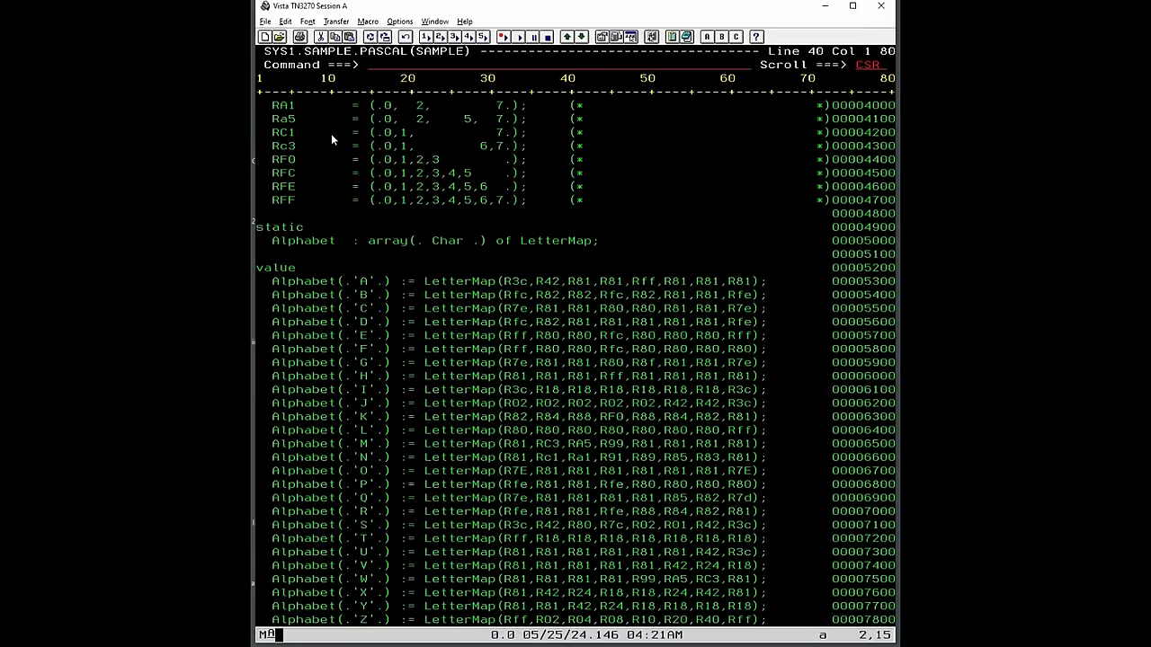
scroll("down", 3)
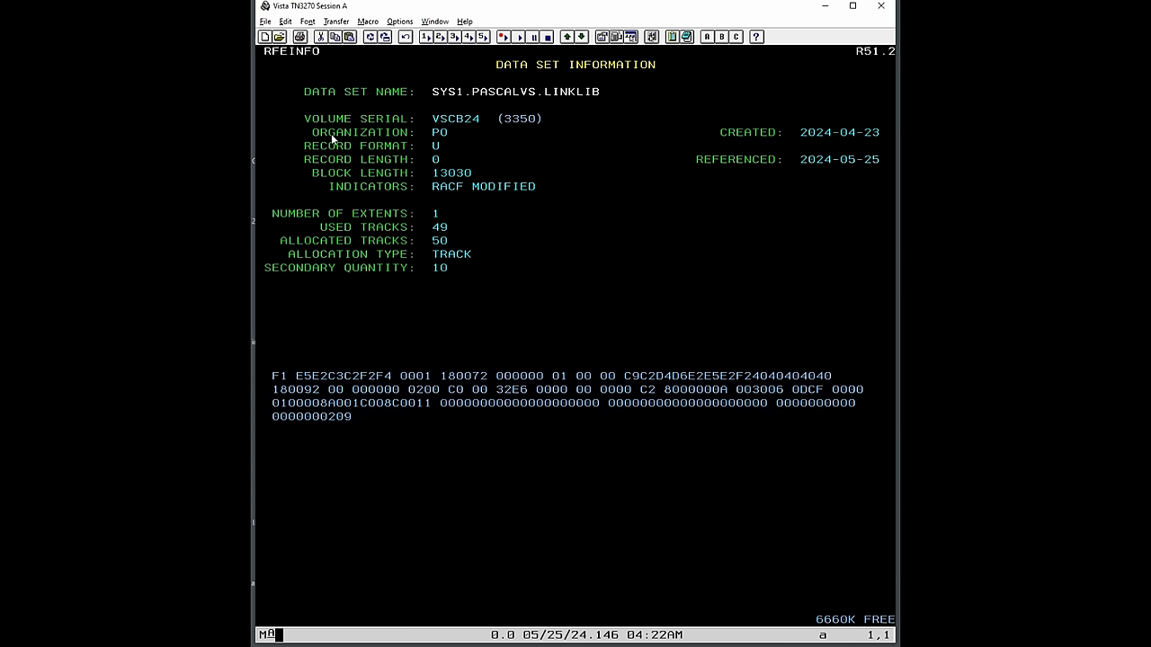
mouse_move(446, 226)
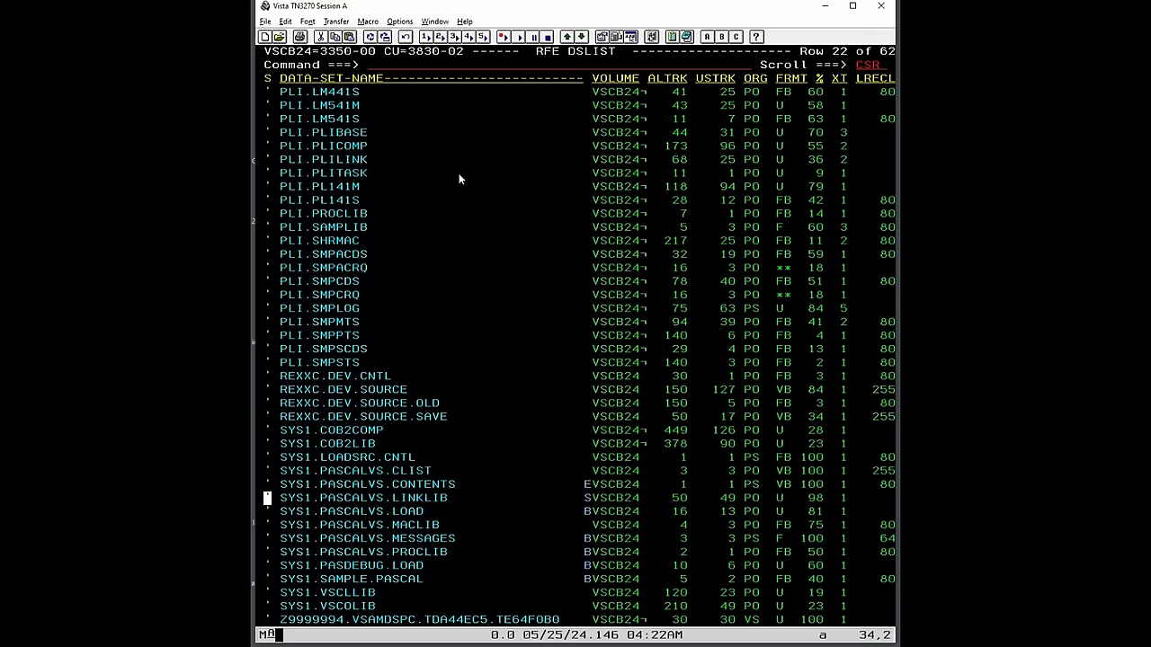
Step: Move the cursor down to the SYS1.PASCALVS.LINKLIB line in the data set list
key("Down")
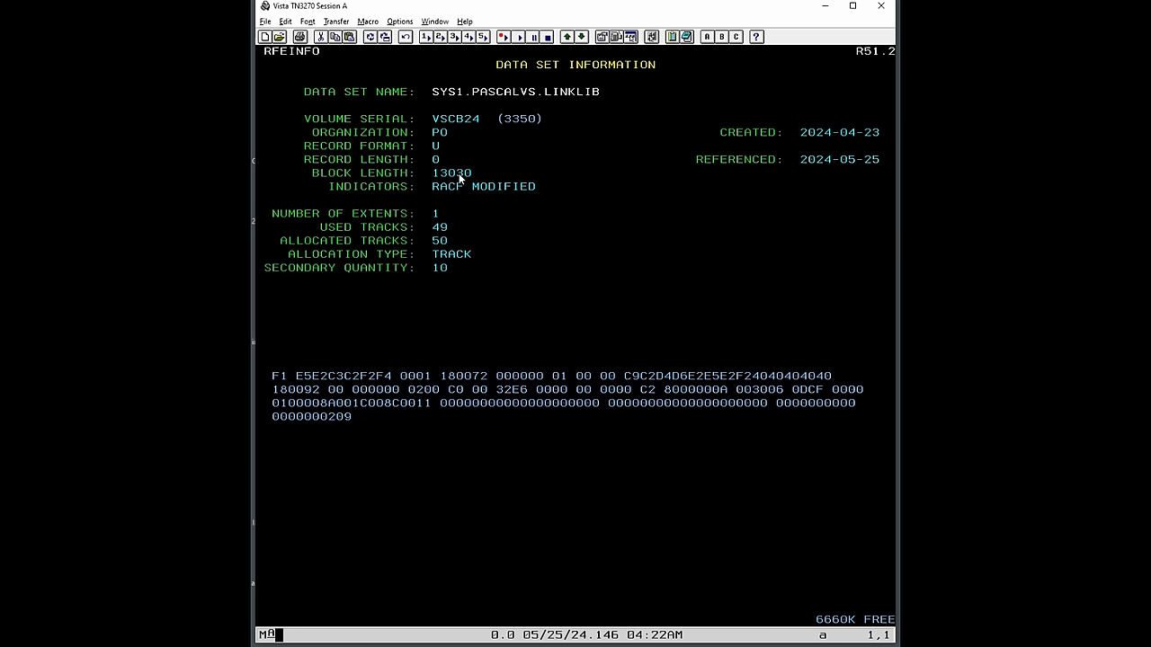
mouse_move(445, 232)
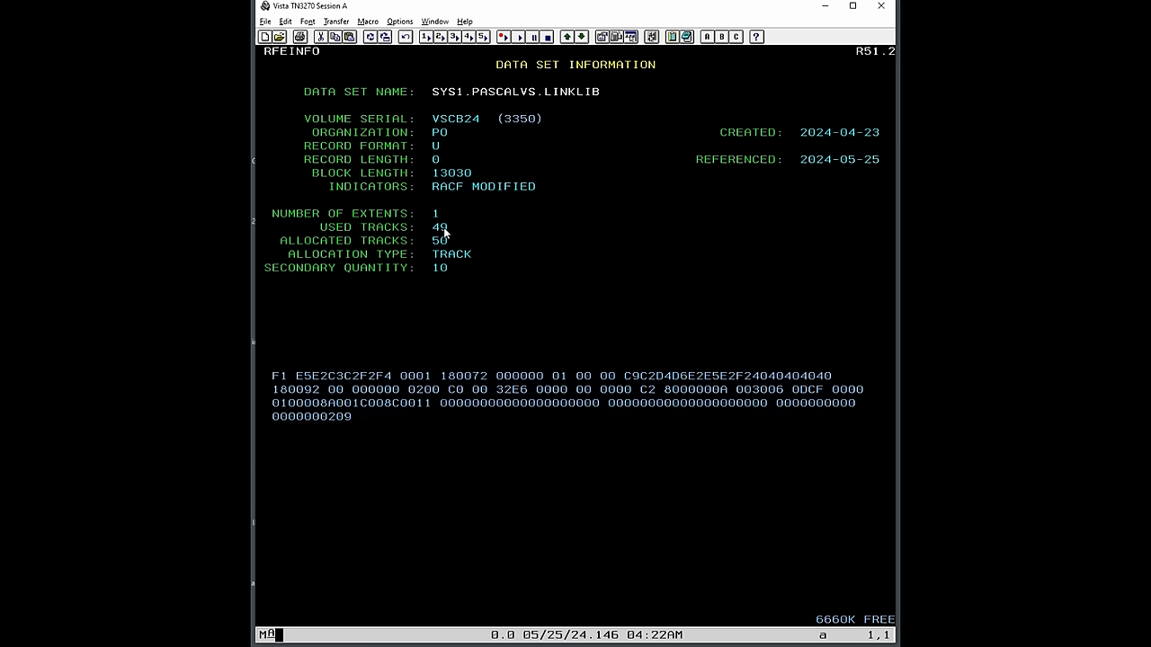
mouse_move(468, 226)
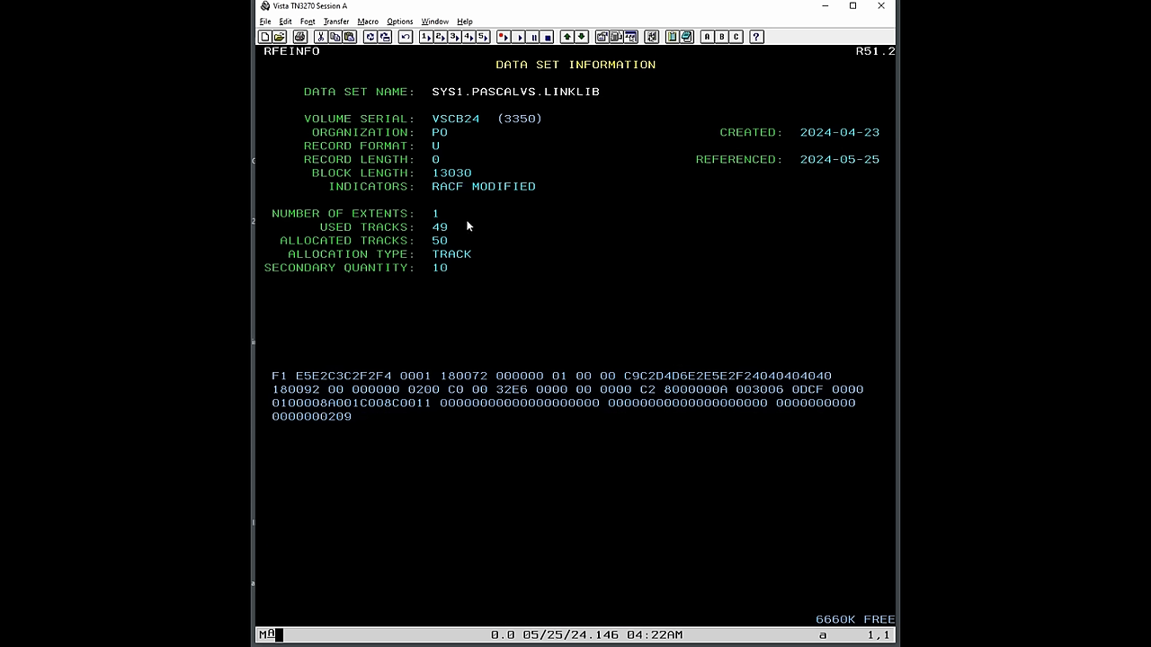
mouse_move(532, 126)
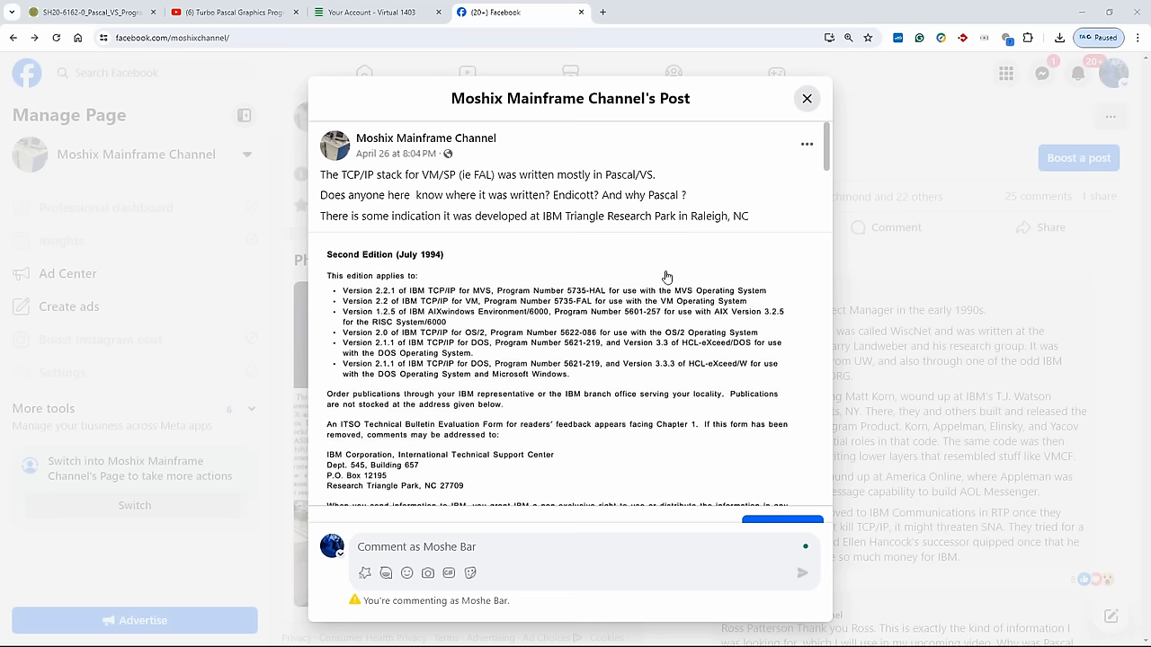
mouse_move(633, 302)
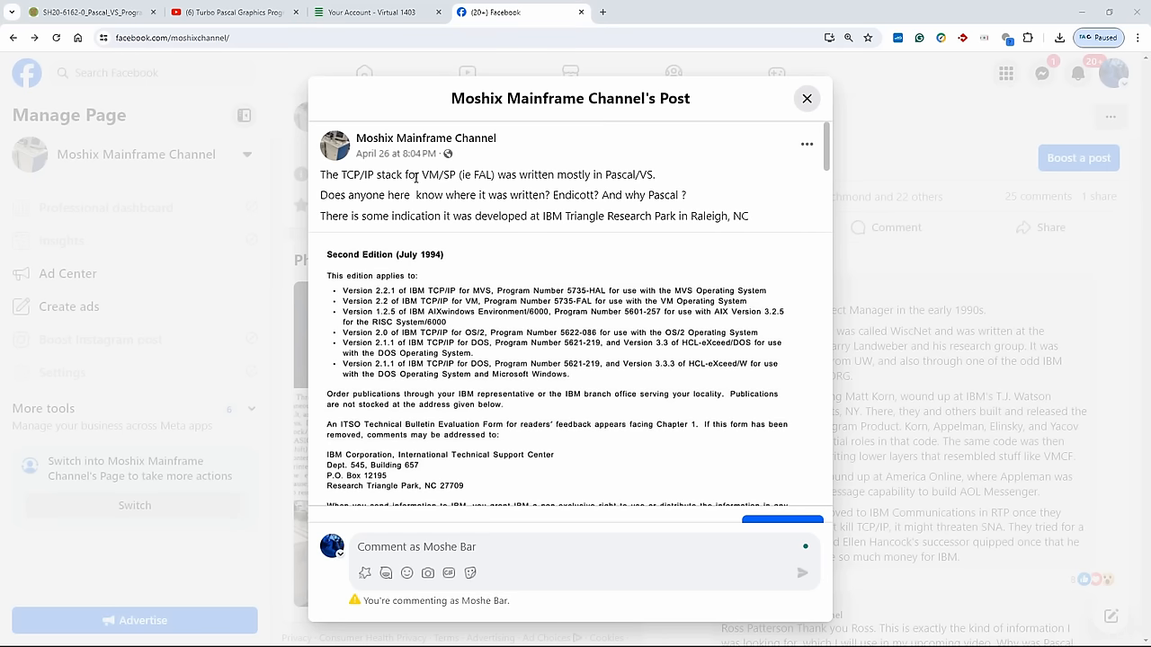
mouse_move(467, 173)
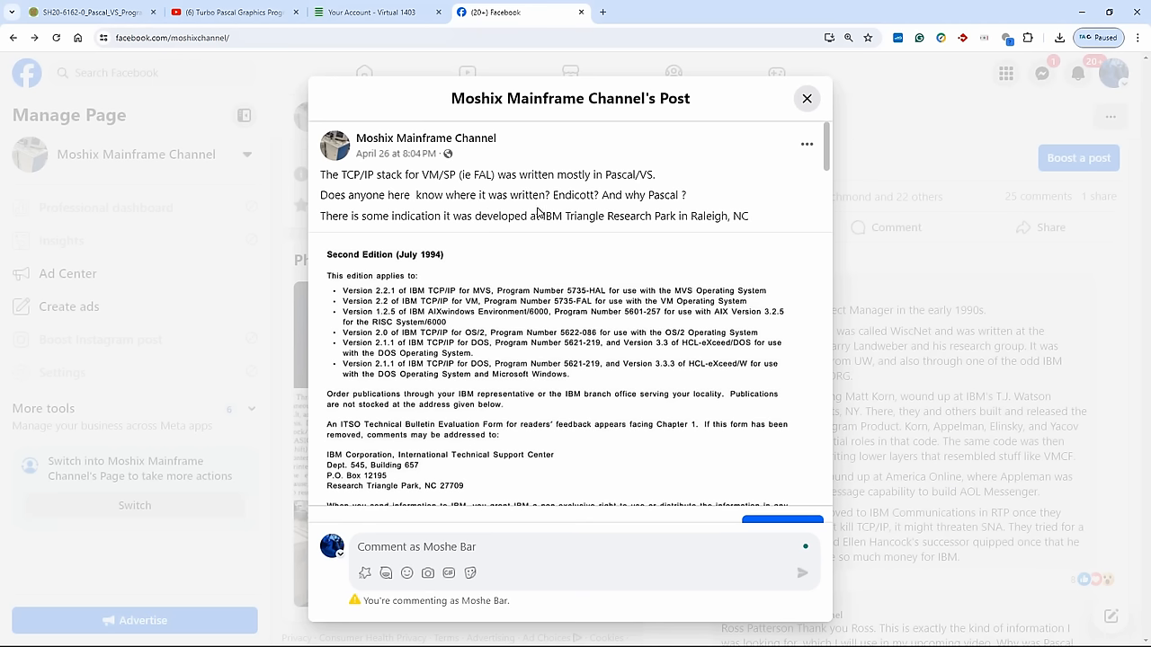
mouse_move(491, 126)
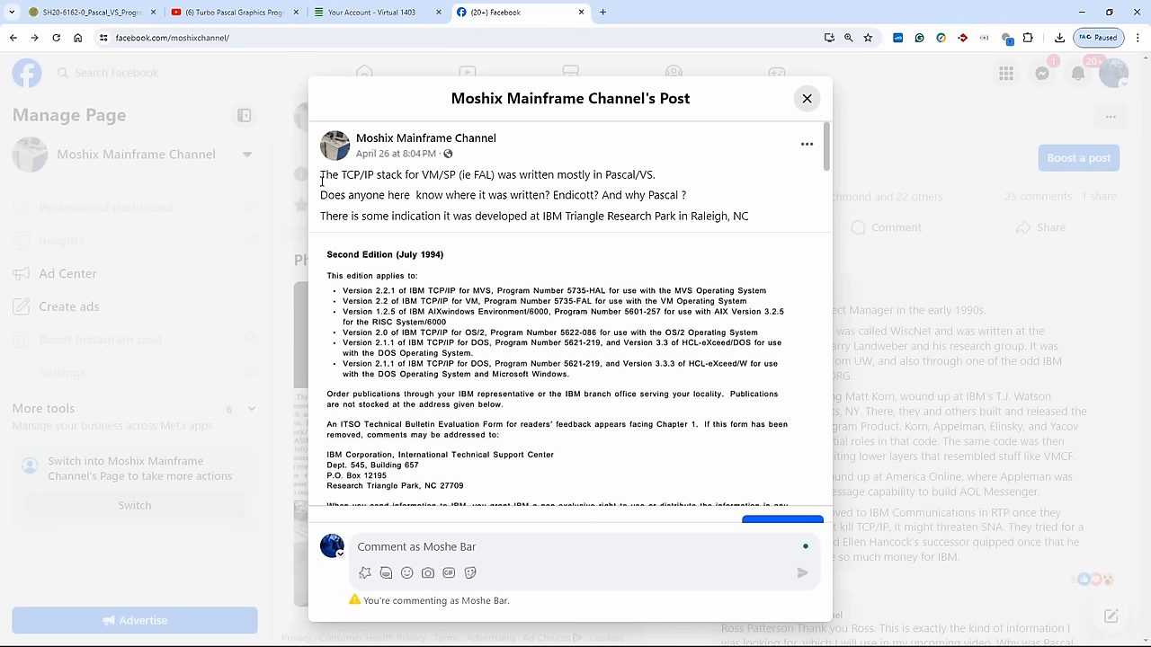
mouse_move(431, 280)
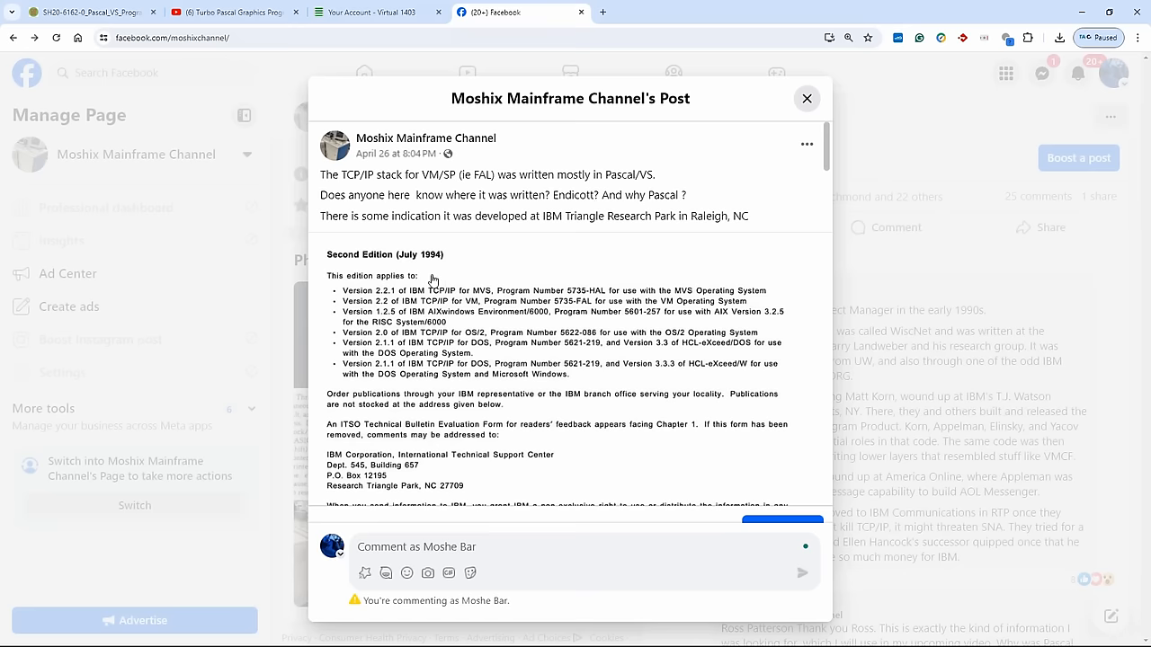
mouse_move(490, 273)
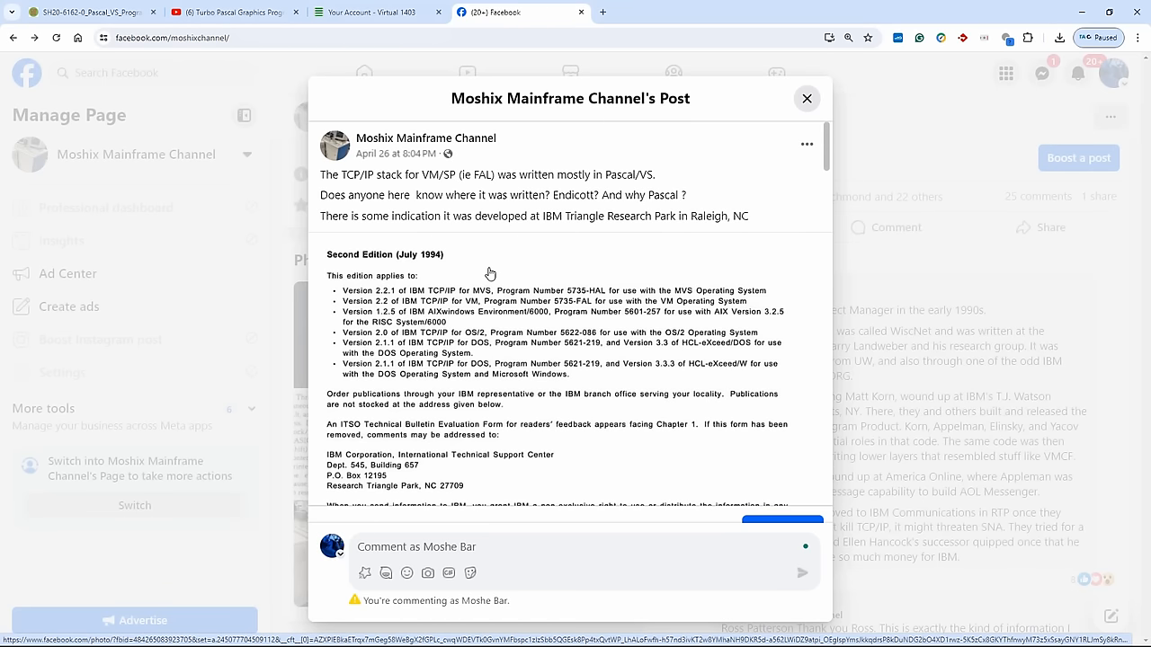
scroll("down", 3)
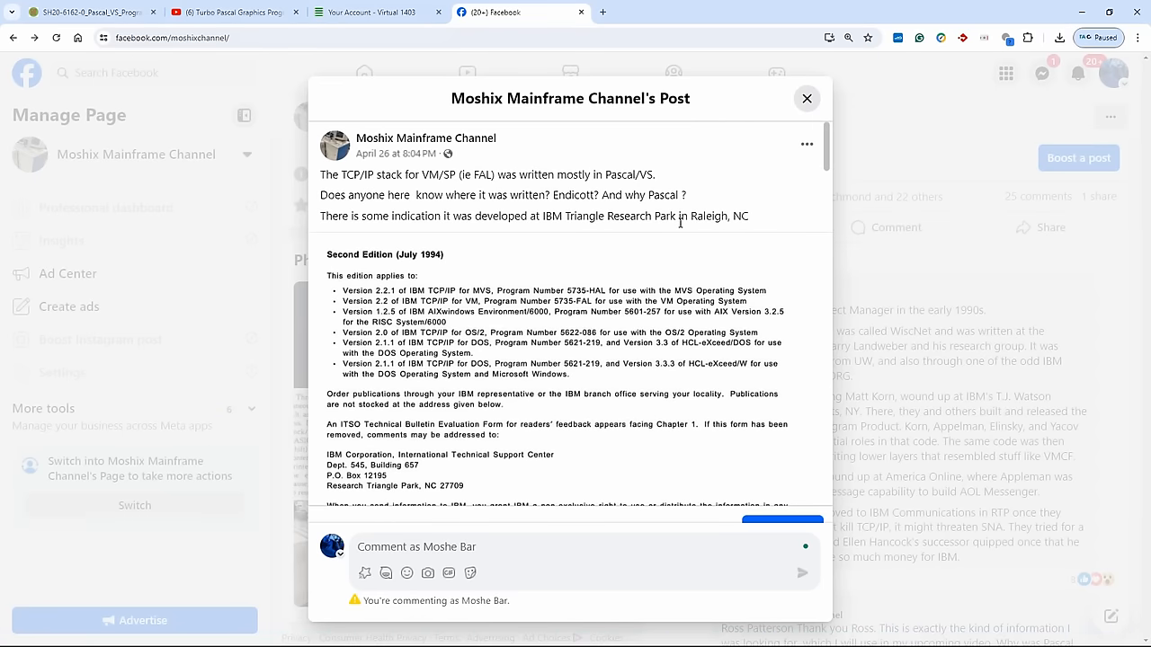
scroll("down", 3)
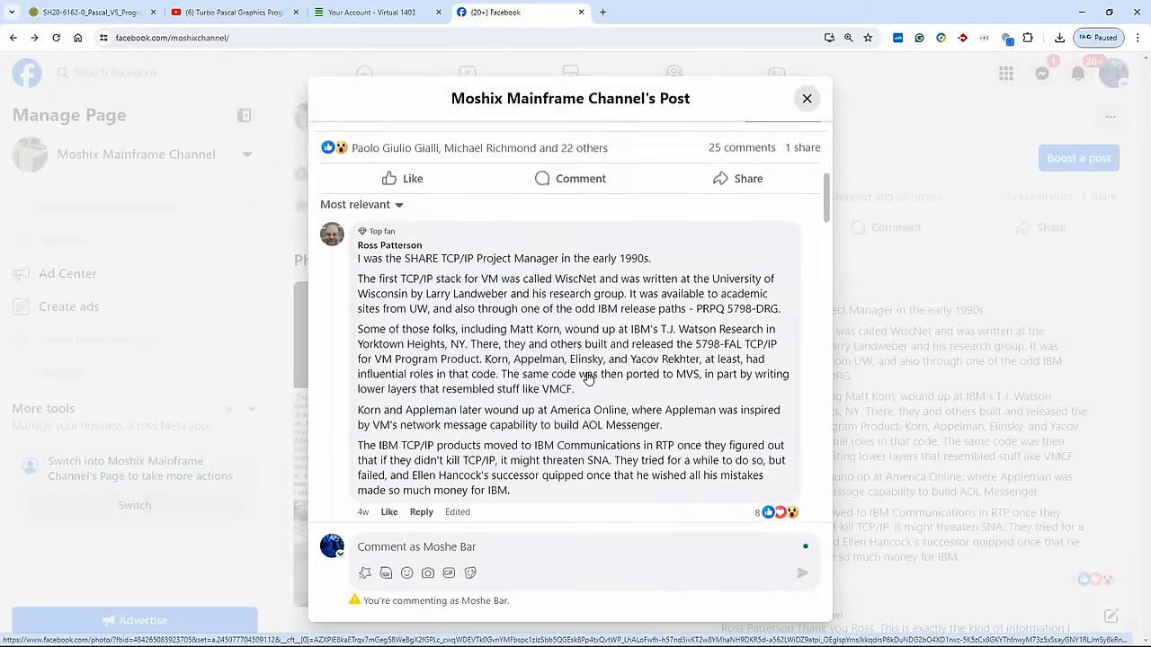
scroll("down", 3)
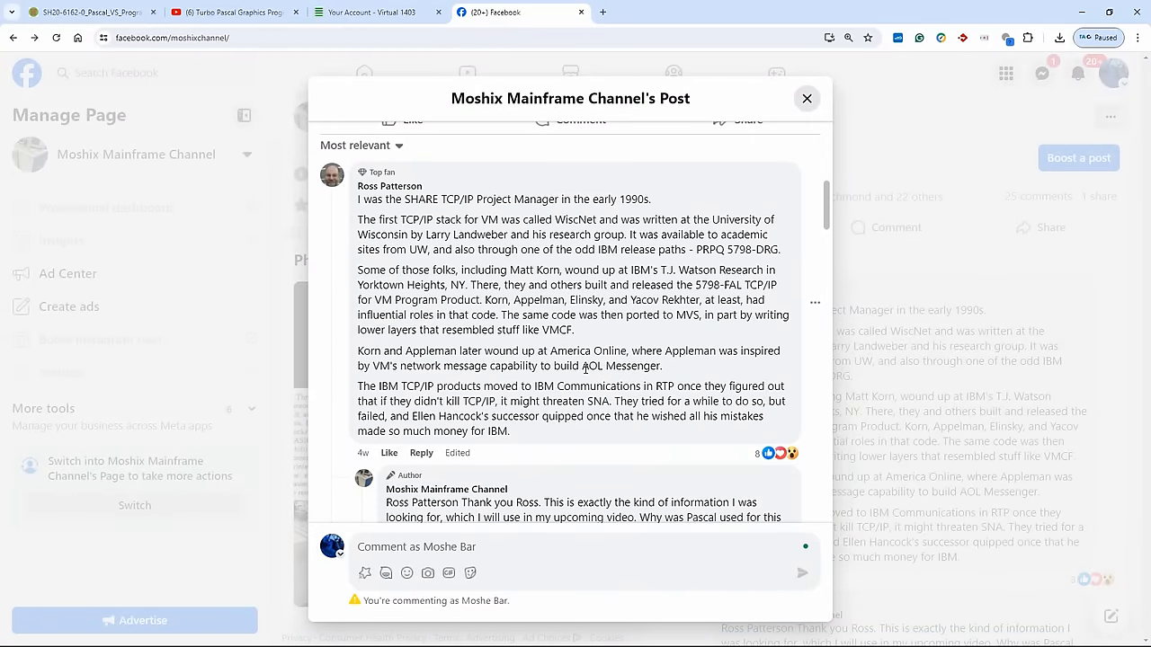
mouse_move(374, 196)
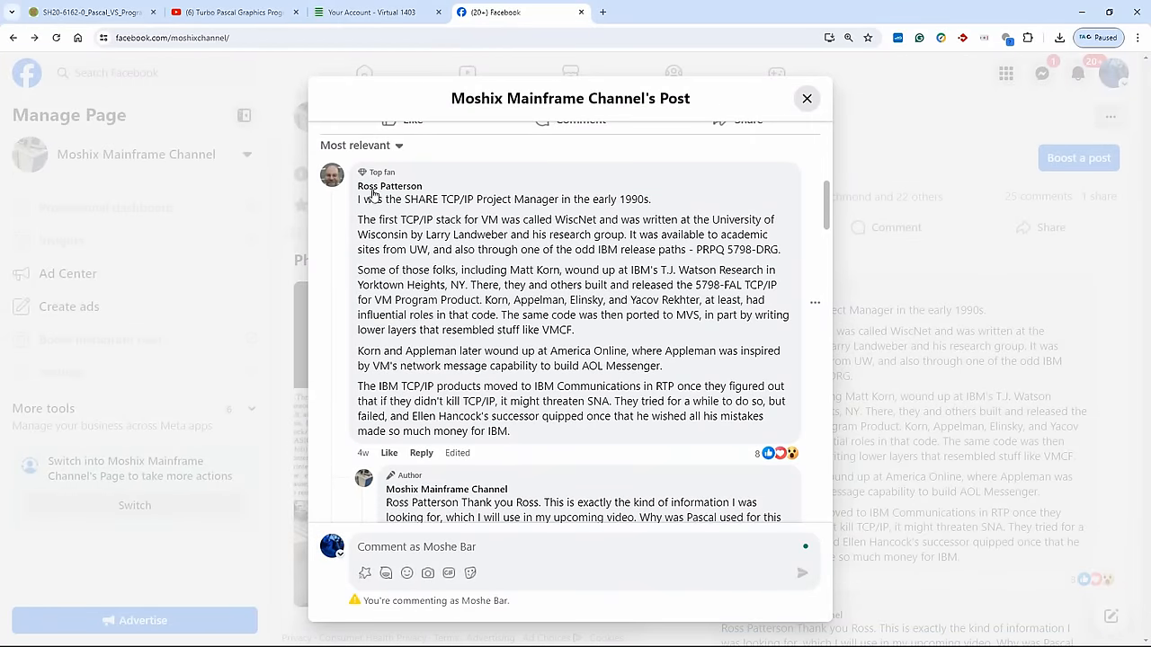
mouse_move(557, 262)
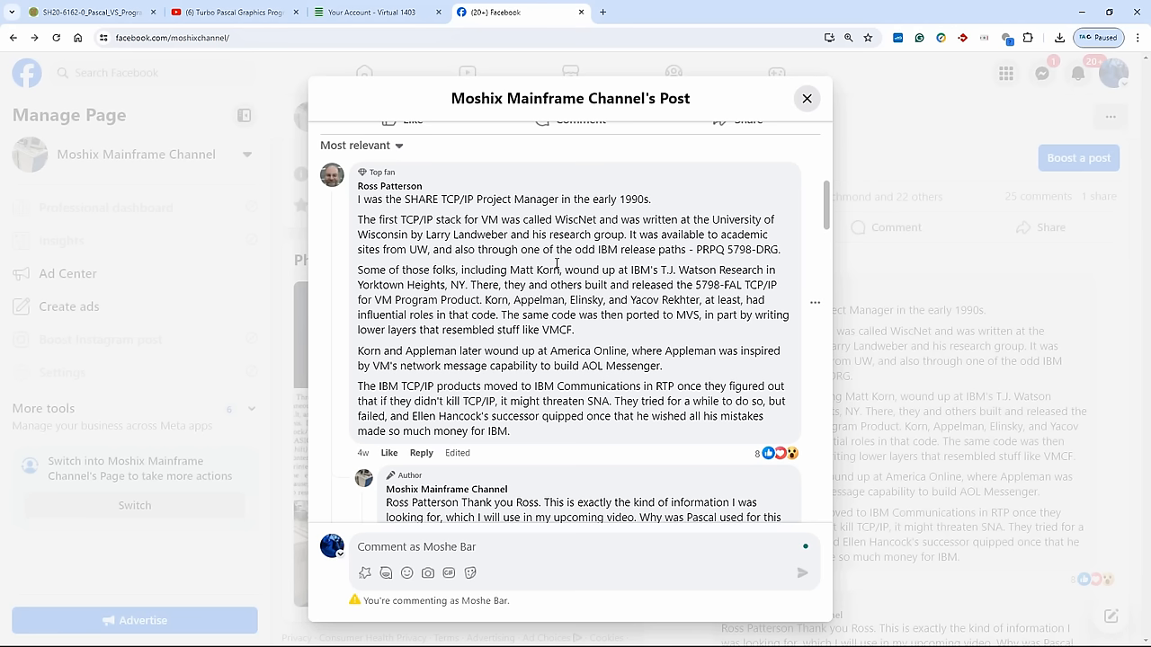
mouse_move(358, 207)
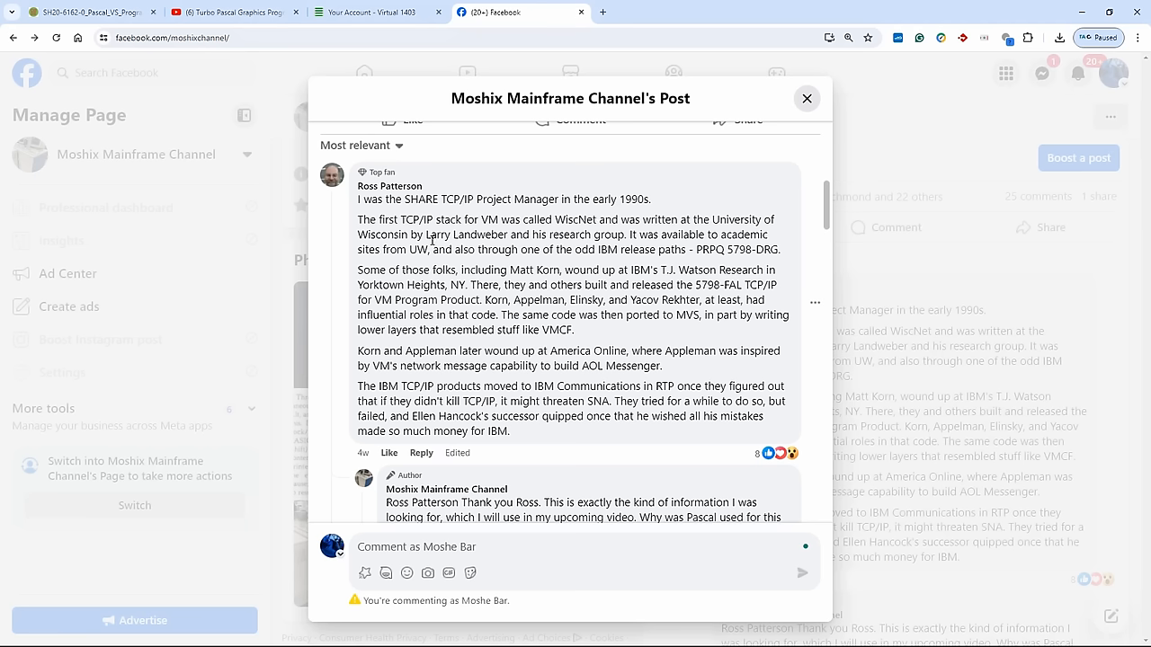
mouse_move(565, 222)
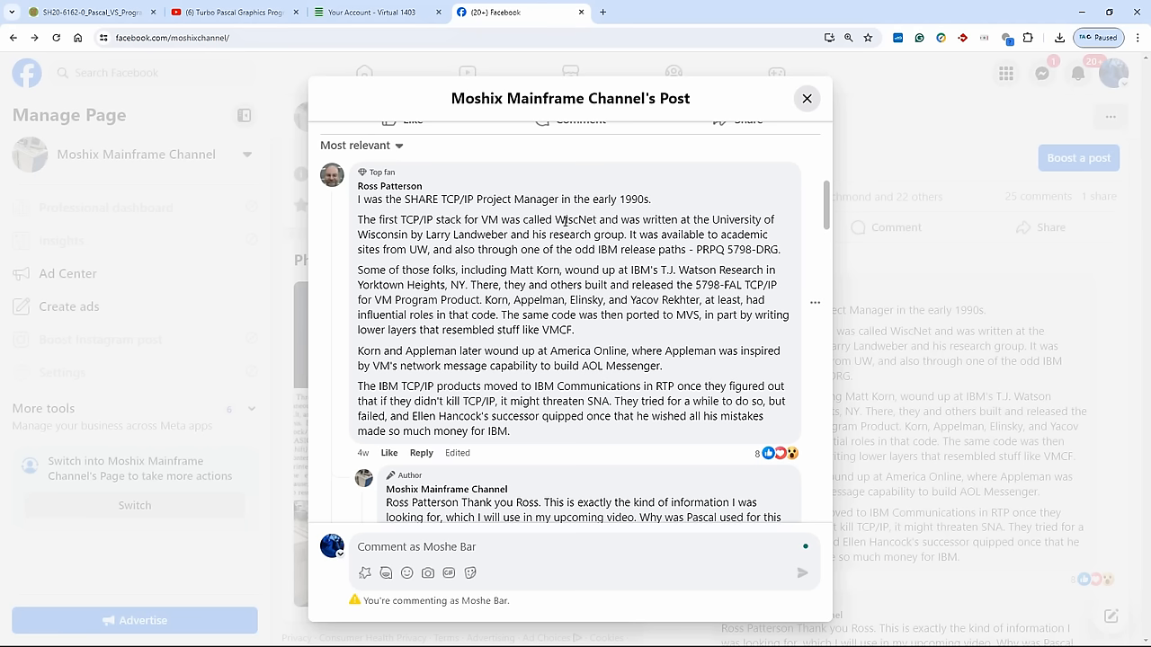
mouse_move(428, 234)
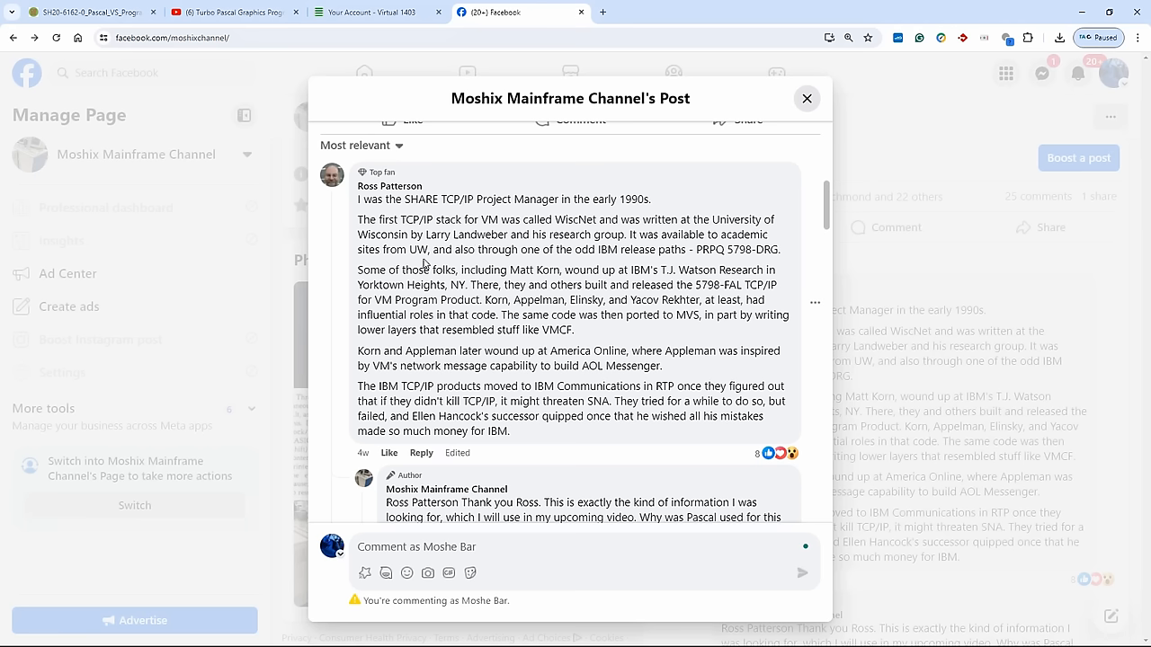
mouse_move(454, 254)
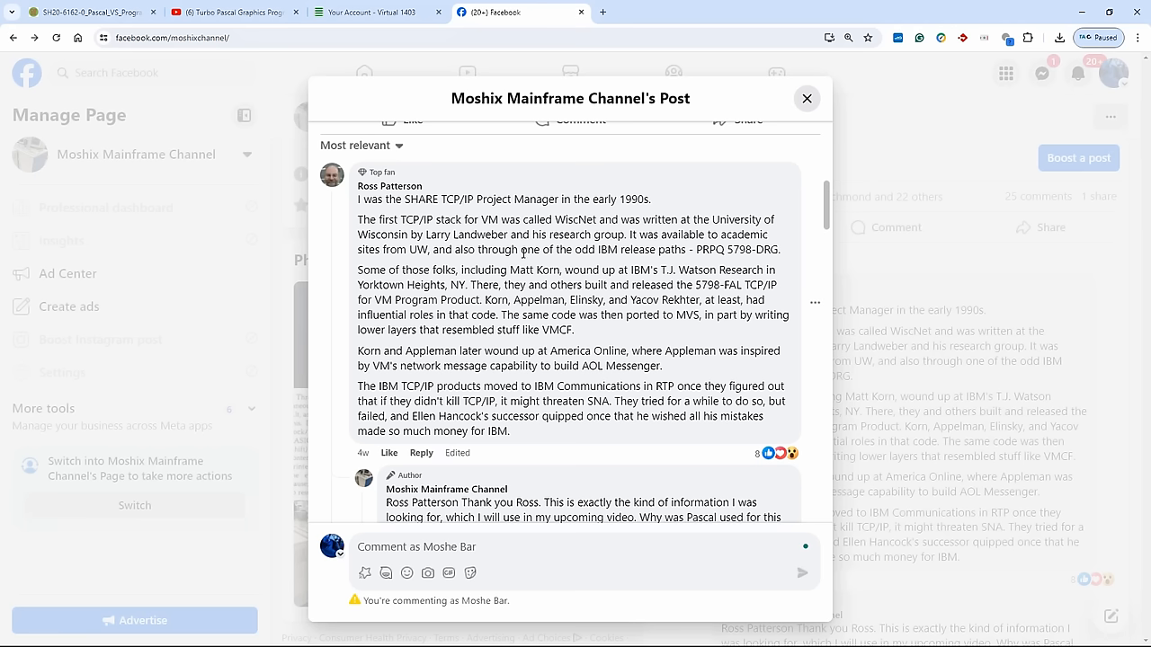
mouse_move(698, 255)
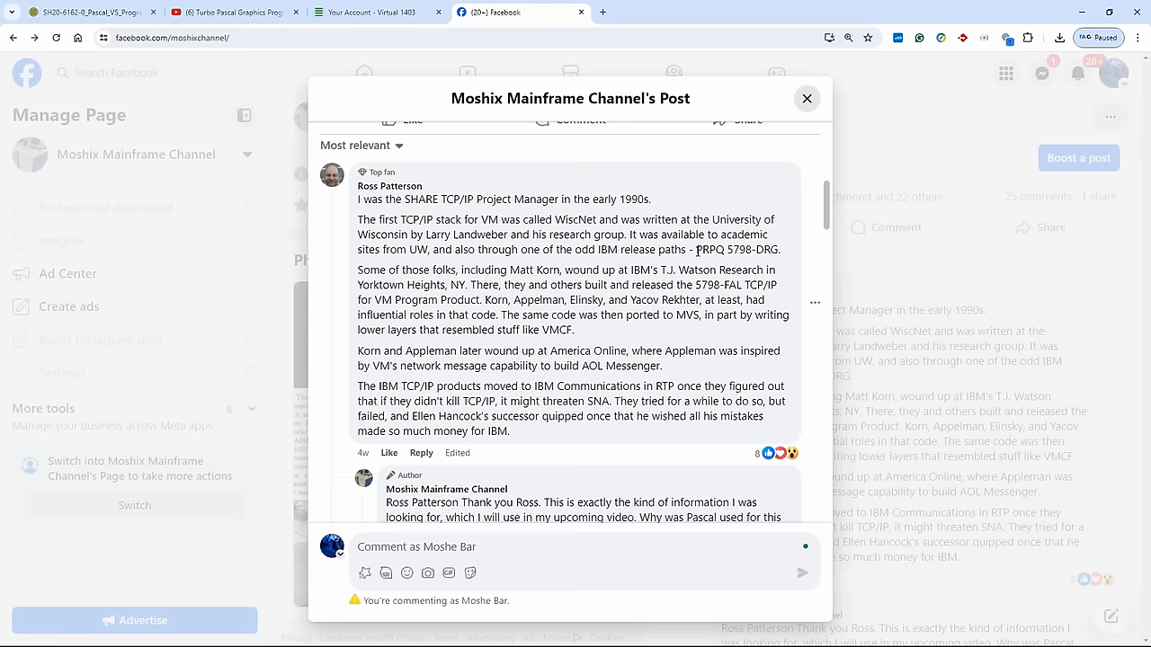
double_click(708, 248)
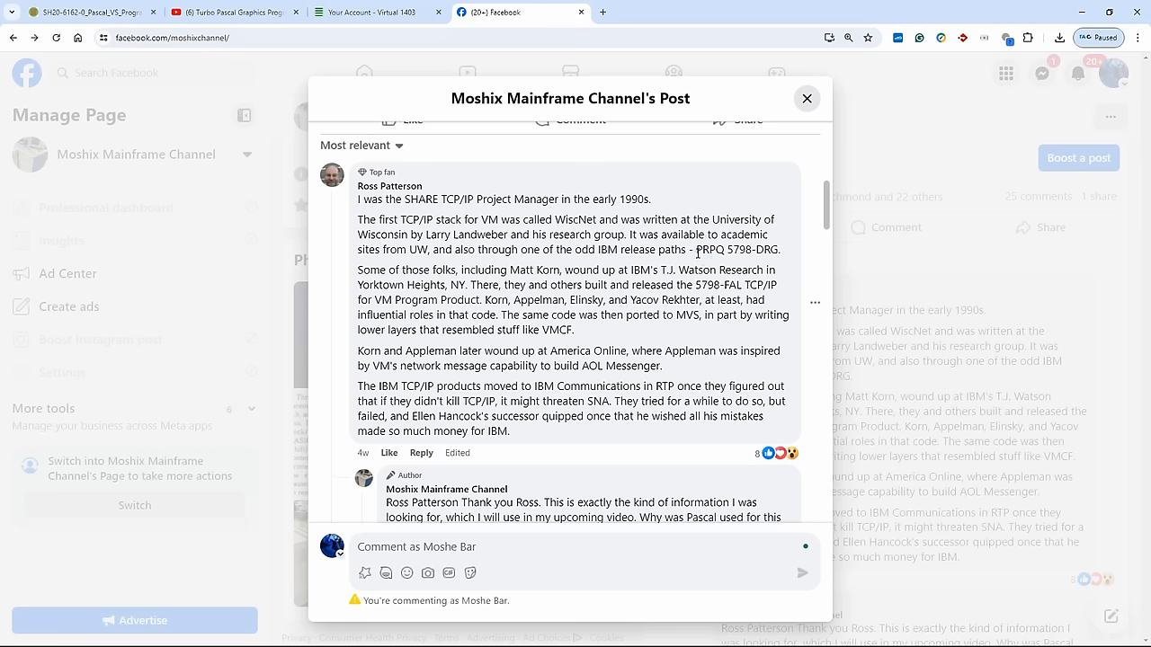
mouse_move(686, 262)
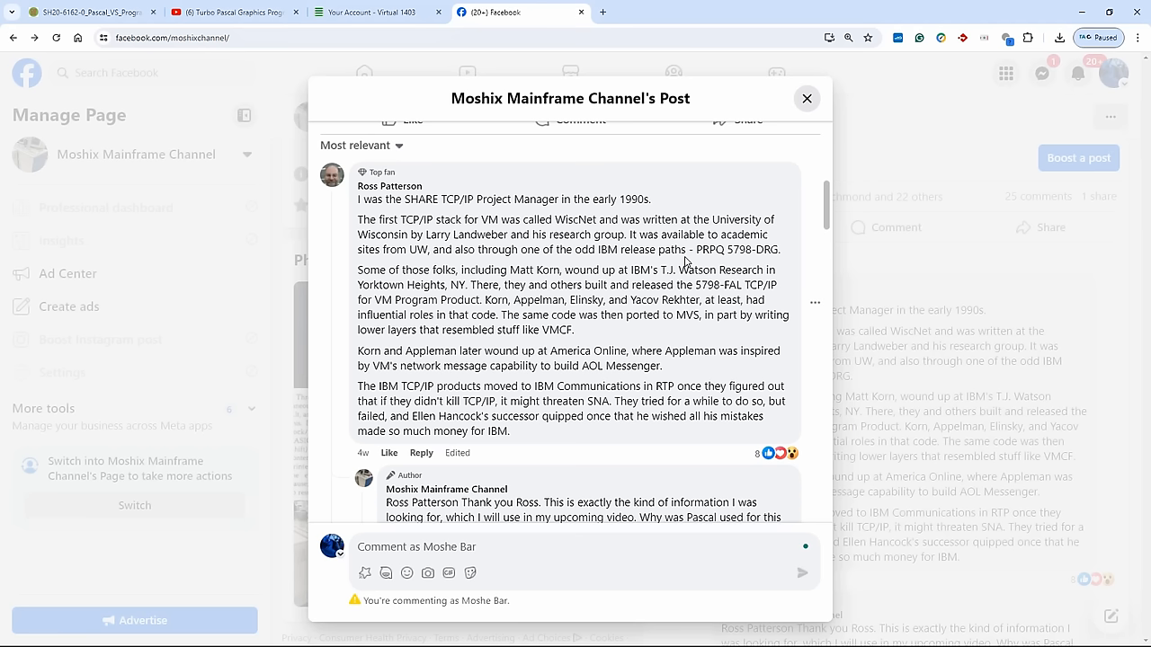
mouse_move(687, 252)
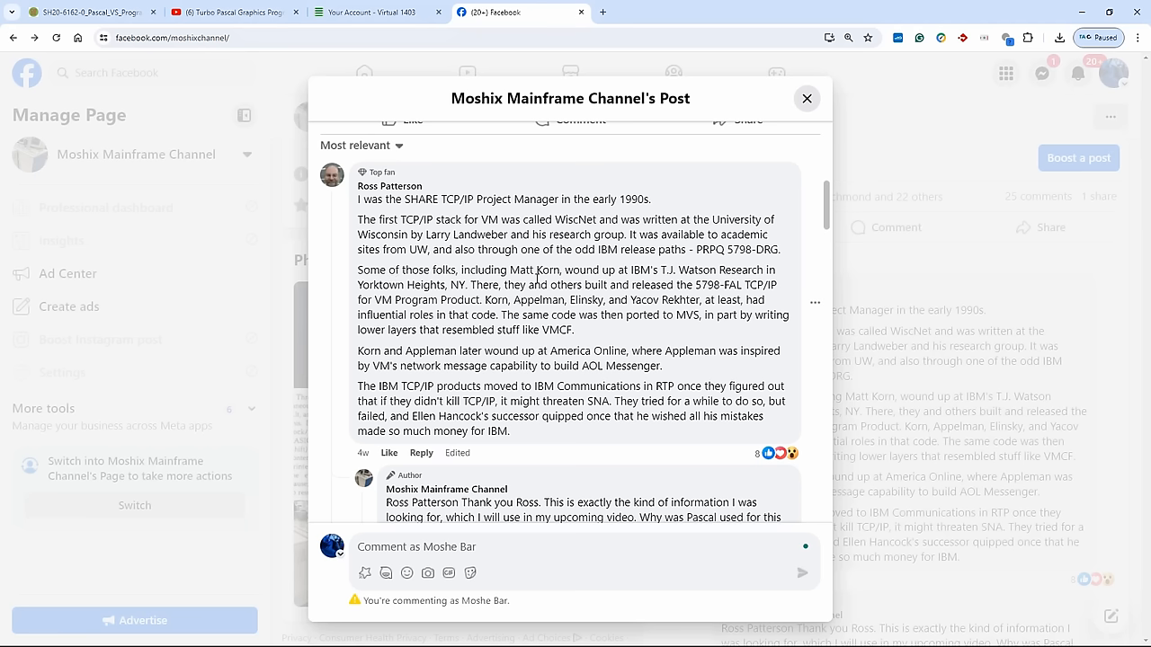
double_click(546, 270)
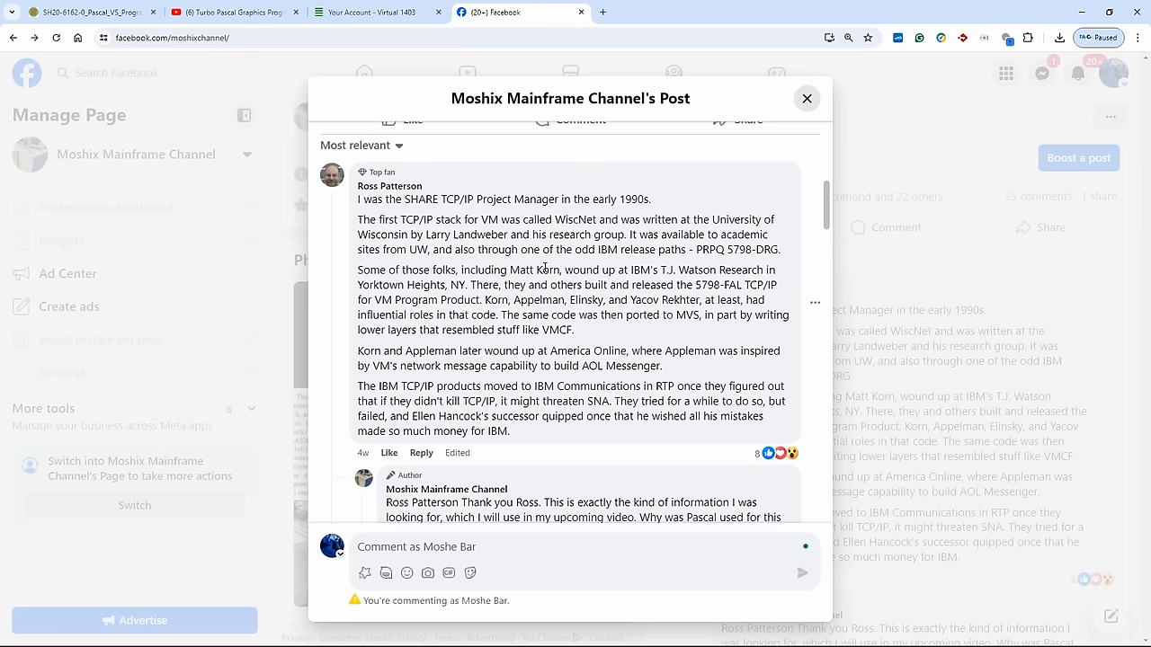
left_click(550, 270)
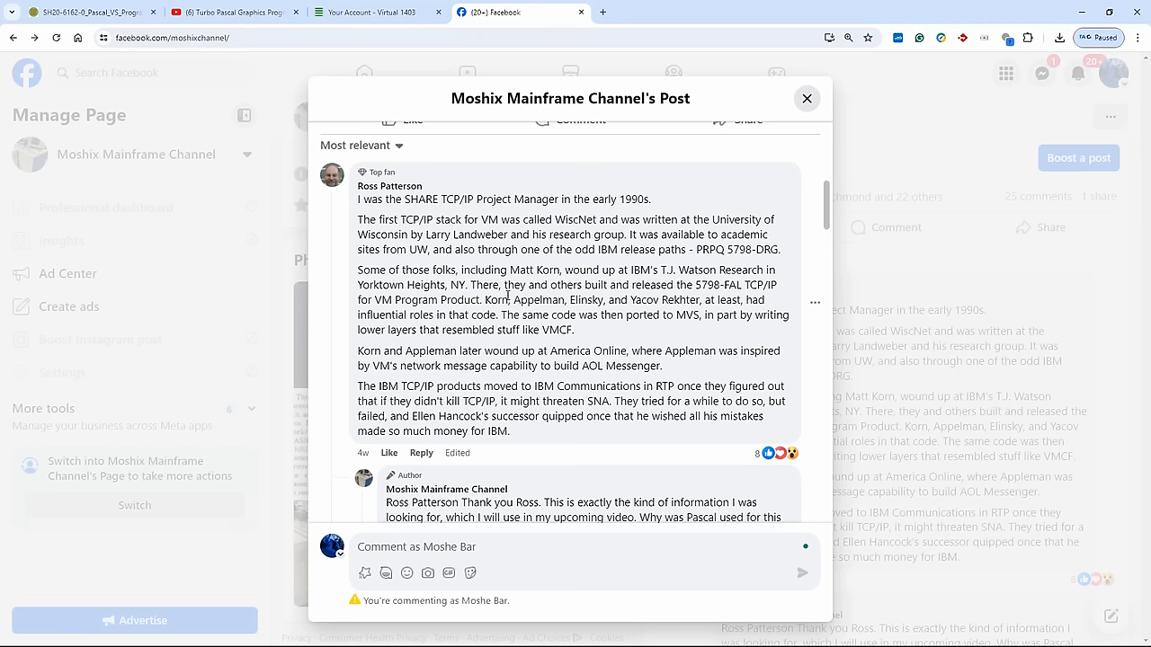
mouse_move(554, 281)
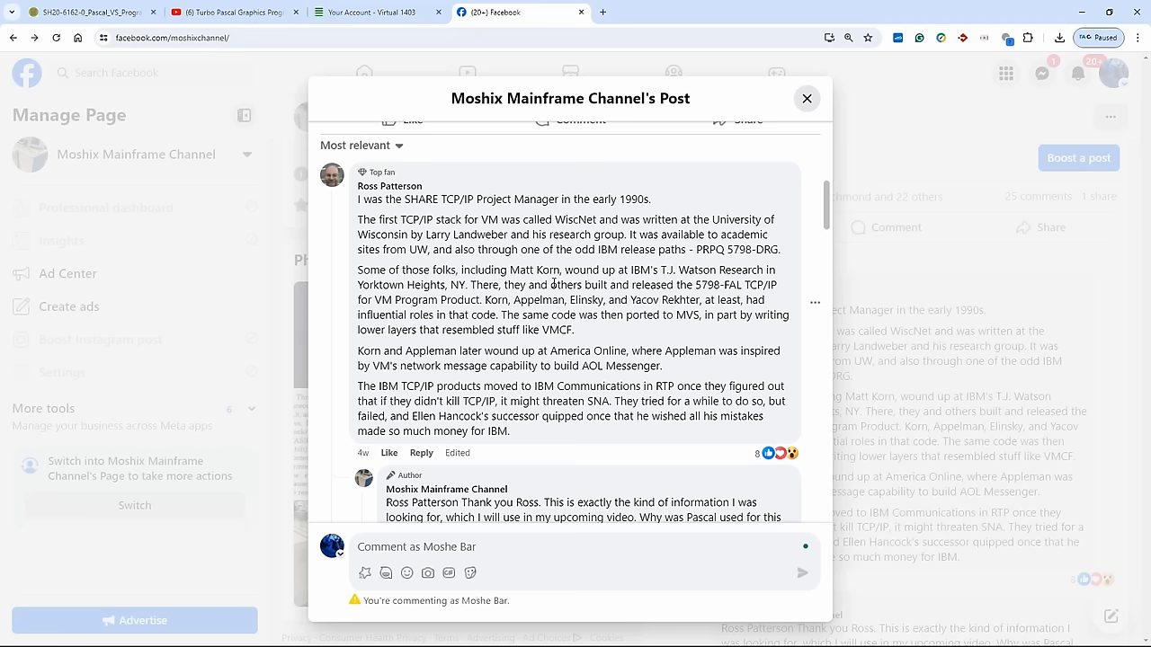
mouse_move(529, 299)
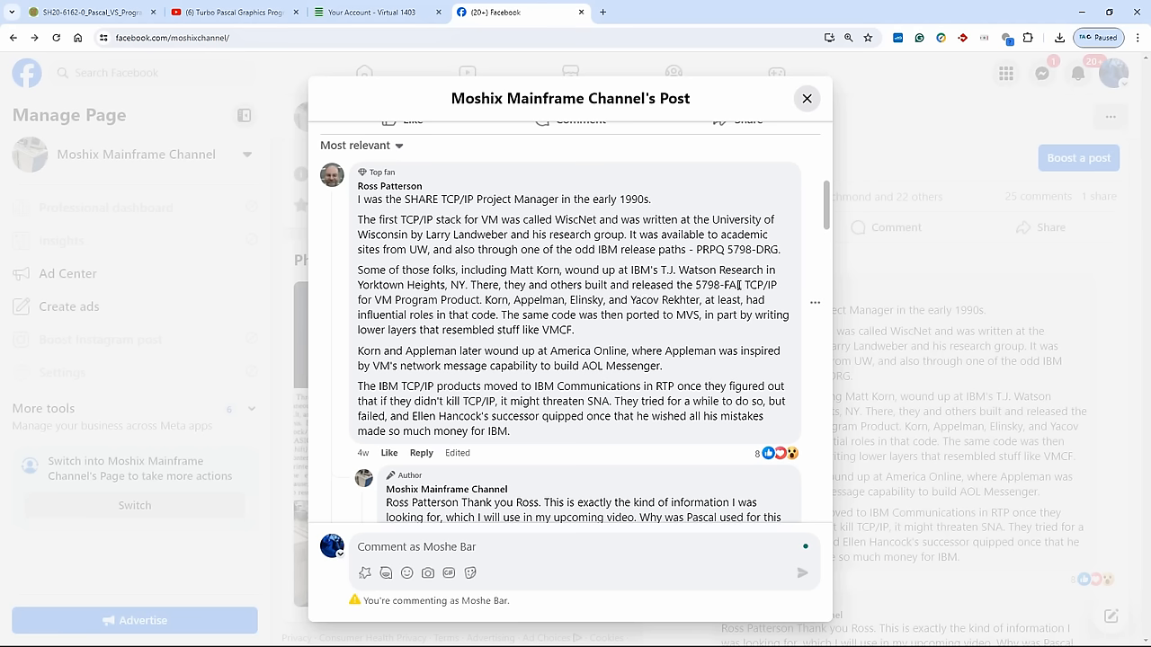
mouse_move(738, 284)
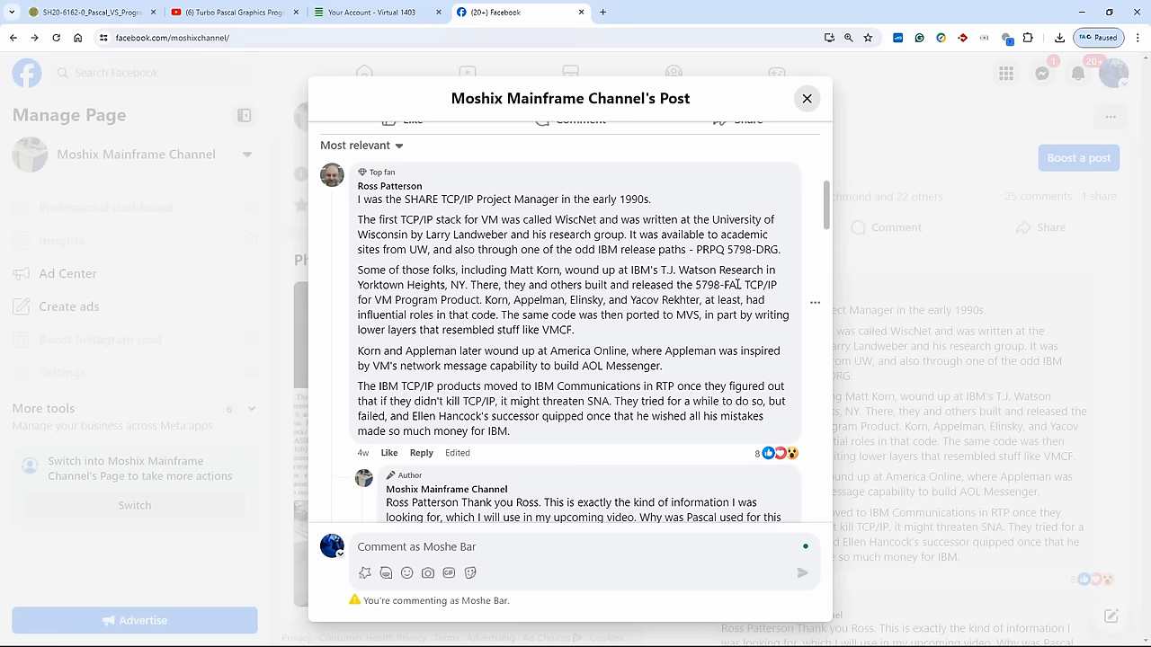
double_click(716, 284)
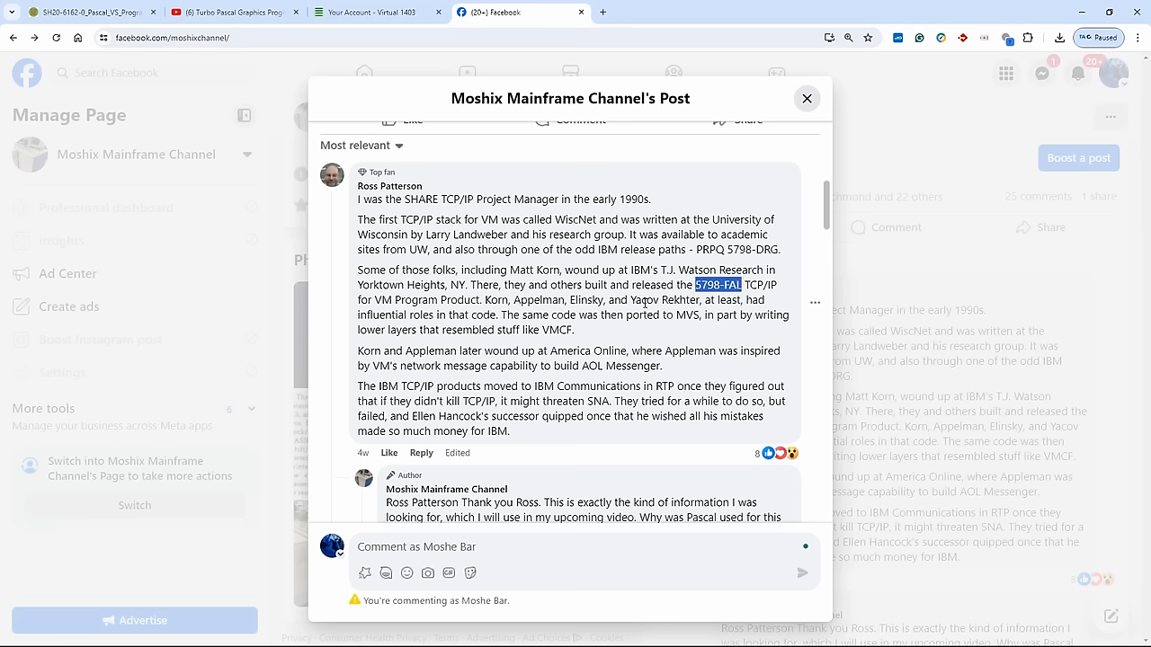
double_click(685, 299)
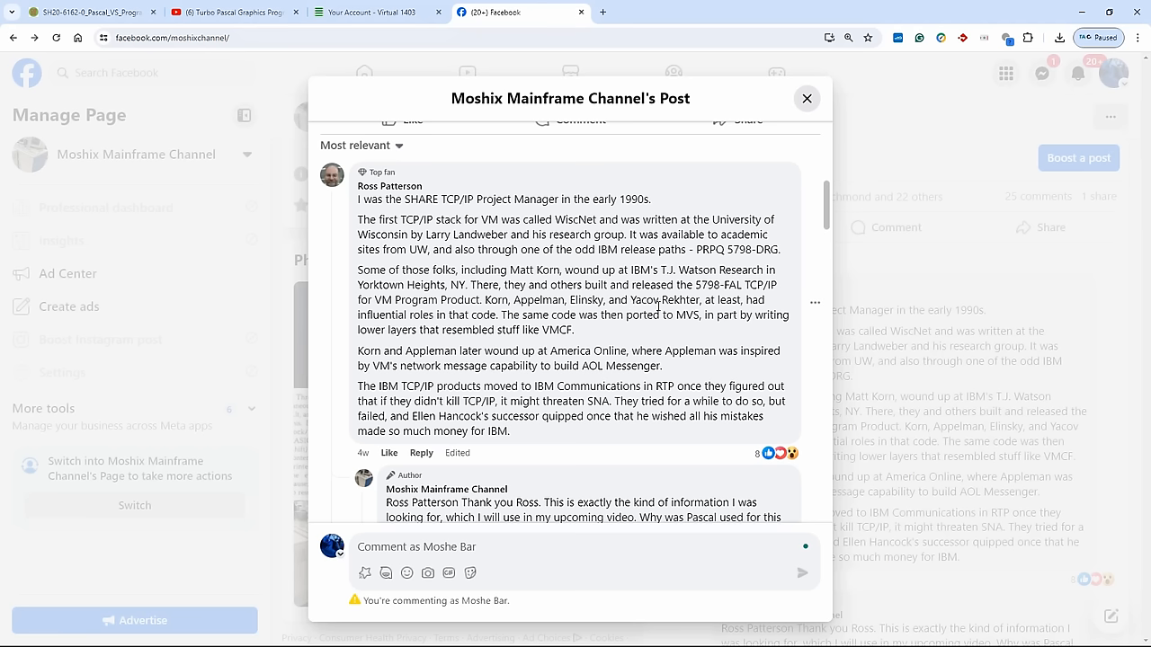
mouse_move(633, 296)
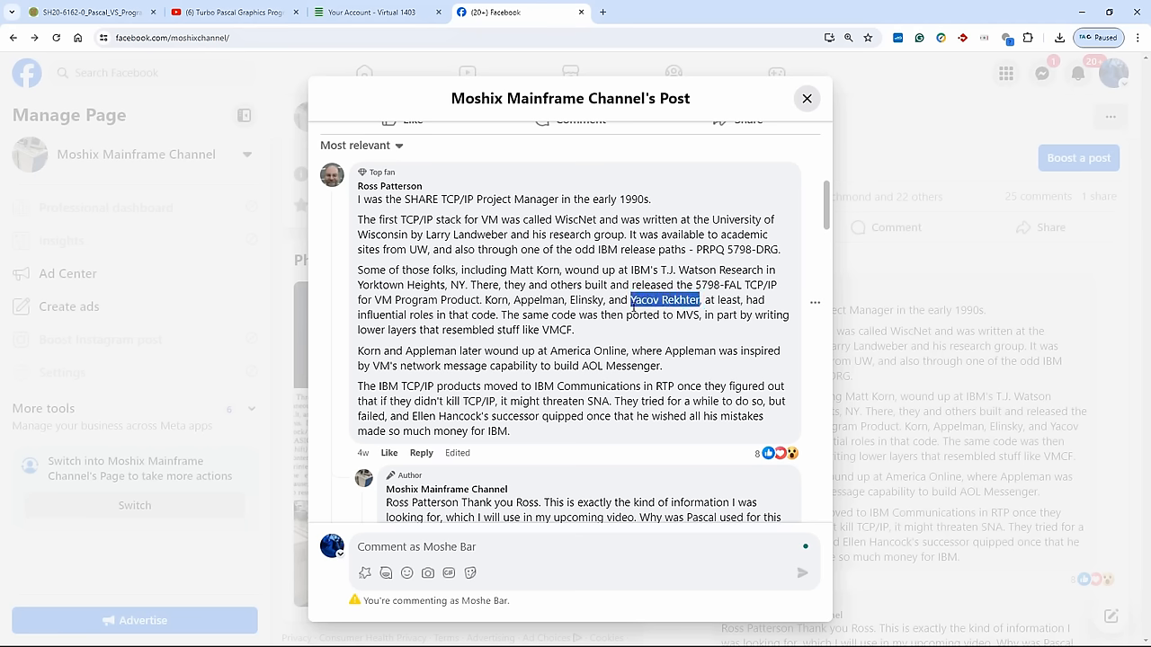
left_click(427, 320)
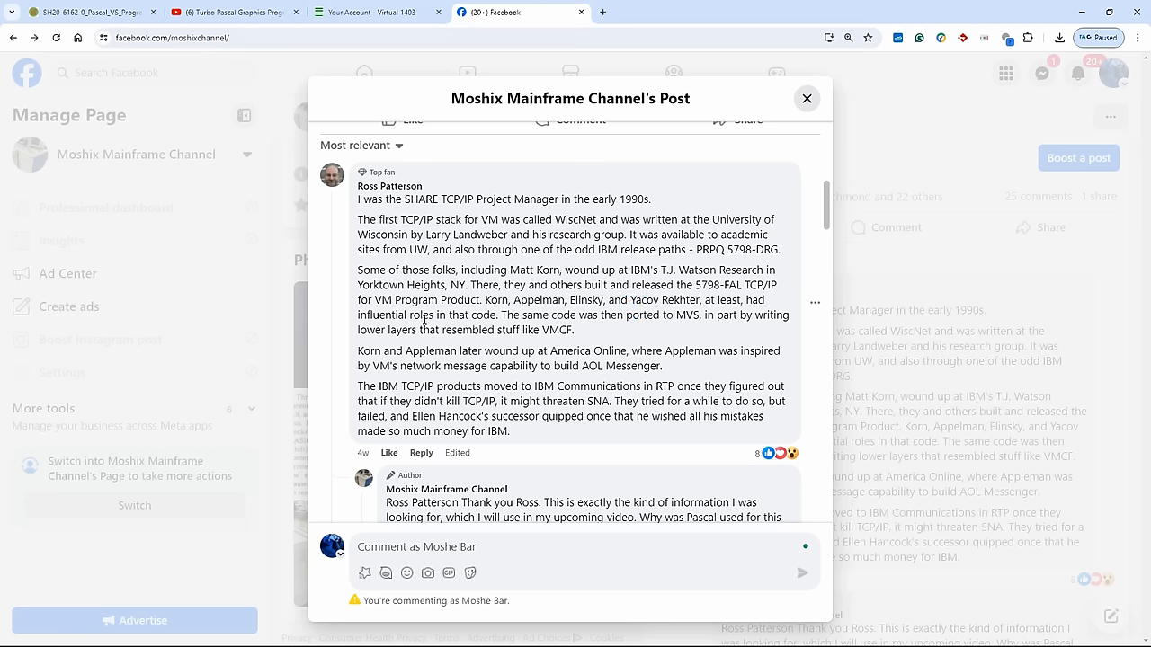
mouse_move(557, 318)
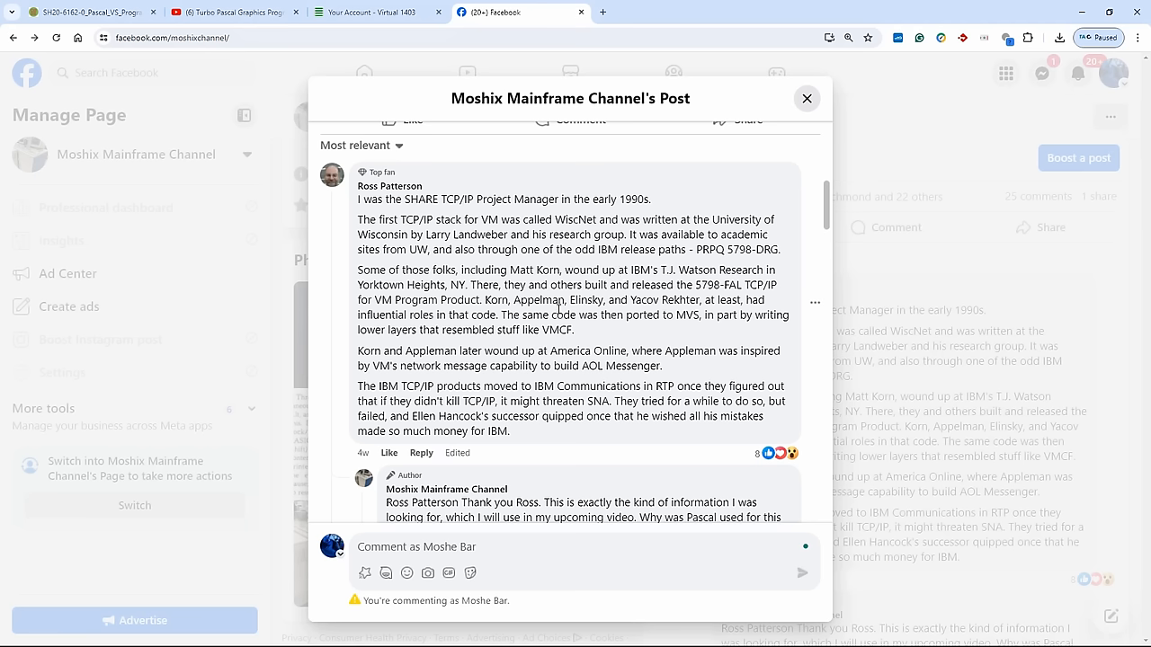
mouse_move(558, 309)
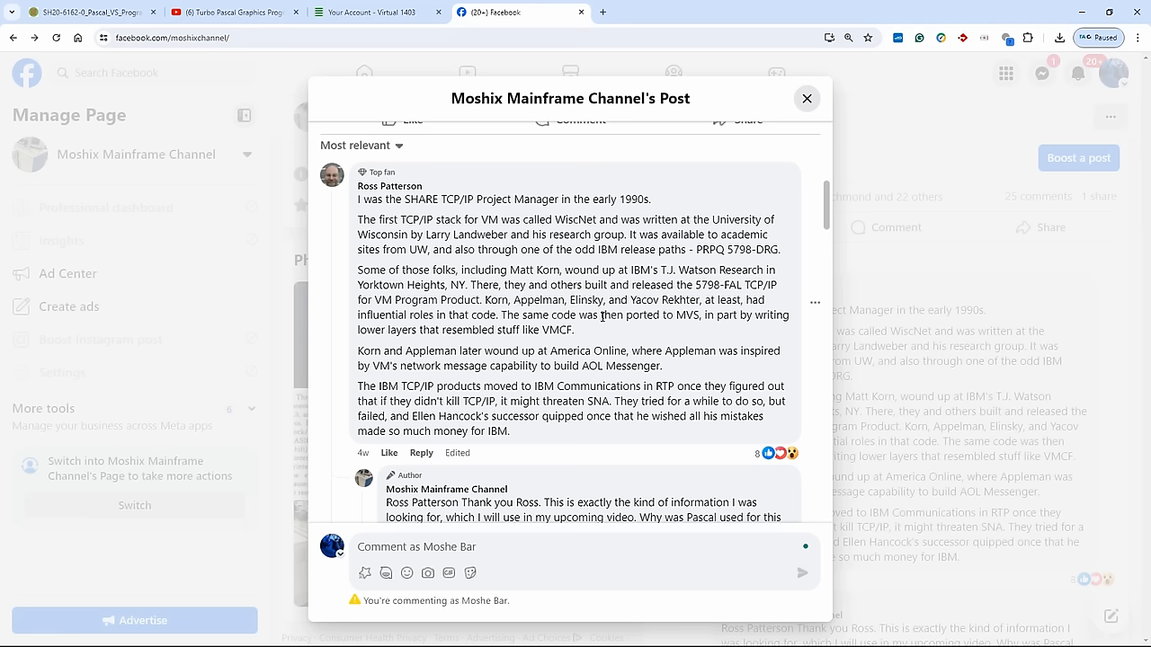
mouse_move(381, 331)
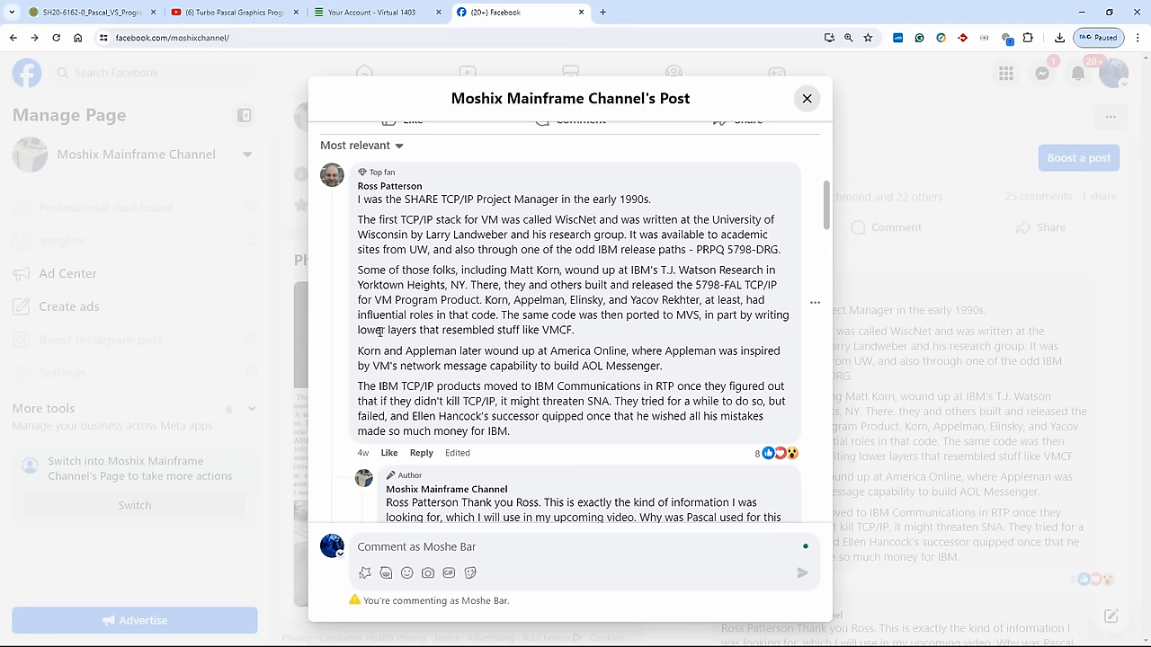
mouse_move(540, 331)
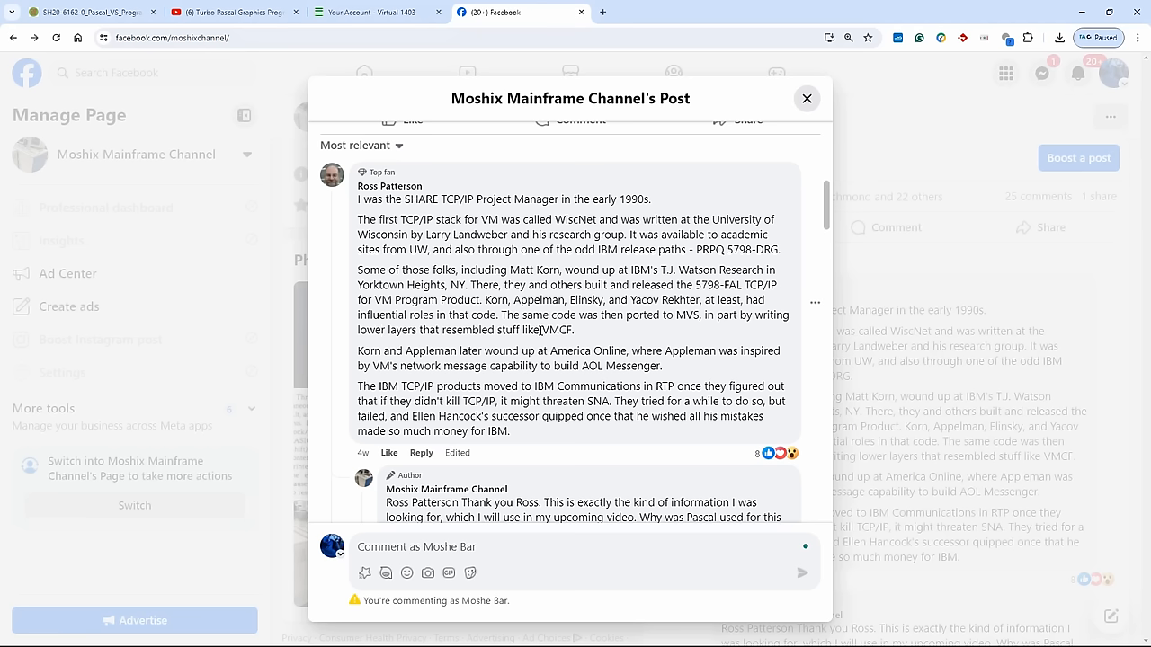
double_click(558, 329)
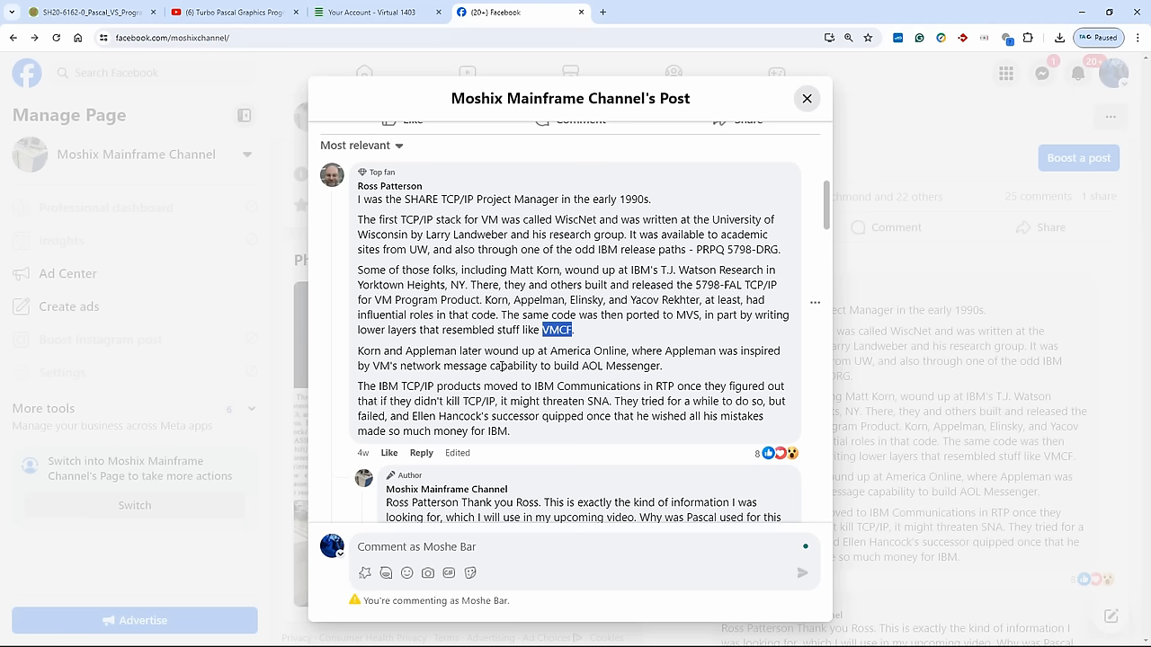
mouse_move(651, 367)
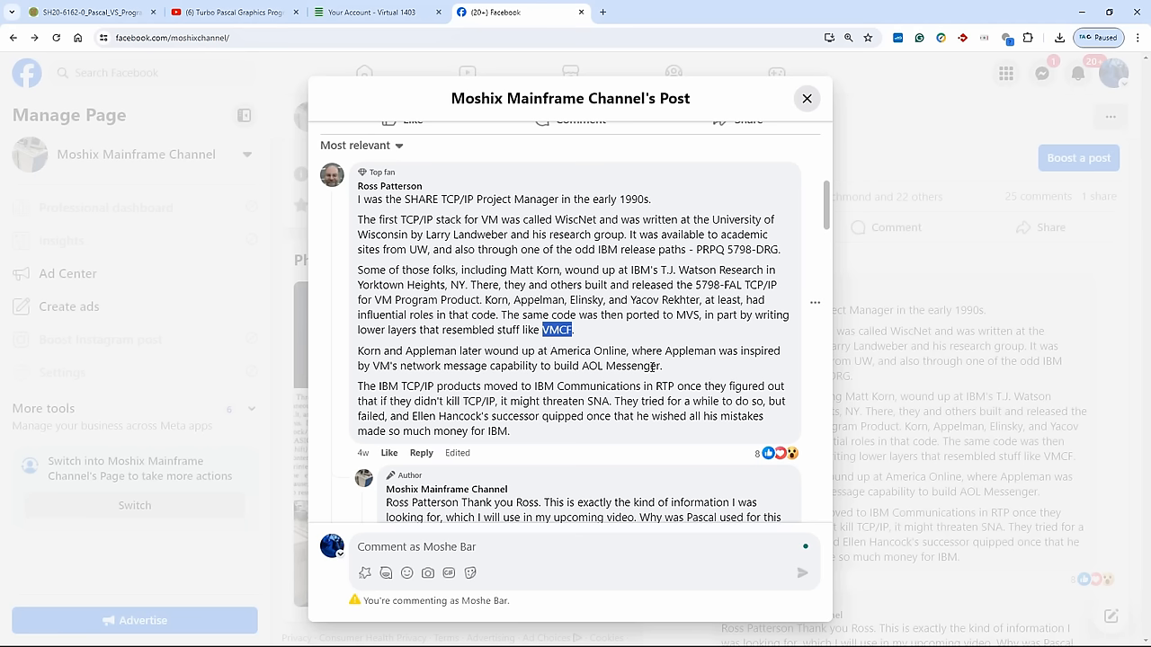
left_click(573, 362)
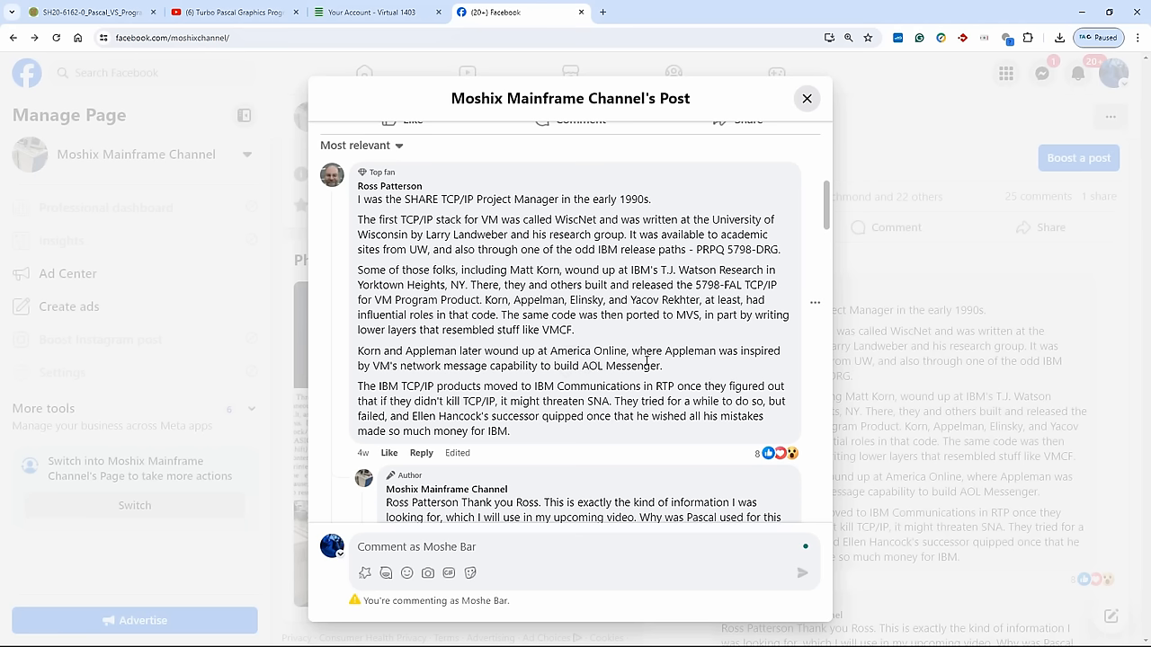
mouse_move(424, 385)
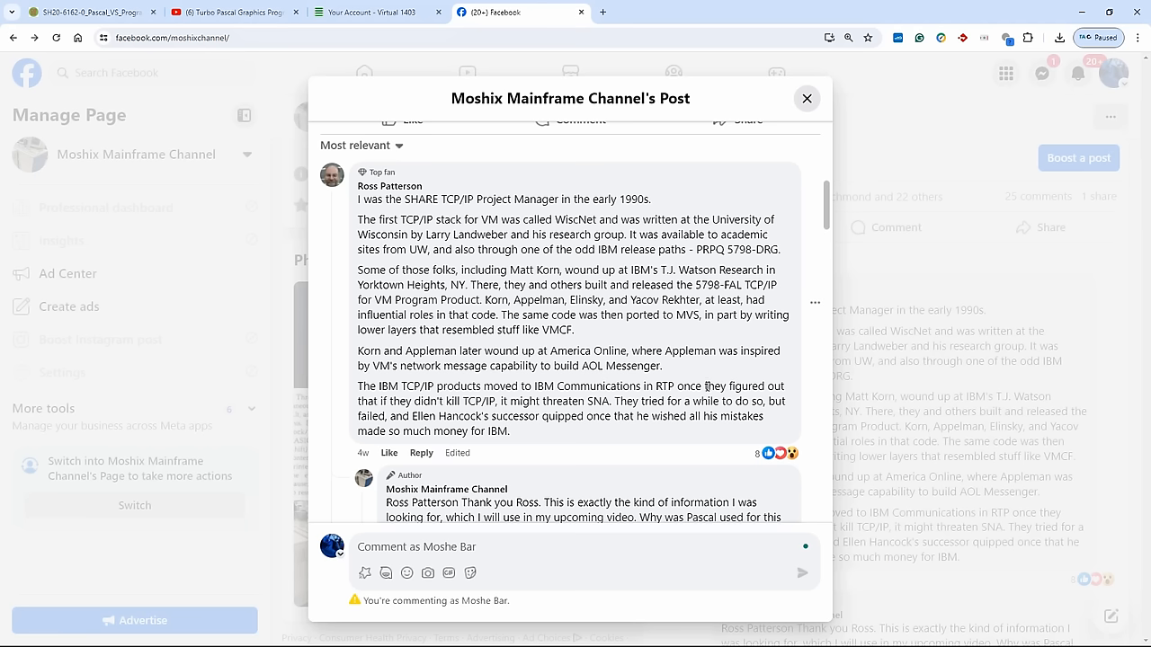
mouse_move(464, 404)
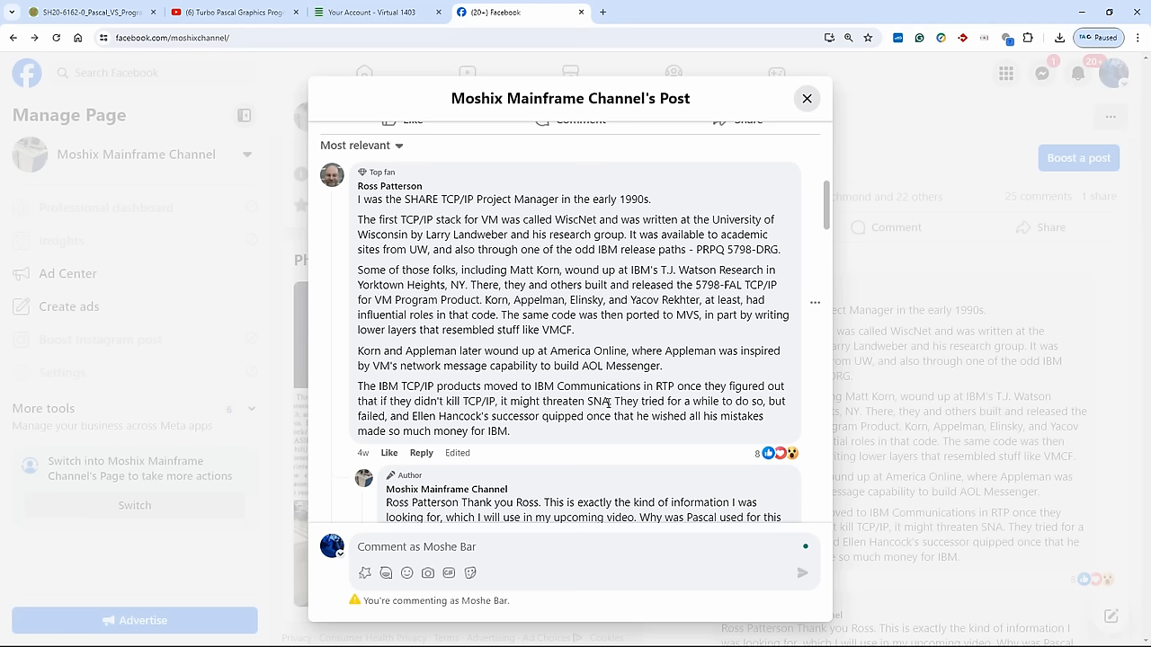
left_click_drag(461, 401, 608, 401)
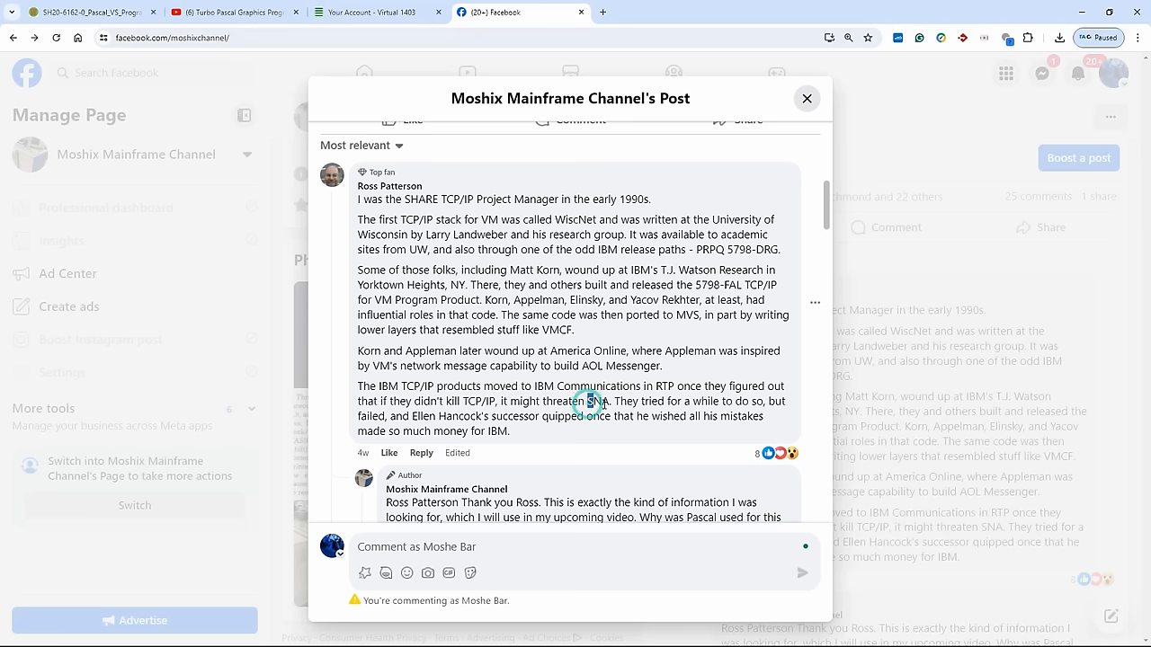
double_click(597, 401)
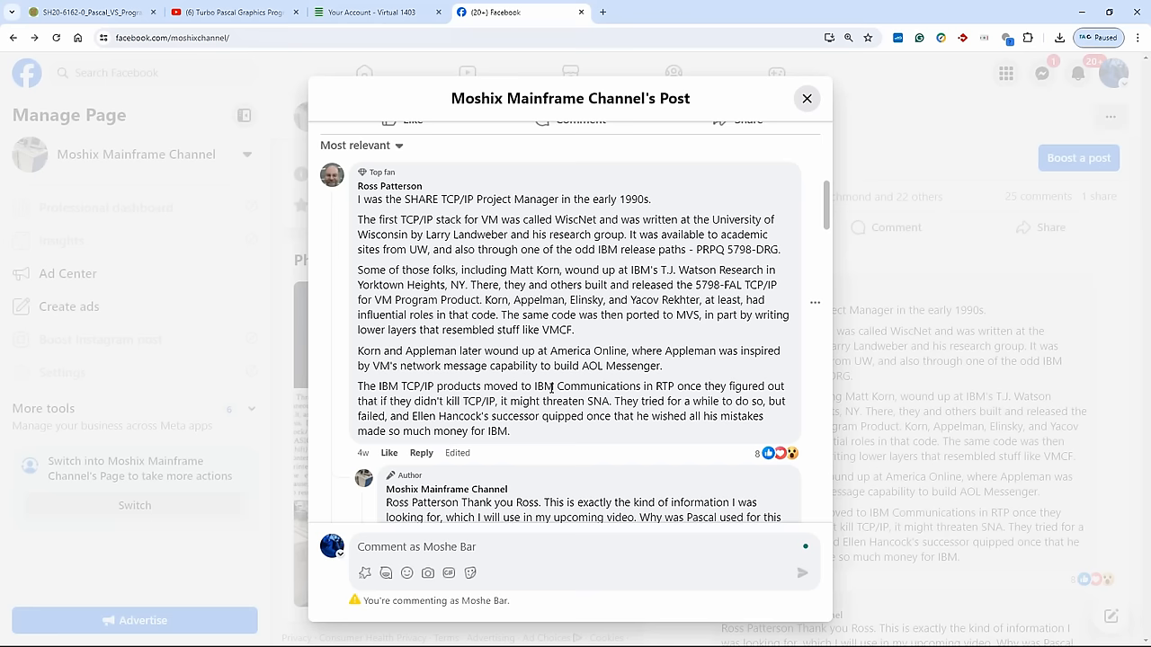
scroll("down", 3)
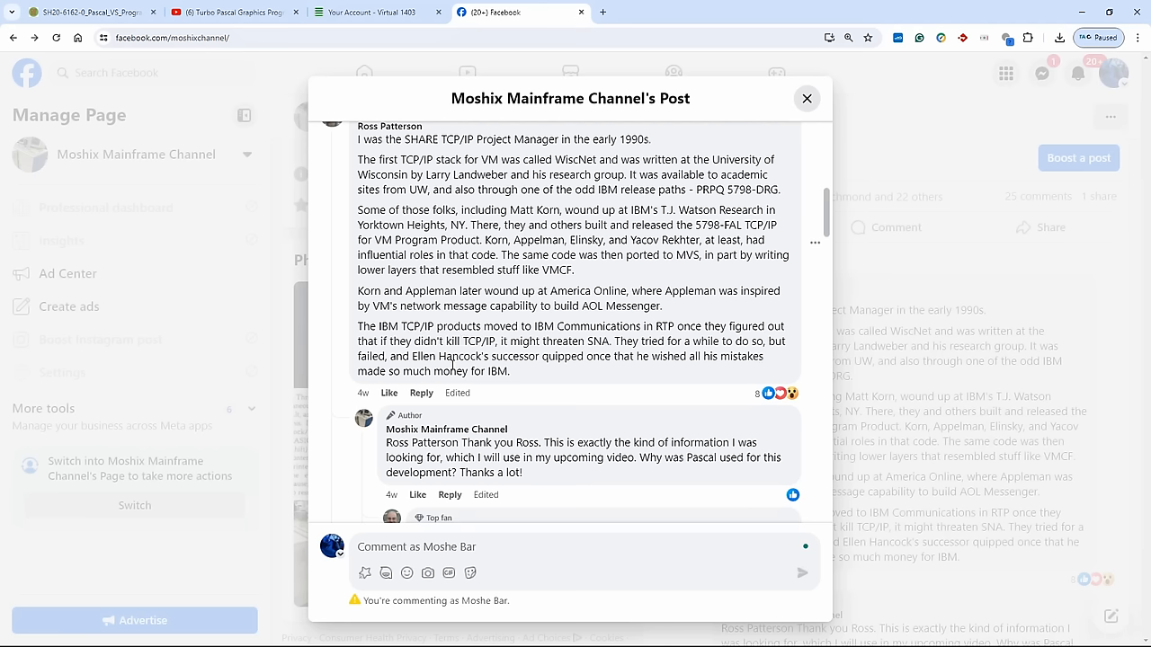
mouse_move(597, 354)
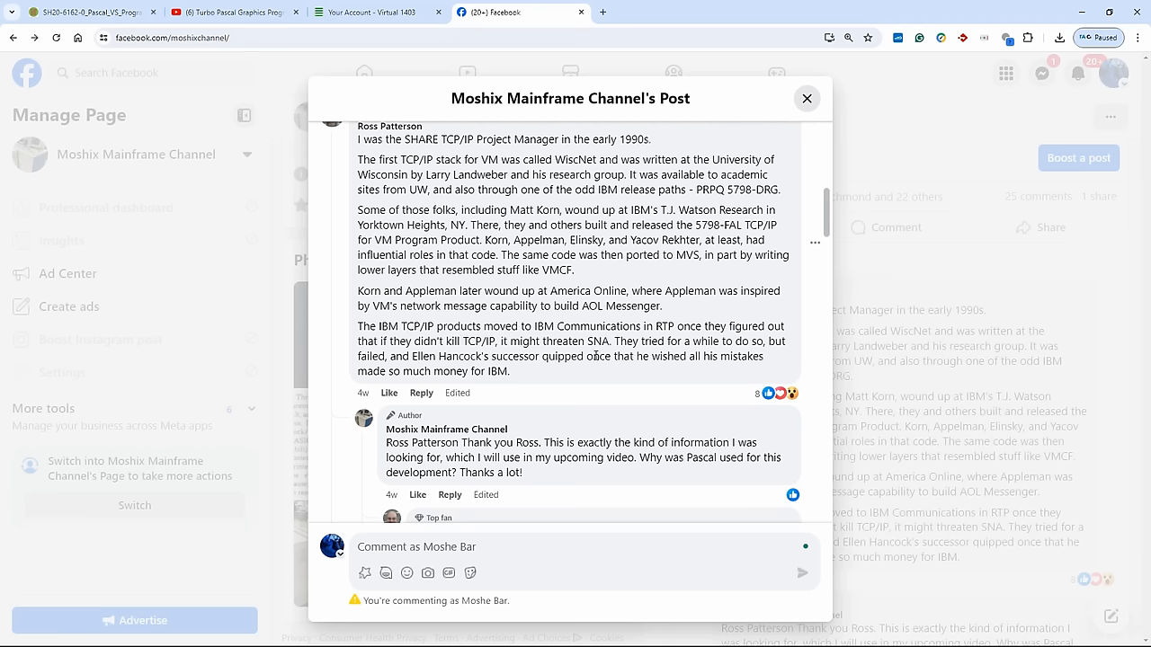
mouse_move(676, 359)
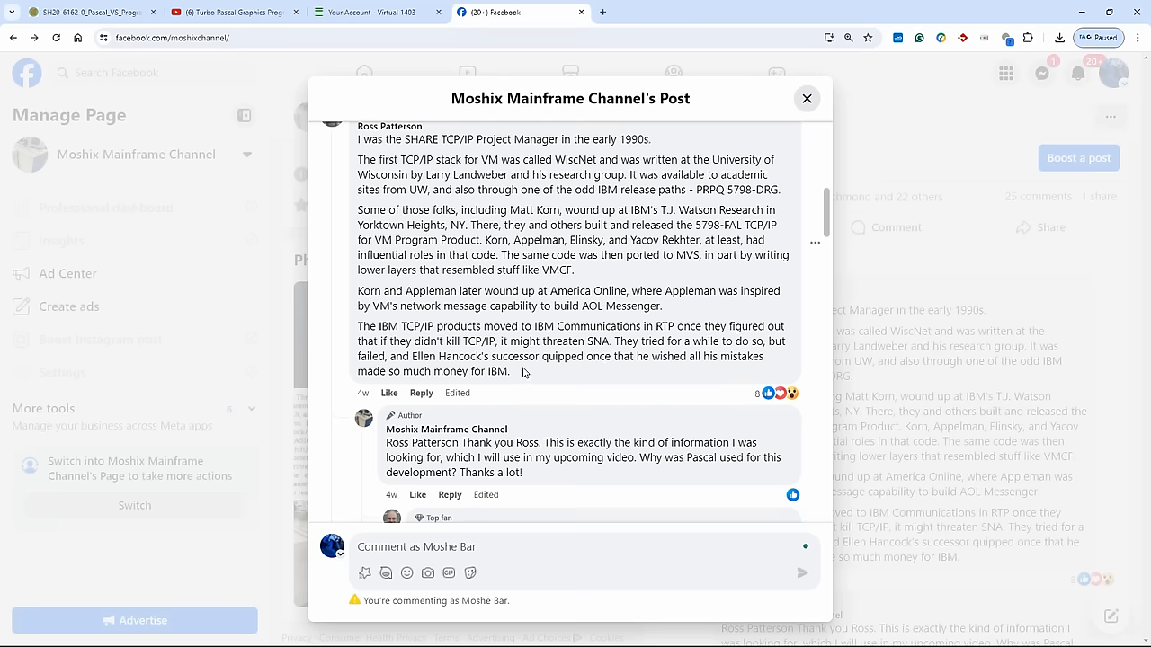
scroll("down", 3)
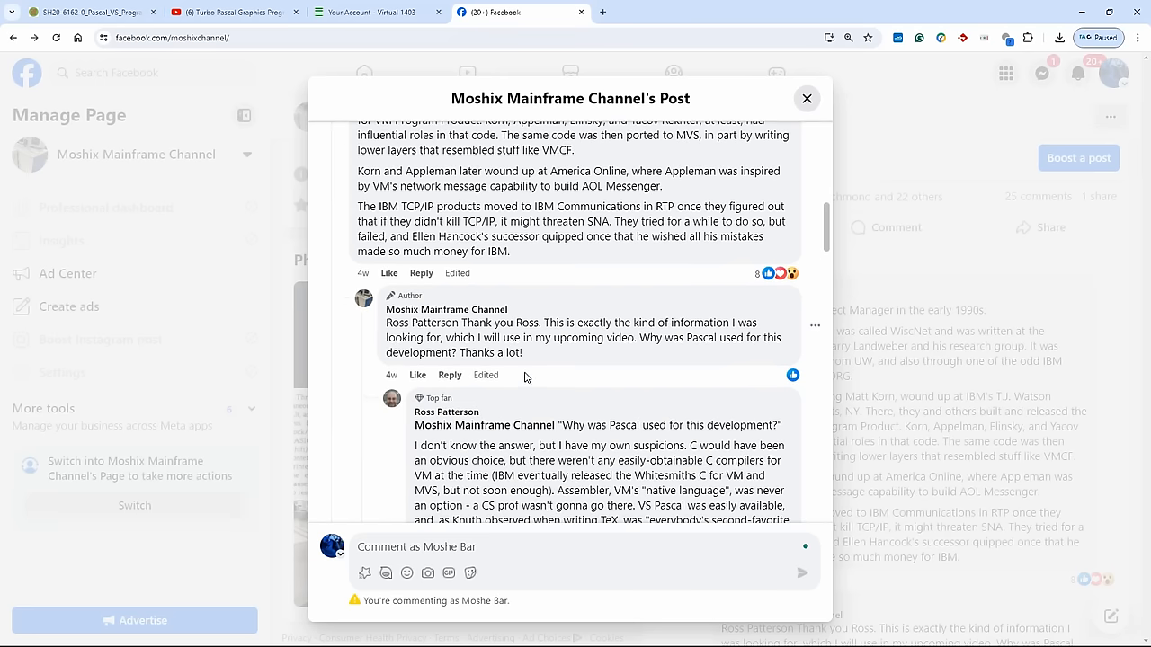
scroll("down", 3)
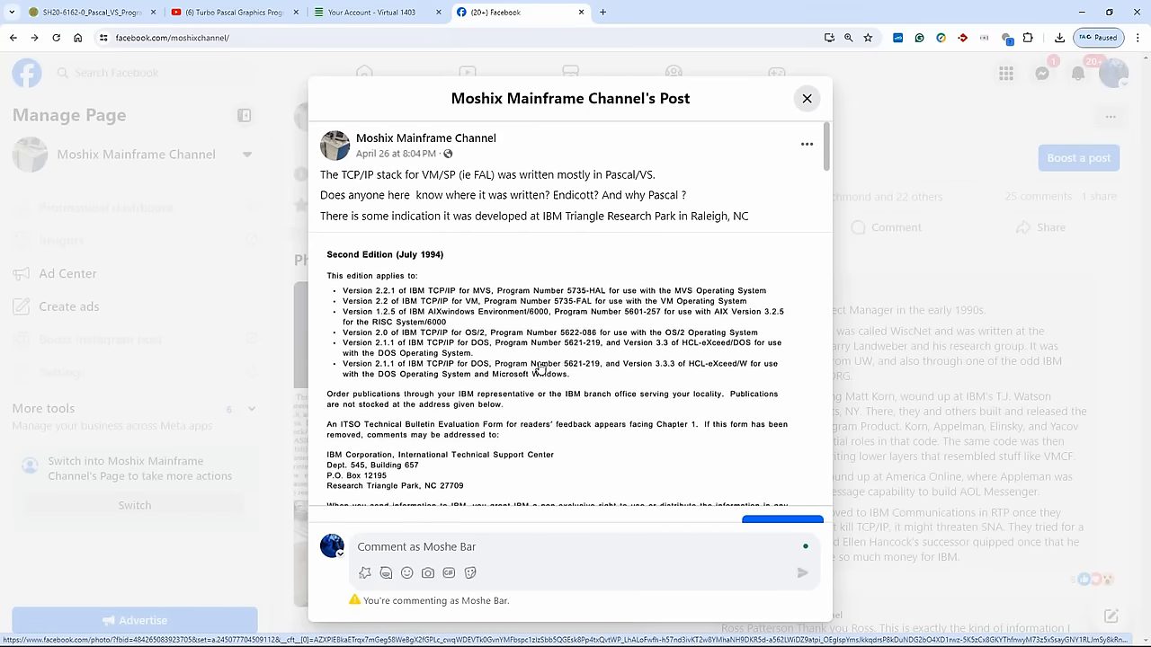
scroll("down", 3)
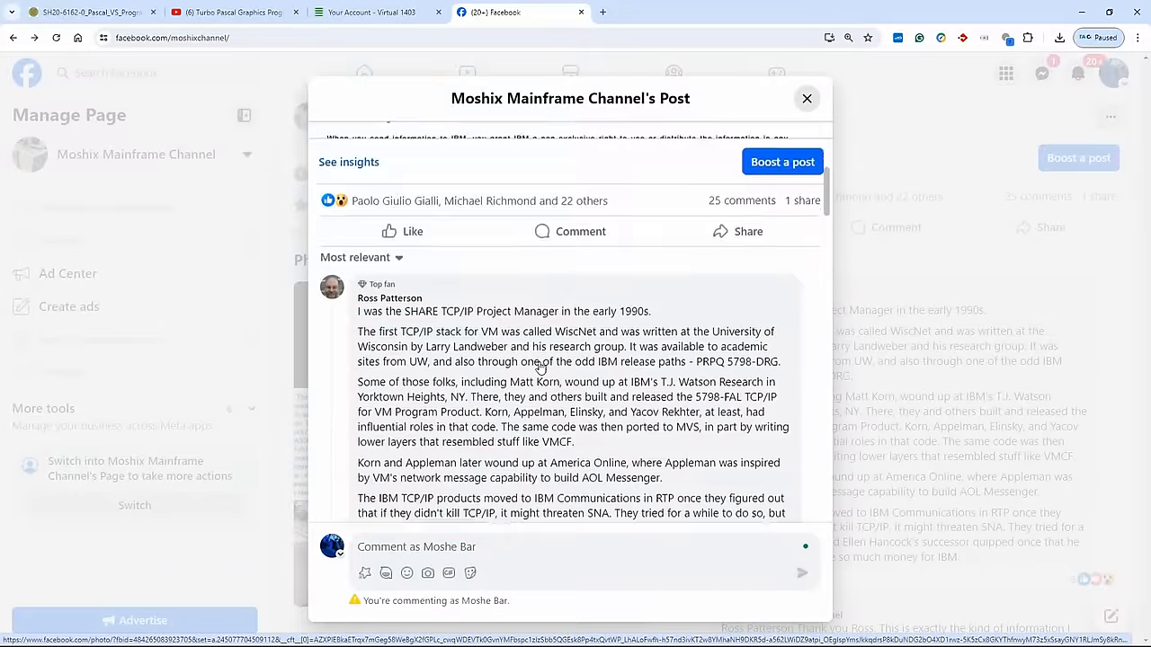
scroll("down", 3)
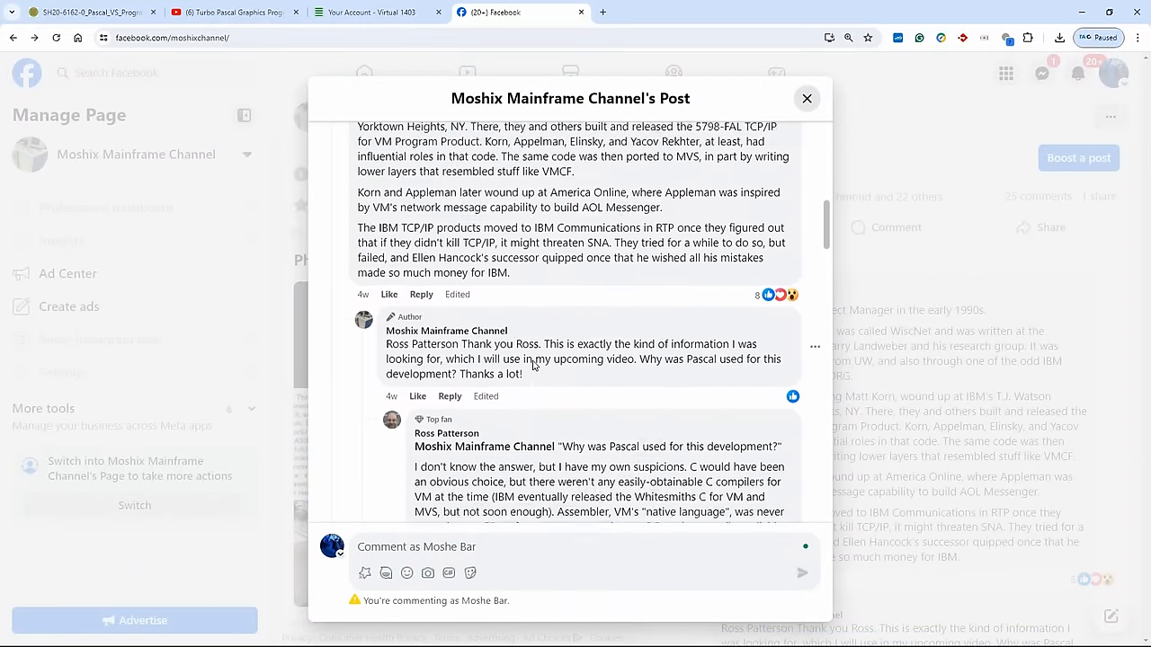
scroll("down", 3)
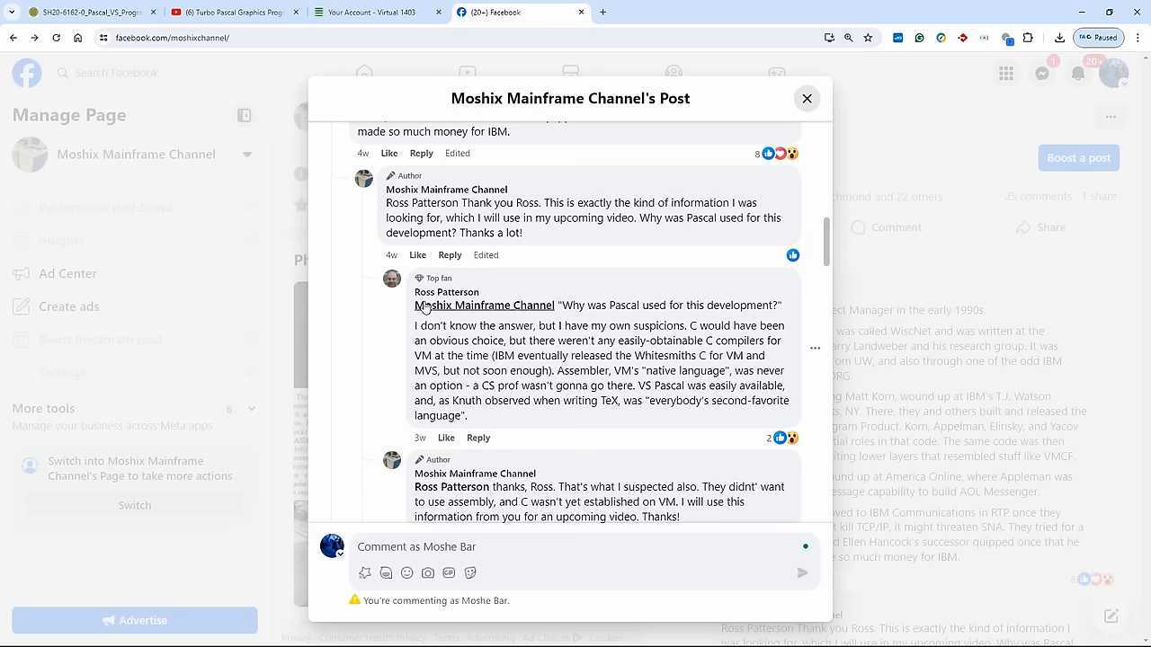
mouse_move(586, 336)
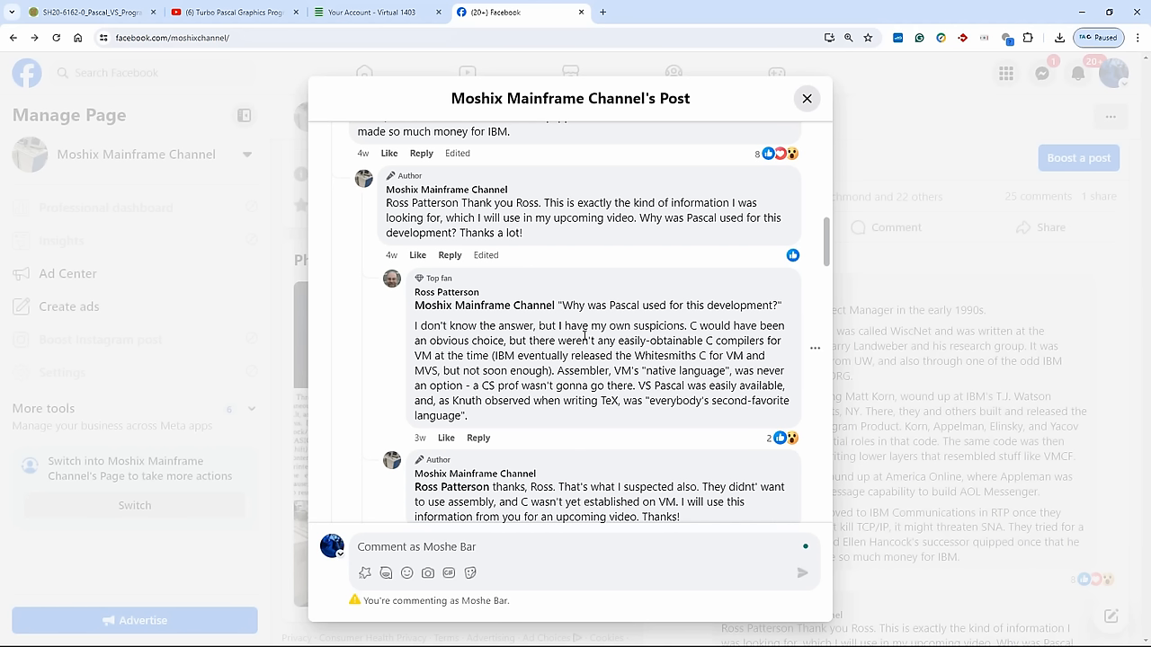
mouse_move(651, 331)
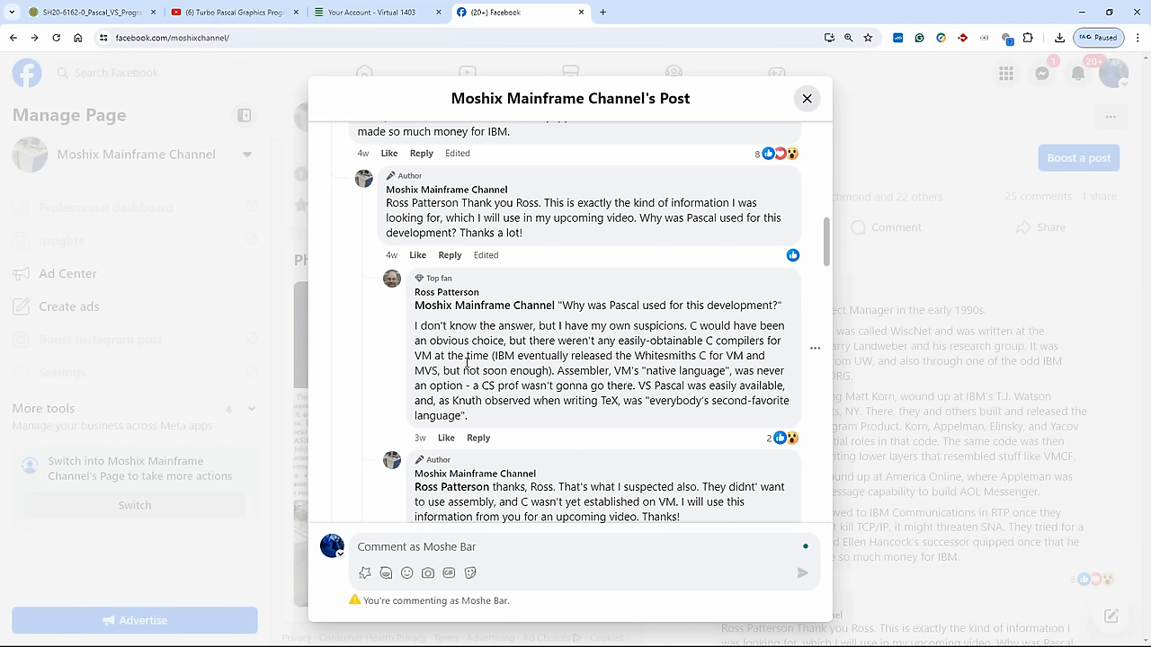
mouse_move(629, 351)
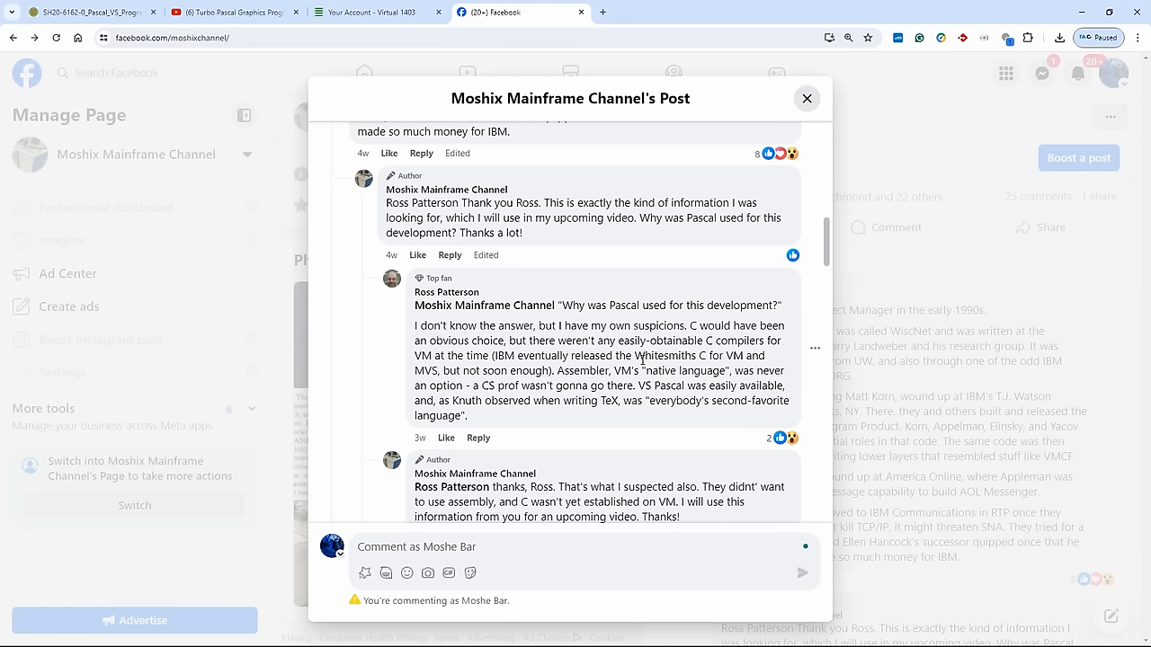
mouse_move(642, 359)
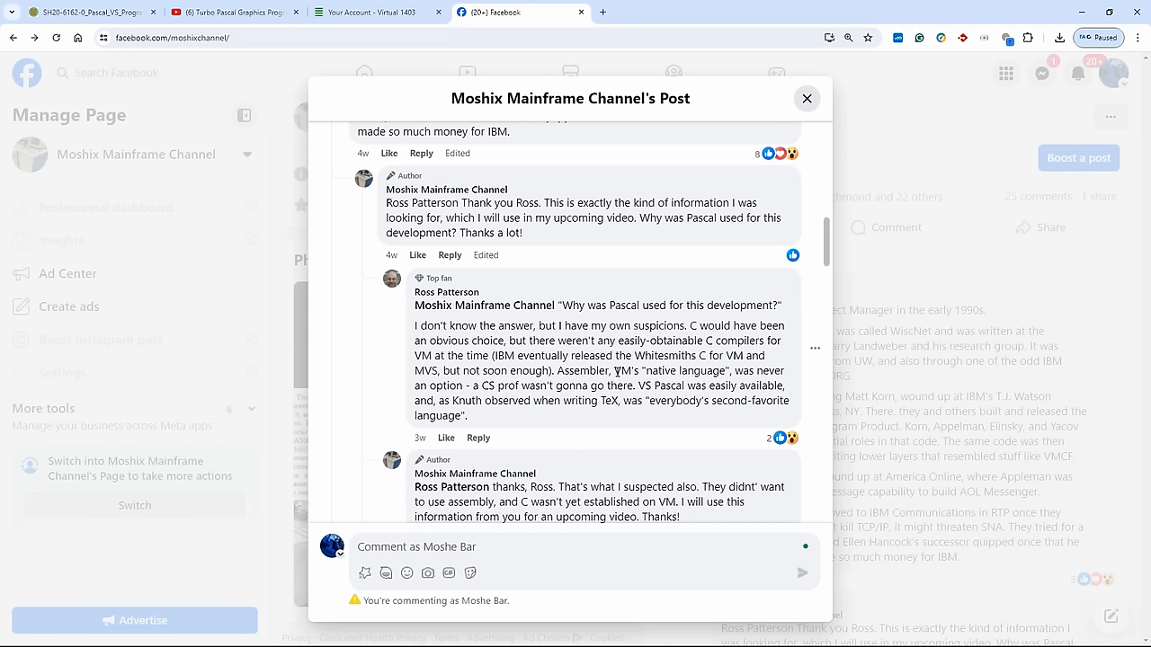
double_click(622, 370)
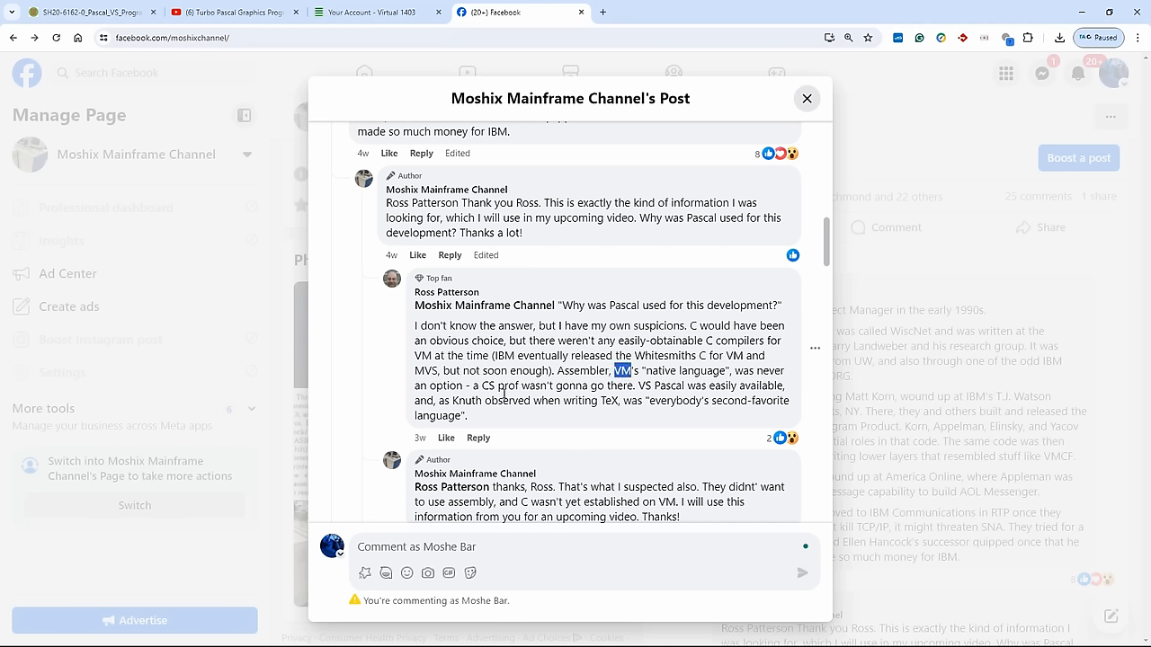
mouse_move(519, 385)
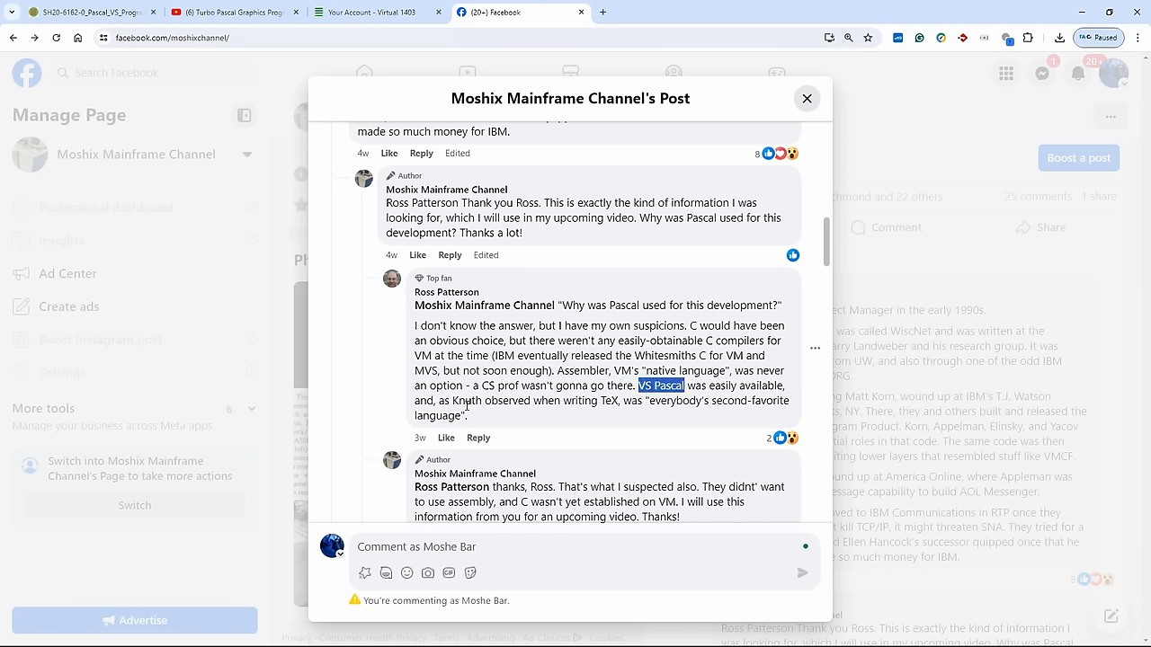
double_click(467, 399)
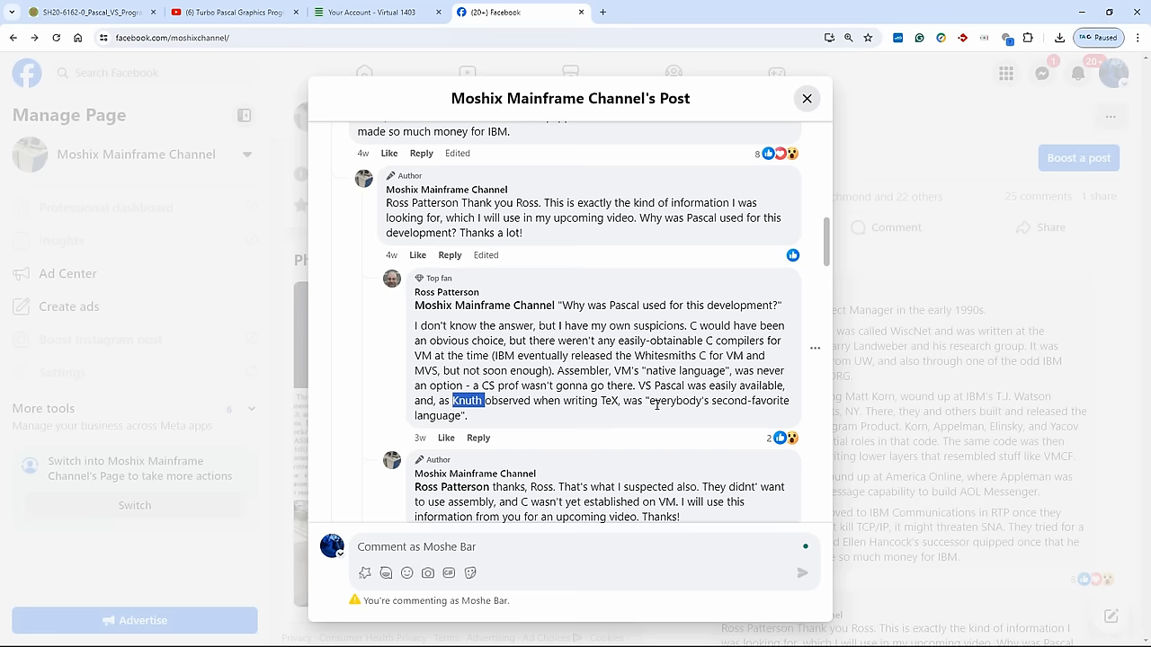
scroll("down", 3)
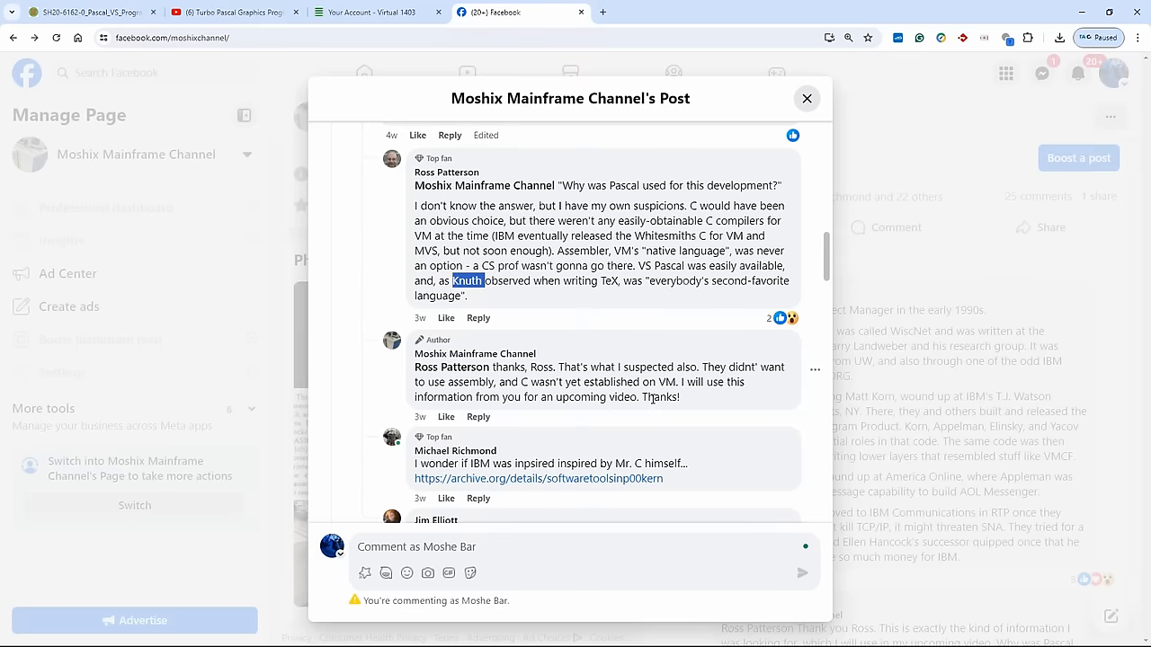
Step: Scroll down the post's comments to the reply linking the Yakov Rekhter YouTube interview
scroll("down", 3)
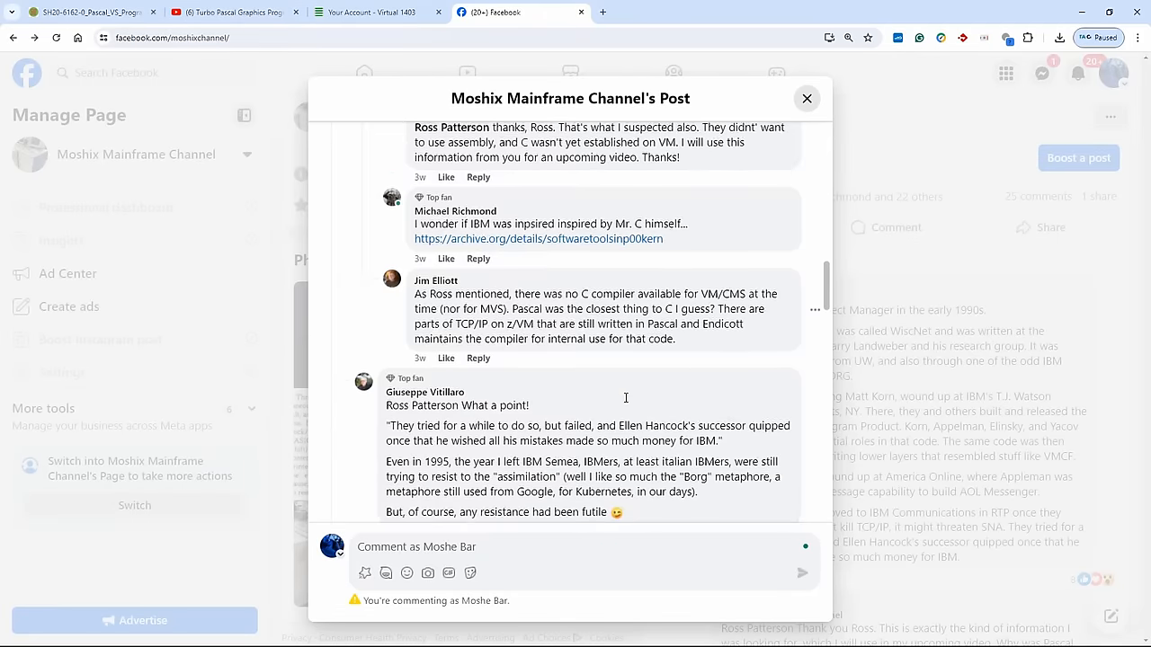
scroll("down", 3)
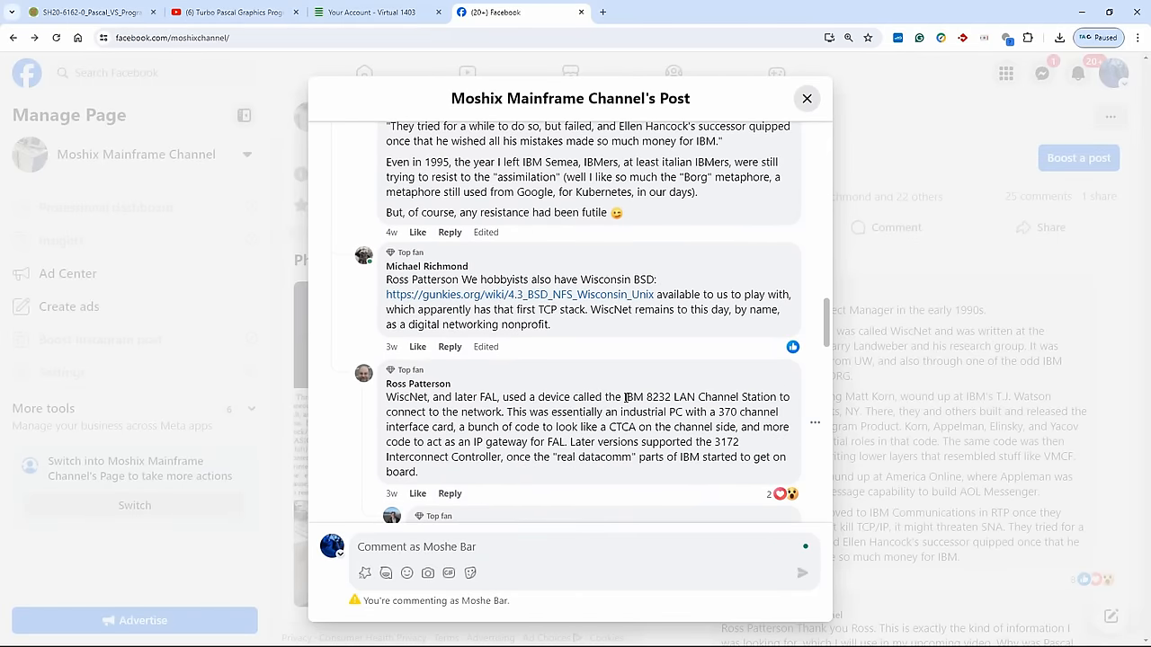
scroll("down", 3)
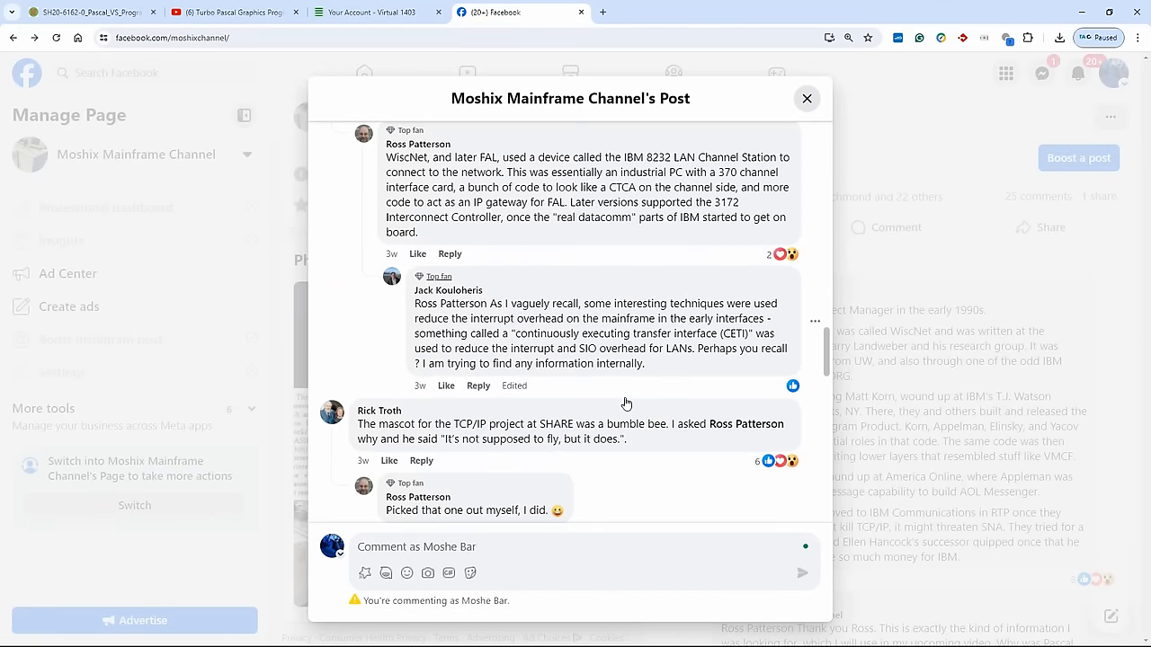
scroll("down", 3)
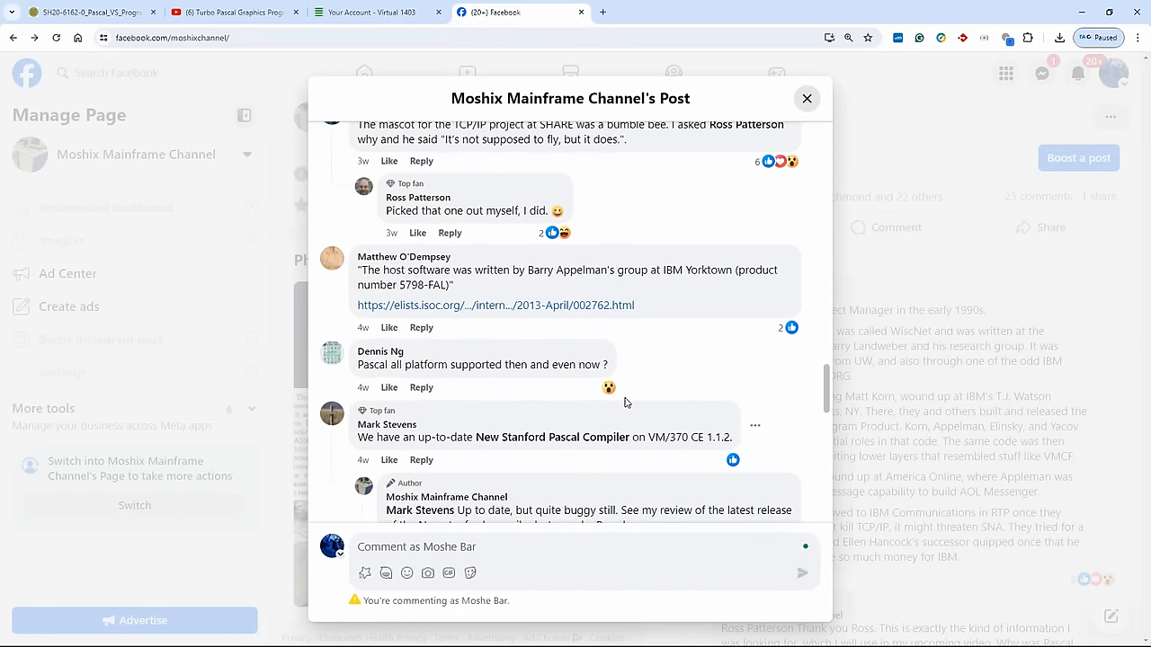
scroll("down", 3)
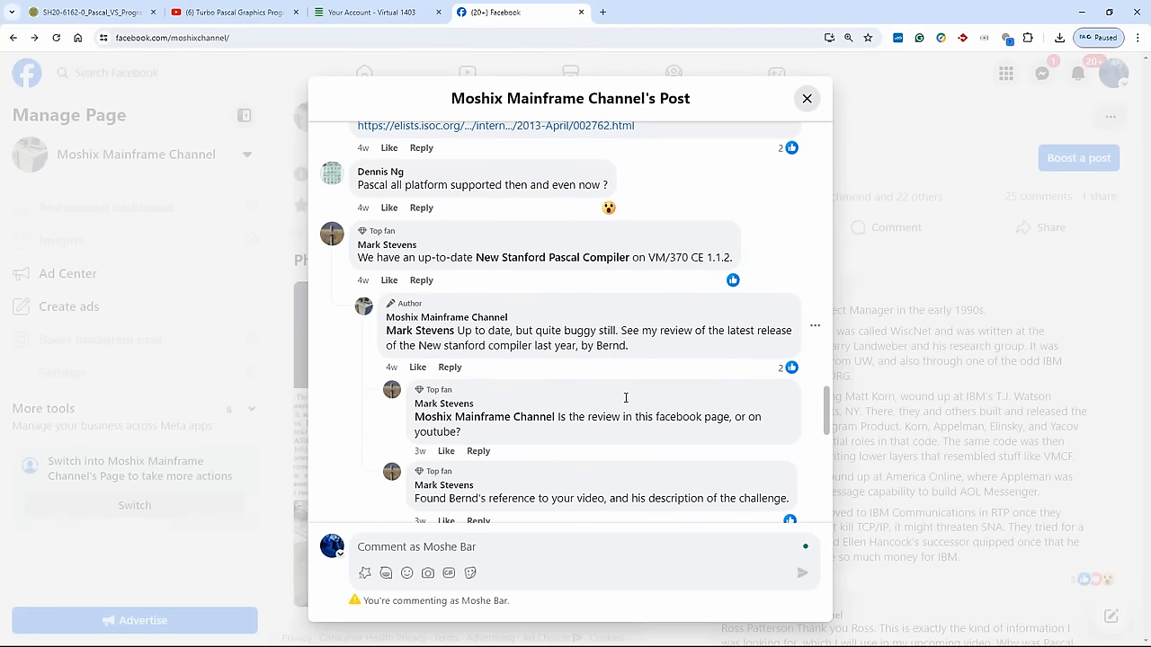
scroll("down", 3)
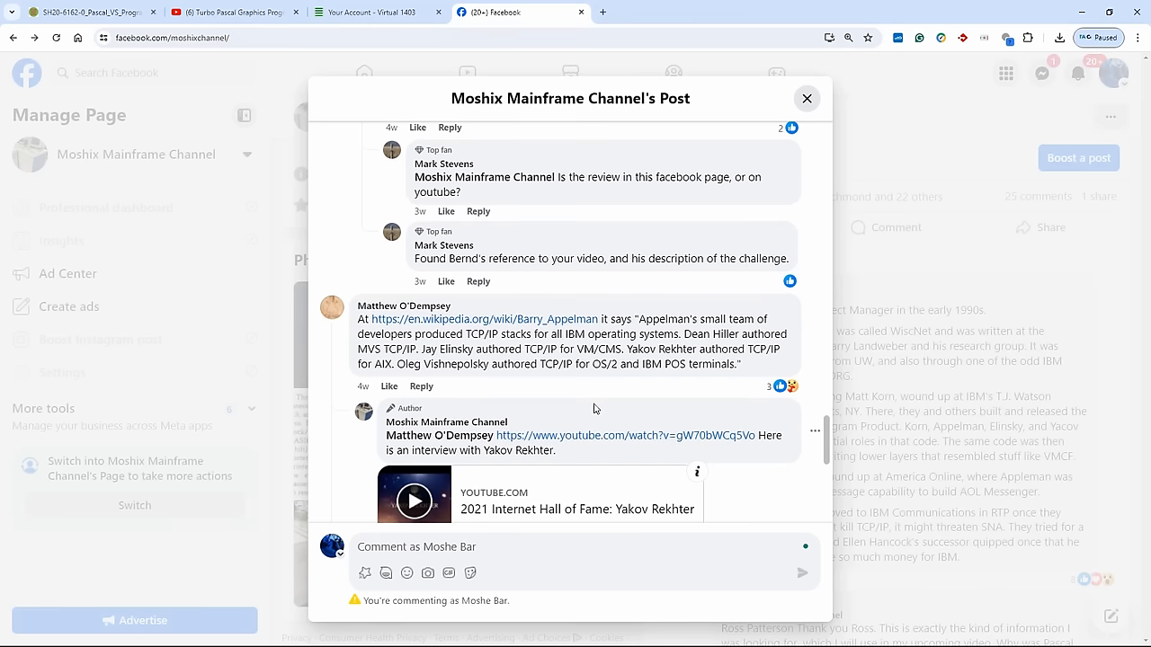
scroll("down", 3)
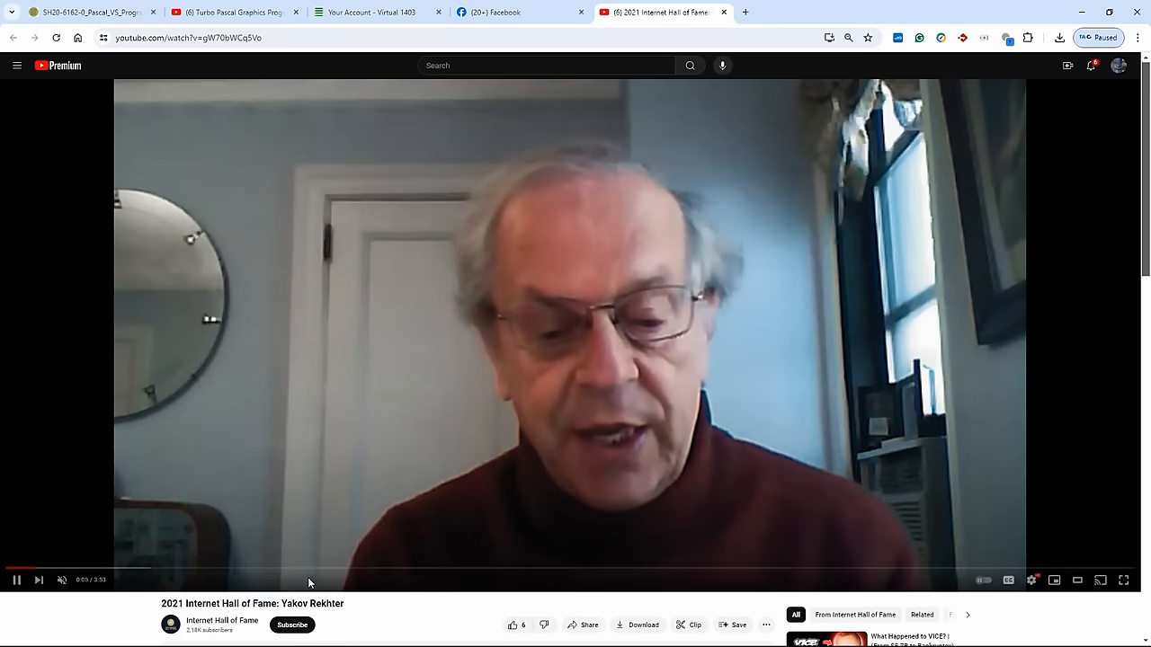
mouse_move(268, 568)
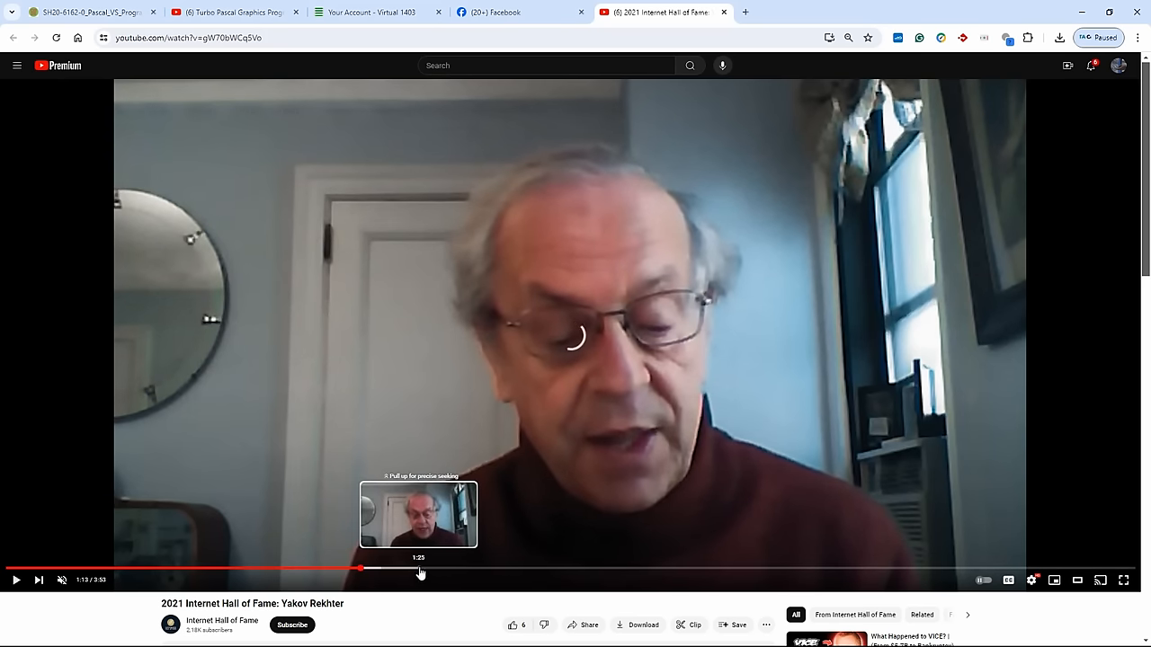
Step: Jump ahead in the interview video via the progress bar
left_click(417, 568)
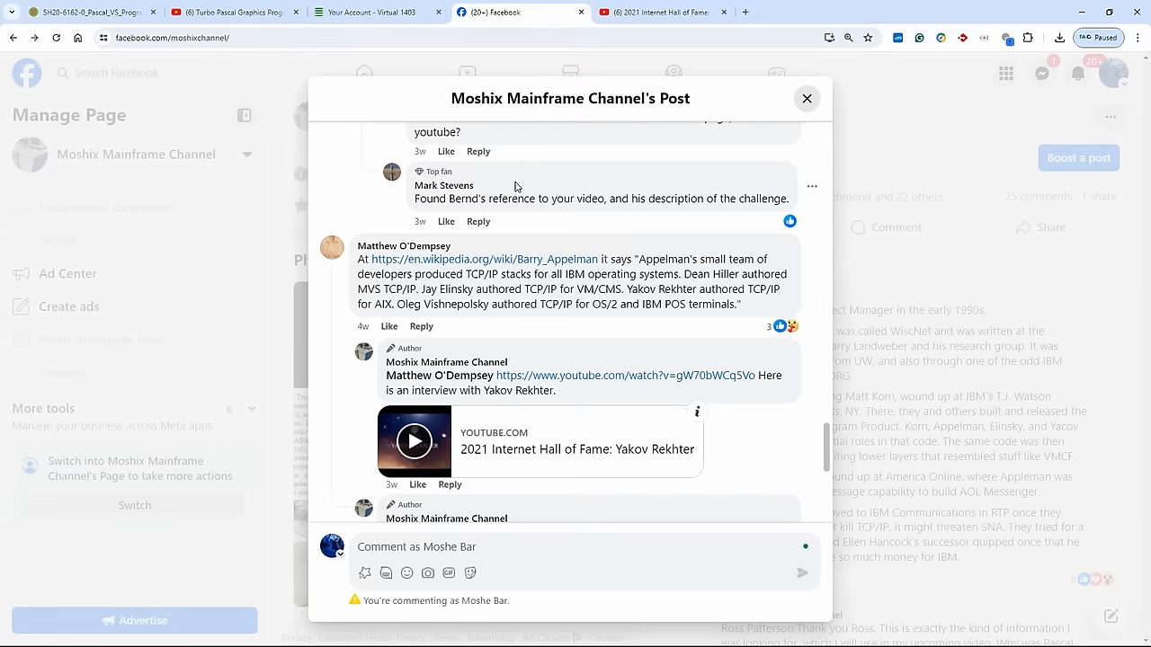
Step: Leave the Facebook post and bring the mainframe terminal session back to the front
scroll("down", 3)
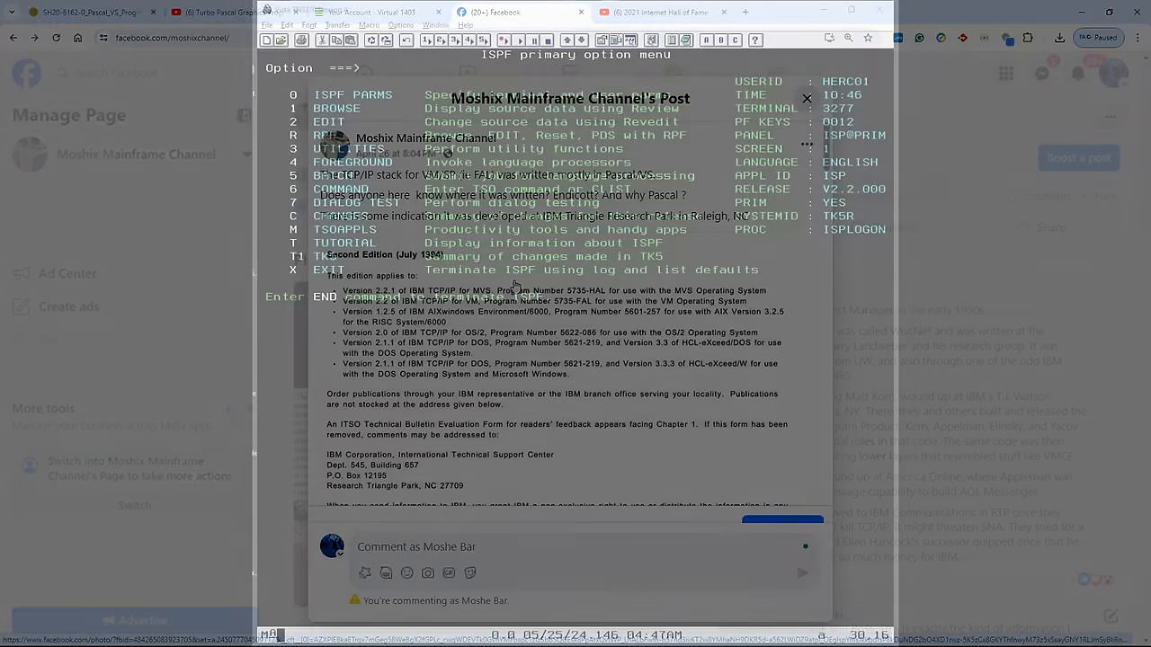
left_click(806, 97)
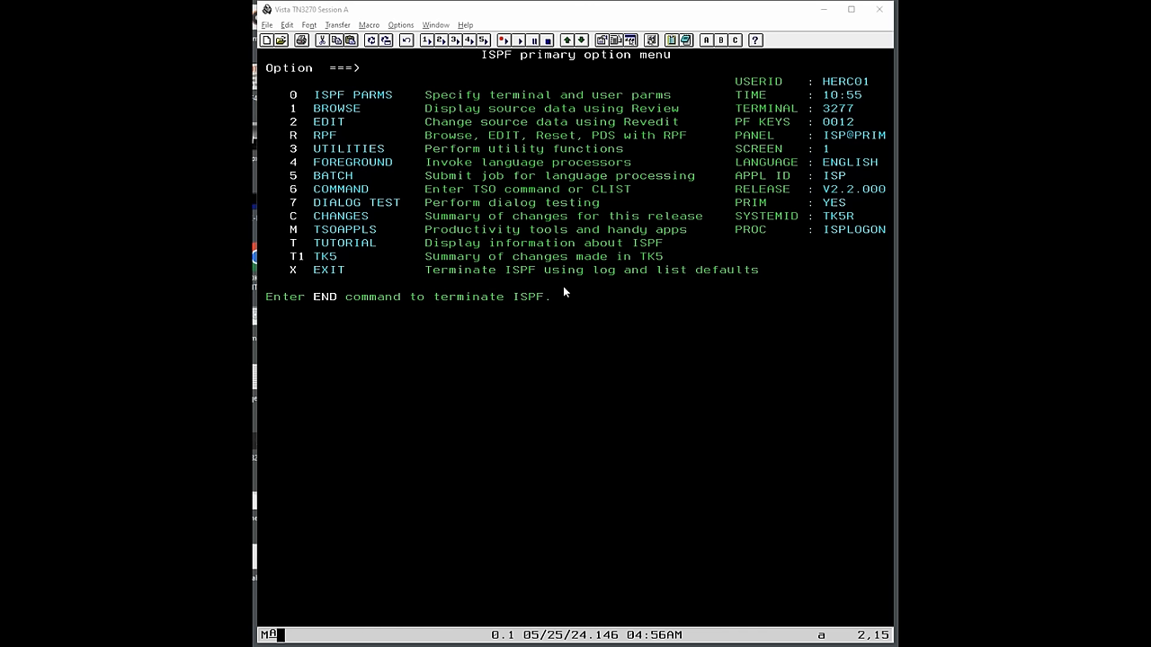
mouse_move(601, 287)
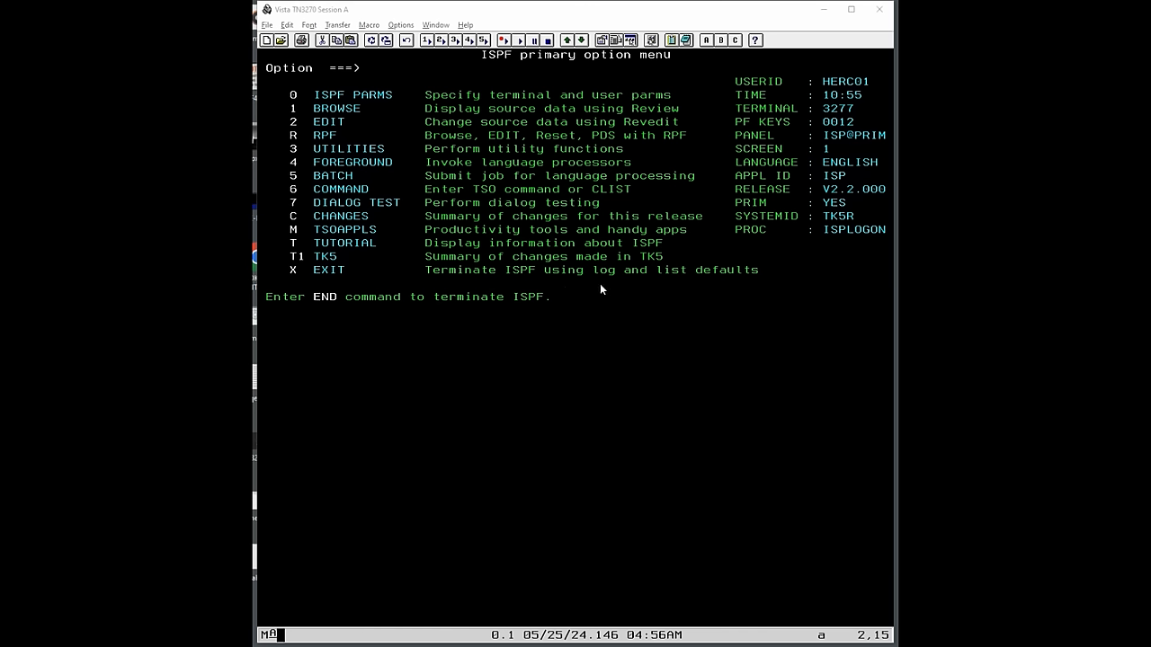
mouse_move(807, 261)
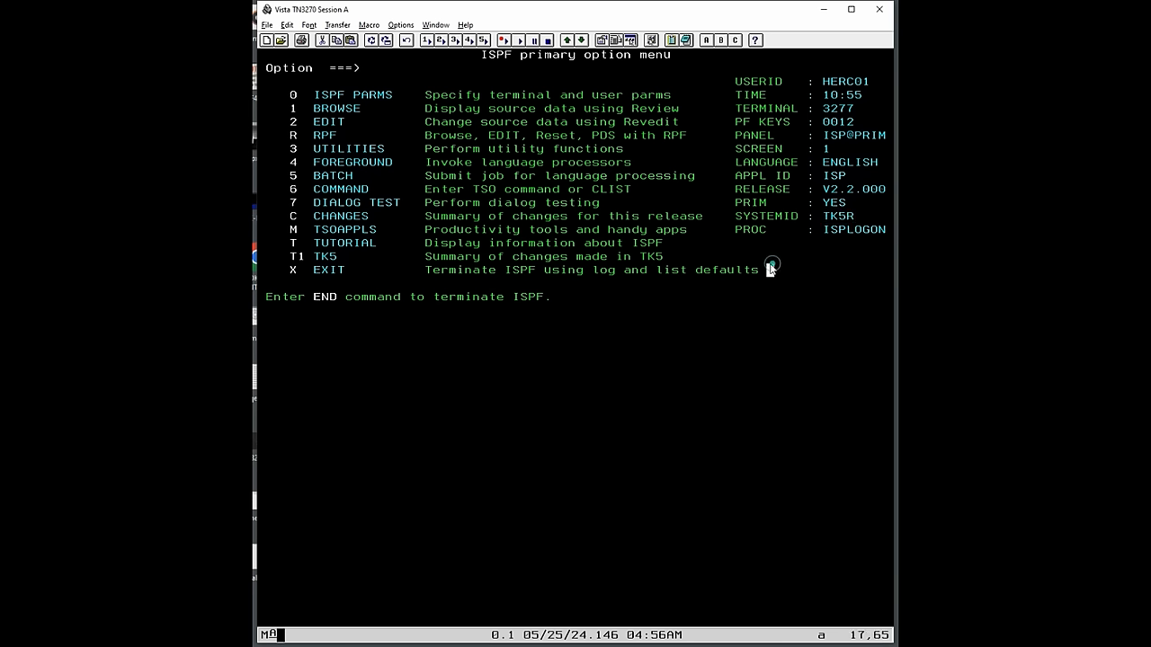
mouse_move(565, 312)
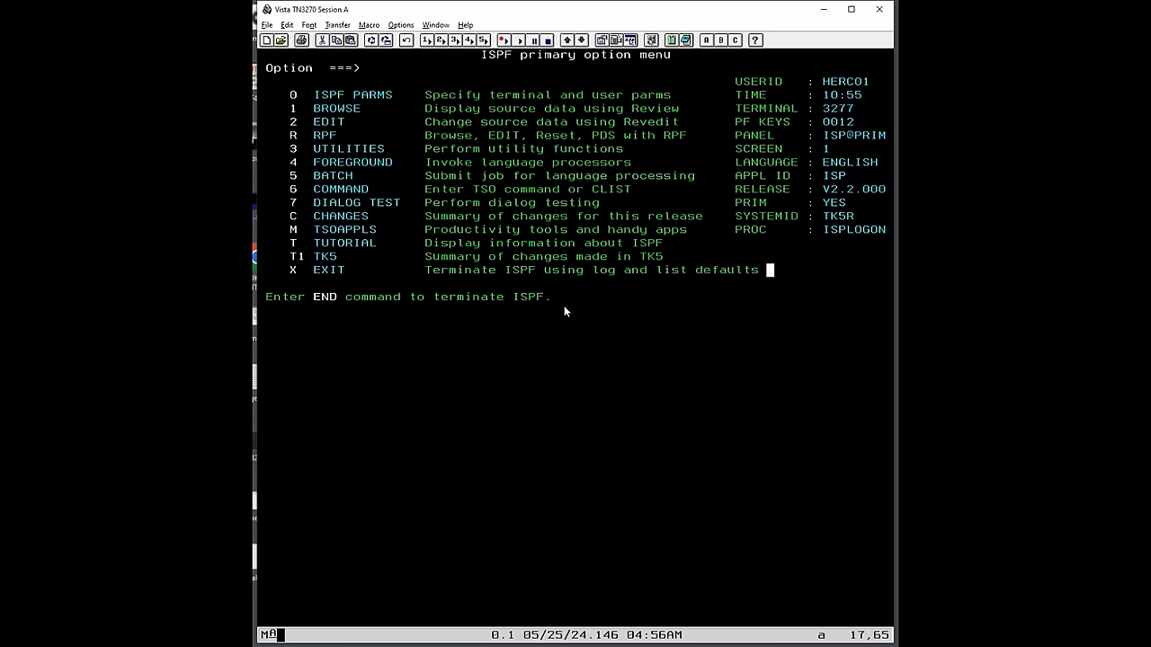
mouse_move(751, 244)
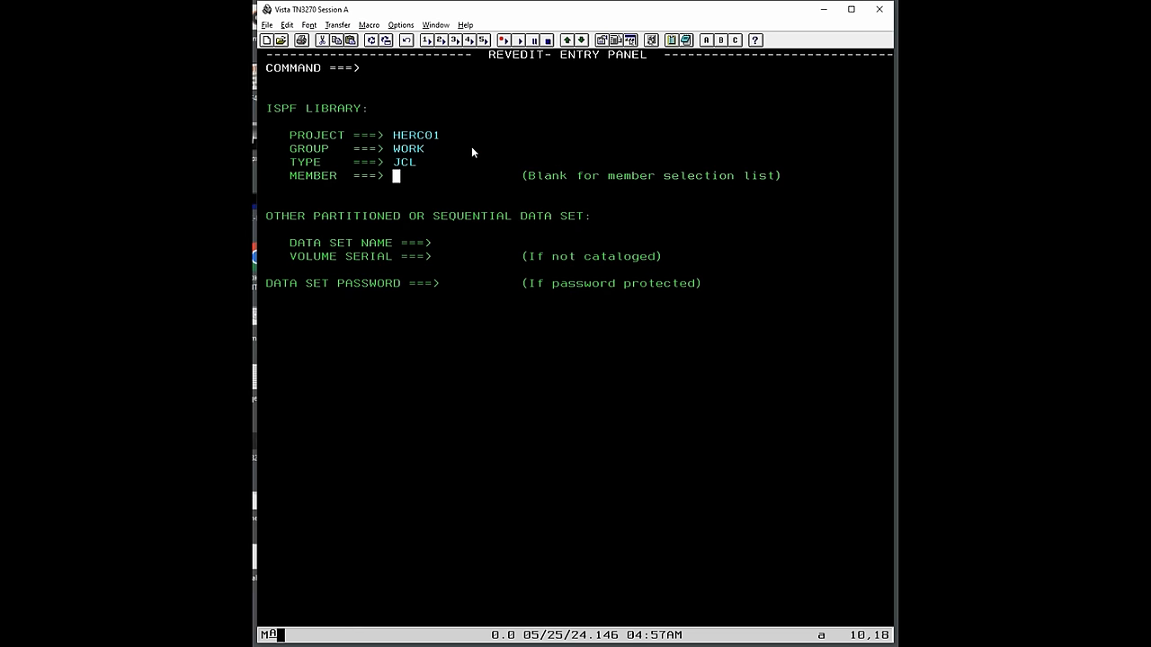
Step: Submit the PASCLG compile-link-go JCL member with SUB from the editor
key("Enter")
type("s")
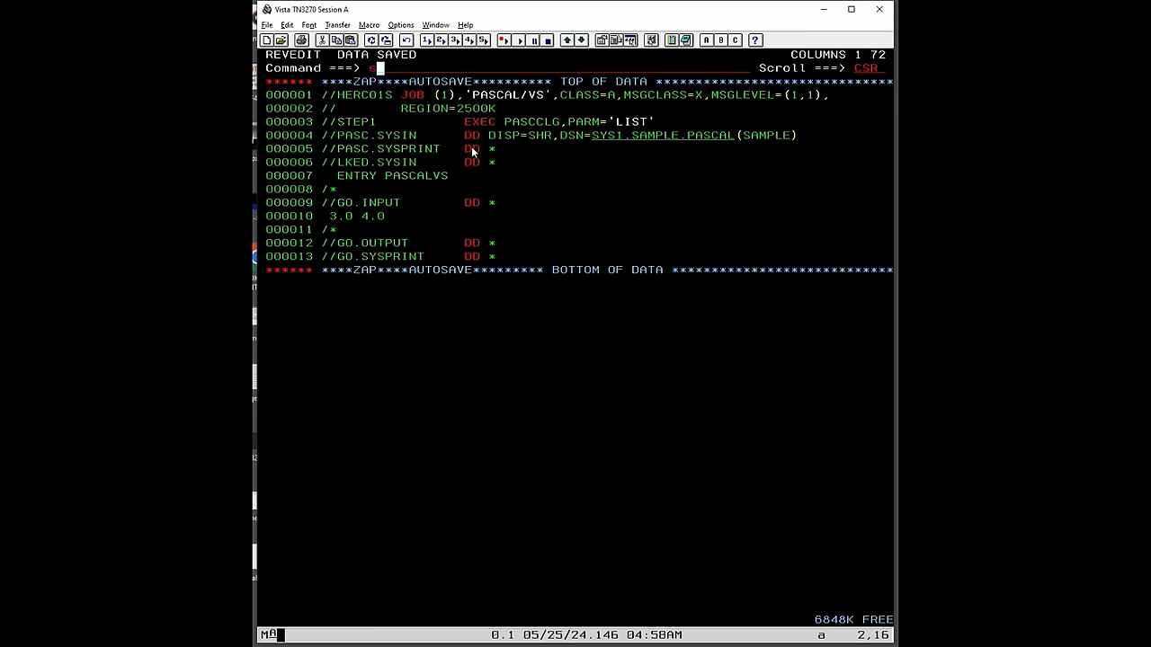
type("ub")
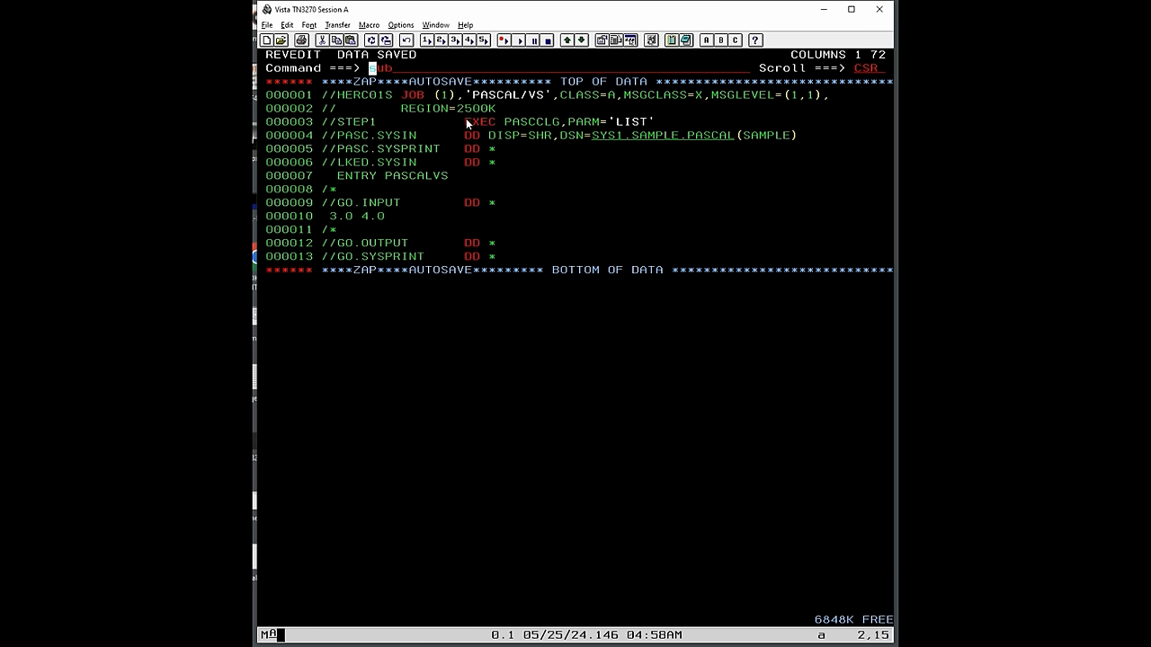
type("sub")
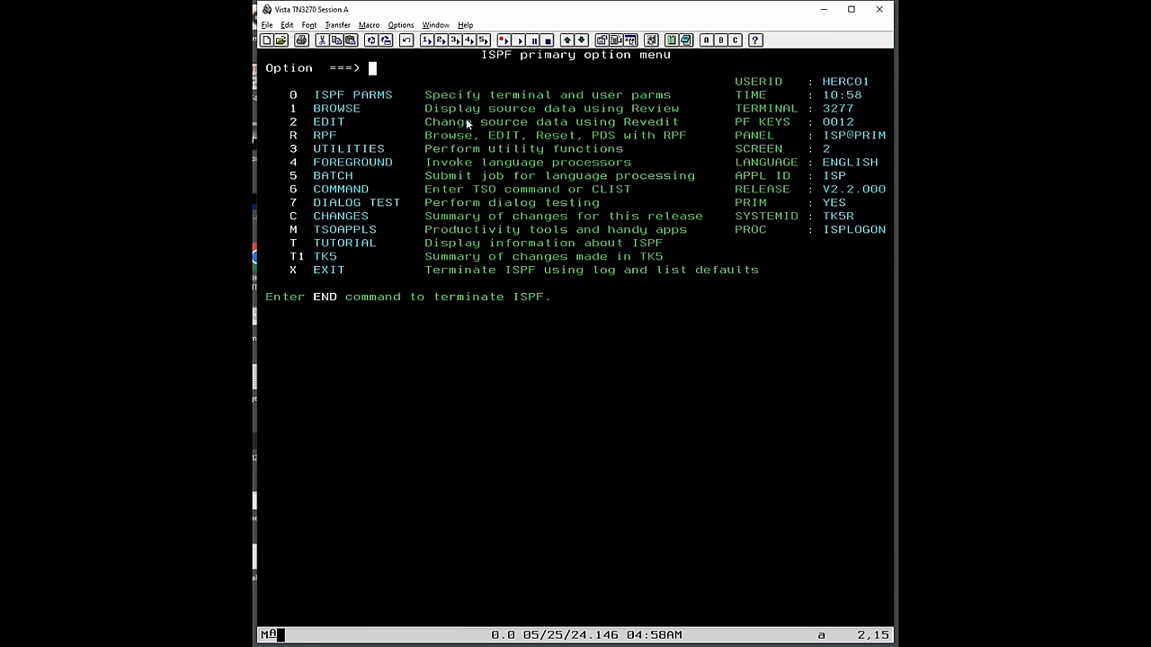
Step: Enter 3.8 to display the held output of job HERC01S with all steps at RC 0000
type("3.8")
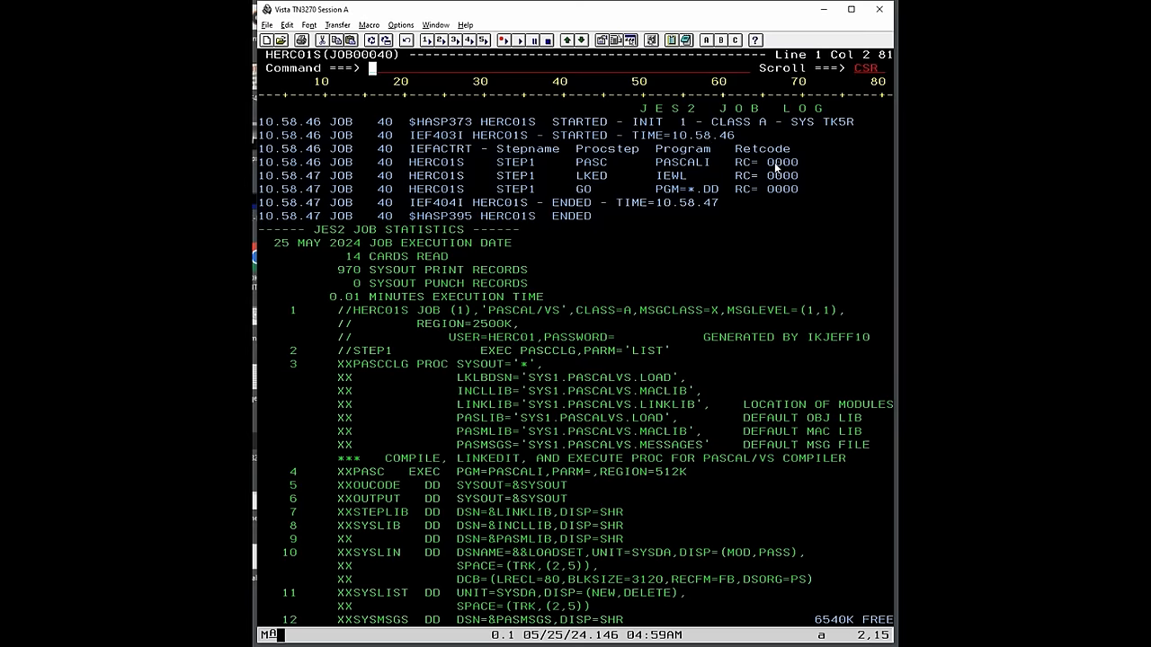
mouse_move(780, 171)
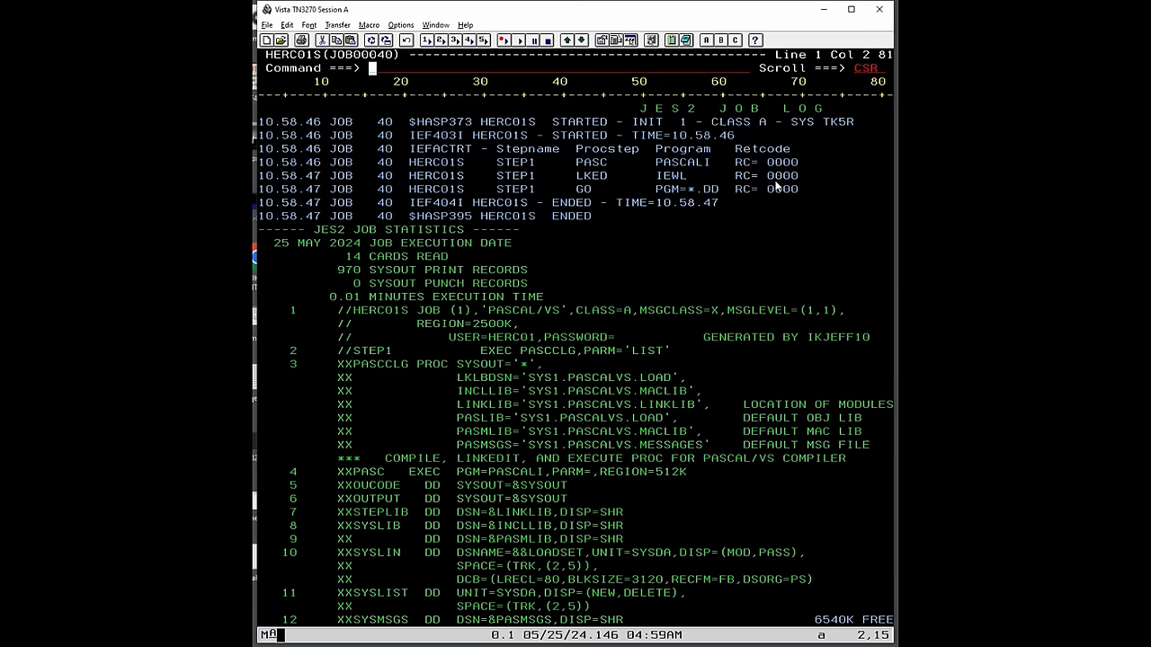
mouse_move(768, 195)
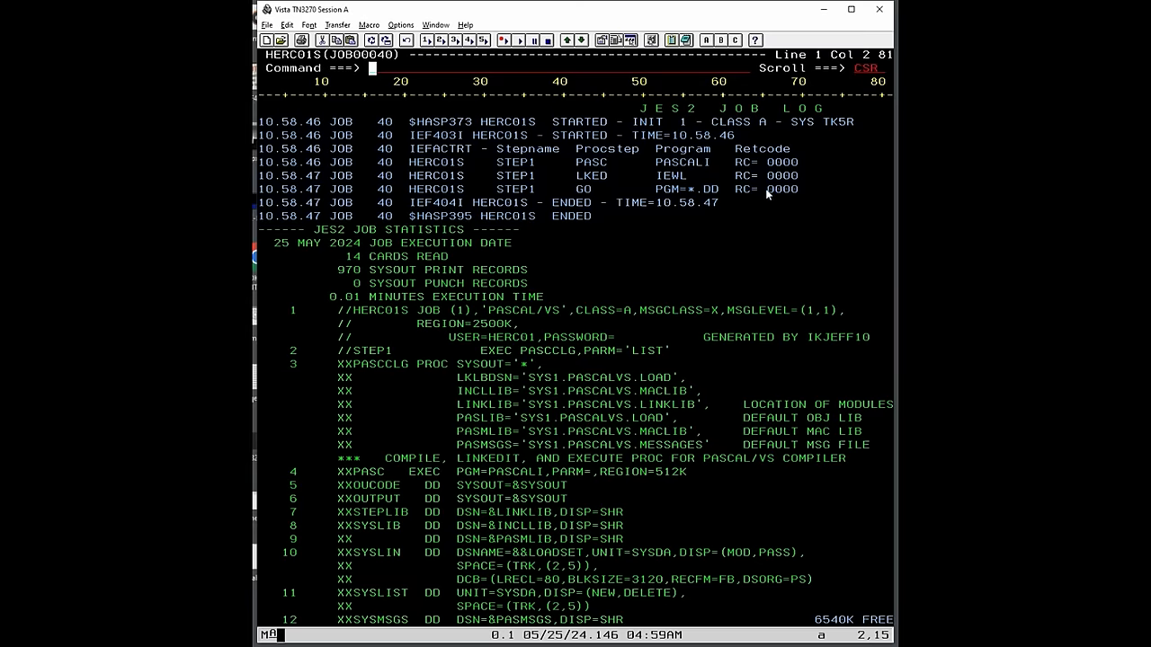
mouse_move(779, 198)
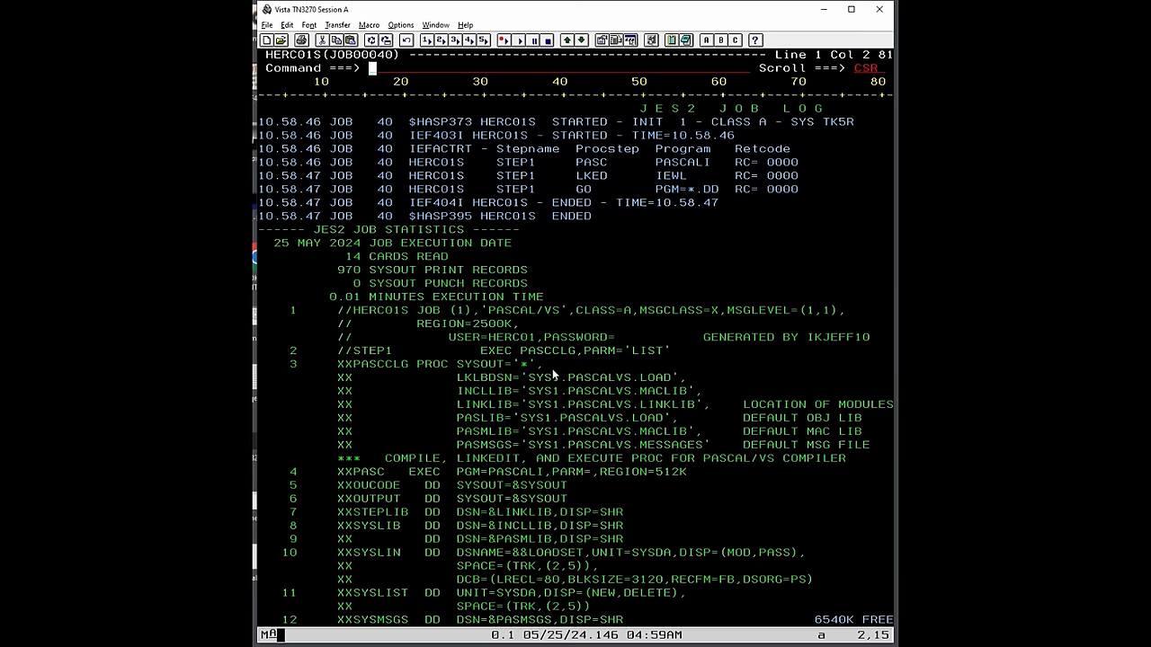
mouse_move(541, 316)
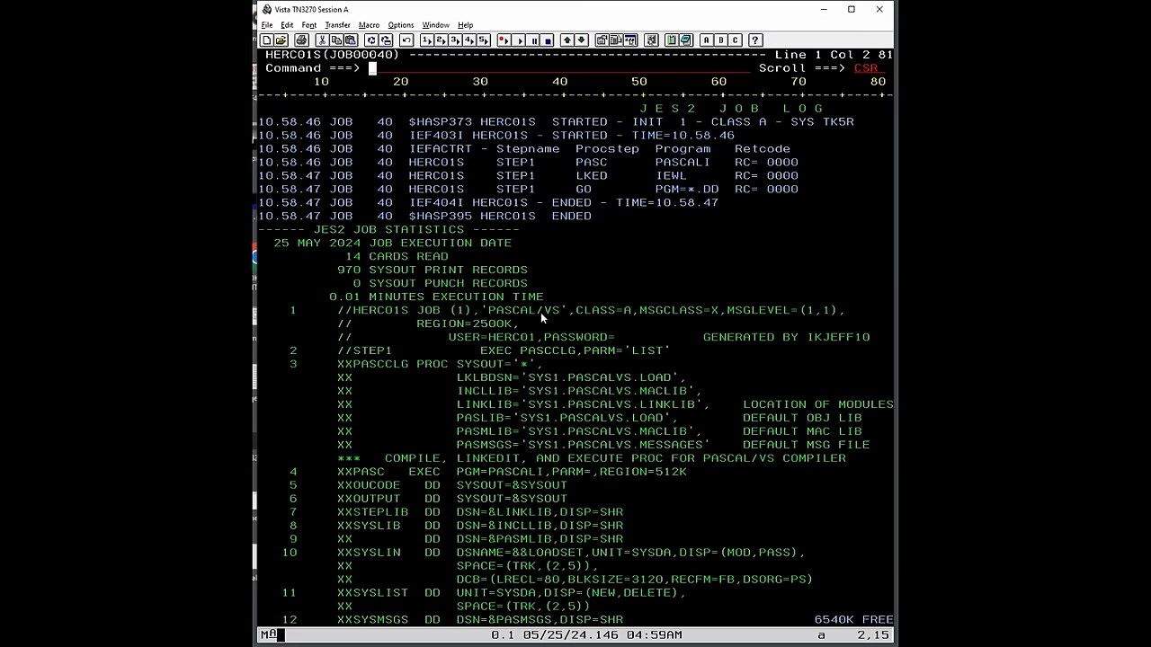
mouse_move(547, 317)
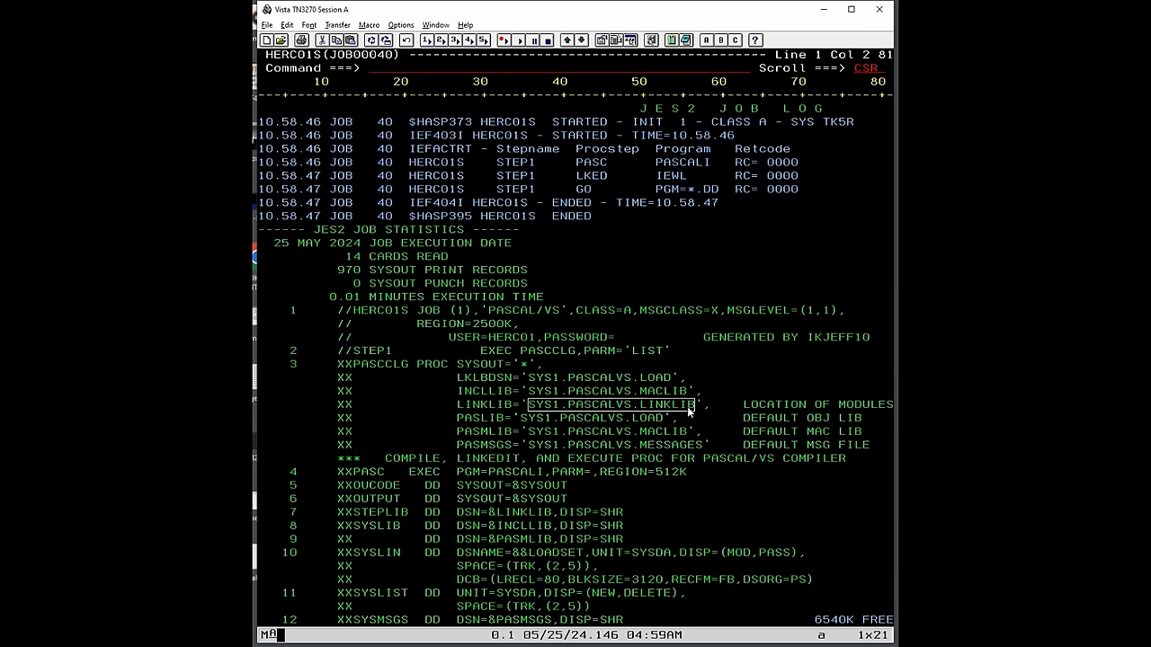
mouse_move(607, 420)
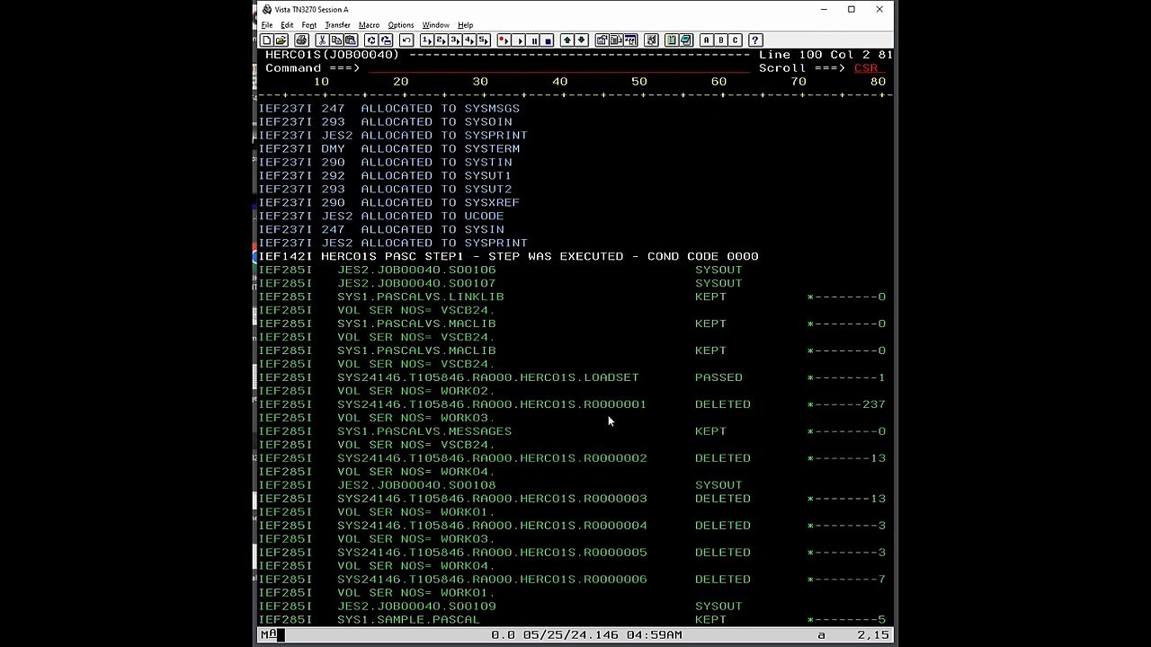
Step: Page down past the step statistics to the PASCAL/VS Release 2.2 listing header for SAMPLE
scroll("down", 3)
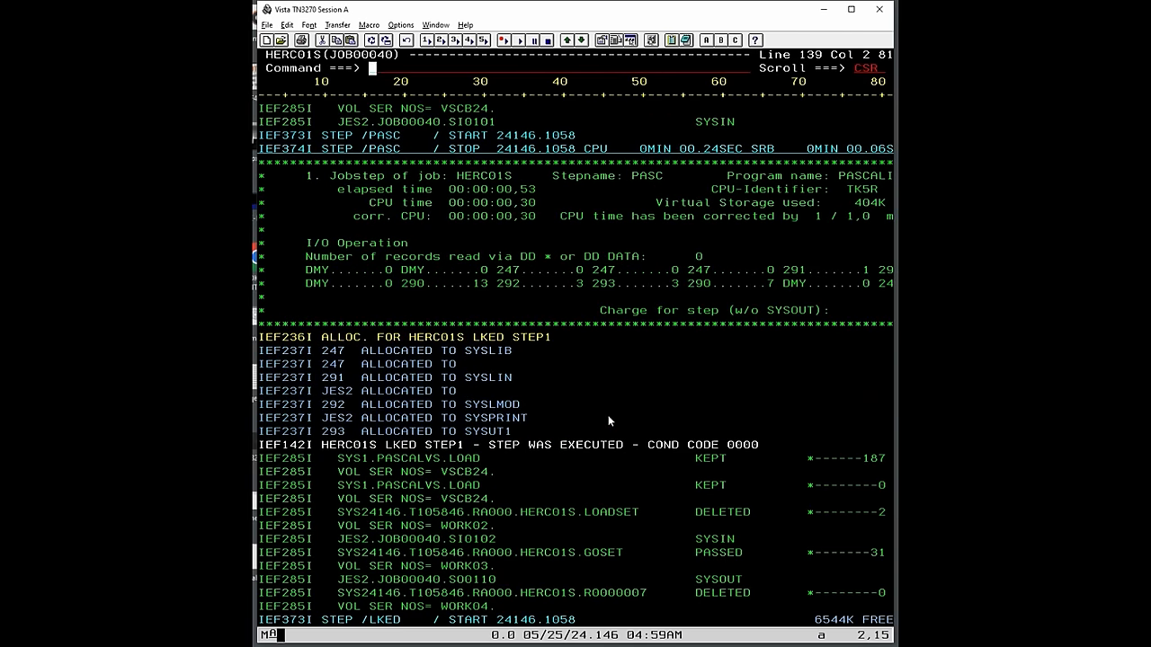
scroll("down", 3)
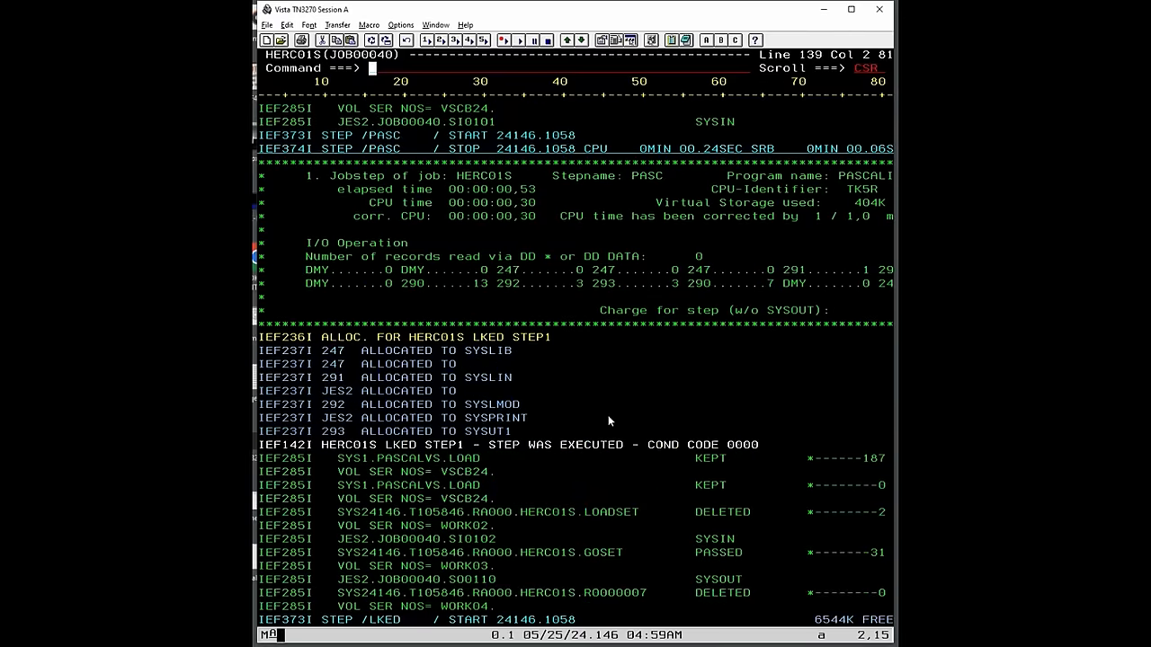
mouse_move(582, 252)
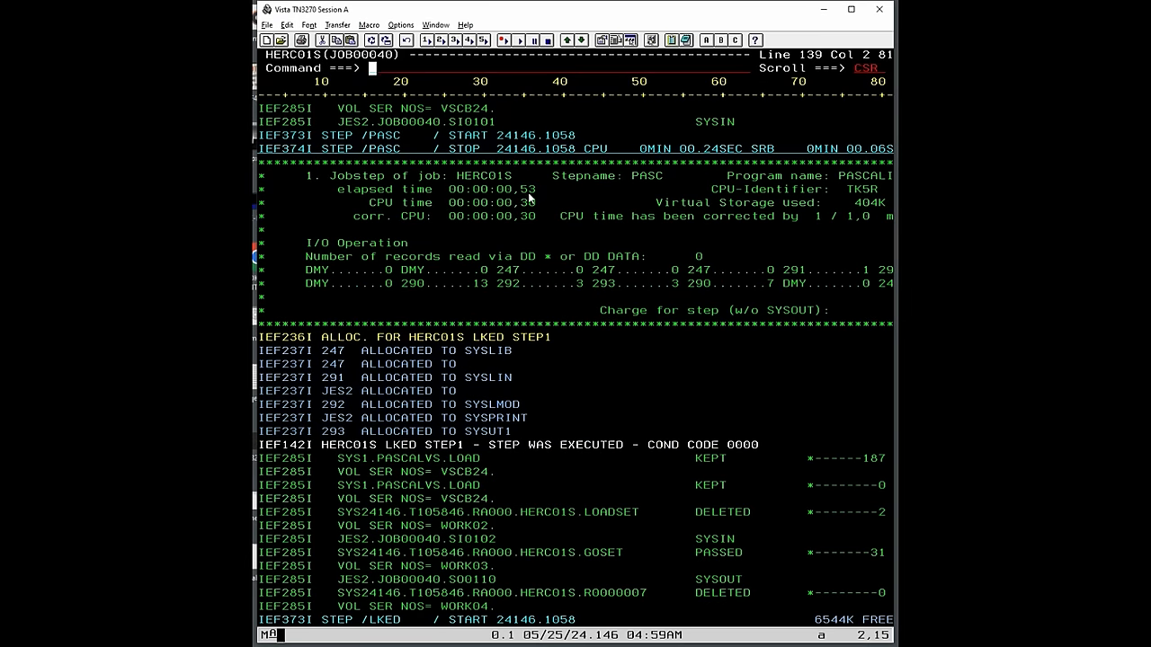
mouse_move(511, 190)
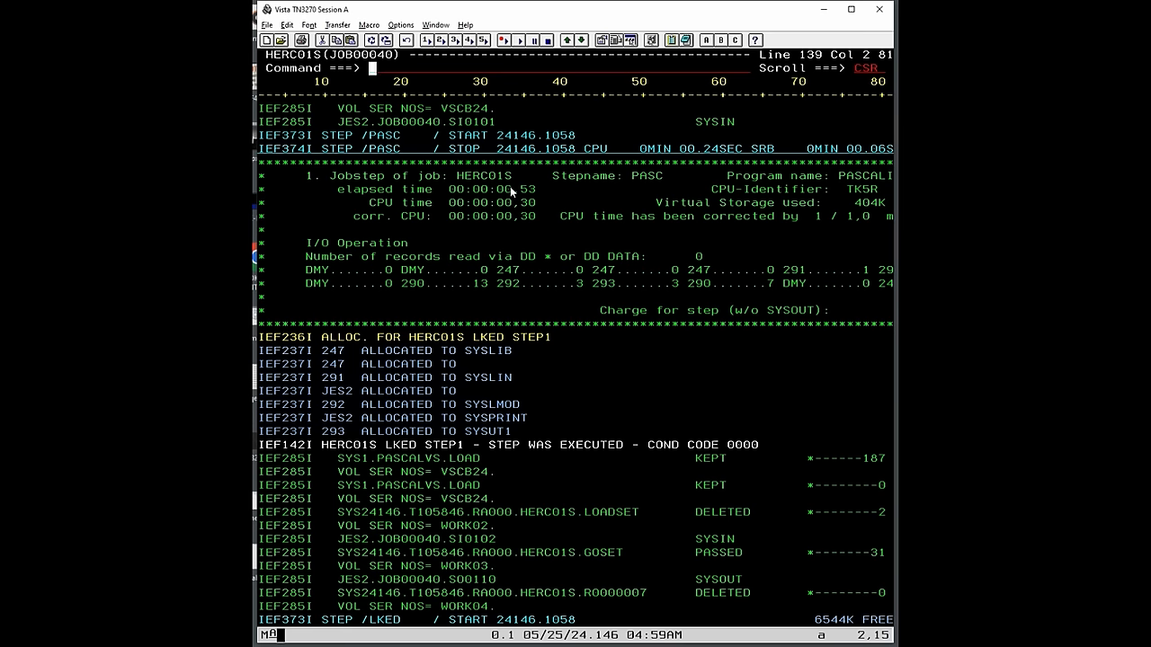
scroll("down", 3)
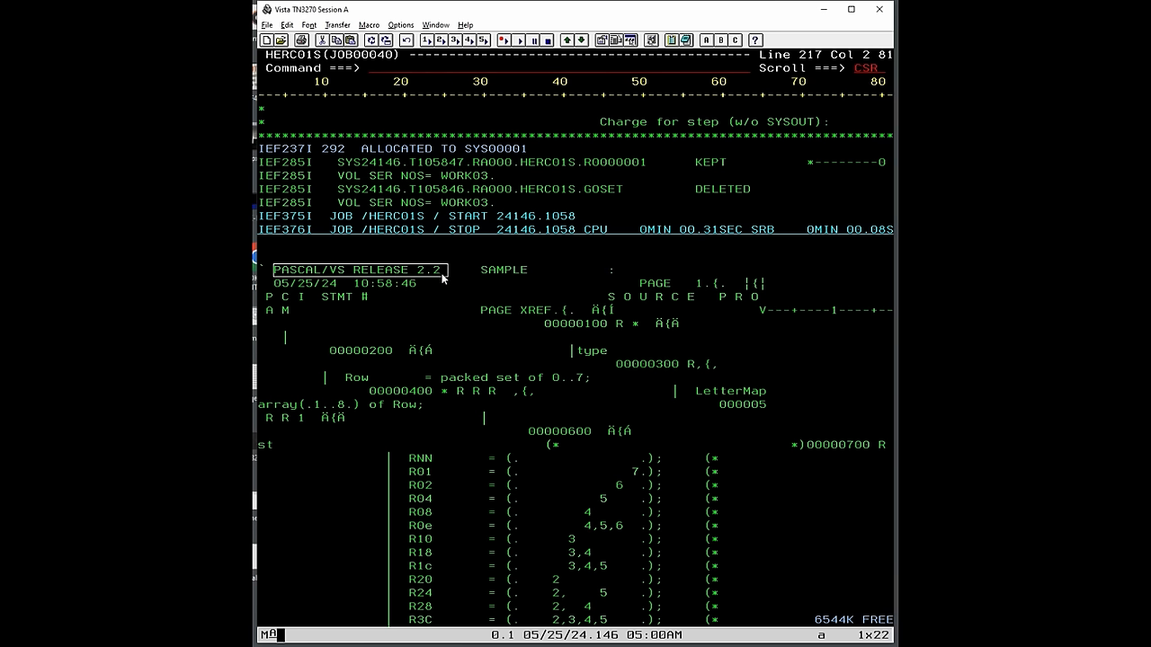
Step: Clear the marked listing area and page down to the R01–R88 packed-set Row constants
left_click(335, 270)
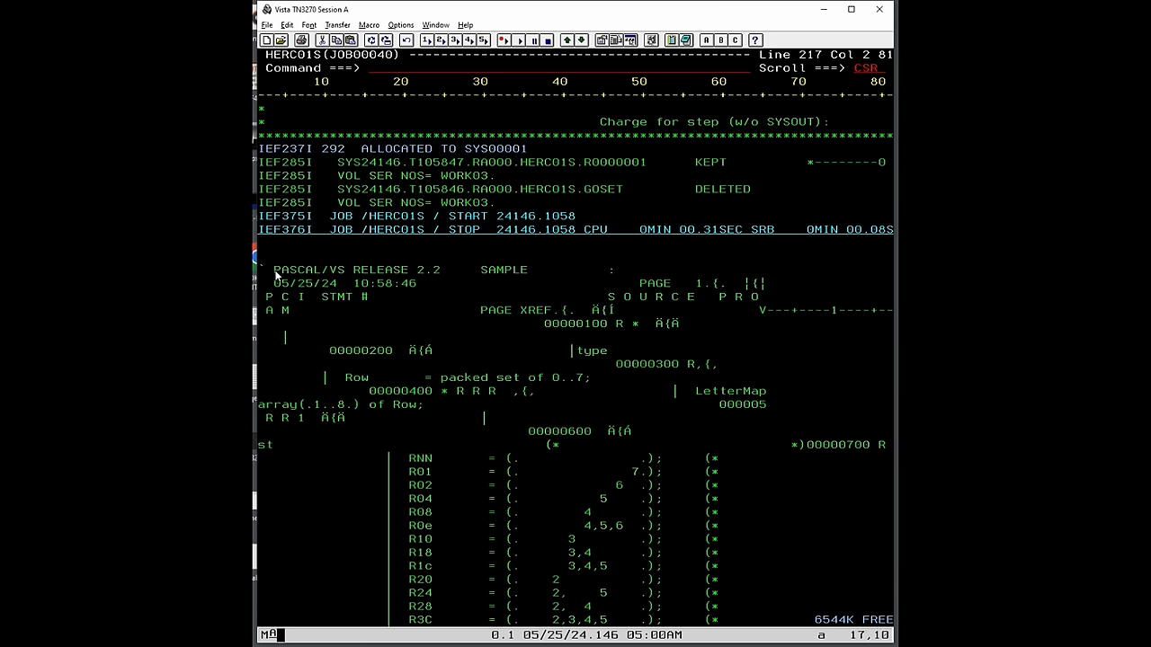
left_click(273, 269)
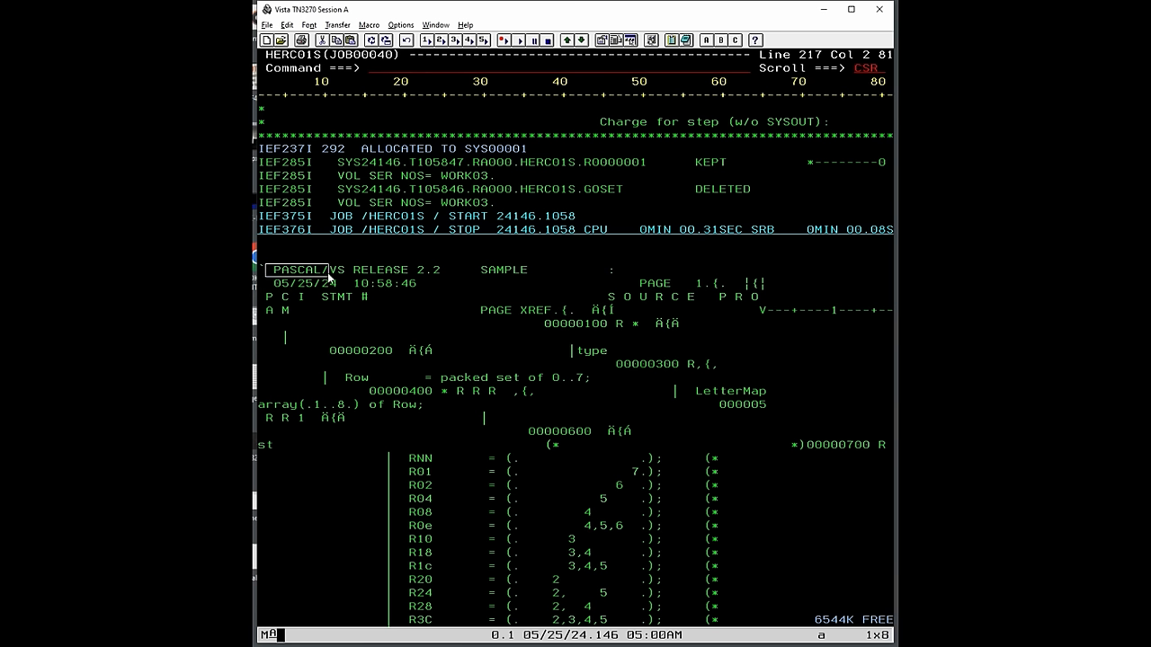
mouse_move(345, 277)
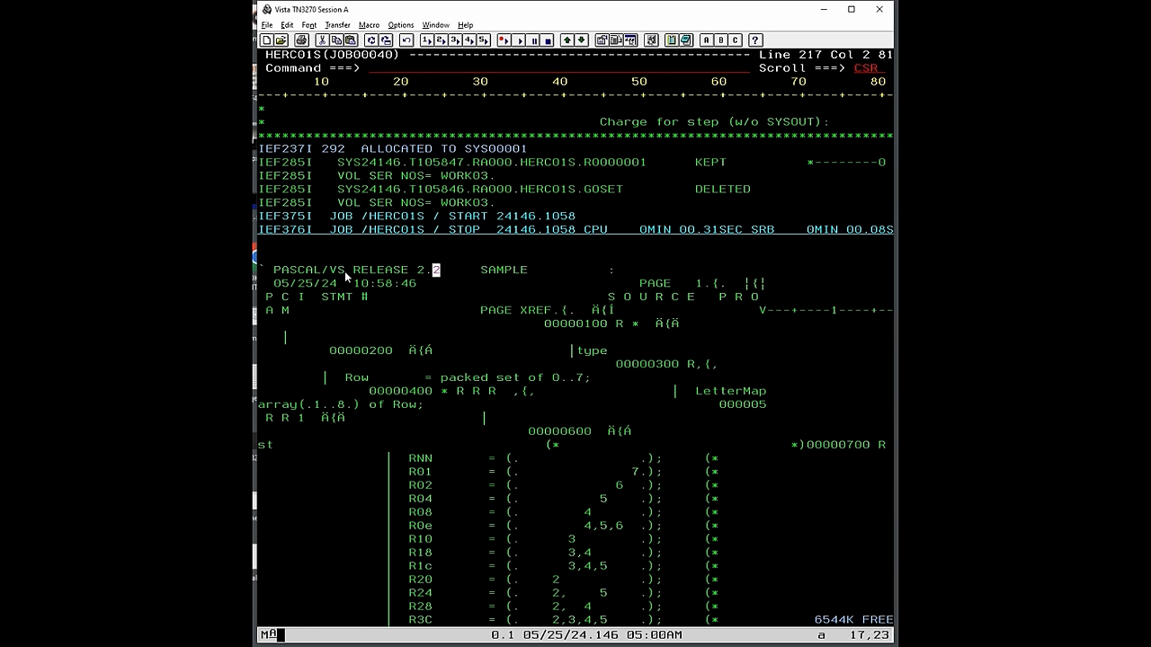
mouse_move(385, 256)
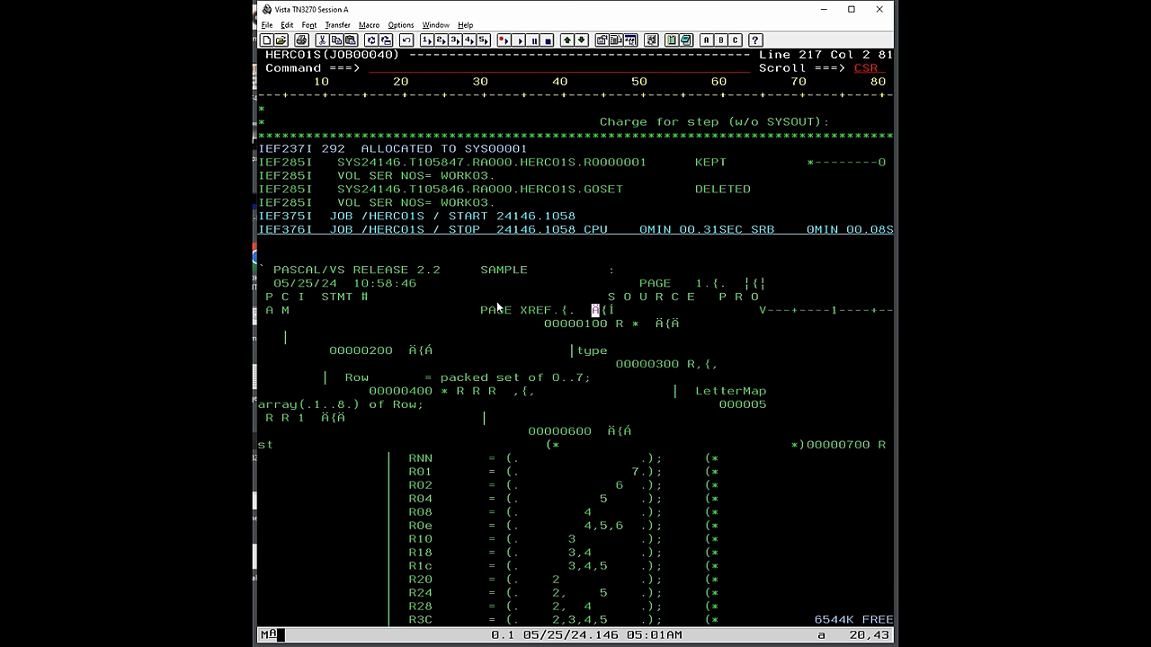
scroll("down", 3)
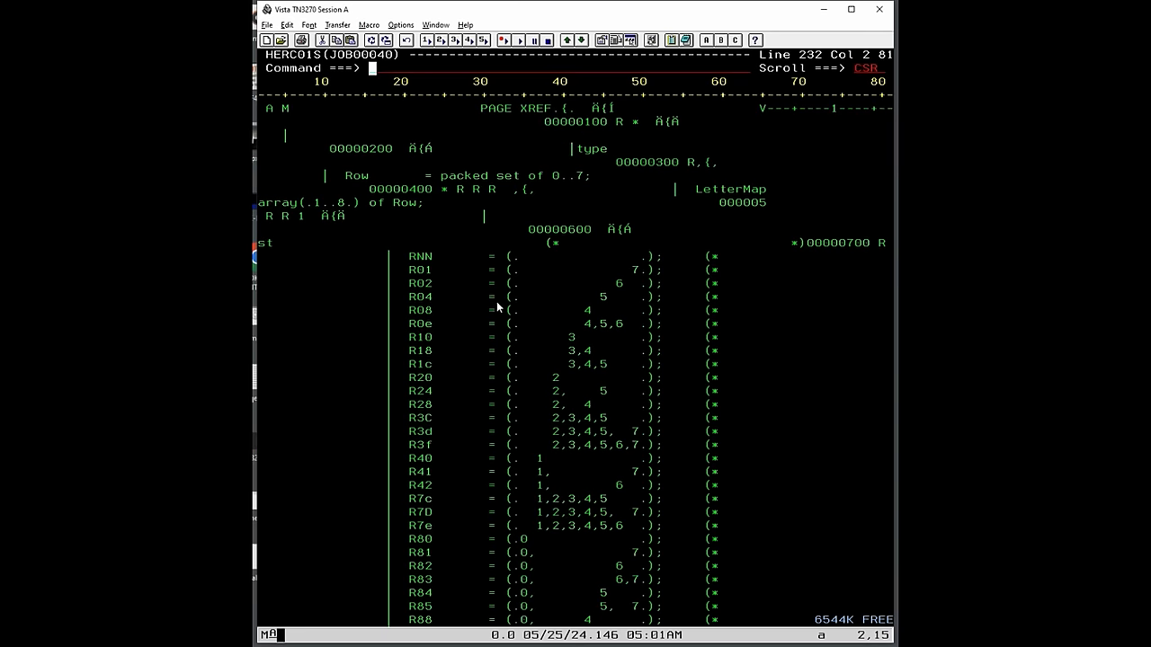
scroll("down", 3)
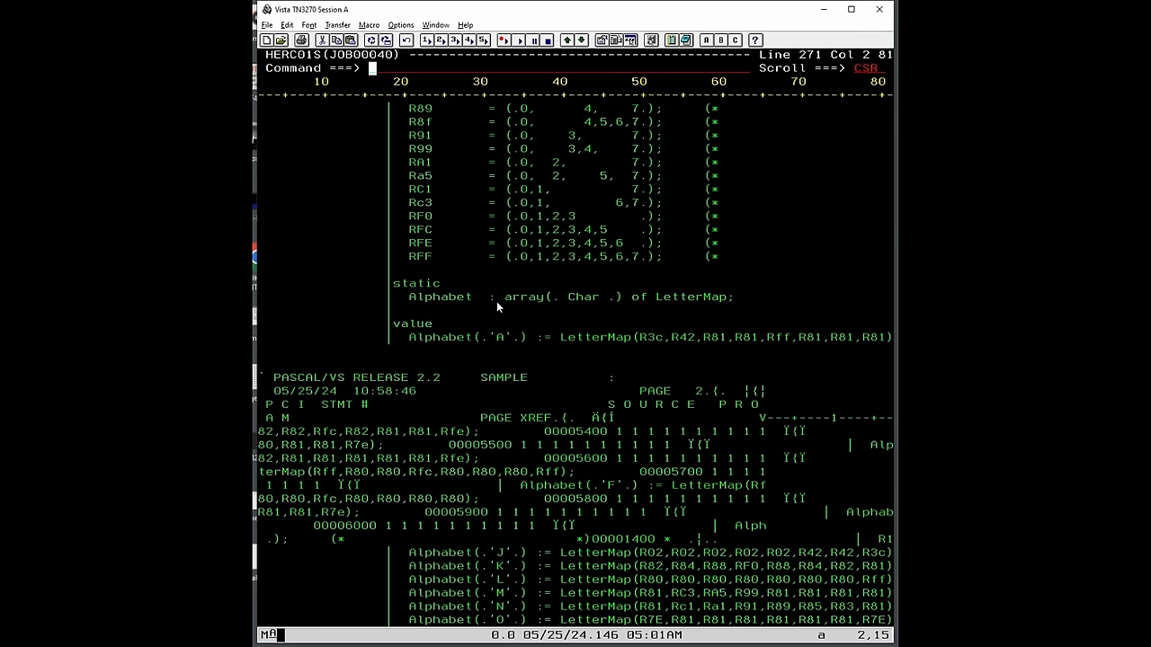
mouse_move(342, 372)
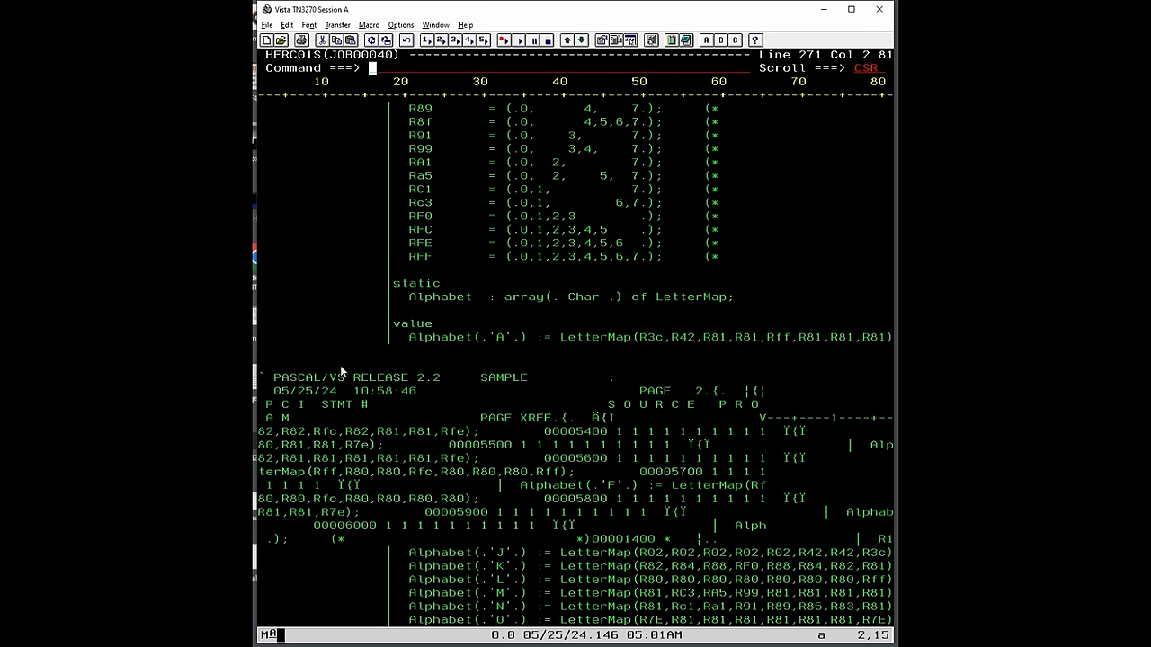
mouse_move(806, 515)
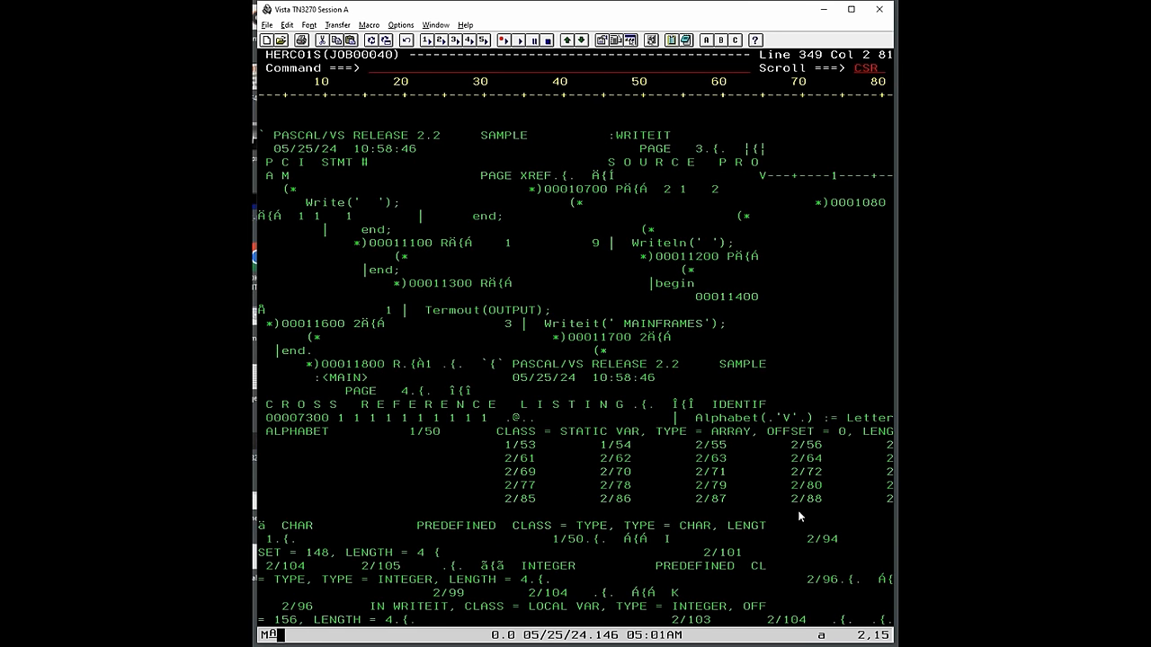
left_click_drag(306, 417, 802, 457)
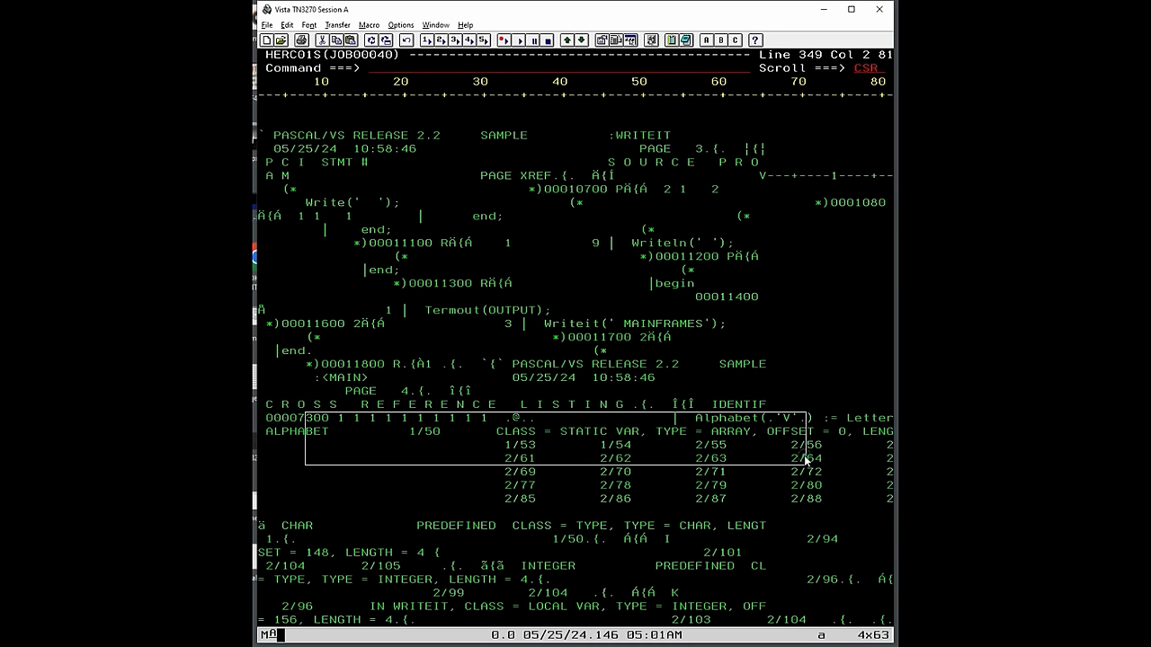
scroll("down", 3)
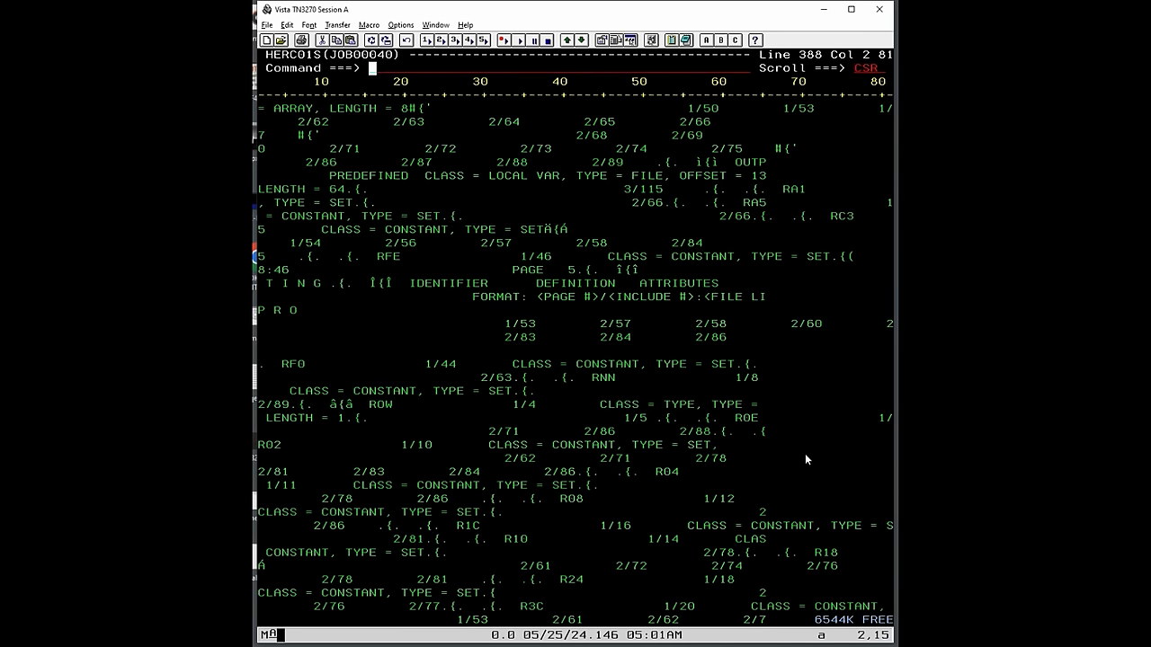
scroll("down", 3)
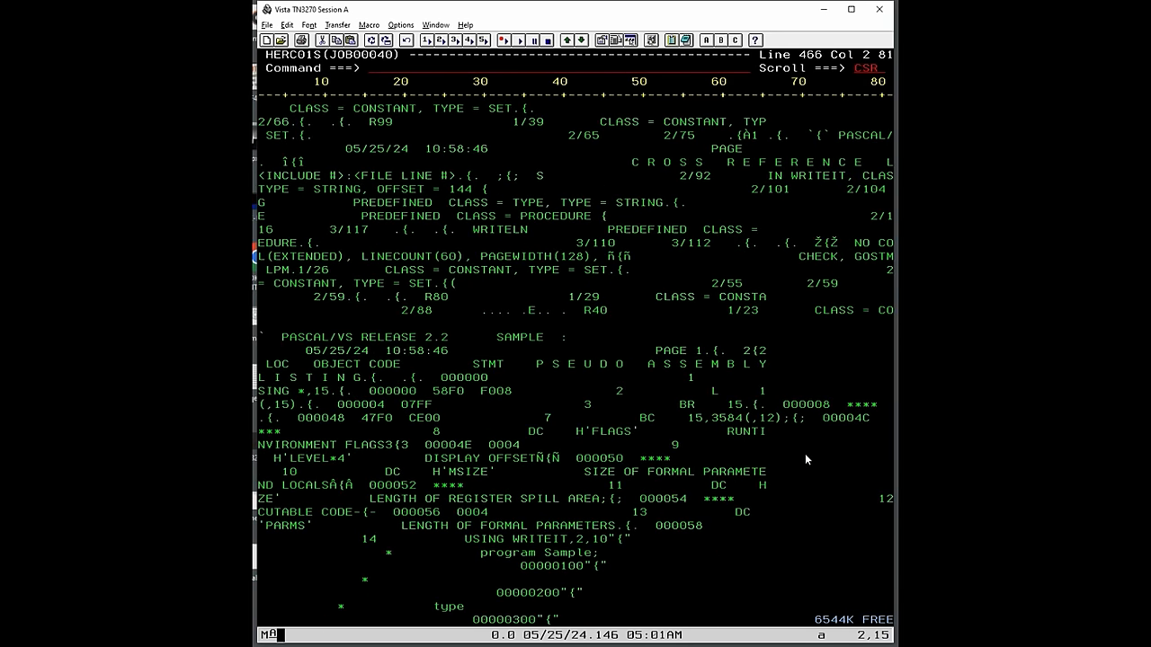
left_click(825, 417)
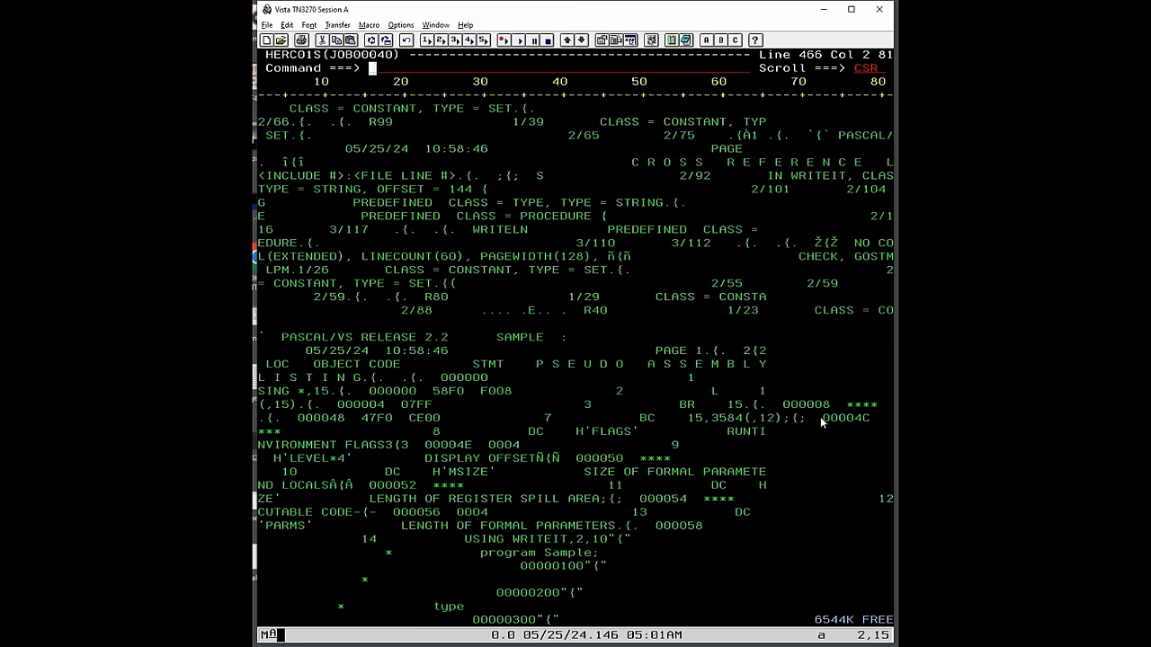
mouse_move(816, 392)
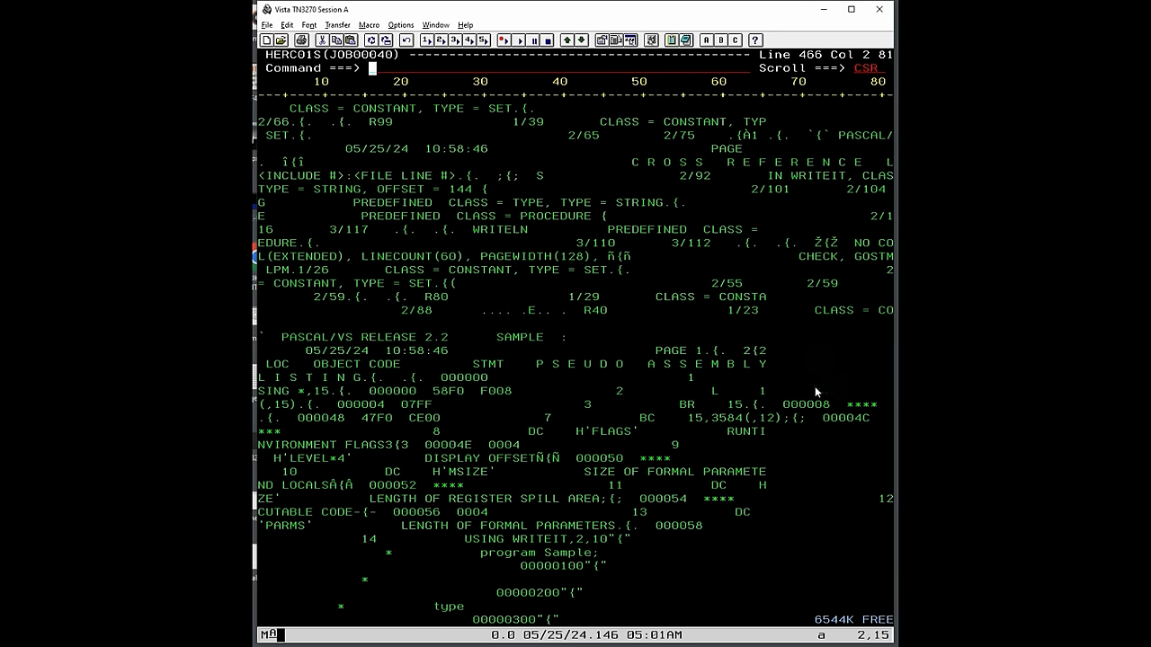
scroll("down", 3)
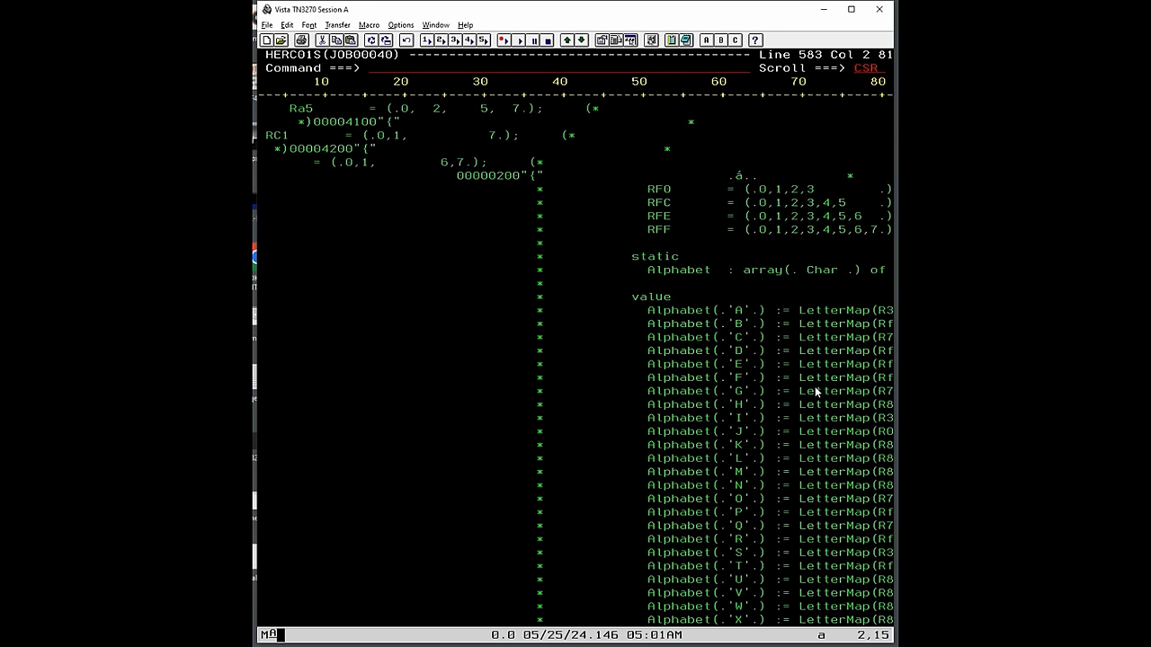
scroll("down", 3)
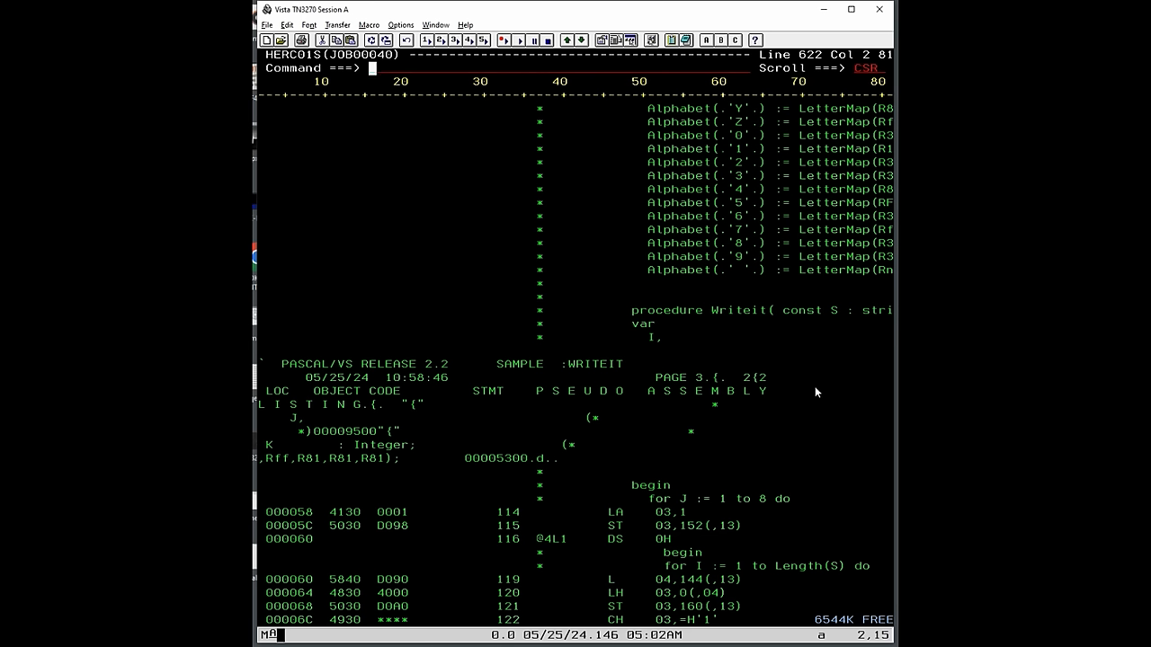
mouse_move(702, 417)
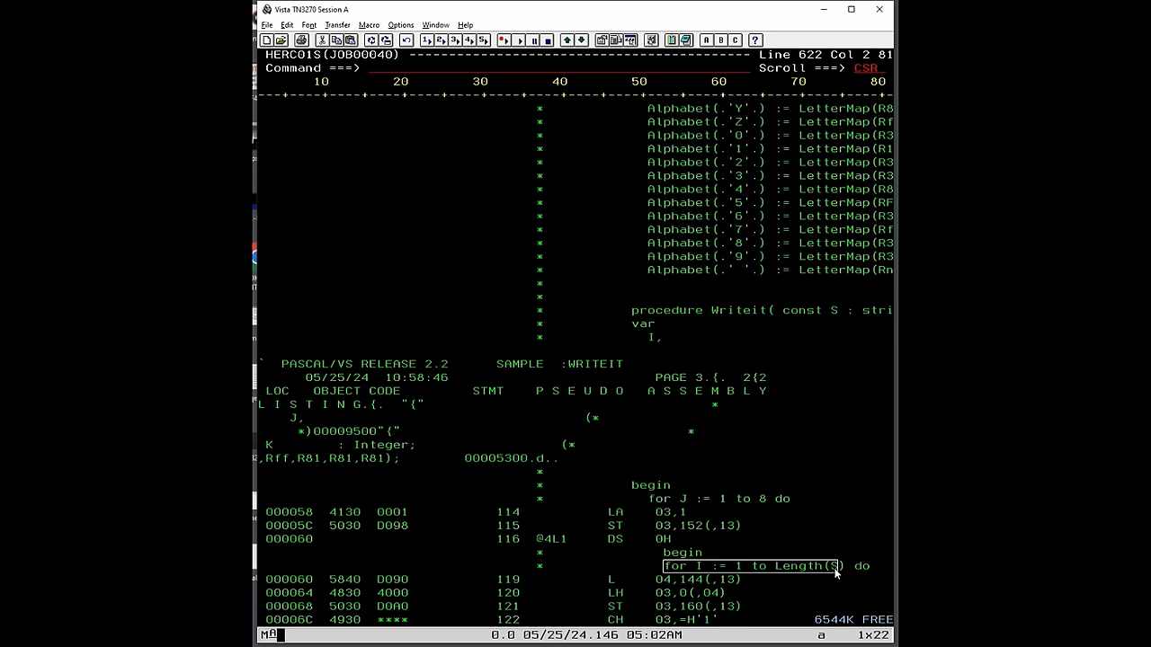
left_click(363, 579)
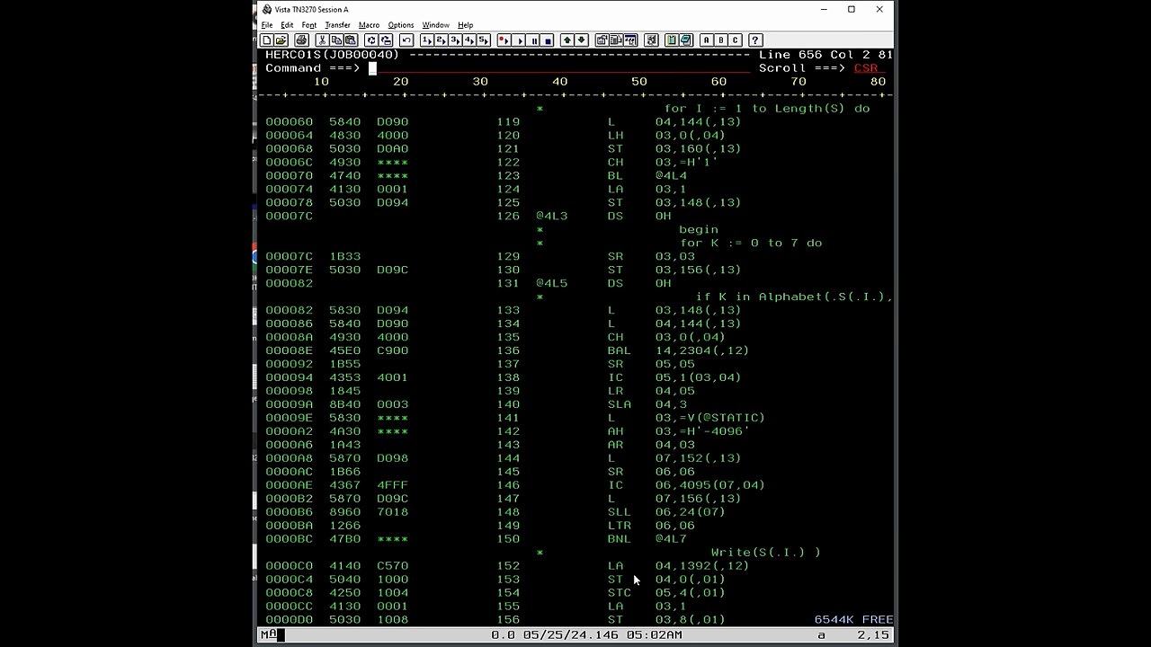
scroll("down", 3)
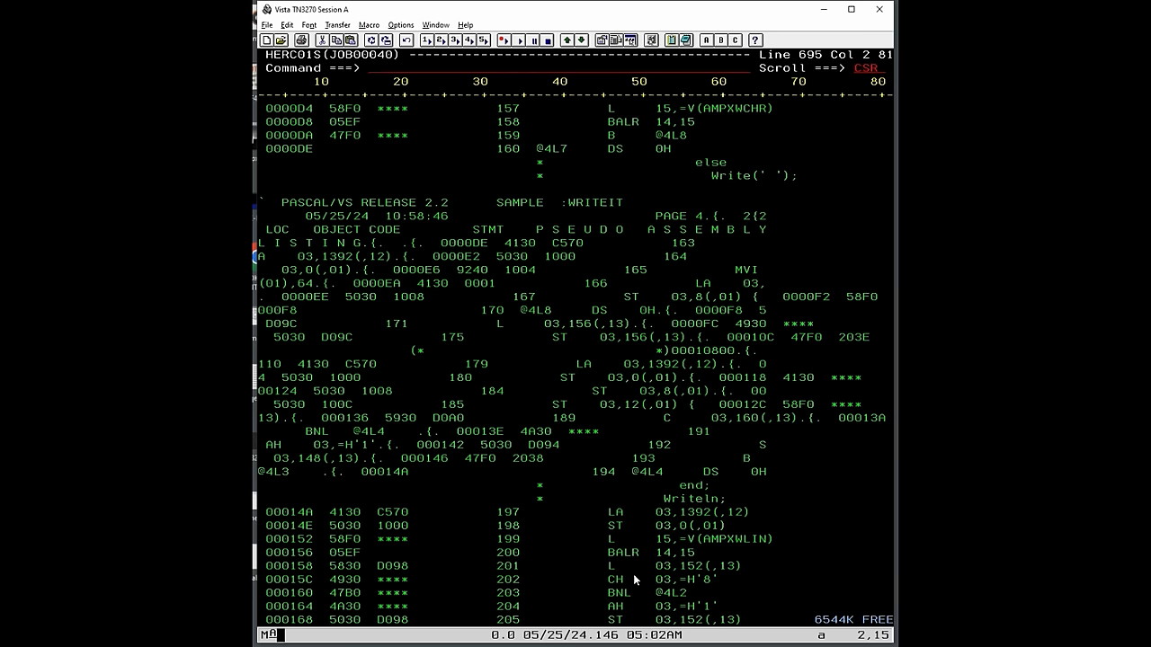
scroll("down", 3)
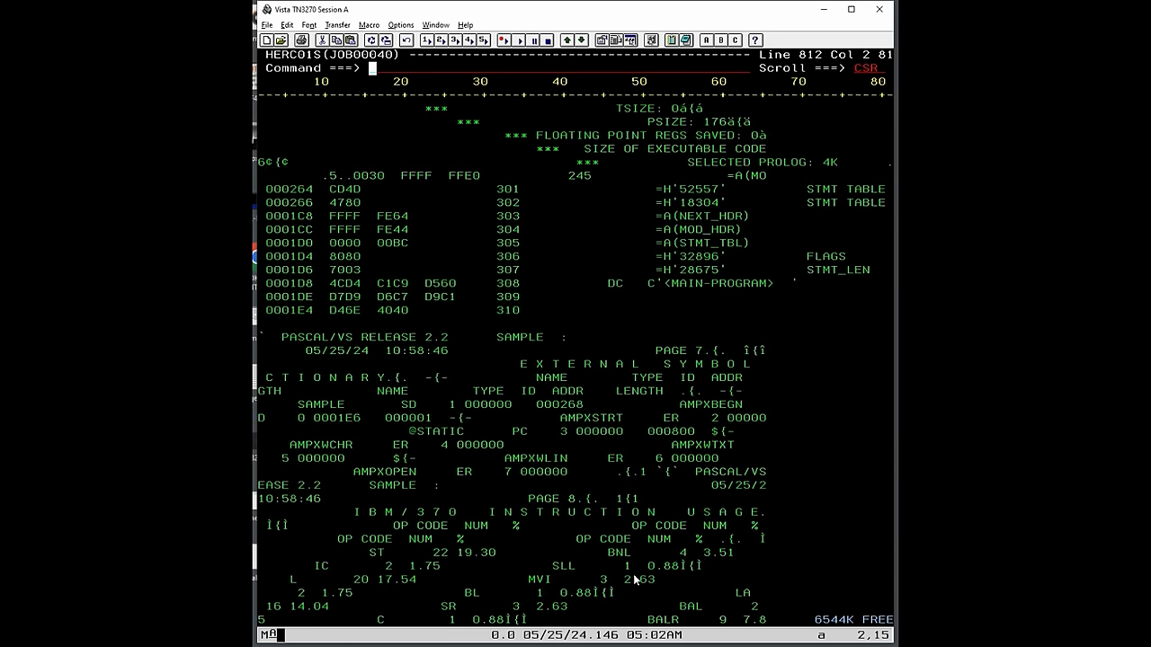
scroll("down", 3)
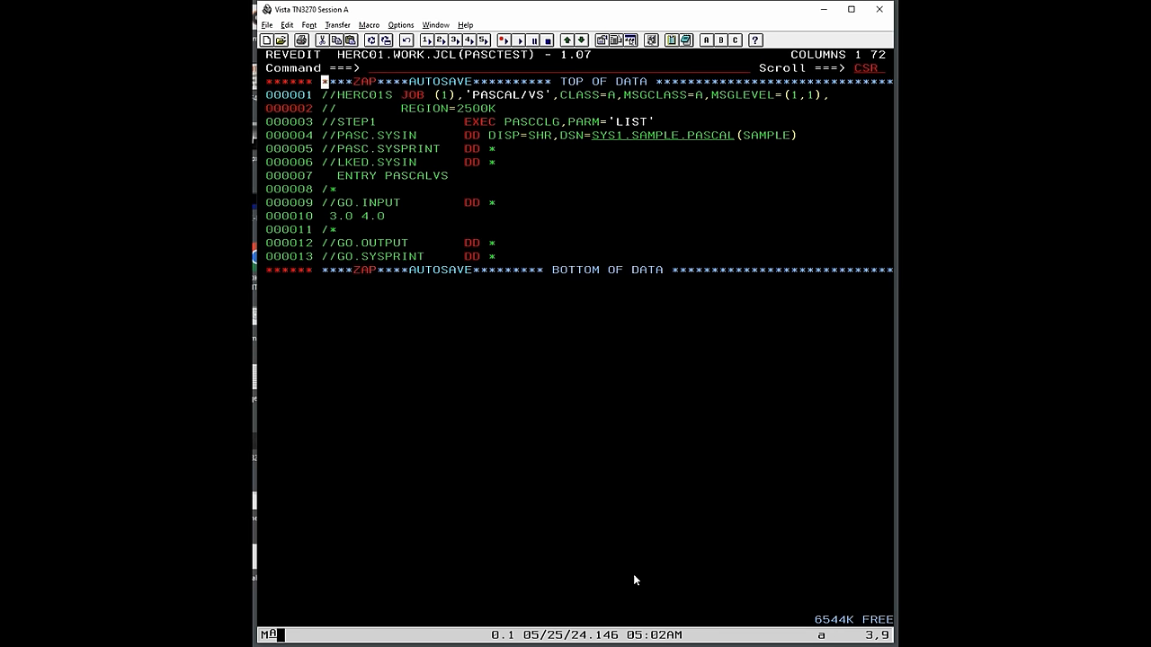
Step: Save the PASCTEST JCL with S and submit it with SUB
type("s")
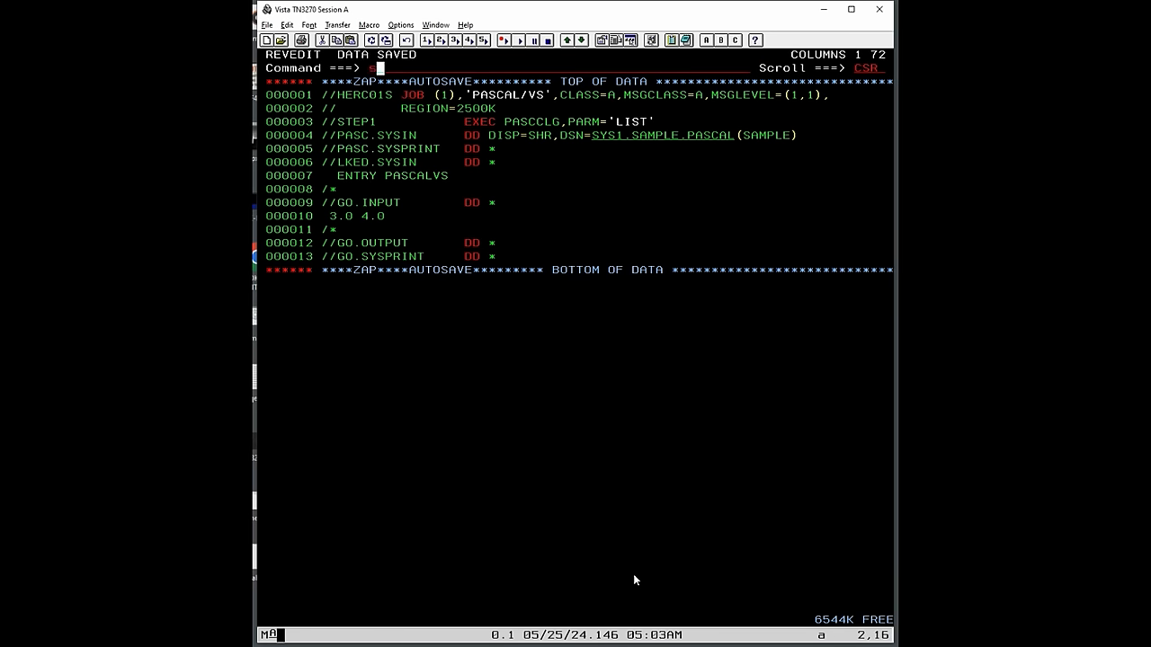
type("sub")
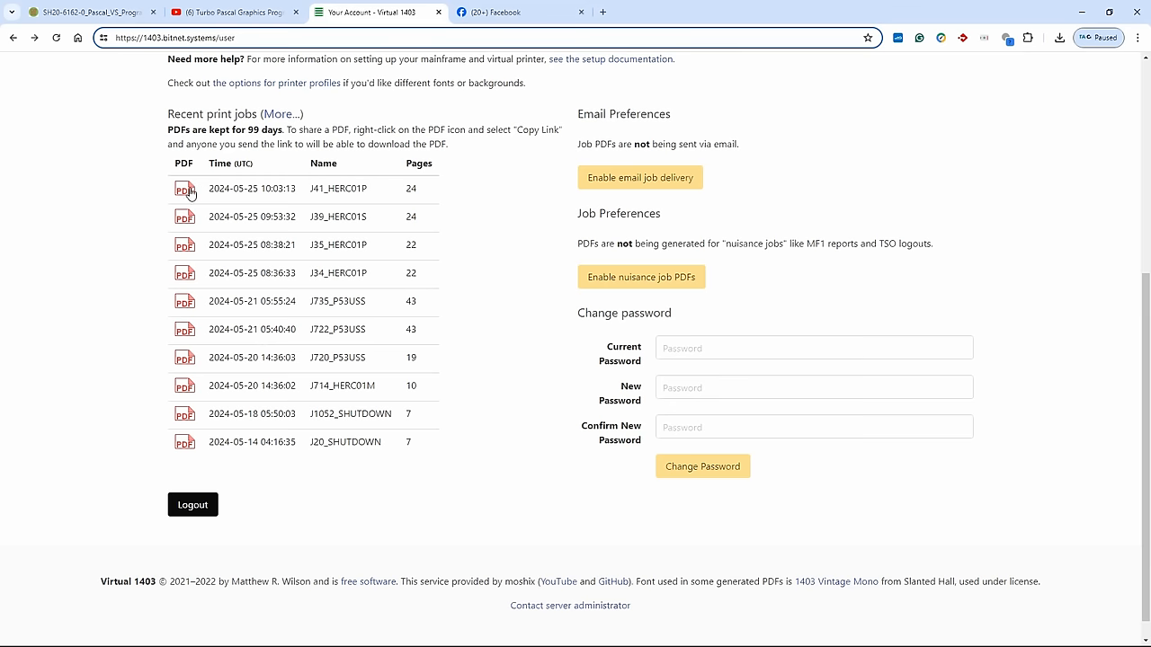
mouse_move(307, 194)
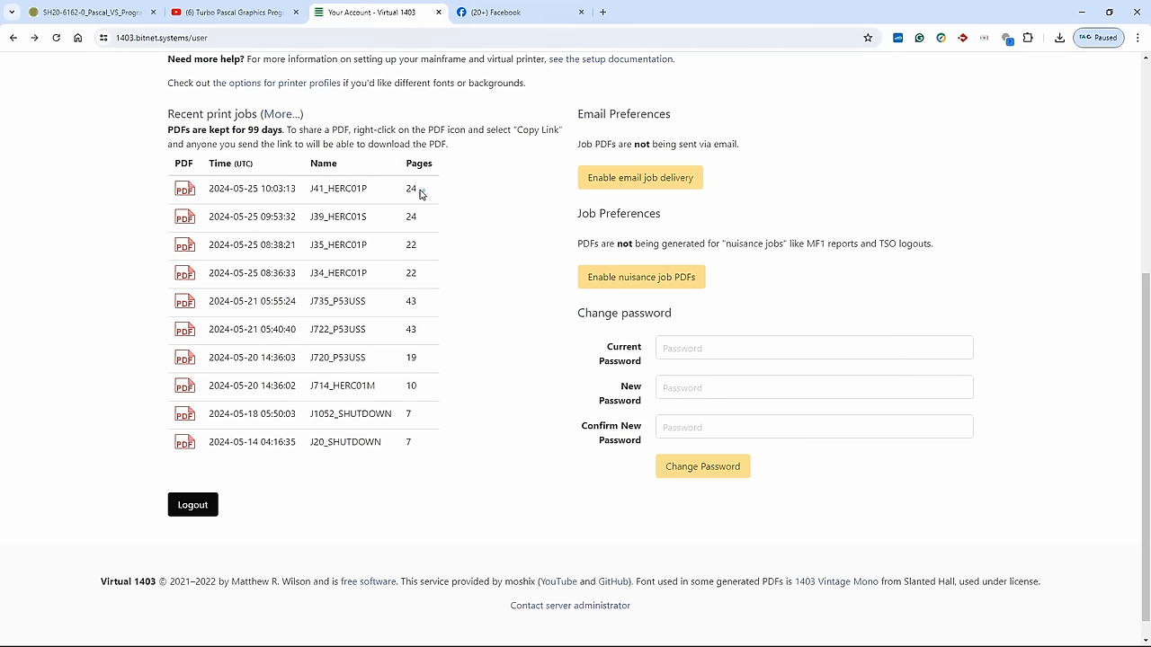
Step: Note the 24-page count and open the J41_HERC01P printout as a PDF
double_click(410, 189)
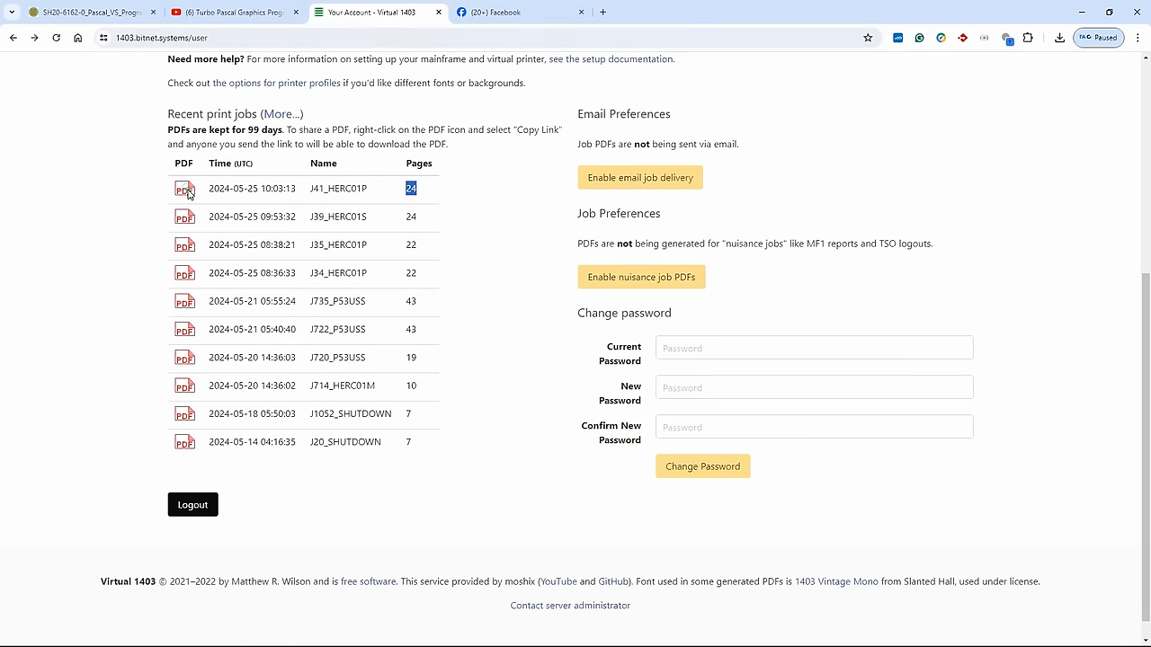
left_click(183, 189)
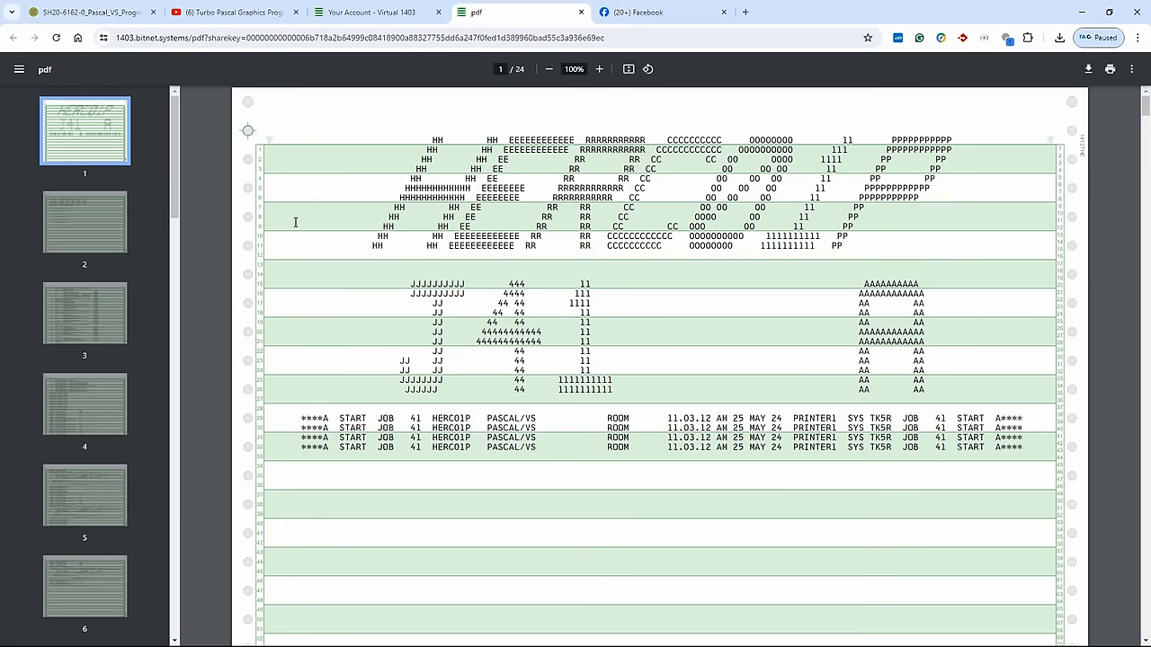
Step: Zoom the J41_HERC01P printout in to 125% for easier reading
left_click(597, 68)
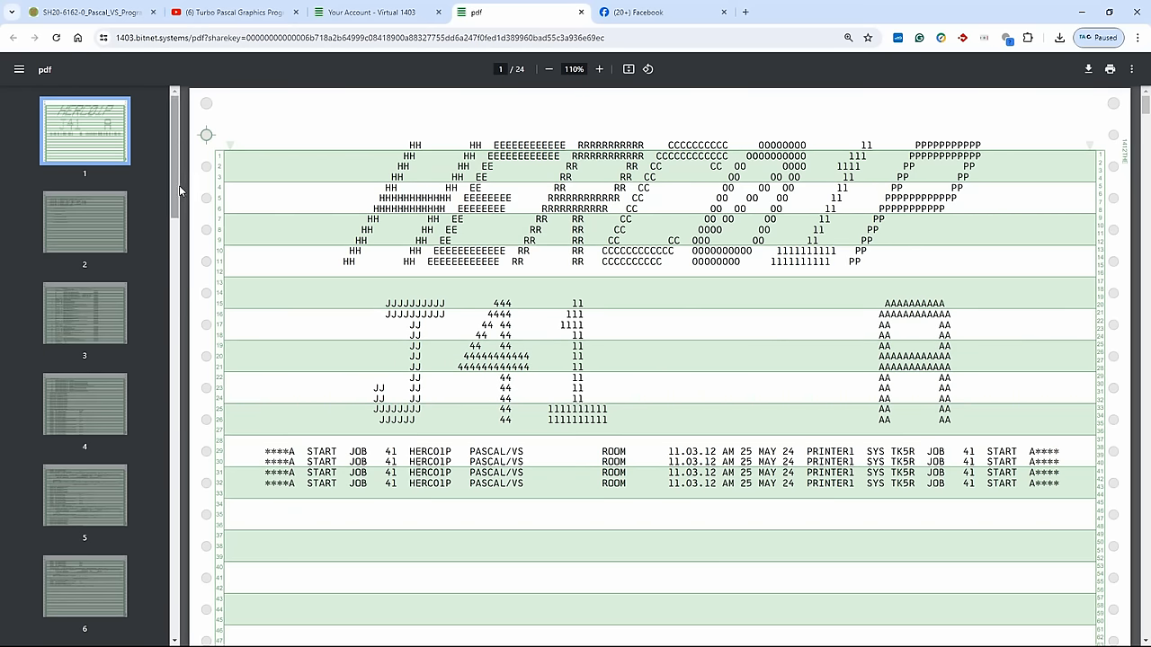
mouse_move(148, 100)
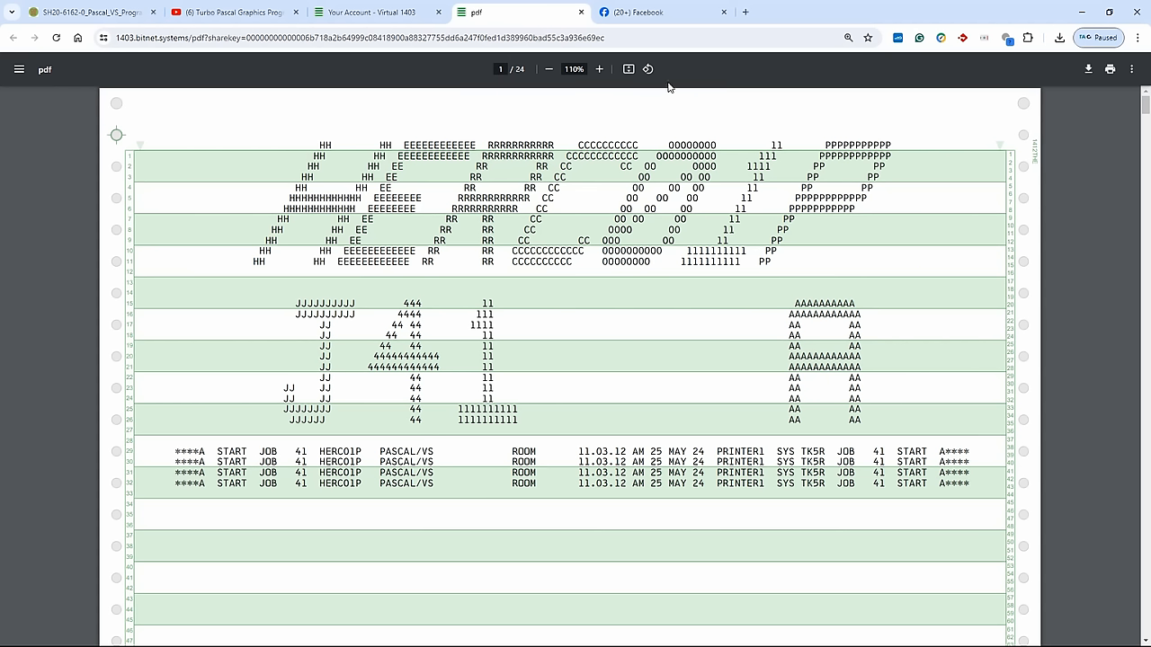
left_click(599, 68)
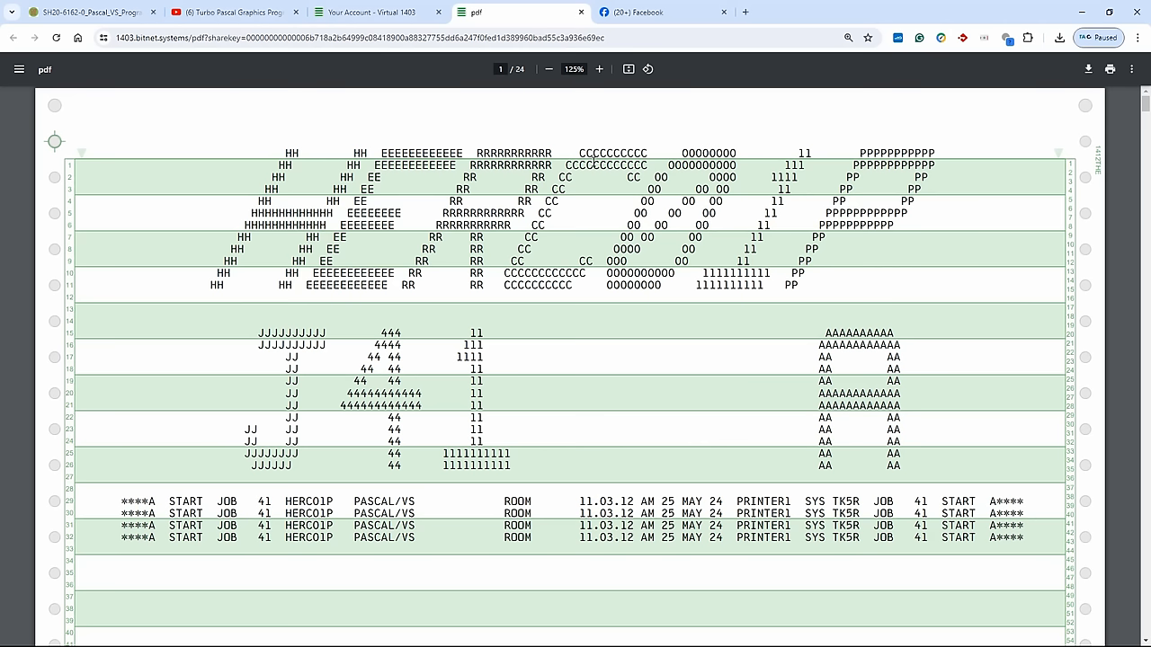
mouse_move(1097, 122)
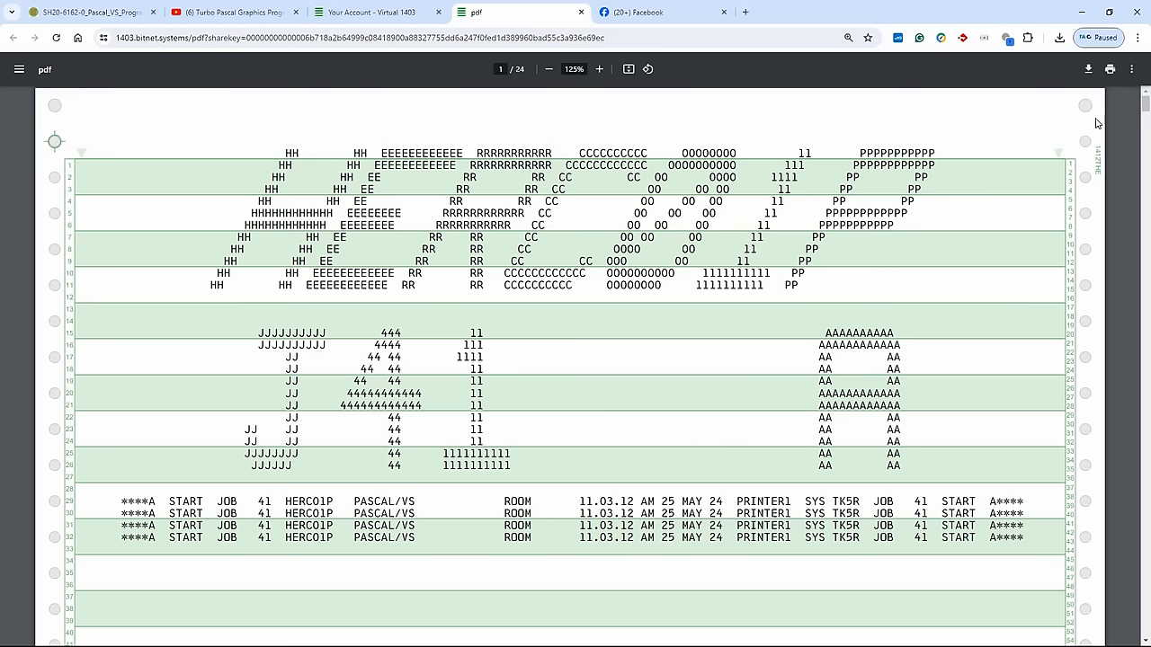
mouse_move(1089, 129)
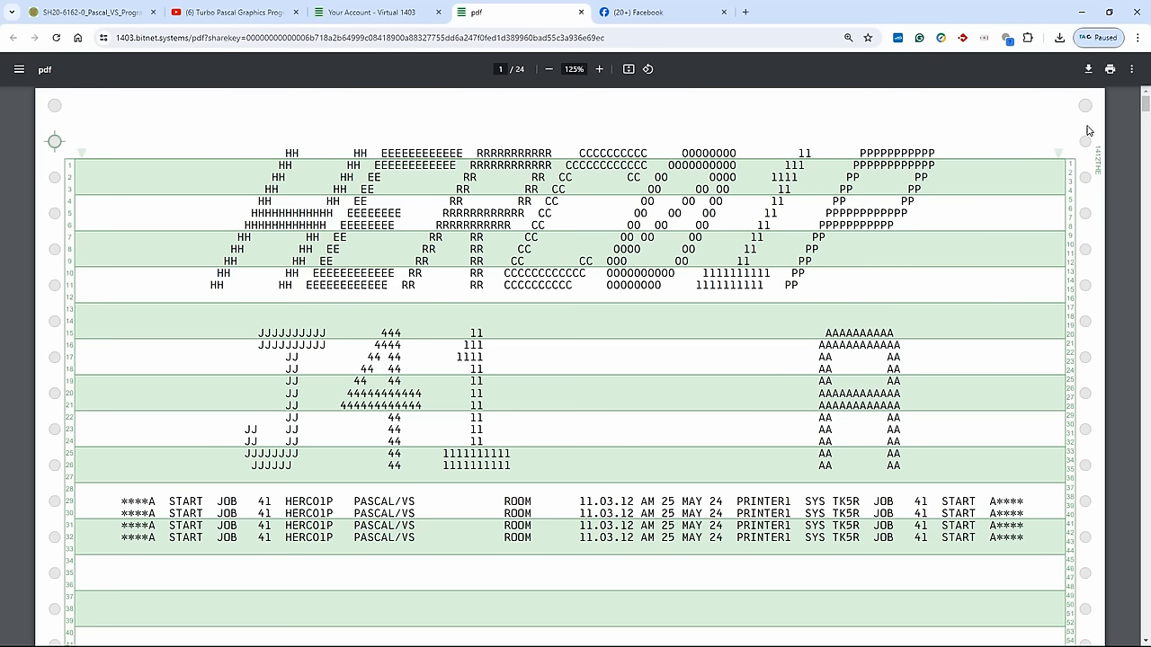
mouse_move(1133, 155)
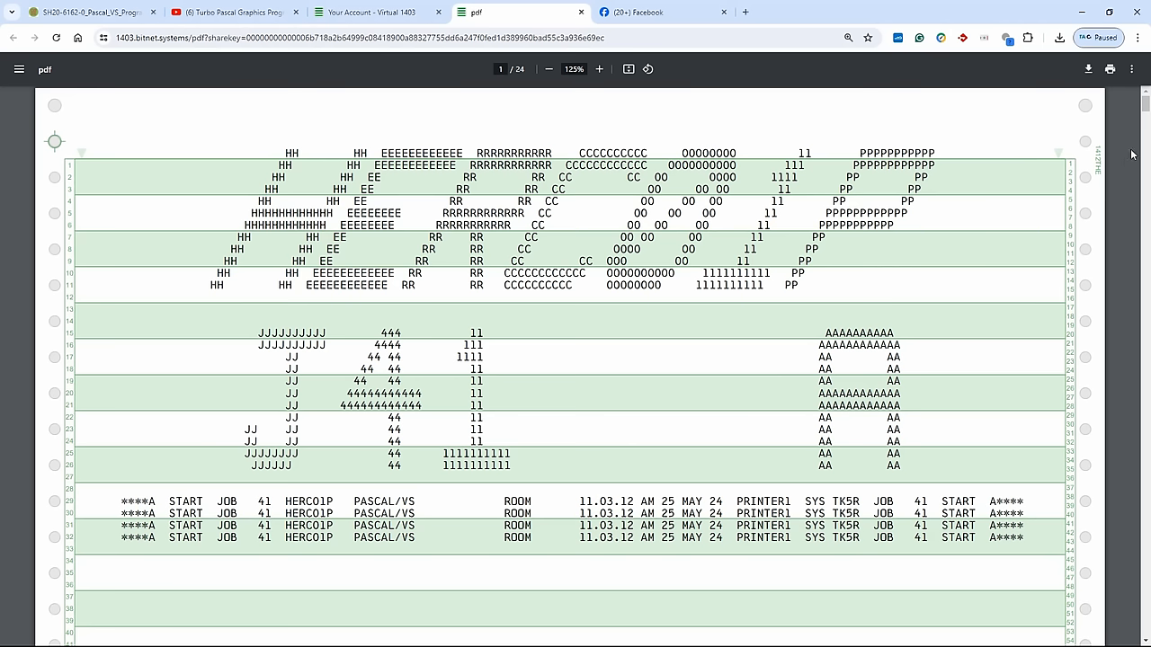
mouse_move(1059, 169)
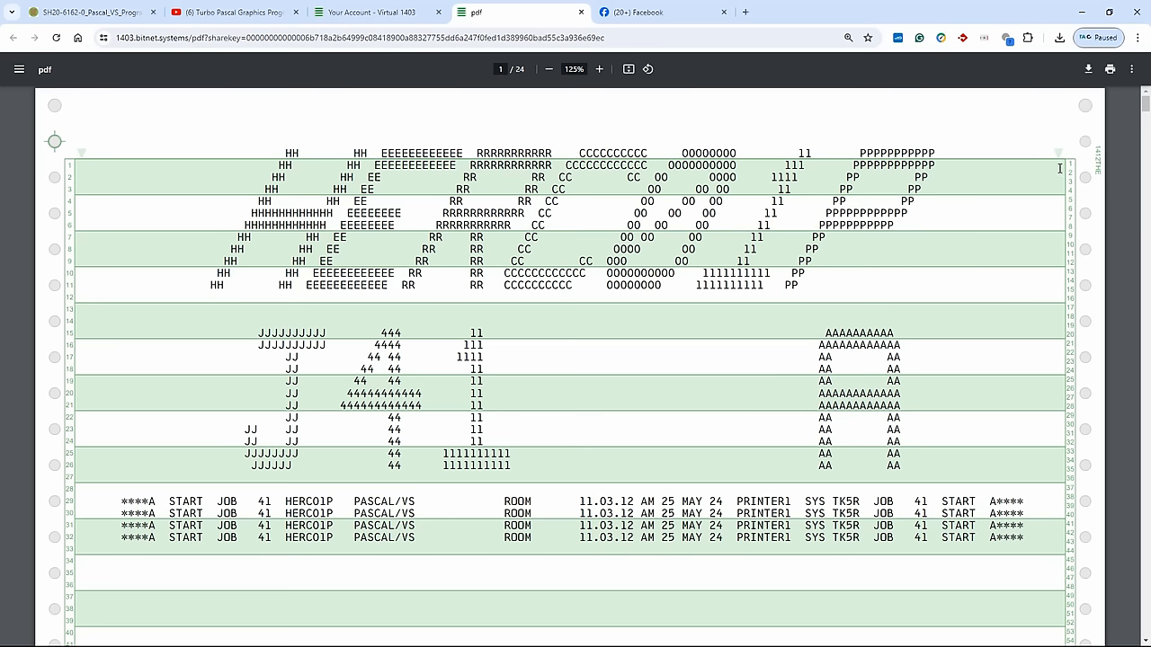
mouse_move(32, 137)
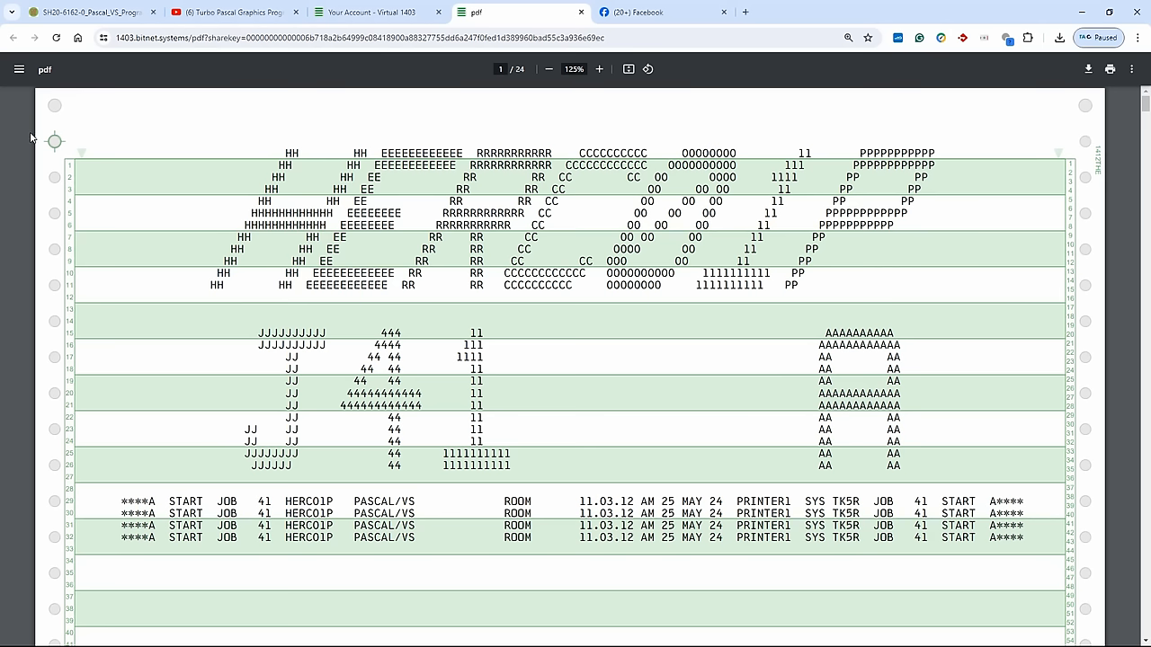
mouse_move(71, 155)
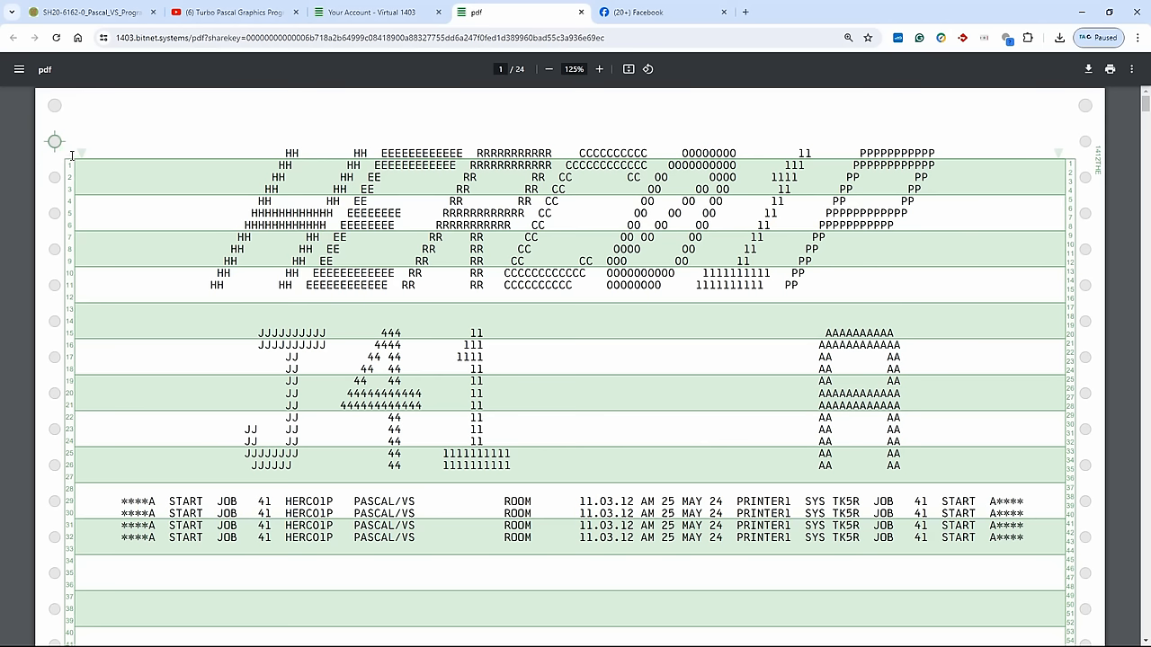
mouse_move(59, 348)
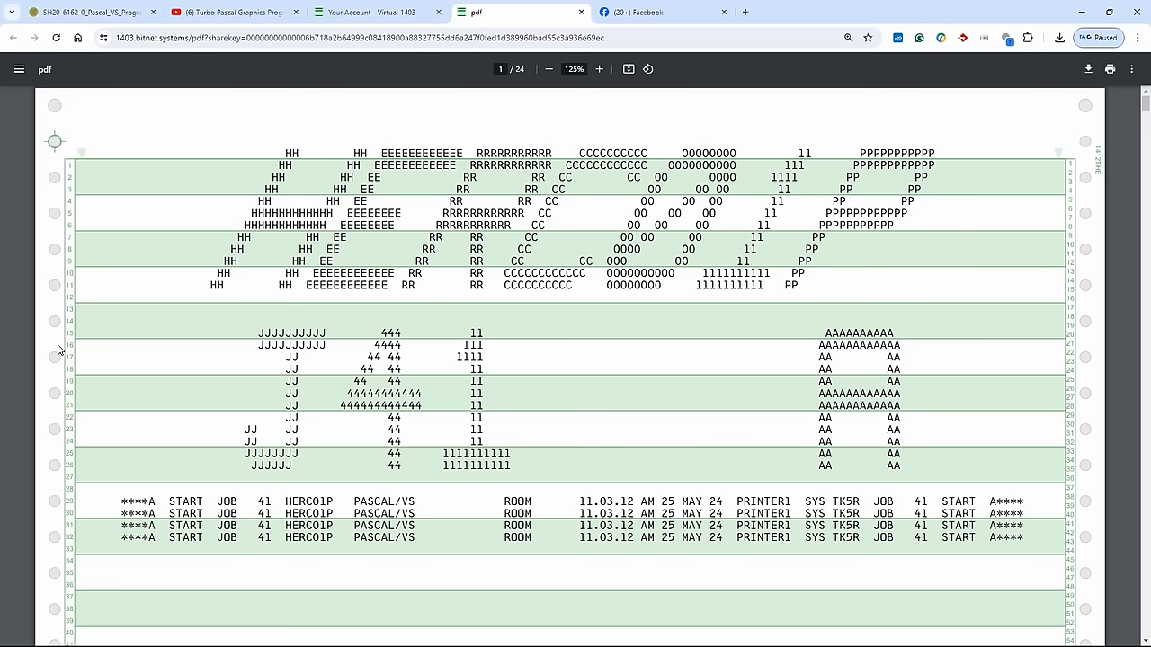
mouse_move(1090, 171)
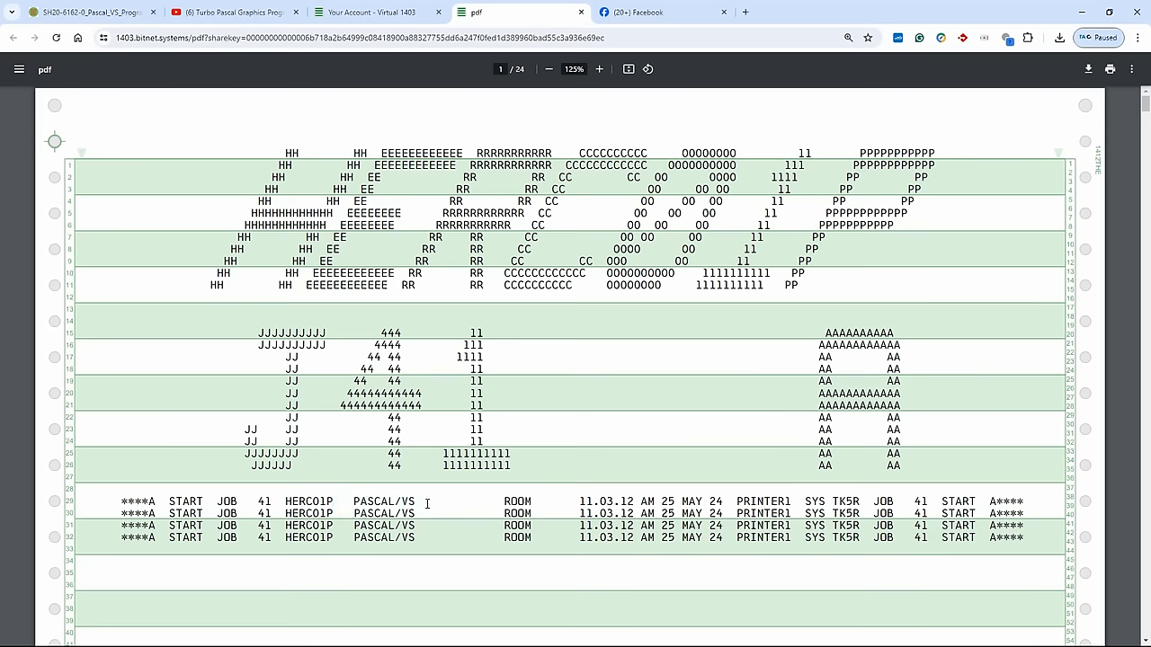
Step: Scroll the J41_HERC01P printout past the JES job log to page 1 of the Pascal/VS SAMPLE source listing
scroll("down", 3)
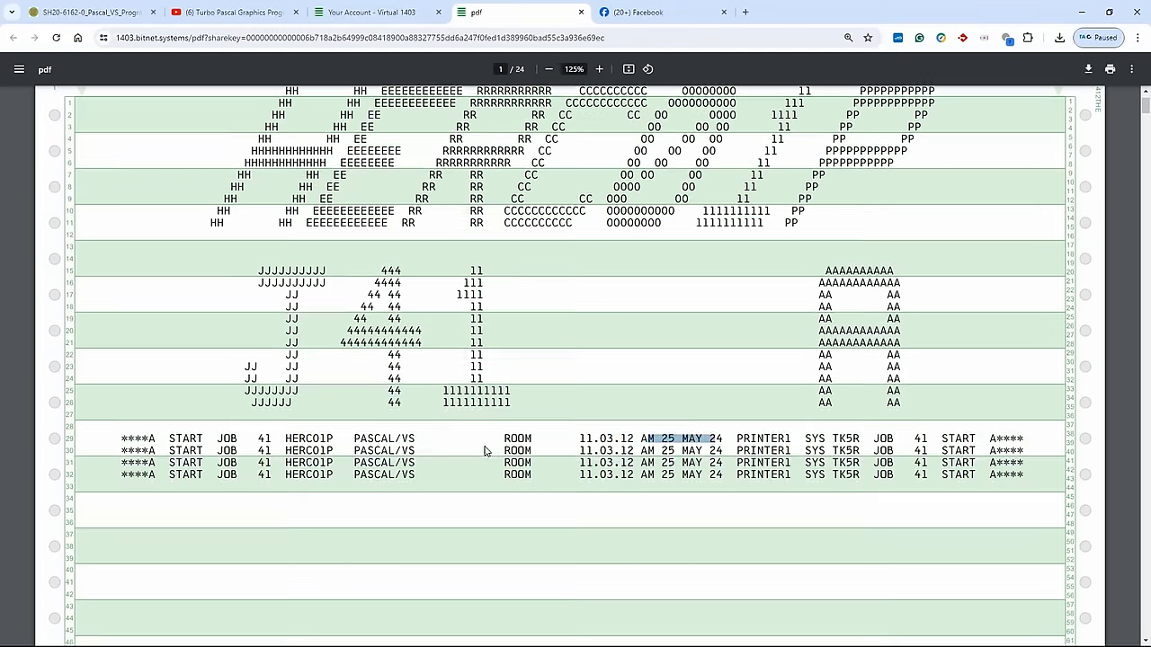
scroll("down", 3)
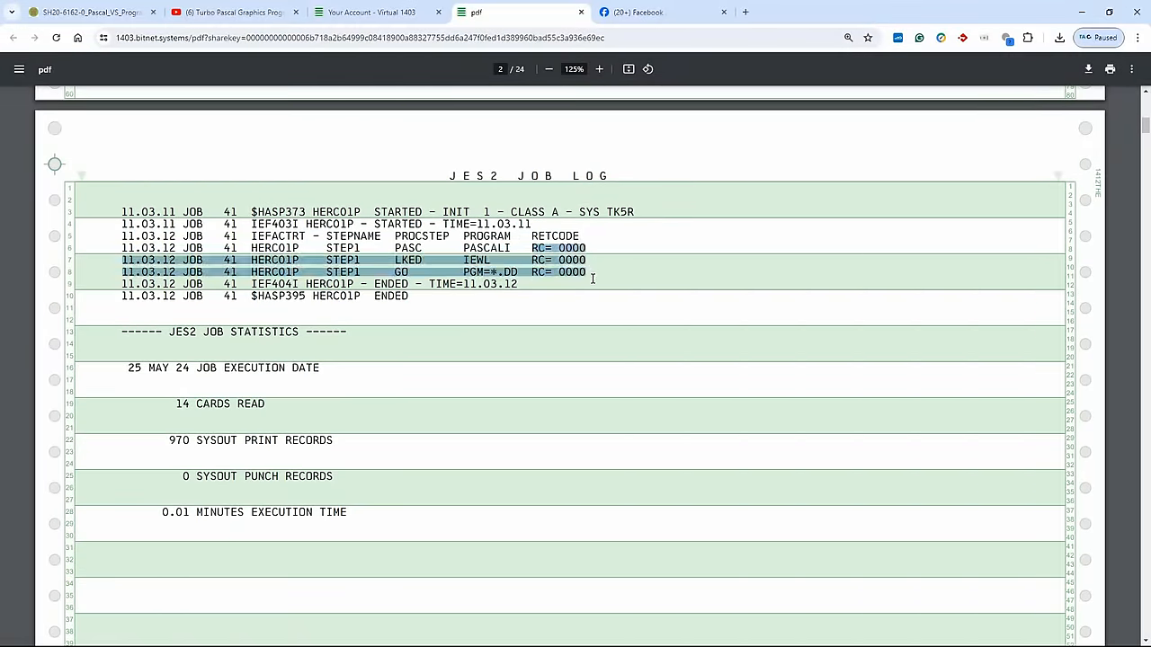
scroll("down", 3)
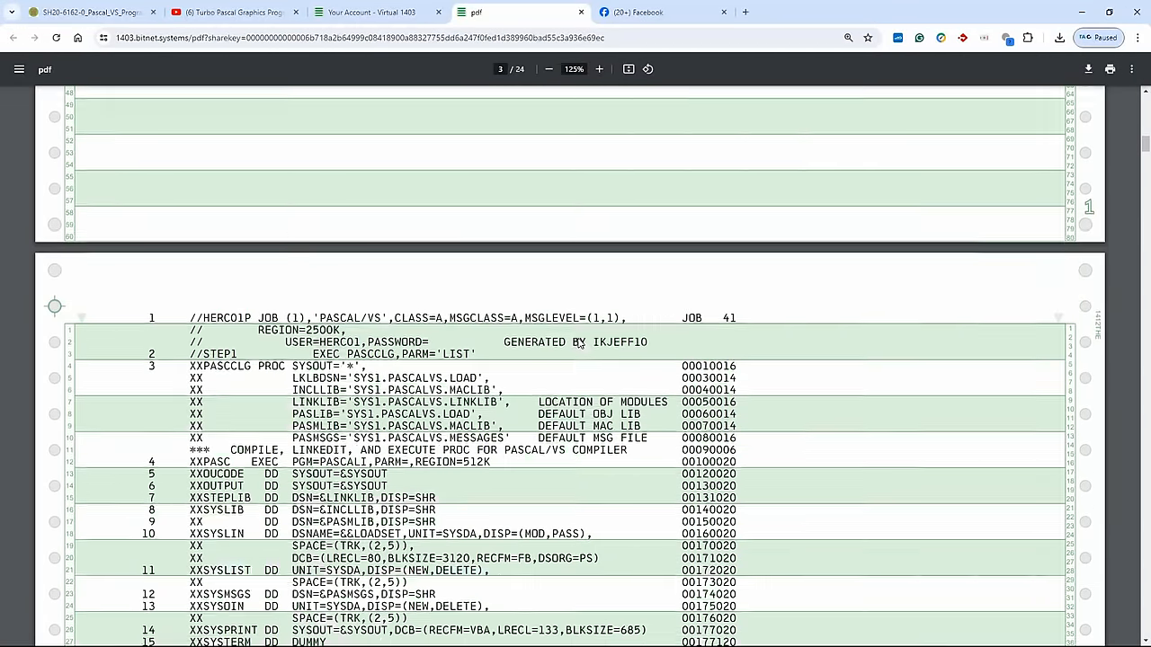
scroll("down", 3)
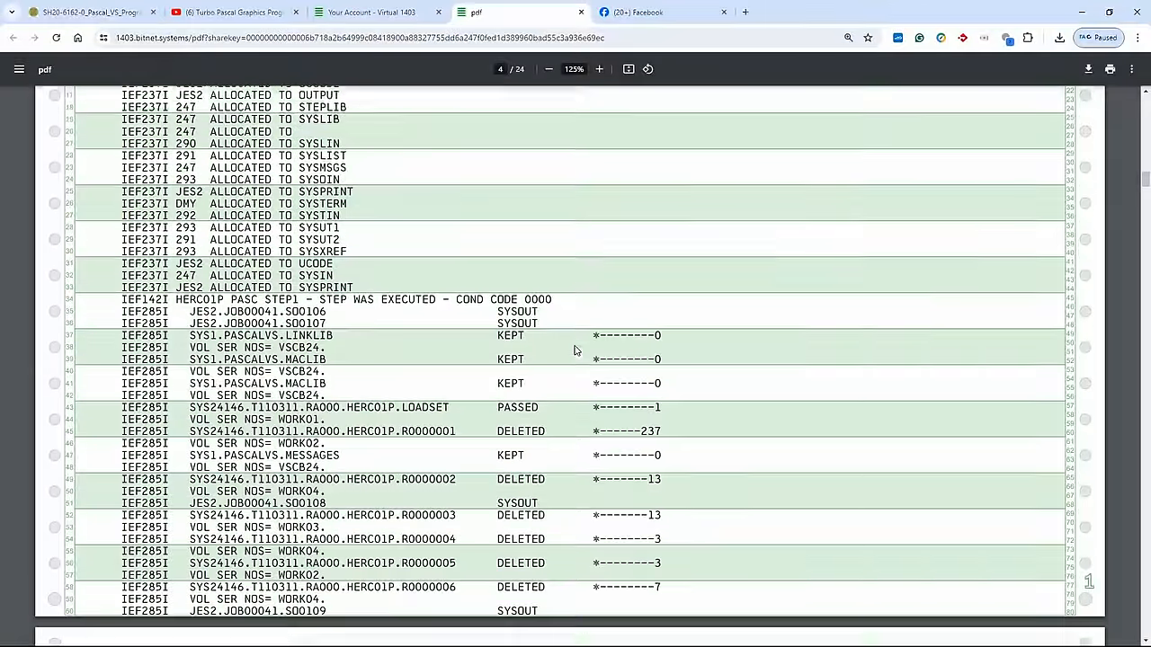
scroll("down", 3)
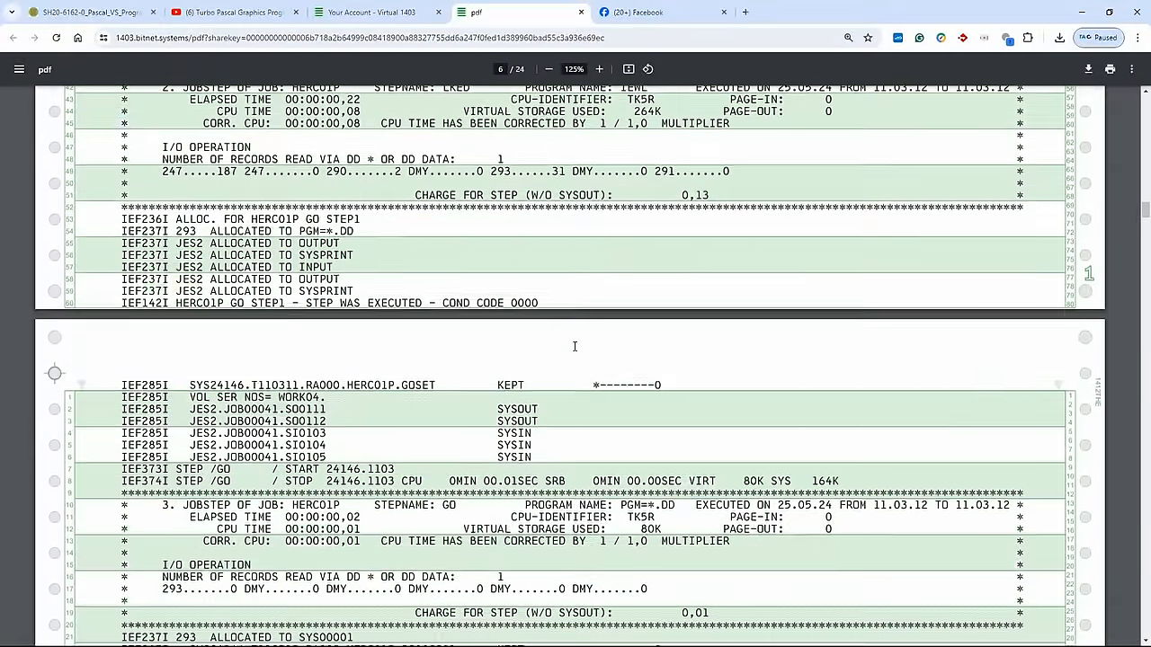
scroll("down", 3)
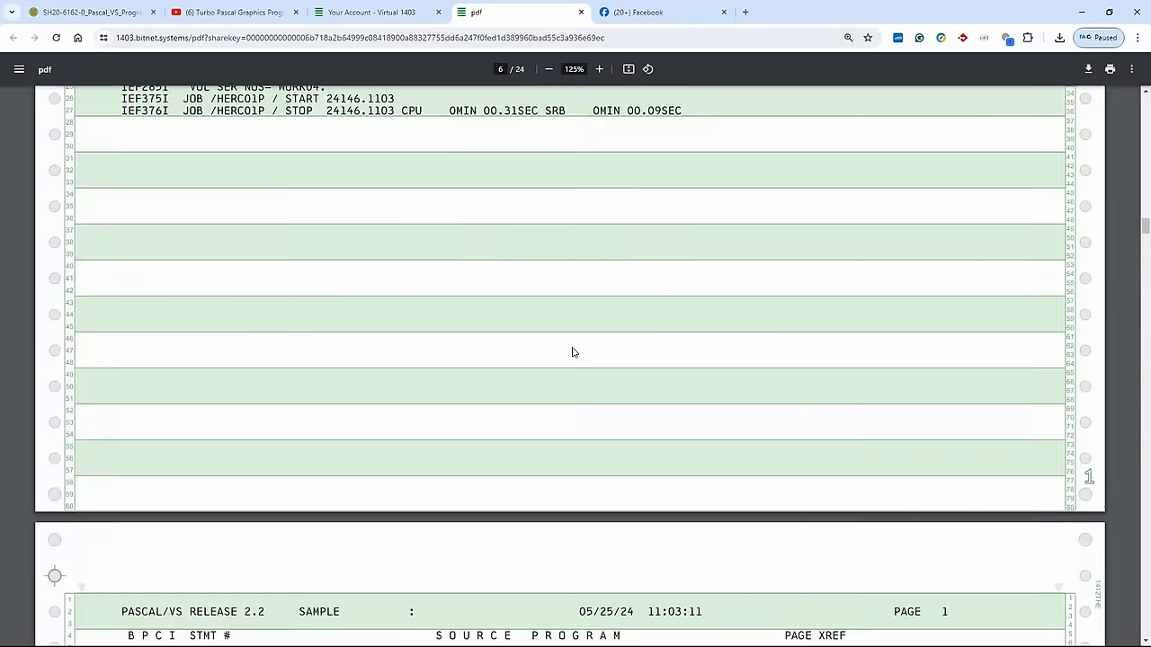
scroll("down", 3)
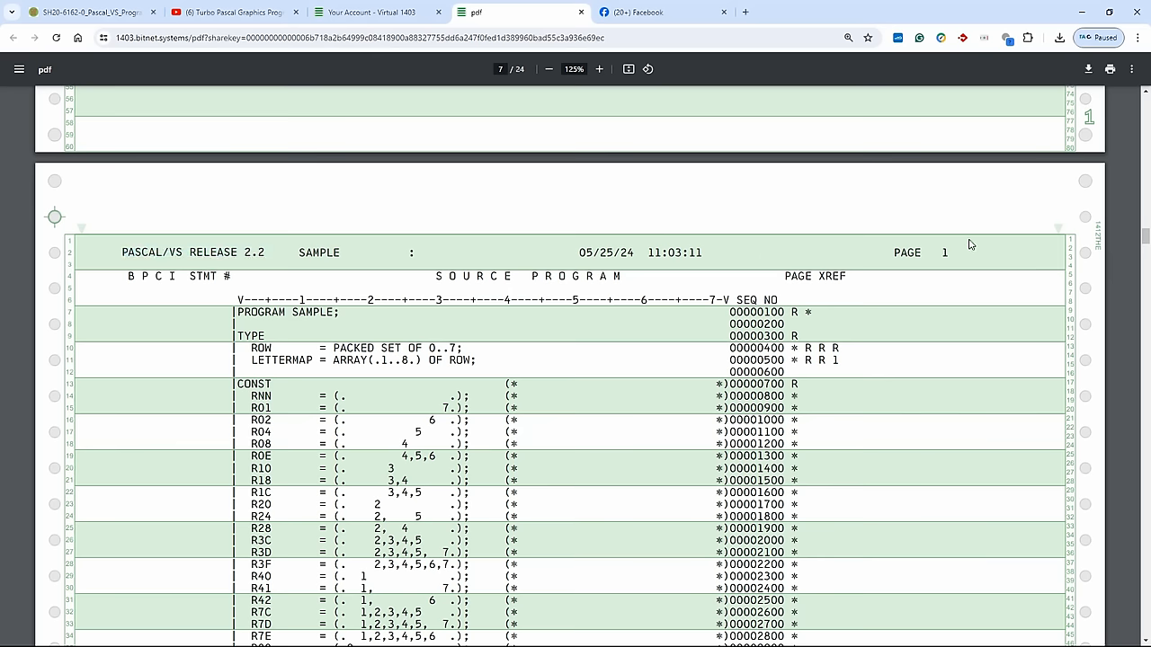
Step: Scroll through the SAMPLE source listing down to its closing END statement and WRITEIT calls
scroll("down", 3)
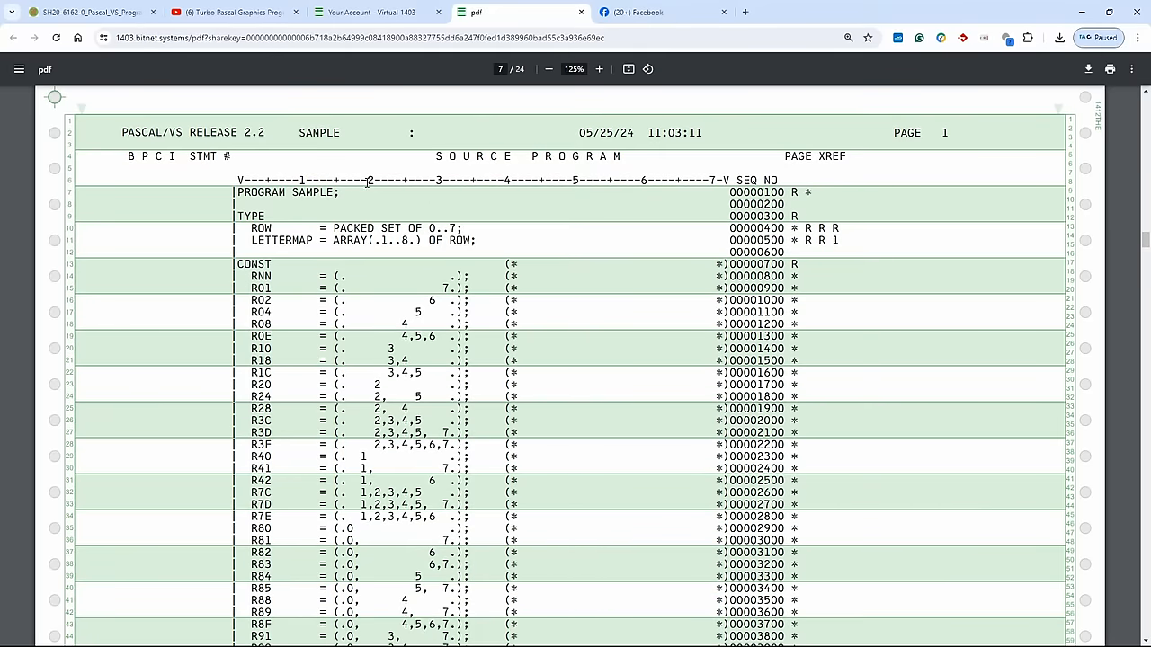
double_click(286, 193)
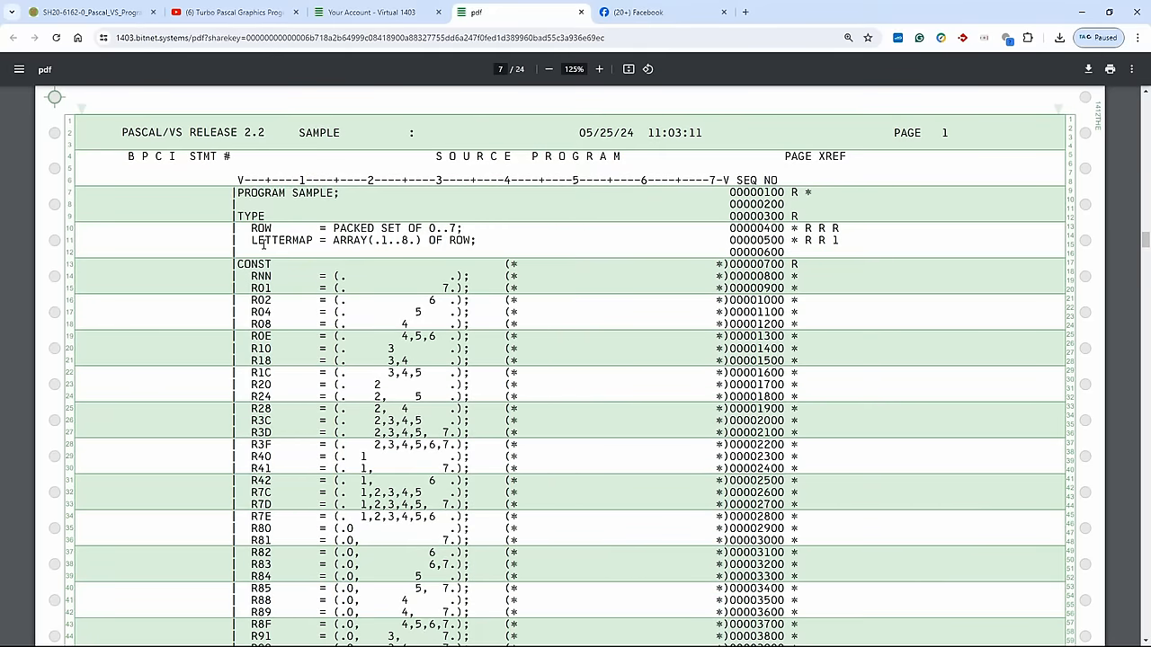
mouse_move(719, 215)
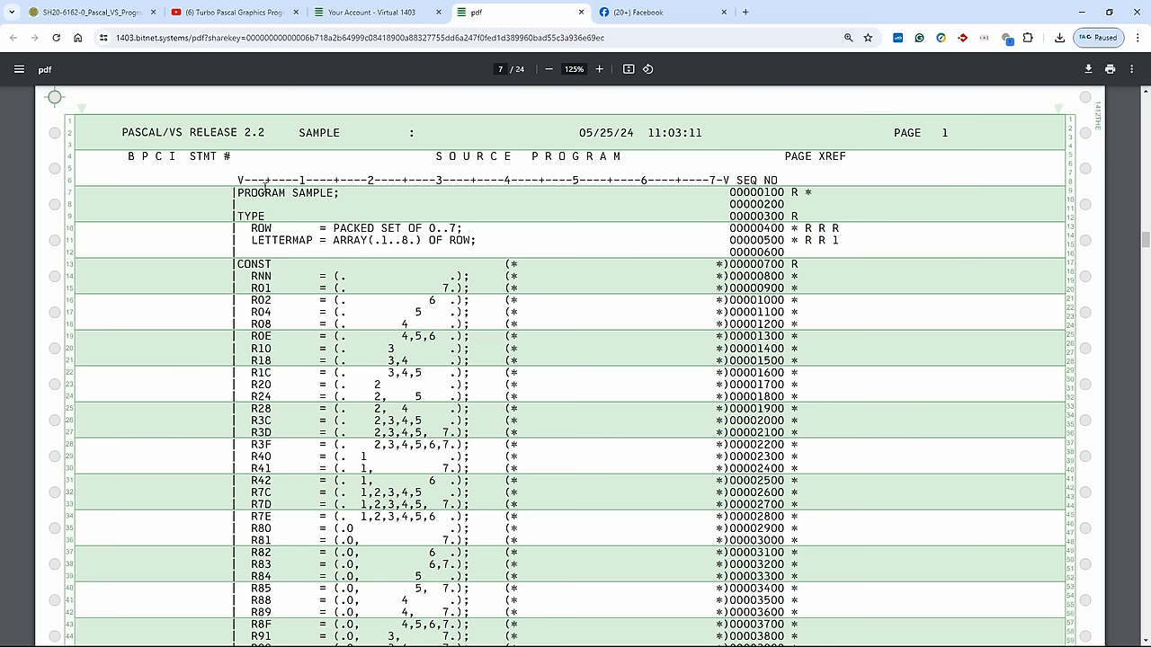
mouse_move(510, 213)
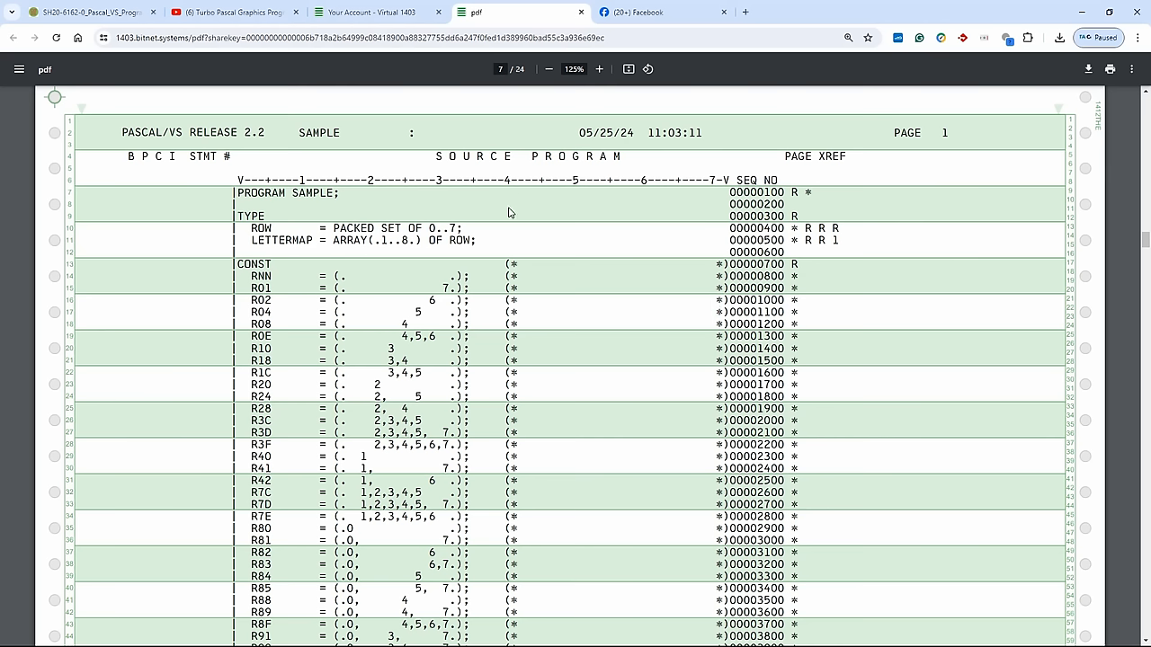
mouse_move(486, 268)
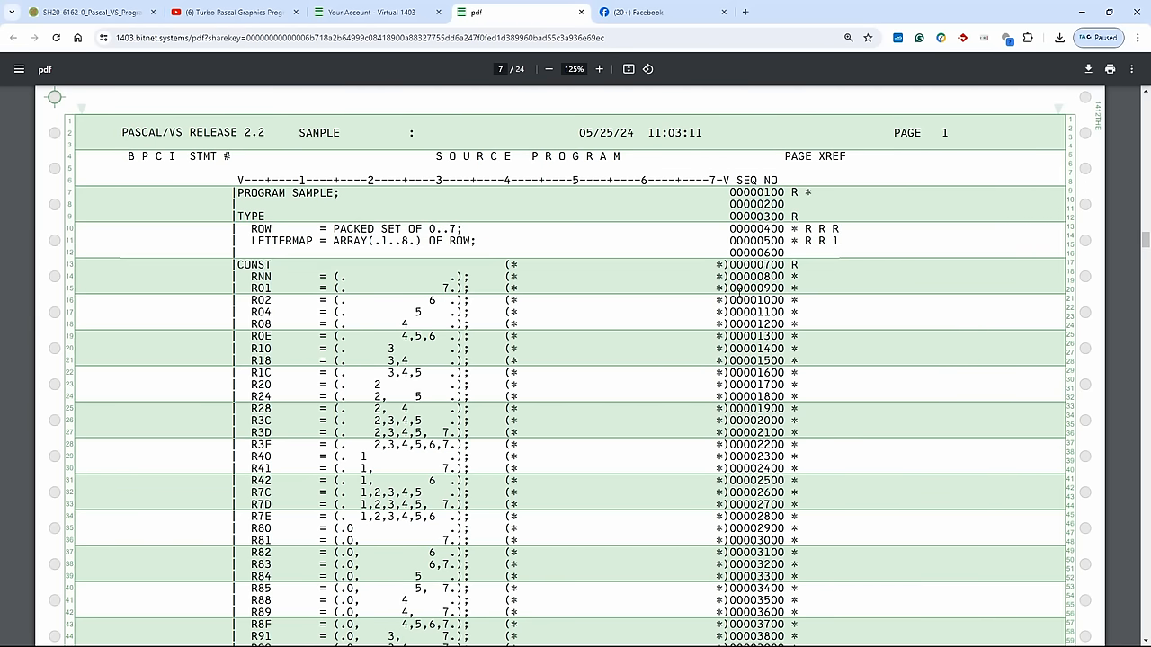
scroll("down", 3)
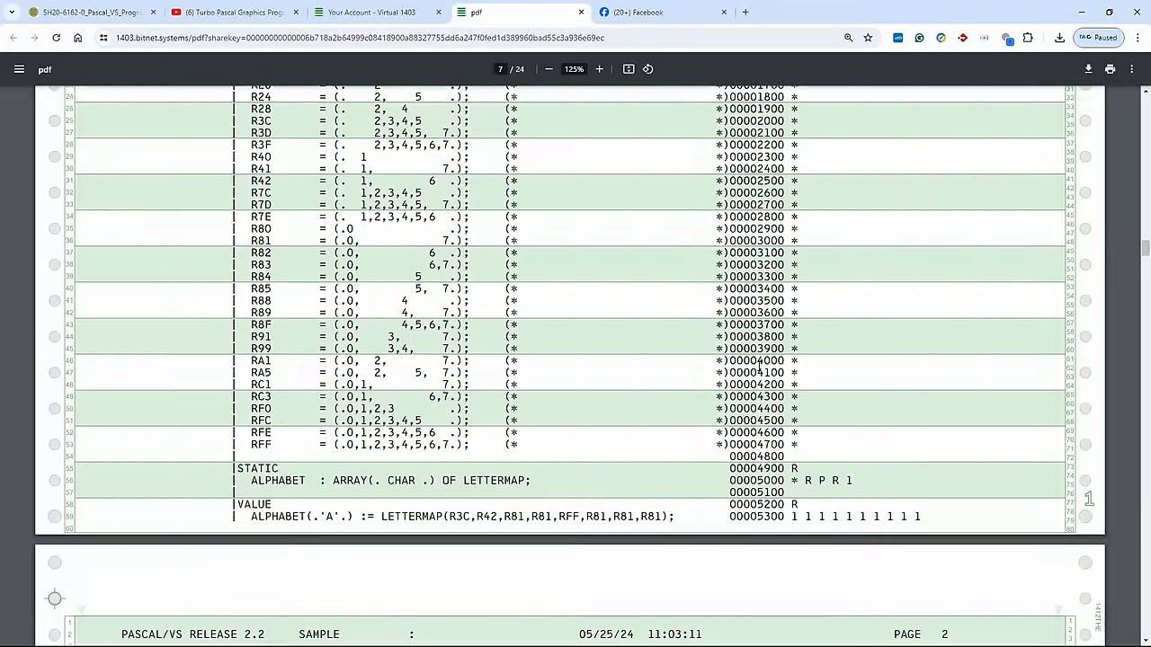
scroll("down", 3)
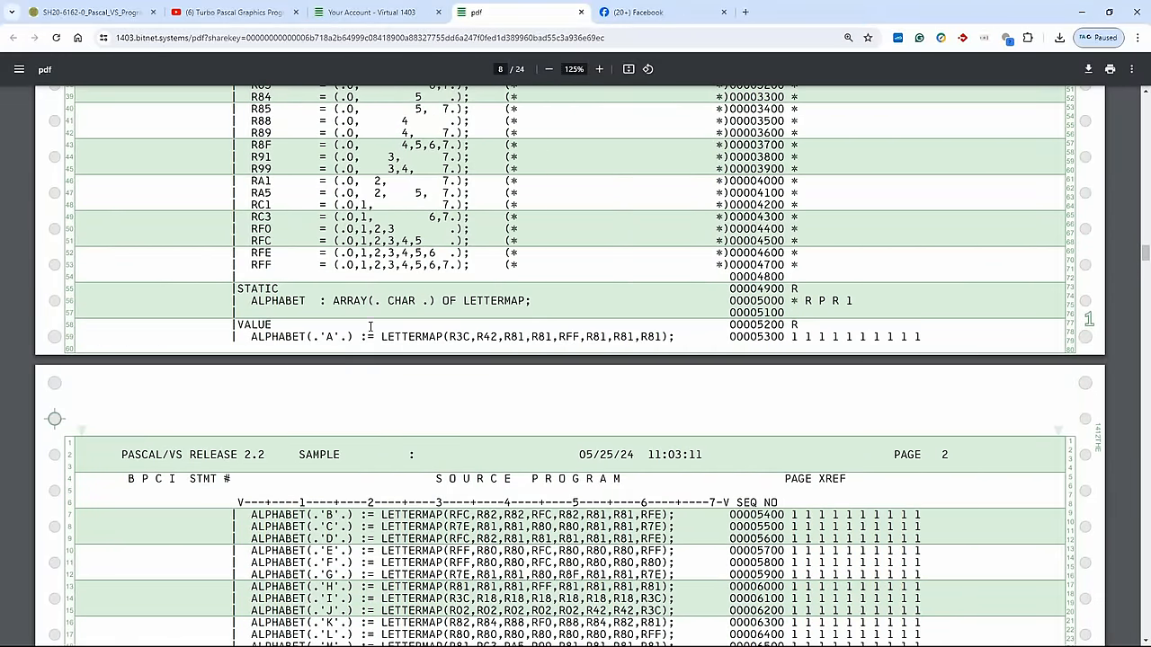
scroll("down", 3)
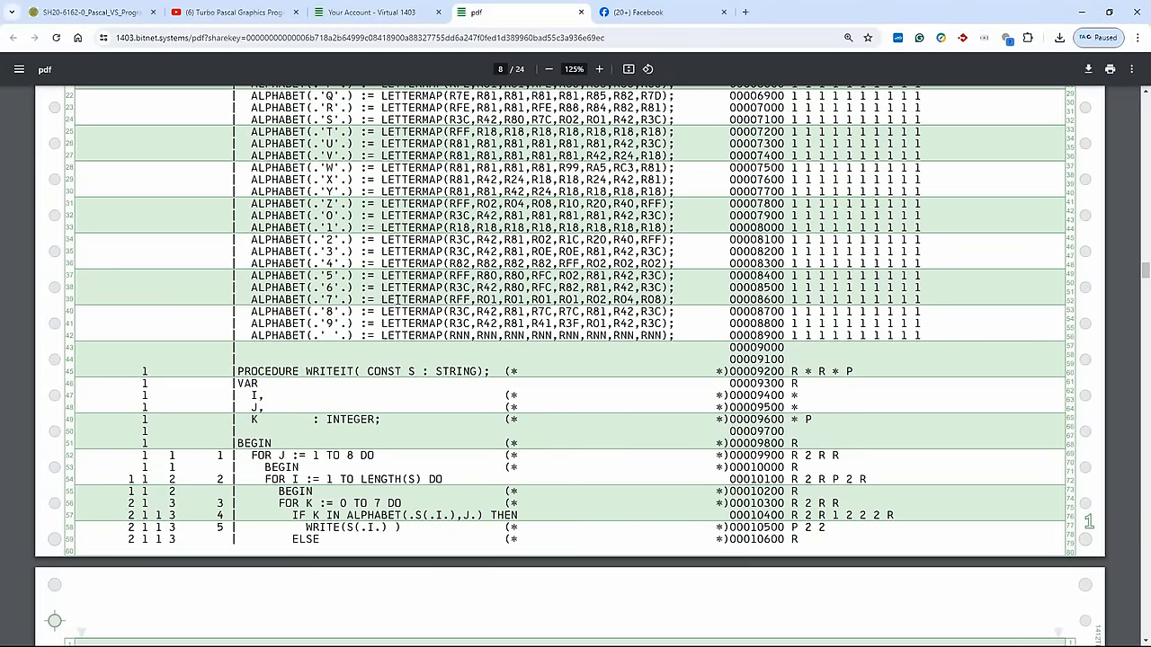
scroll("down", 3)
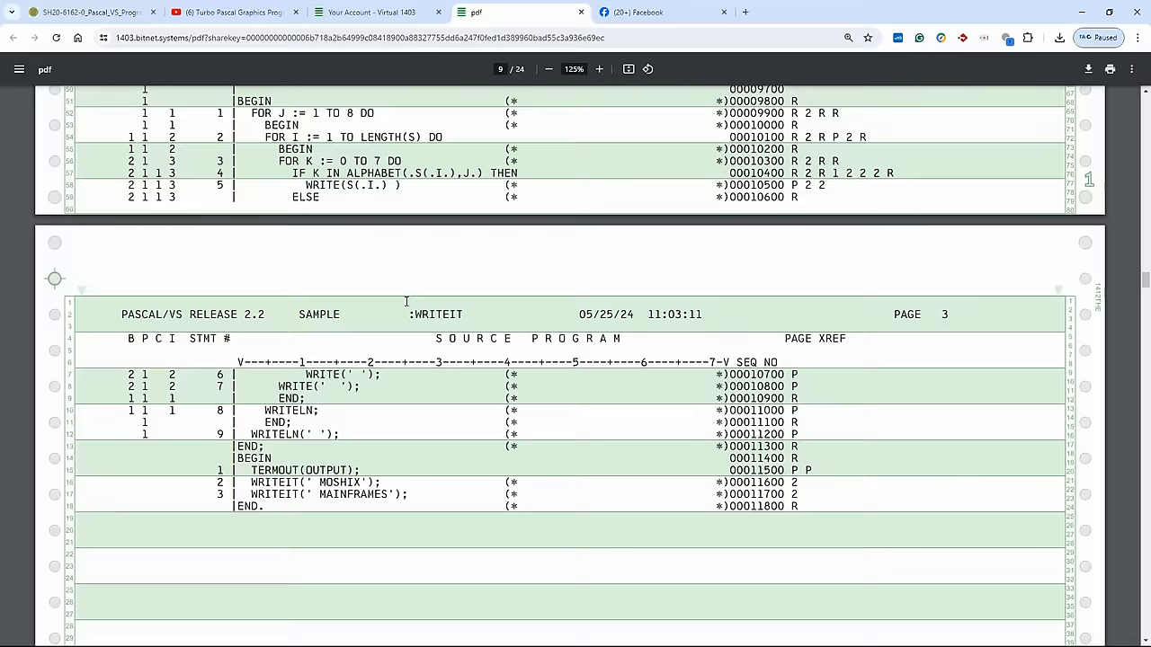
scroll("down", 3)
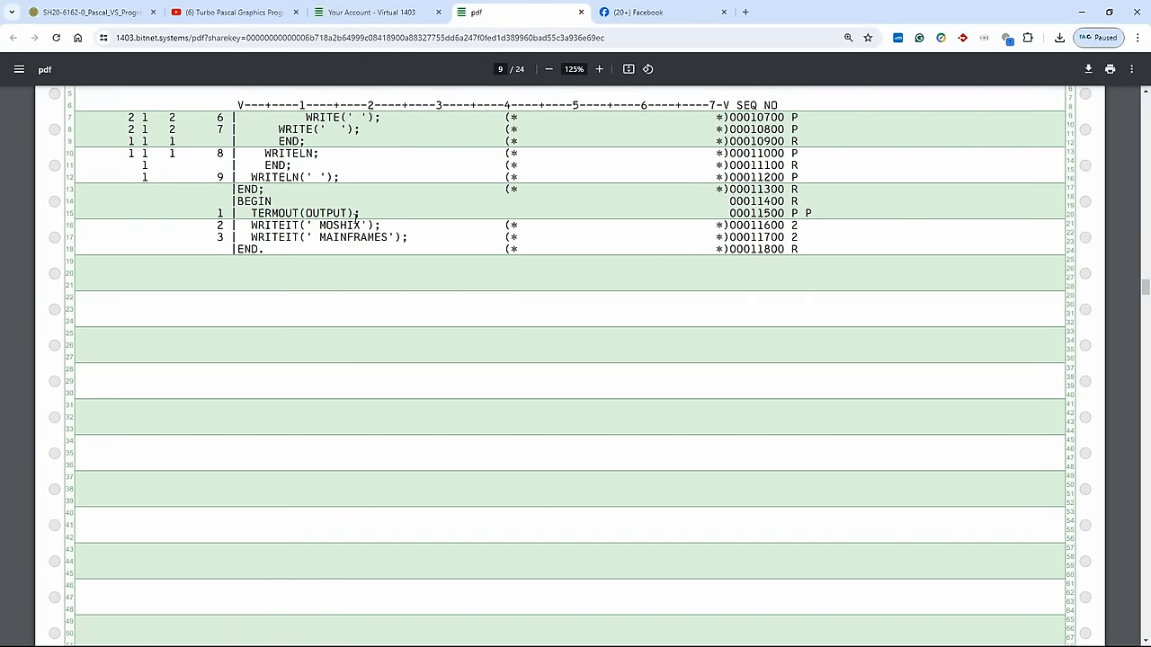
Step: Select the words MOSHIX and MAINFRAMES in the WRITEIT calls, then continue into the cross reference listing
double_click(338, 225)
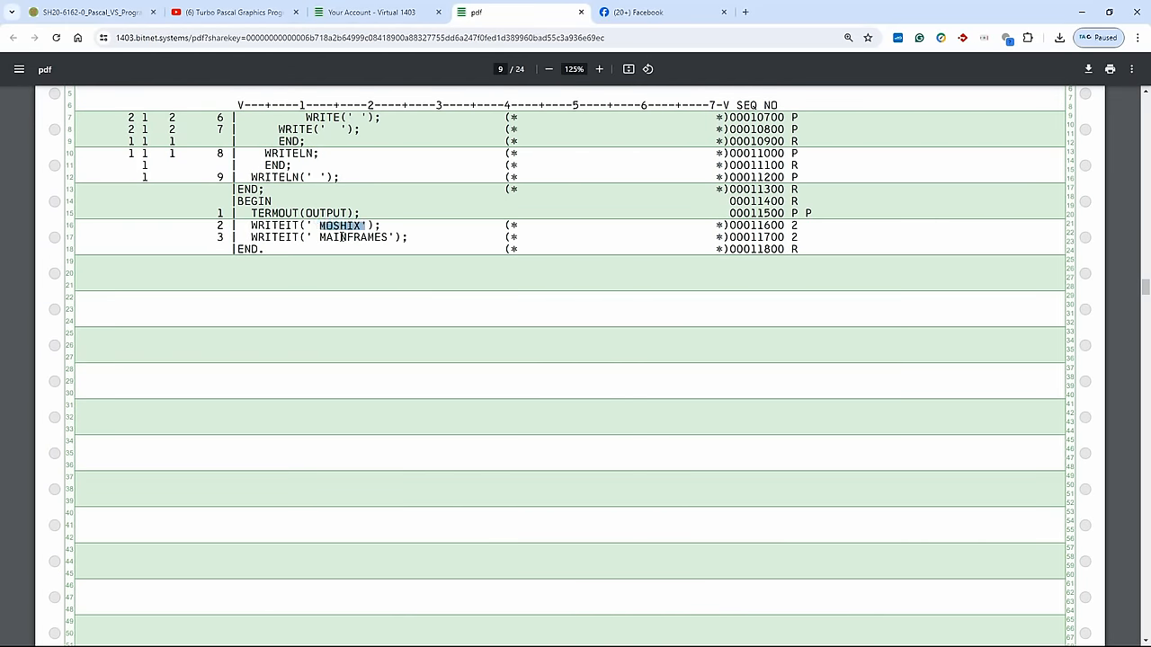
double_click(350, 237)
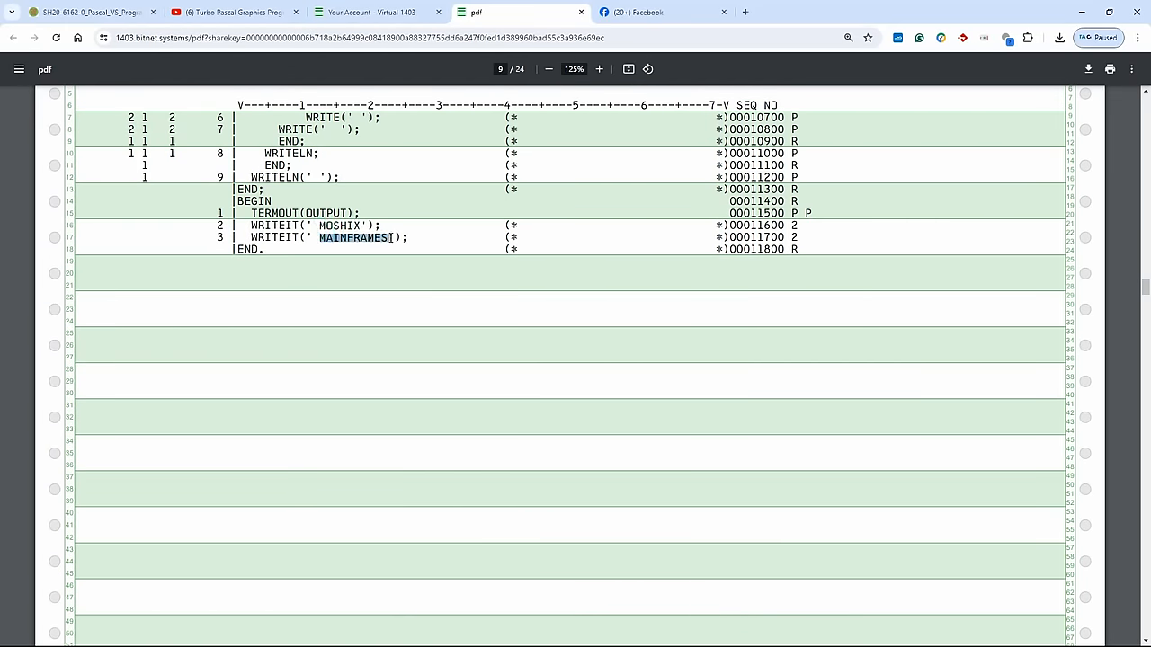
scroll("down", 3)
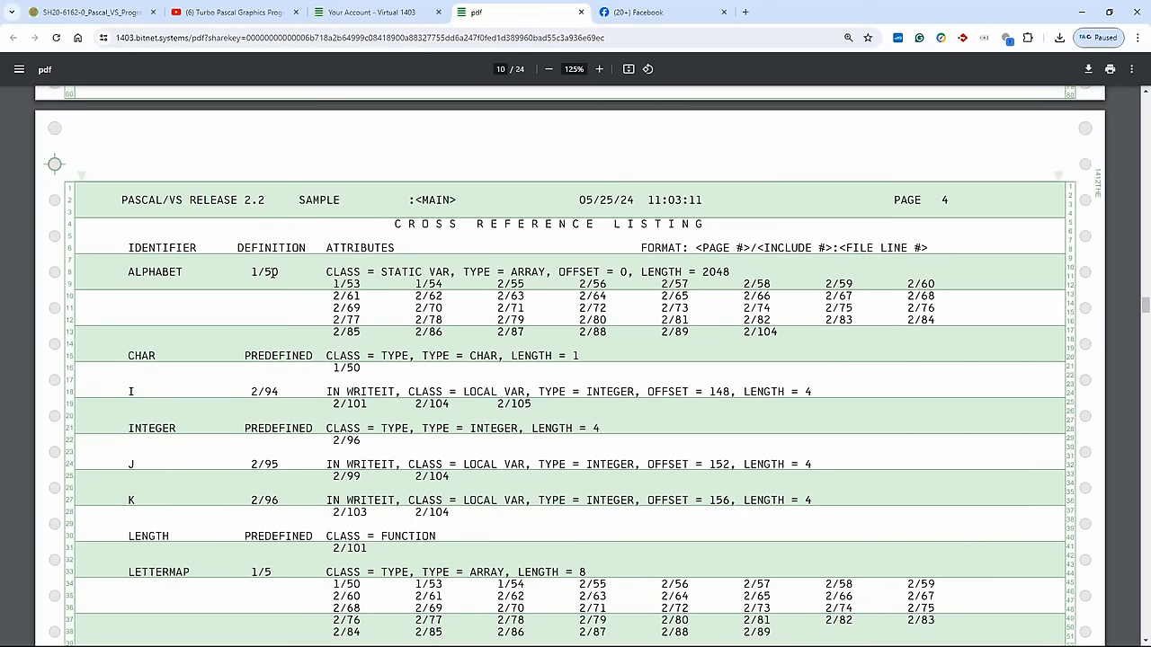
mouse_move(151, 296)
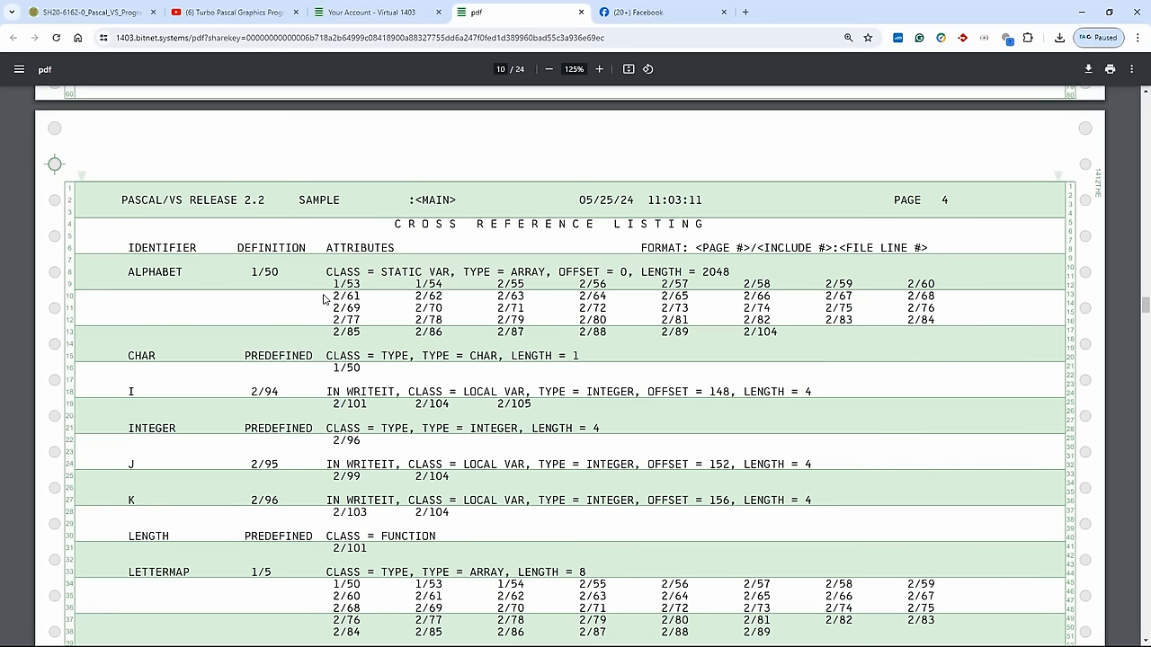
mouse_move(554, 360)
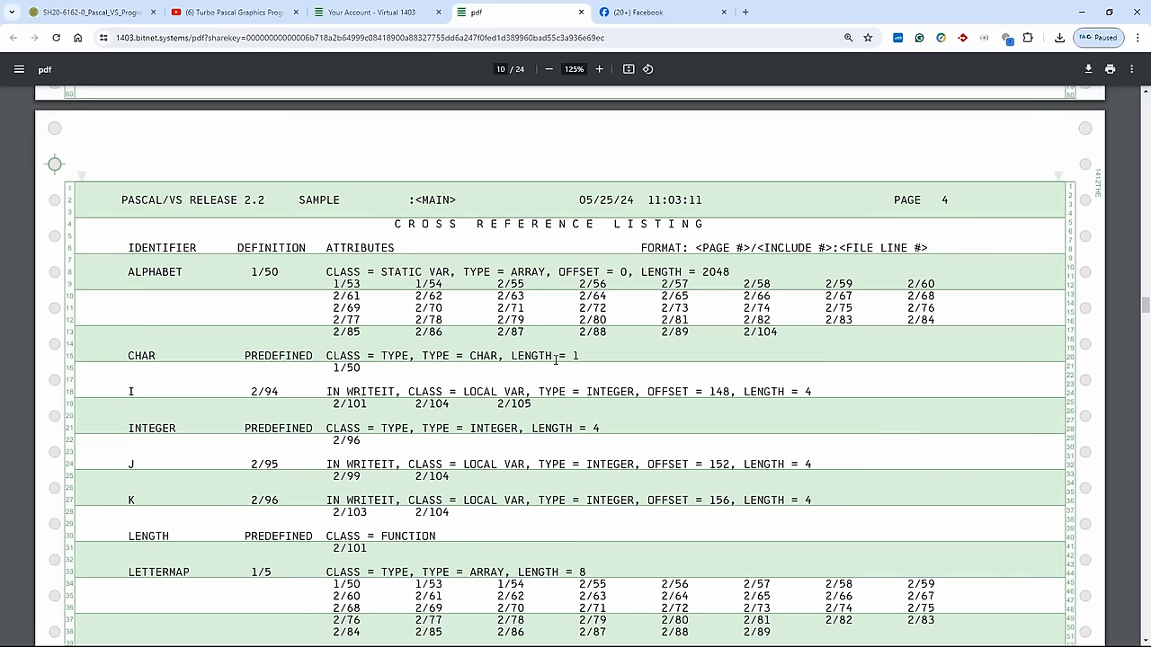
mouse_move(528, 354)
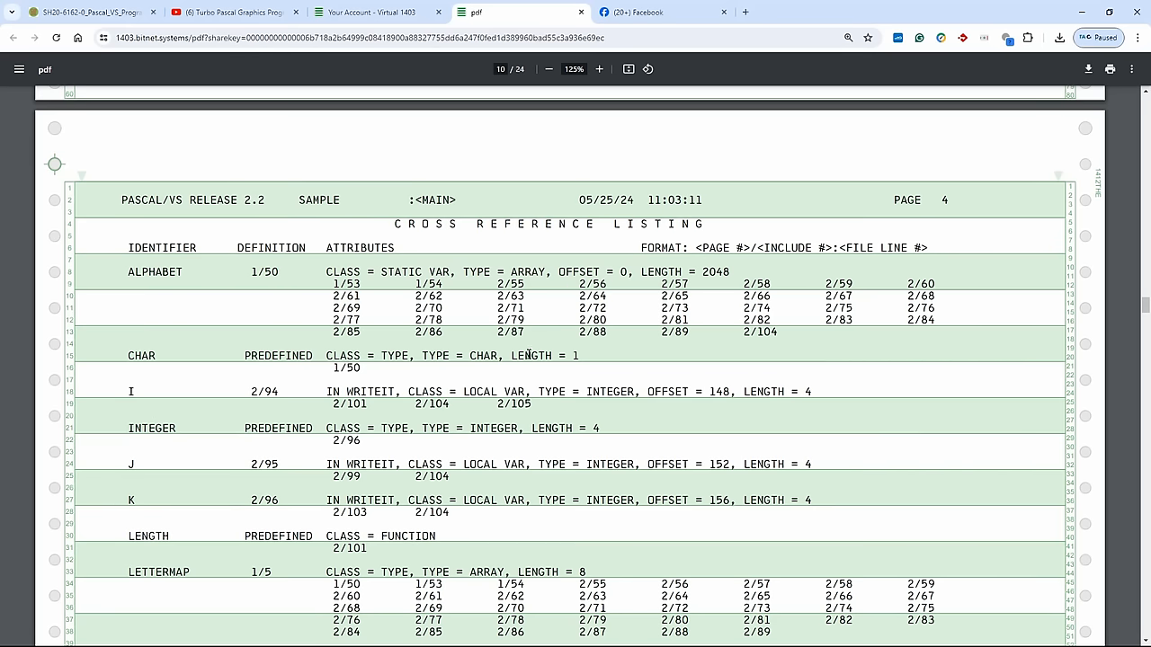
Step: Scroll past the cross reference pages to the summary: no compiler detected errors, 118 source lines, 0.09 seconds
scroll("down", 3)
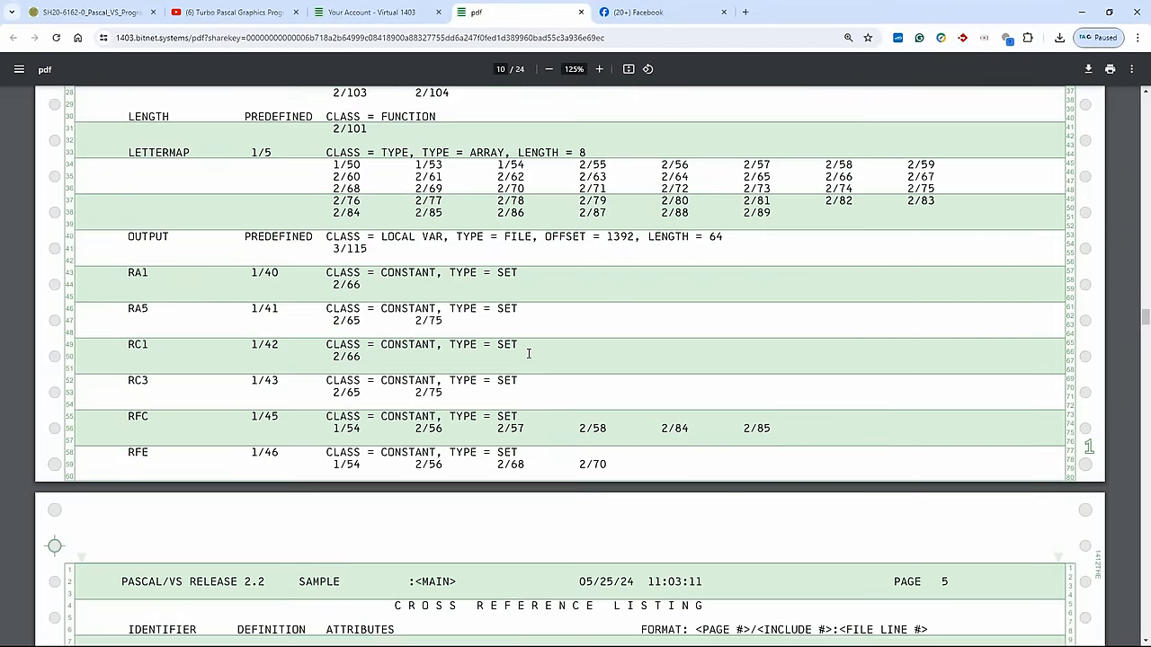
scroll("down", 3)
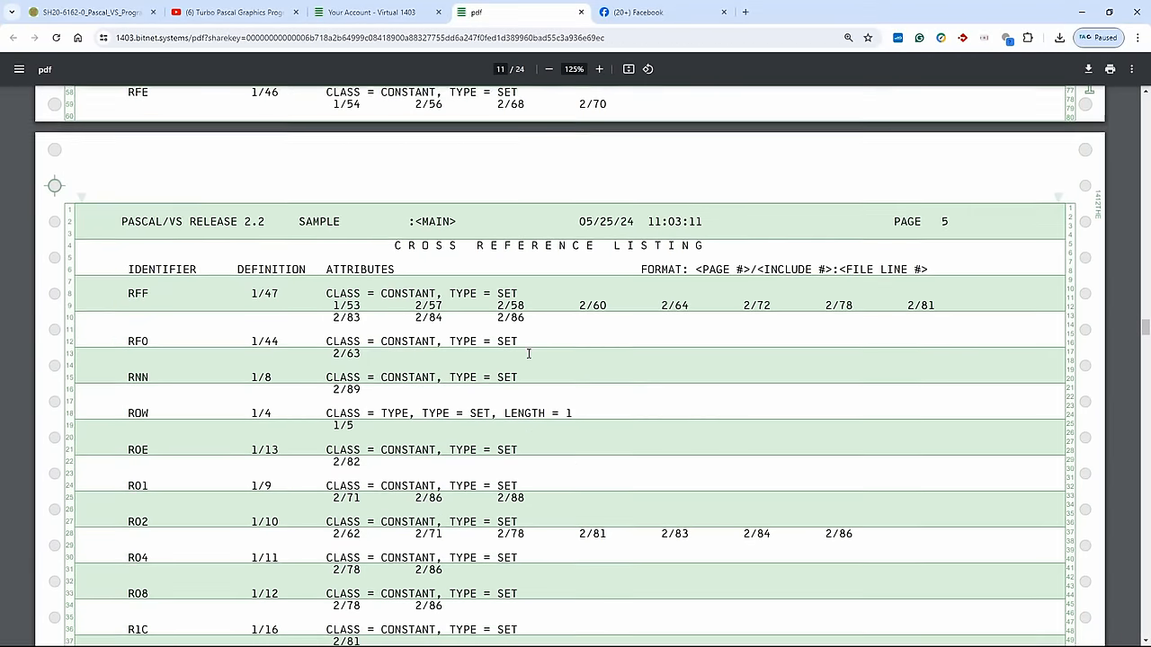
scroll("down", 3)
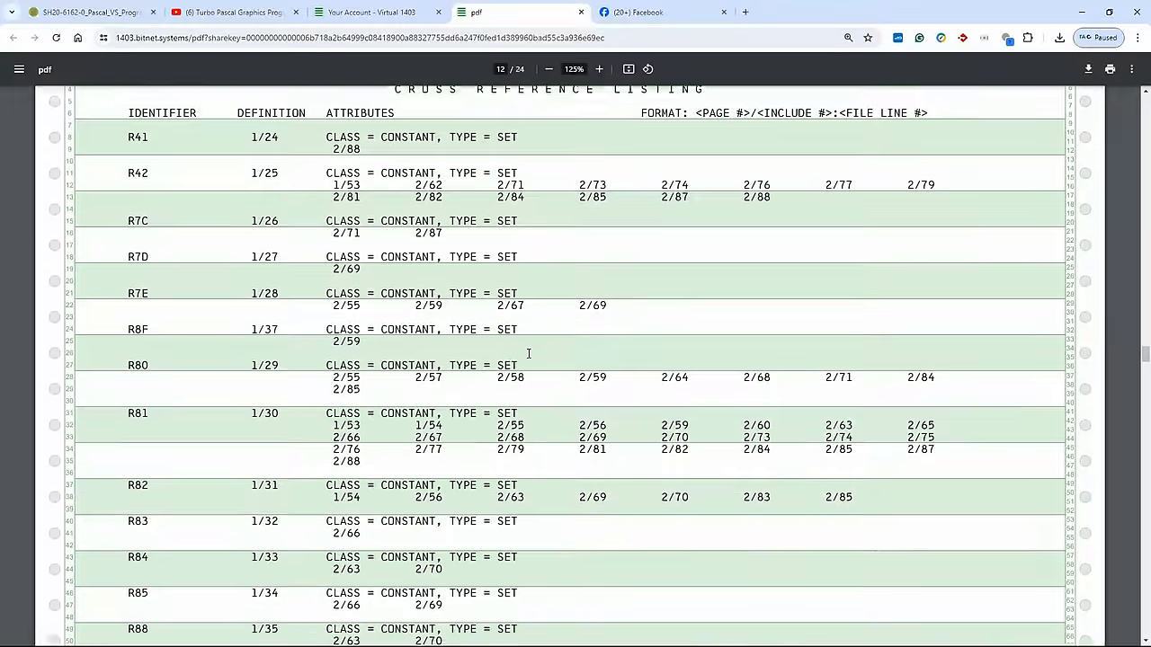
scroll("down", 3)
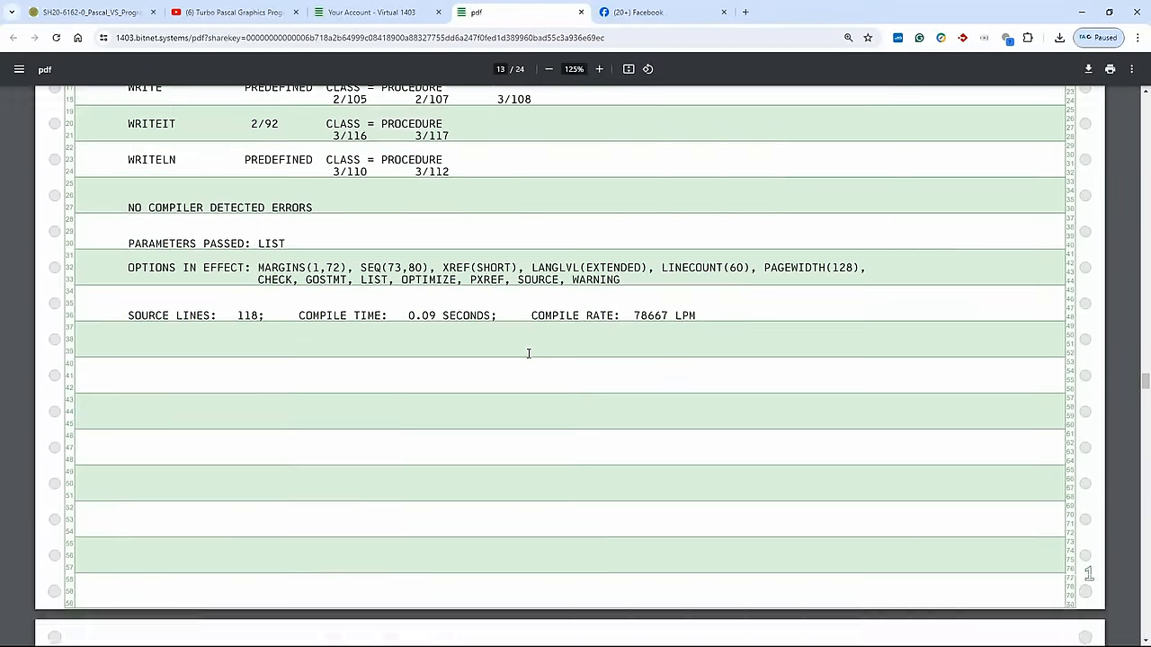
Step: Scroll into the pseudo assembly listing to the object code generated for WRITEIT's nested FOR loops
scroll("down", 3)
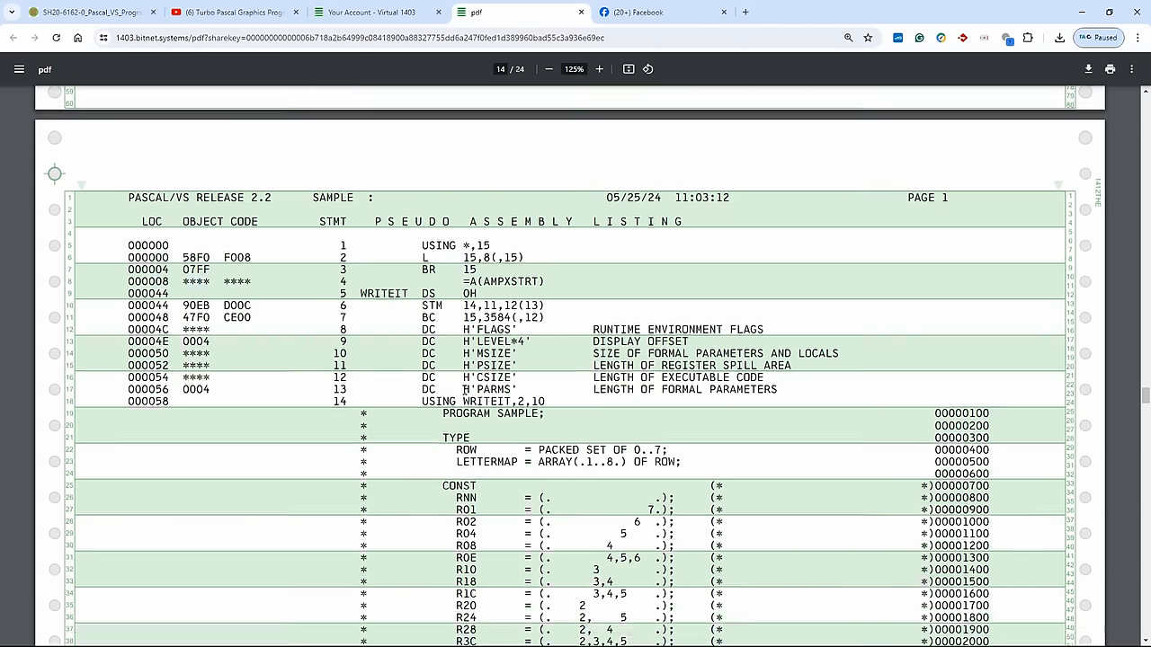
scroll("down", 3)
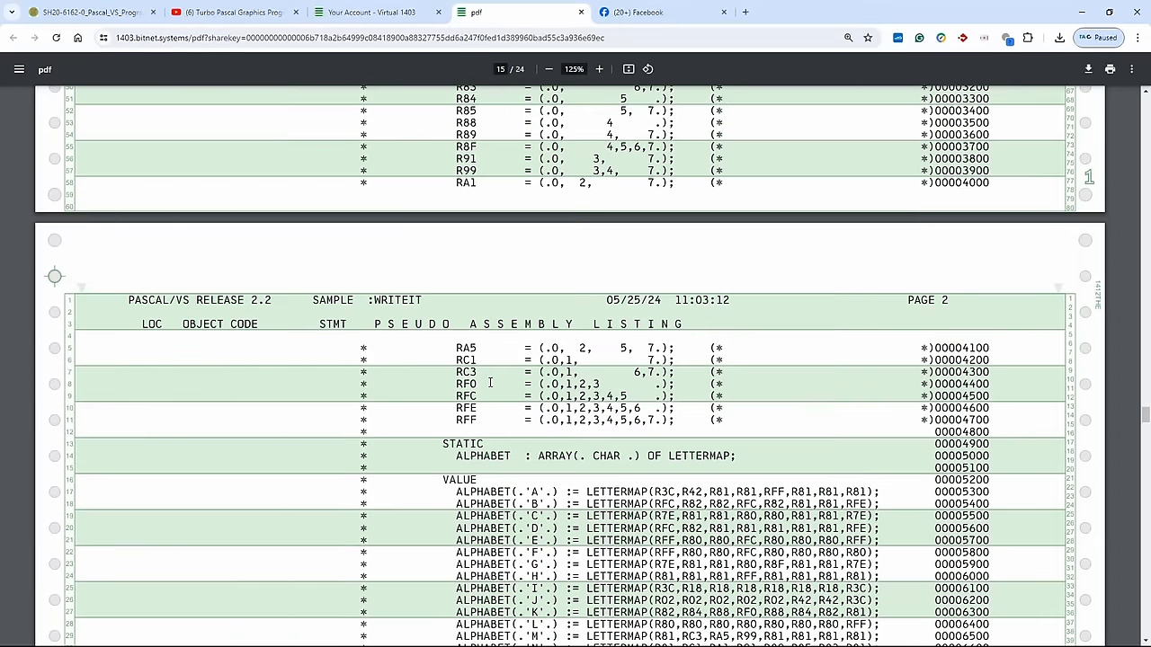
scroll("down", 3)
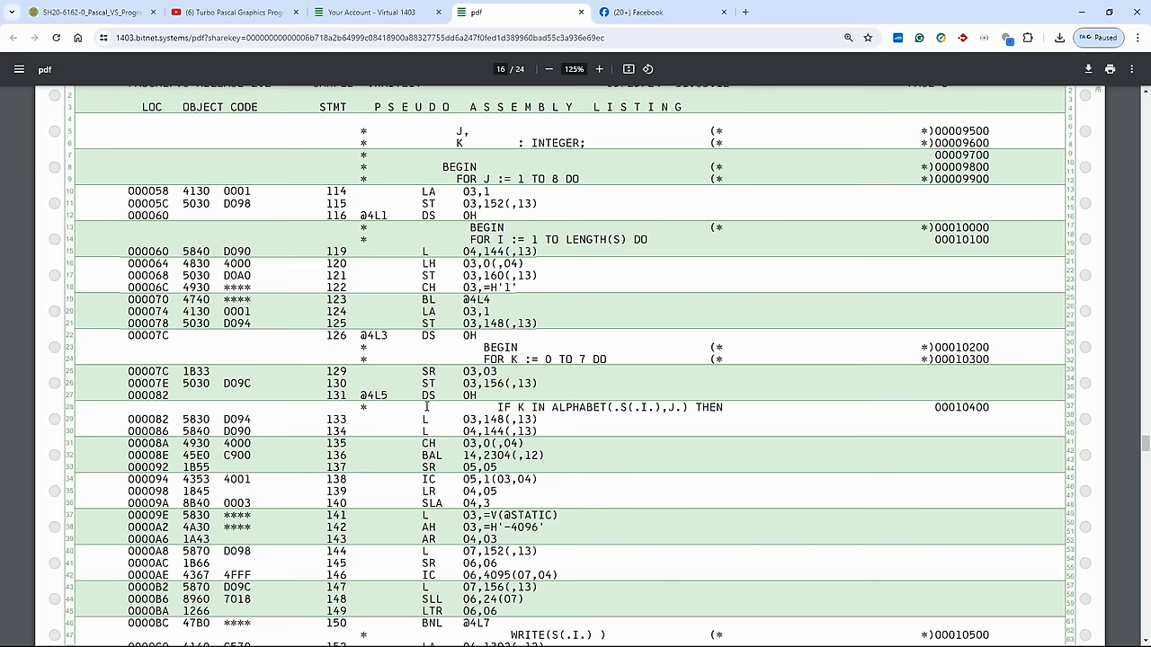
mouse_move(532, 611)
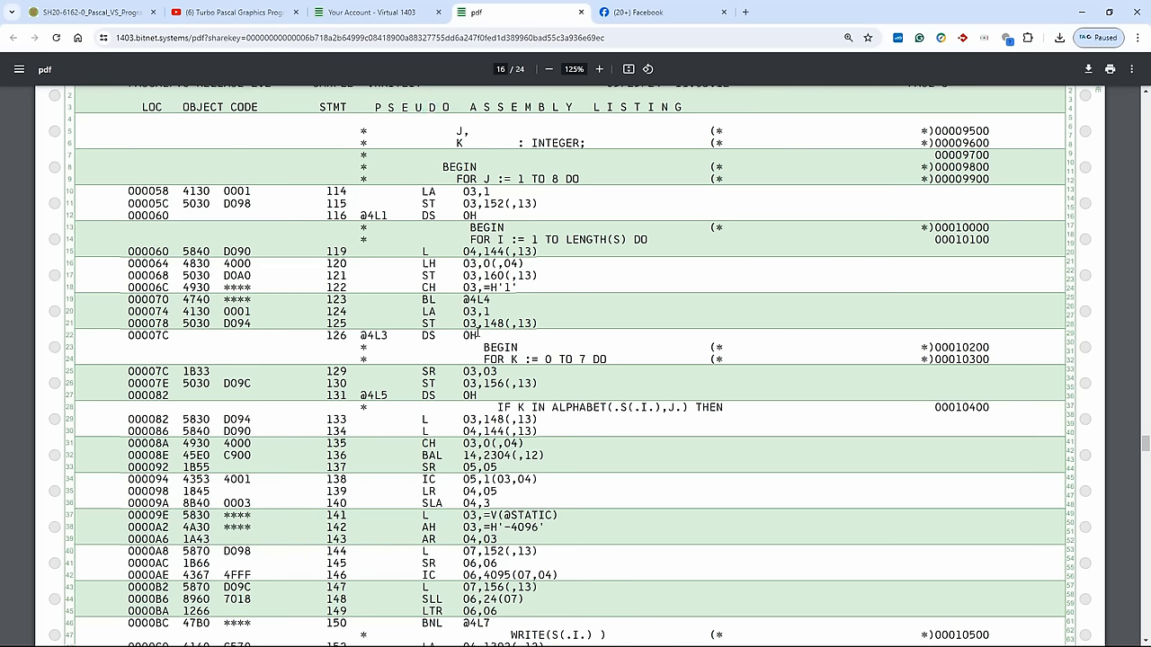
Step: Scroll from the WRITE statement code to listing page 6, the main program's WRITEIT calls for MOSHIX and MAINFRAMES
scroll("down", 3)
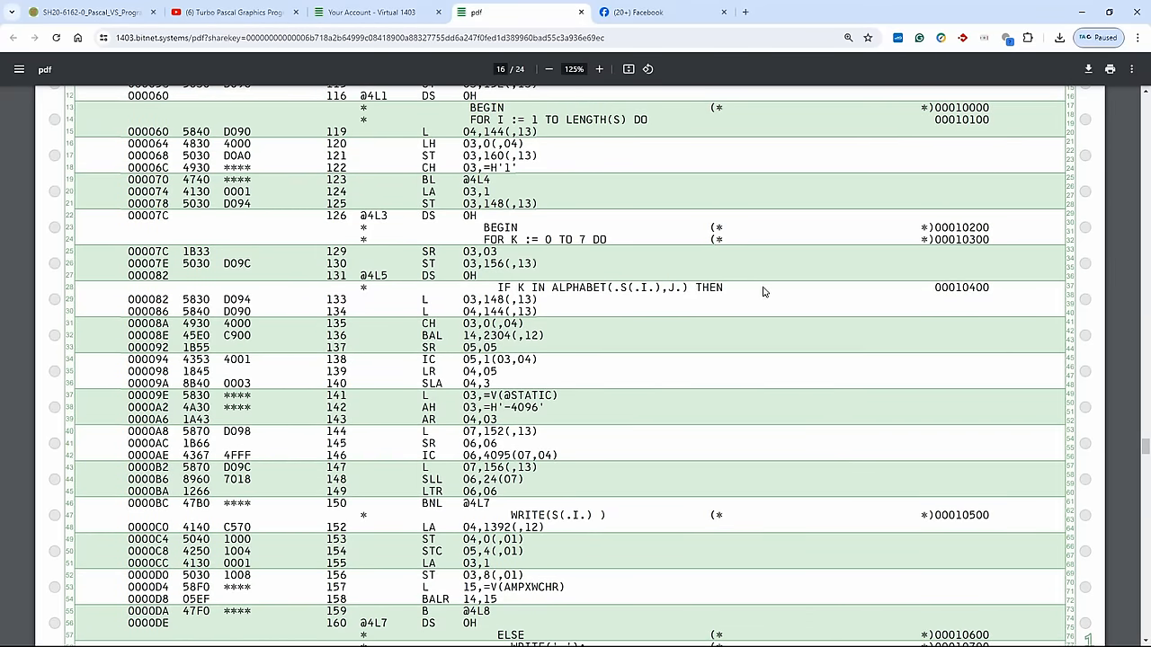
mouse_move(1015, 291)
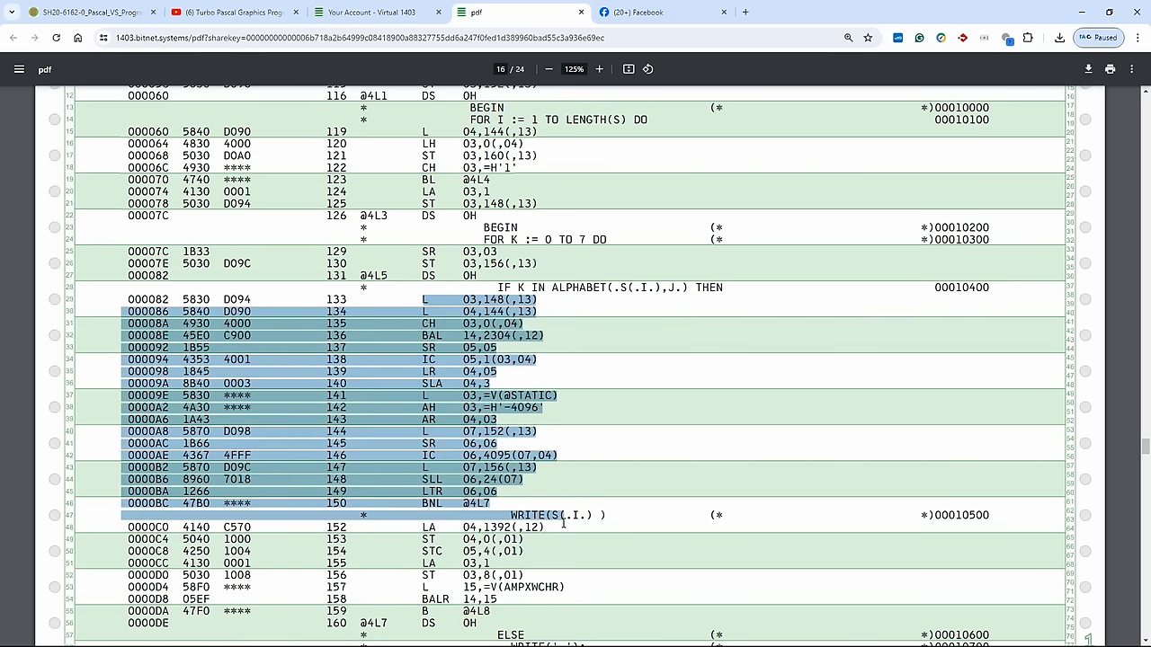
scroll("down", 3)
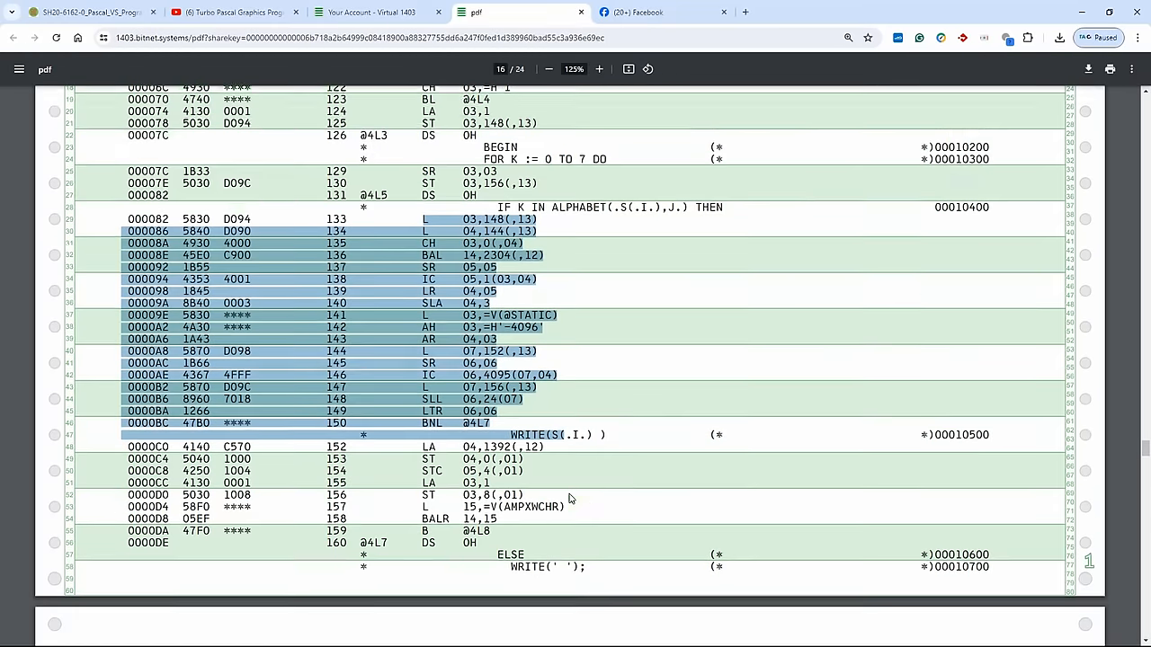
scroll("down", 3)
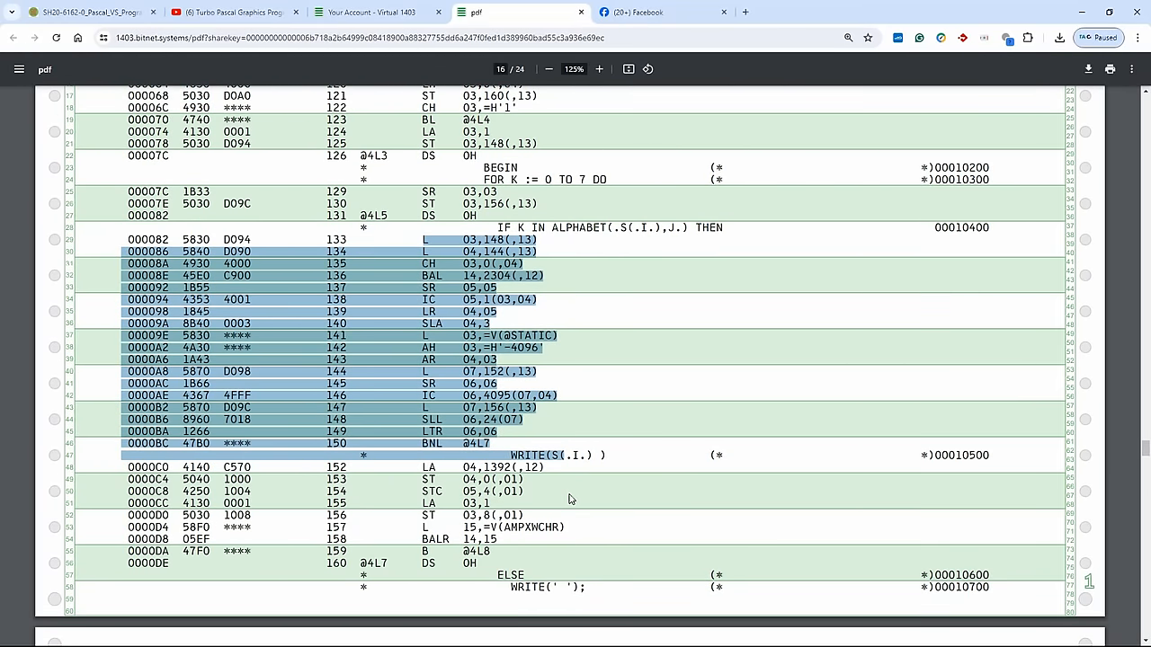
mouse_move(460, 234)
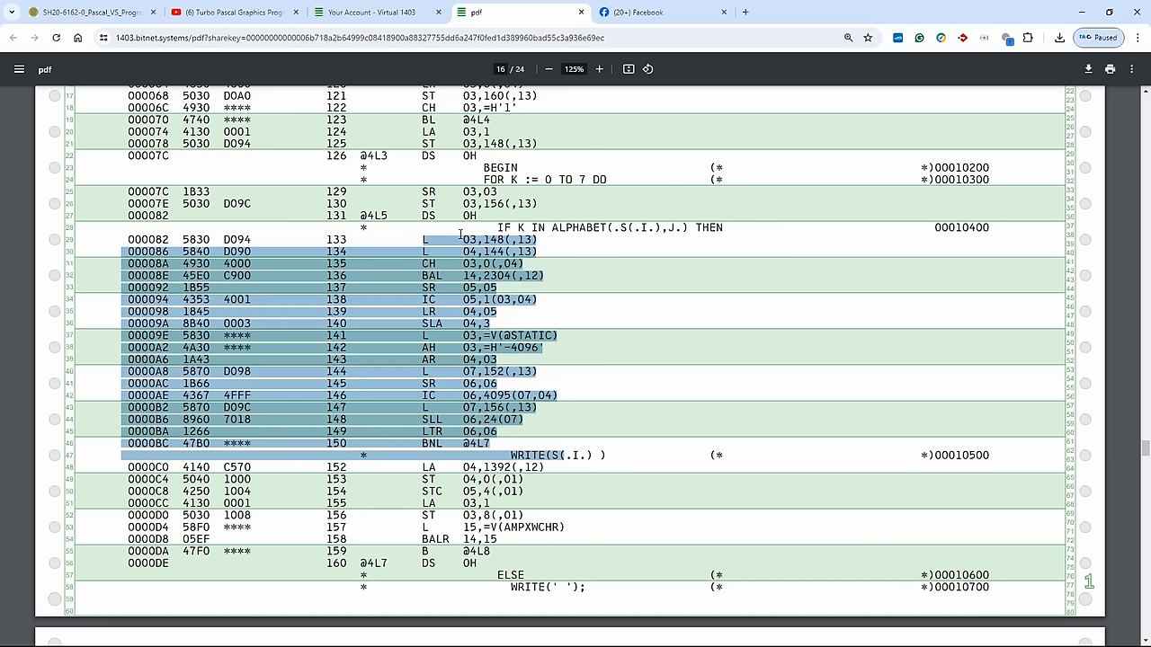
mouse_move(453, 268)
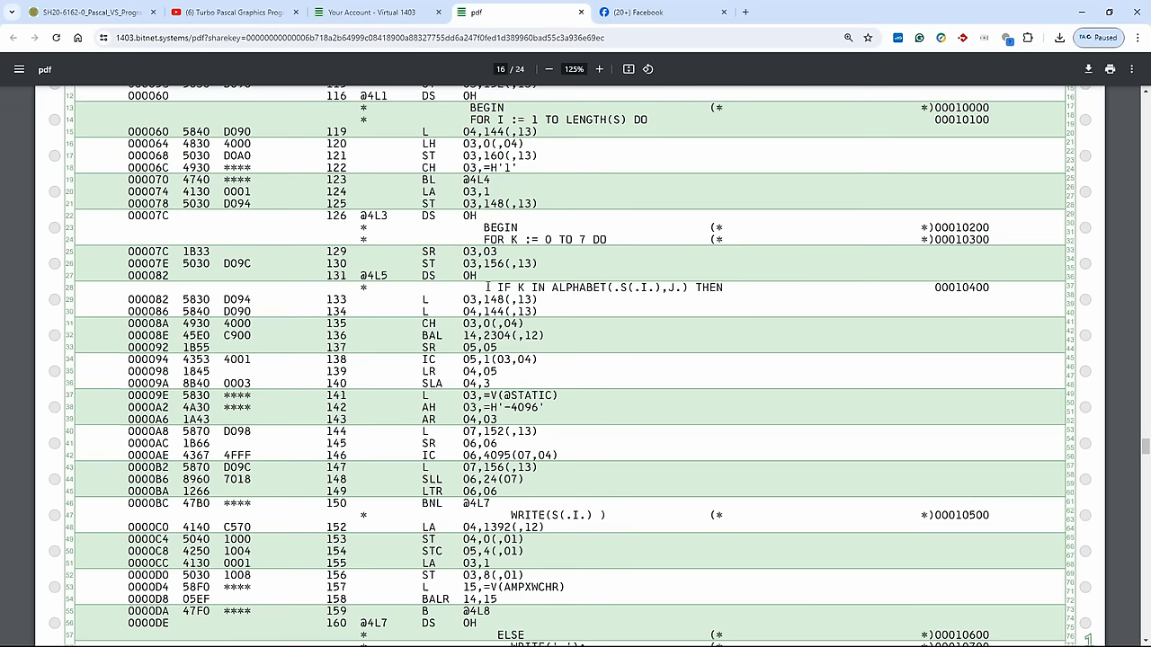
scroll("down", 3)
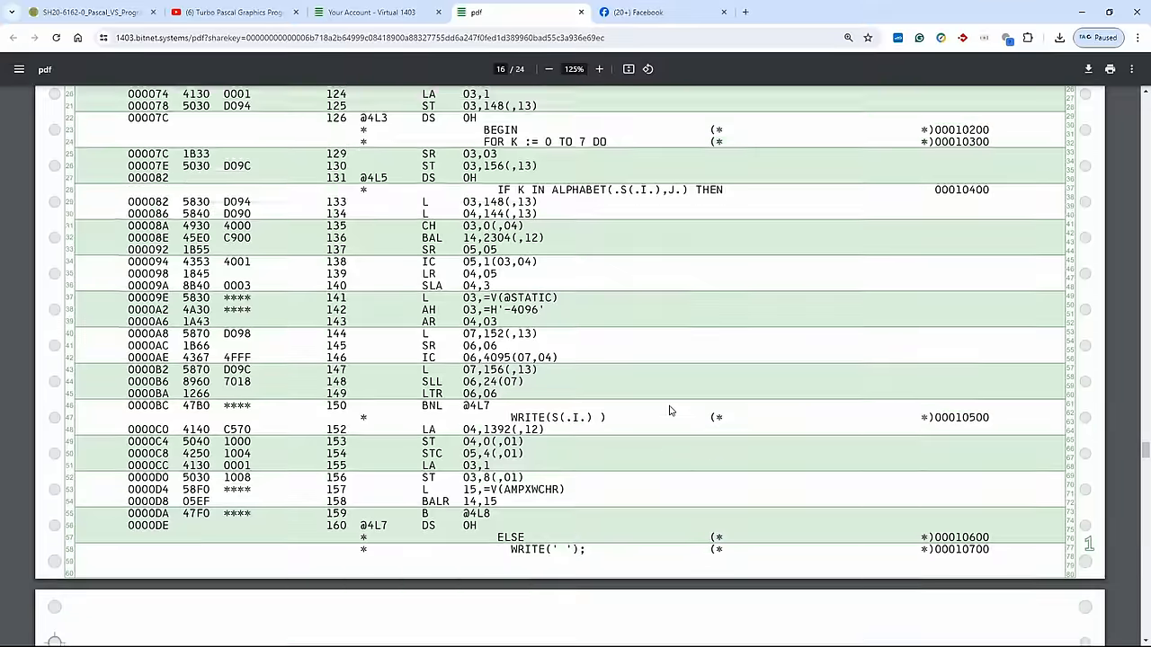
scroll("down", 3)
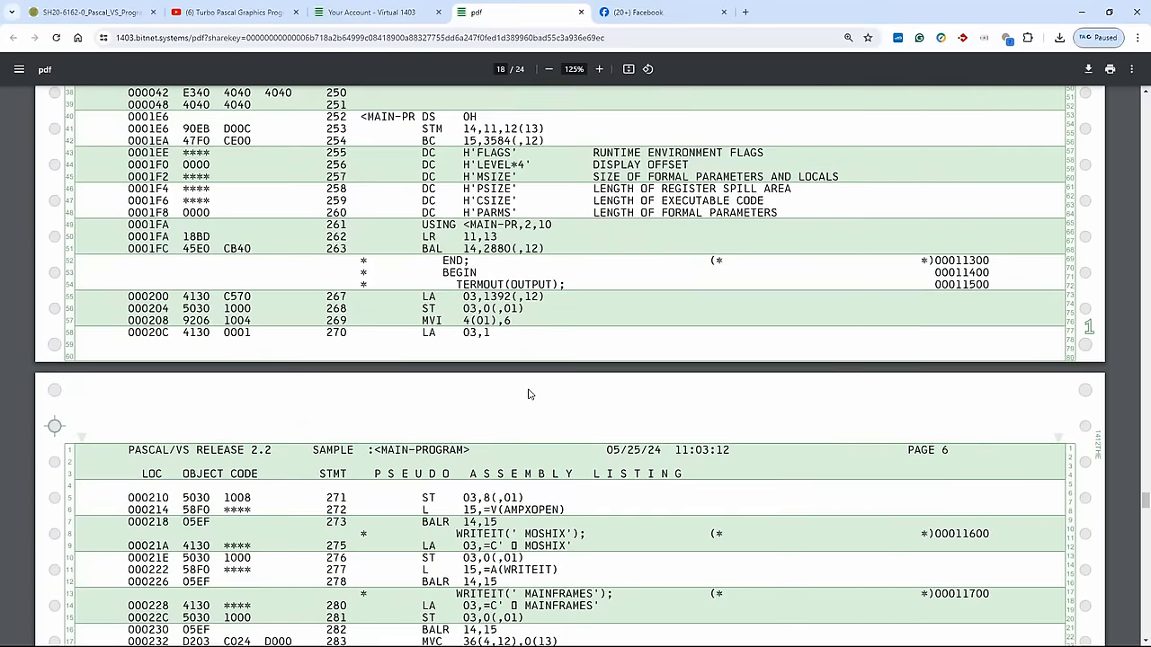
Step: Scroll past listing page 7, the External Symbol Dictionary, on to page 8's IBM/370 instruction usage summary
scroll("down", 3)
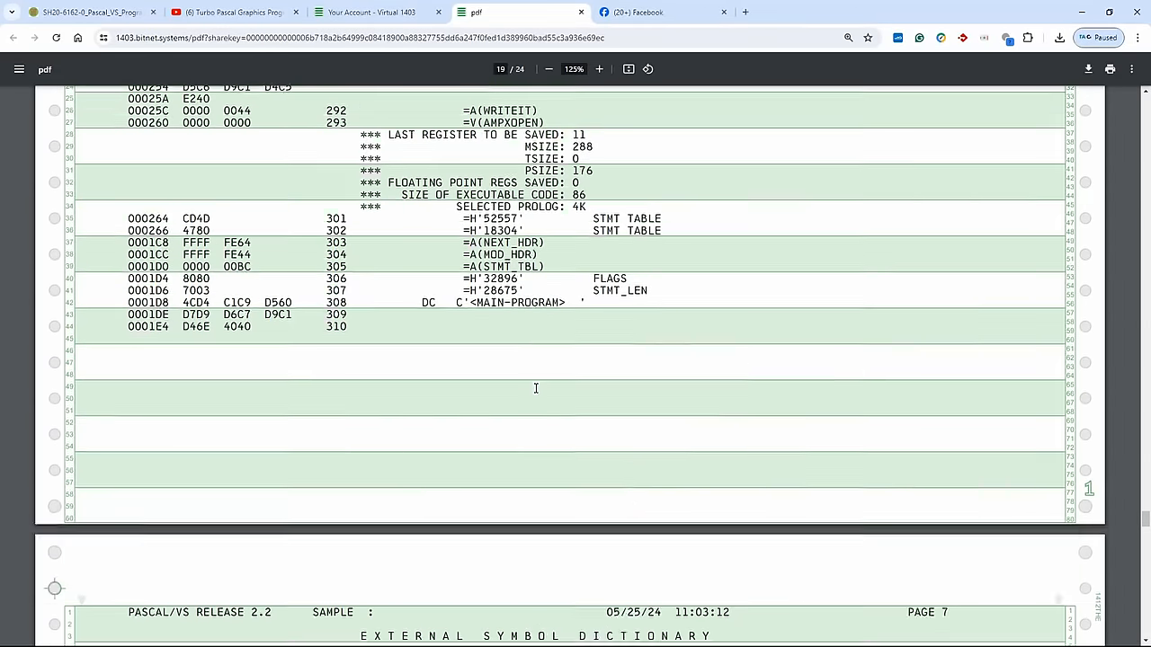
scroll("down", 3)
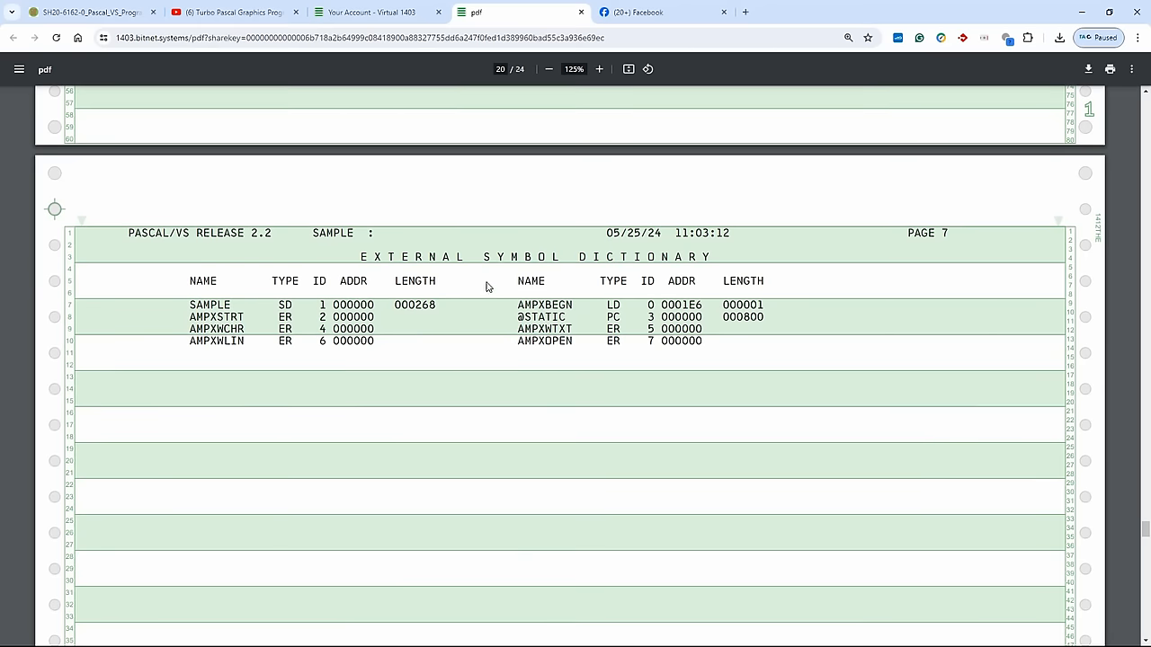
mouse_move(176, 320)
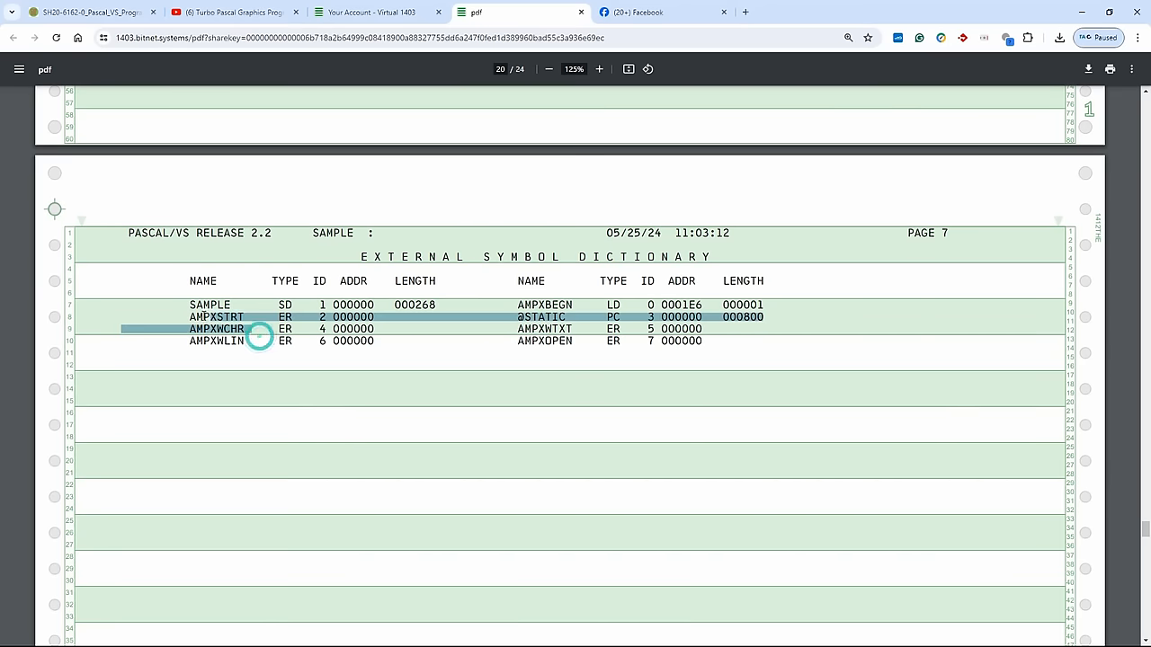
scroll("down", 3)
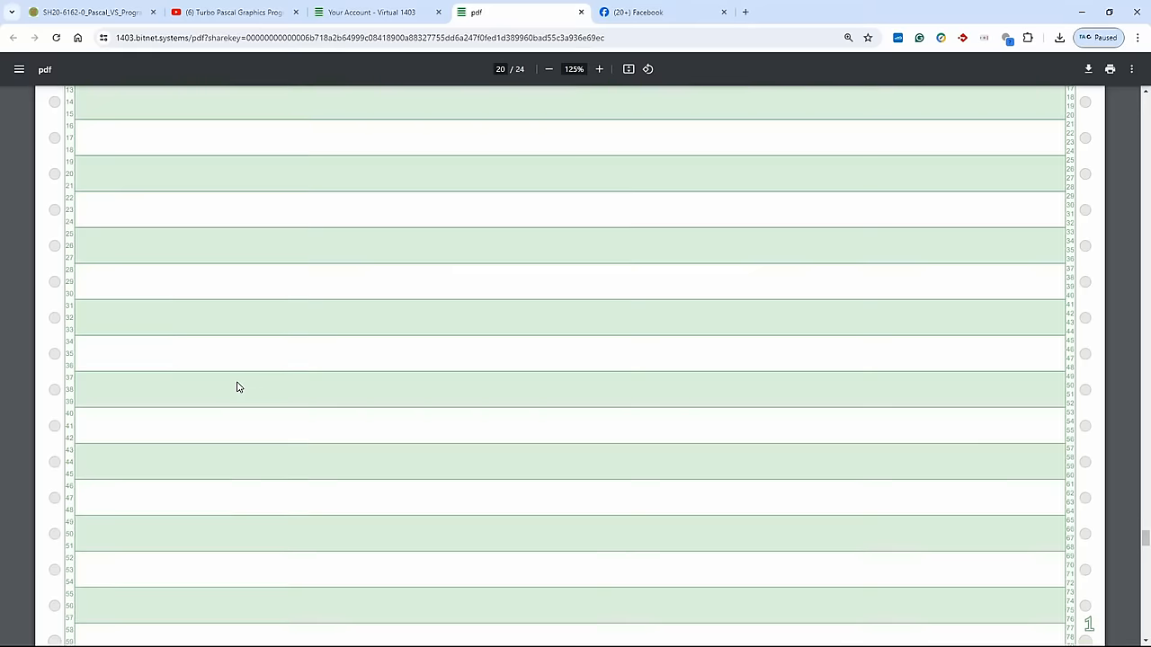
scroll("down", 3)
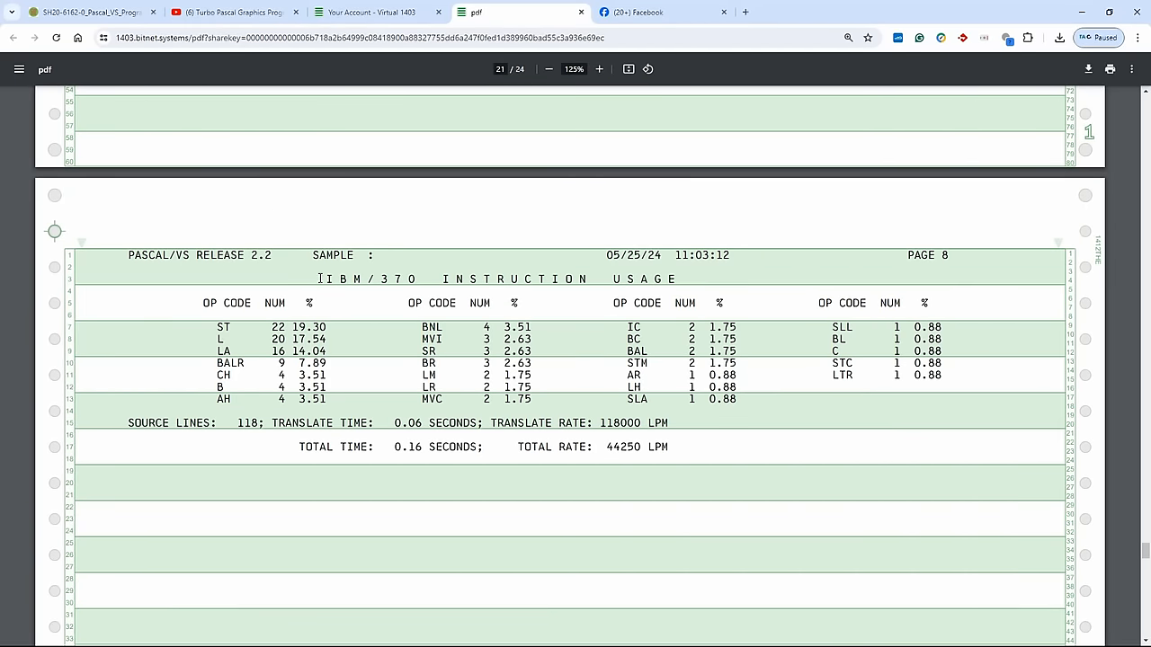
mouse_move(565, 356)
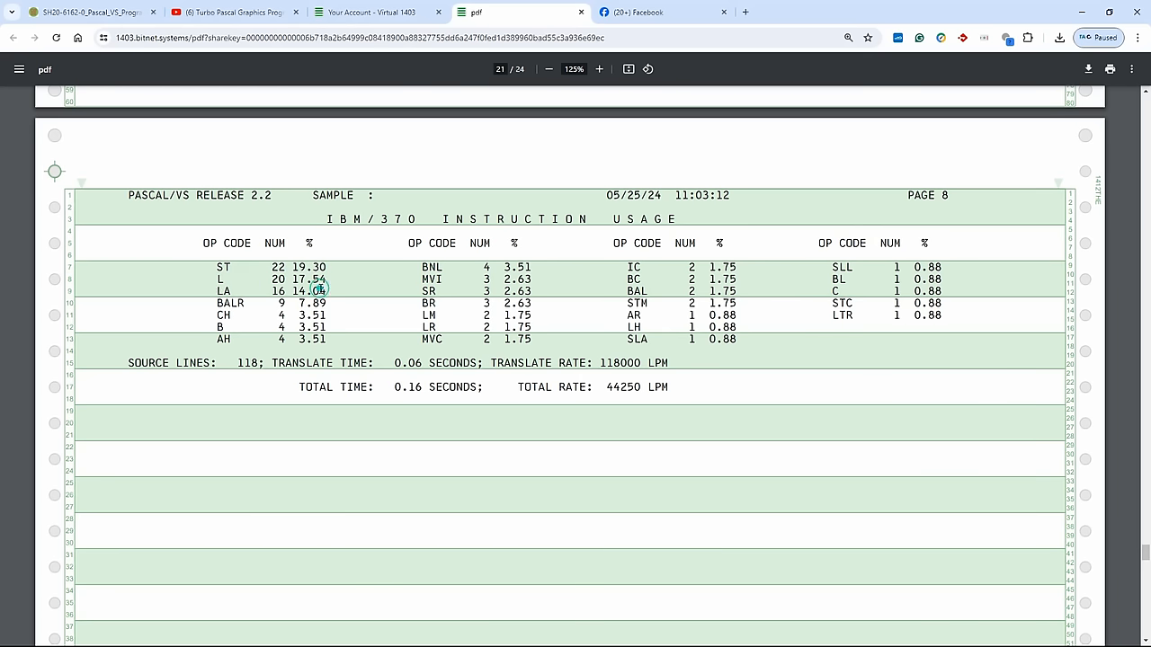
mouse_move(406, 310)
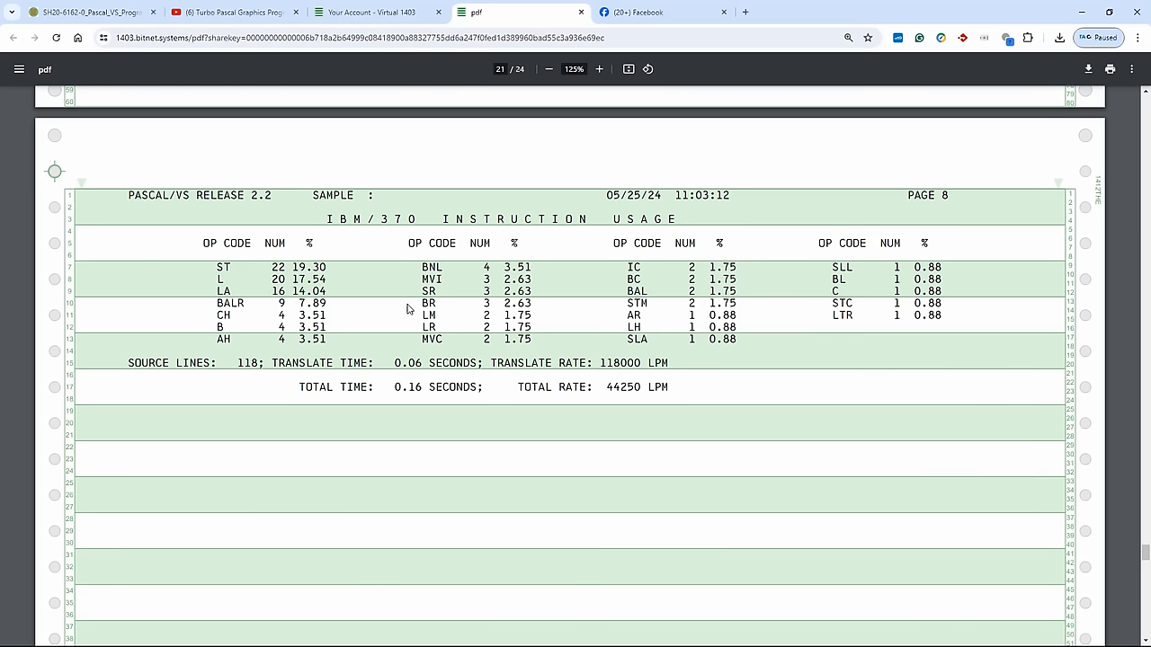
mouse_move(633, 302)
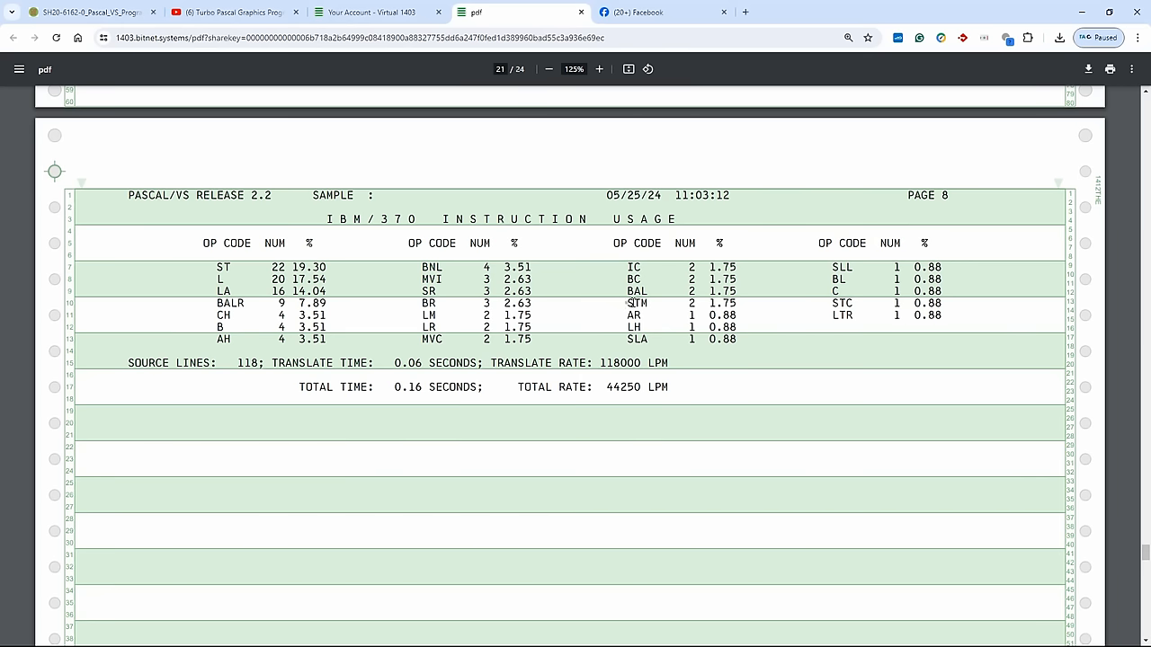
mouse_move(478, 340)
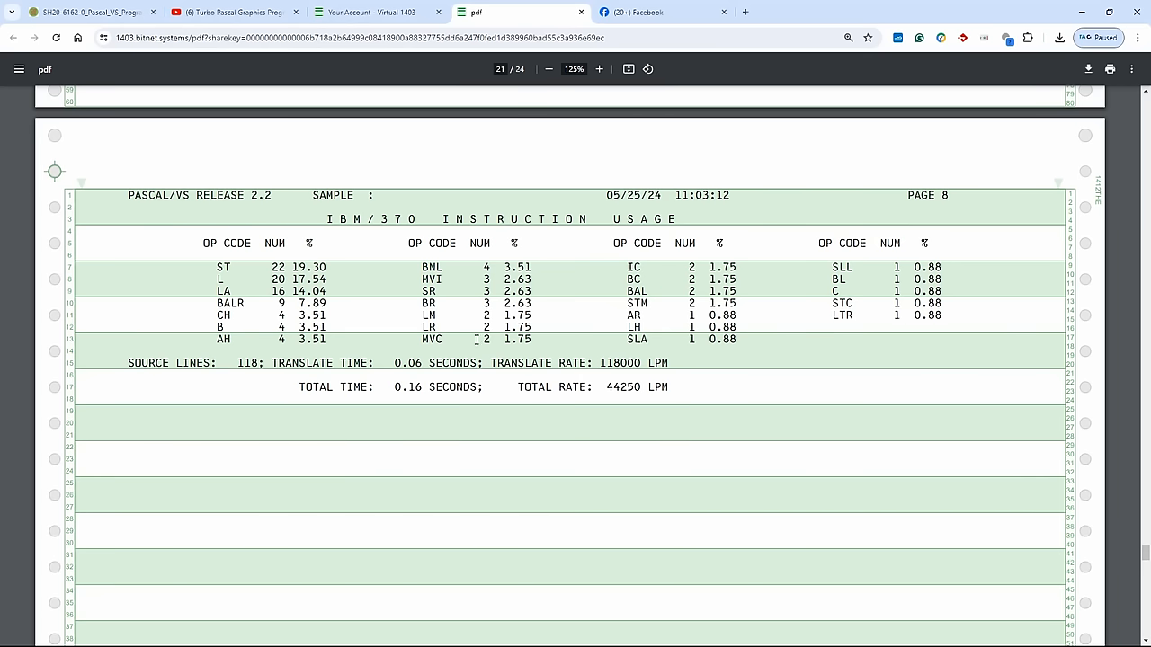
Step: Highlight the most-used opcodes ST, L and LA in the usage table, then move on toward the MOSHIX/MAINFRAMES block-letter output
left_click_drag(421, 338, 538, 338)
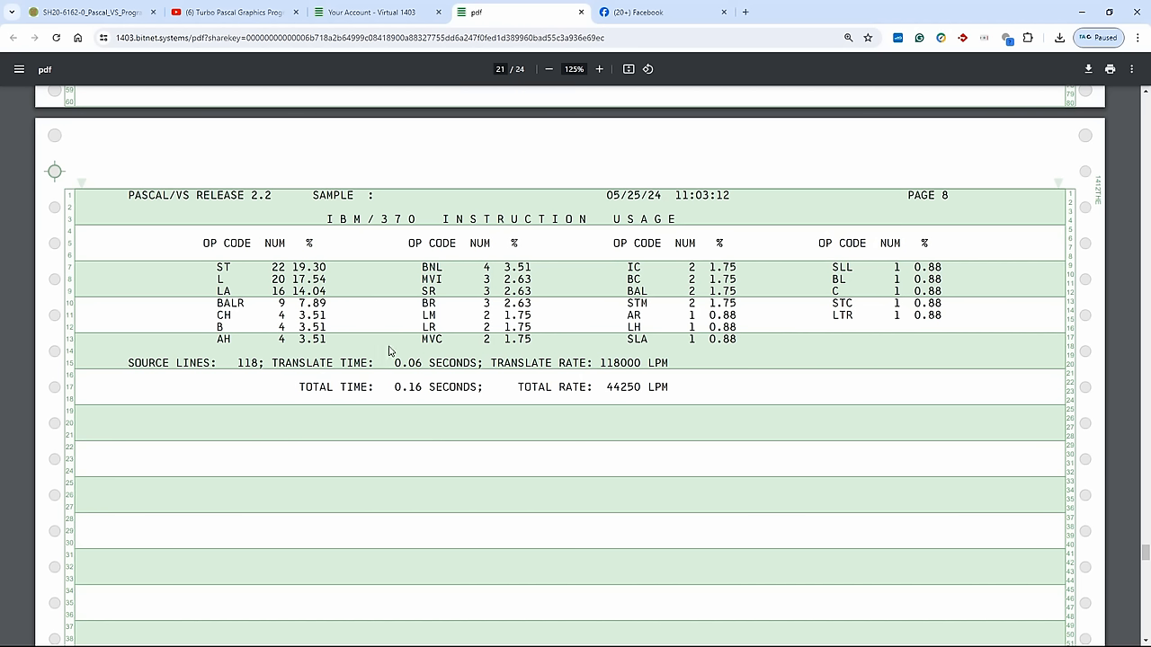
mouse_move(393, 339)
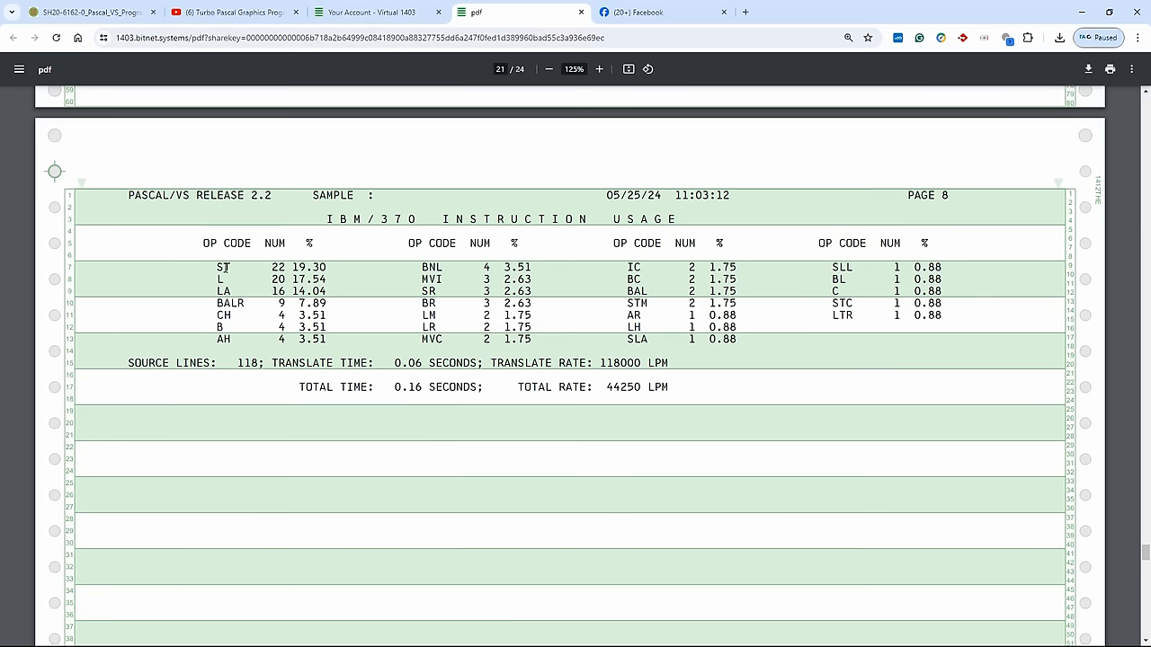
left_click_drag(216, 267, 441, 292)
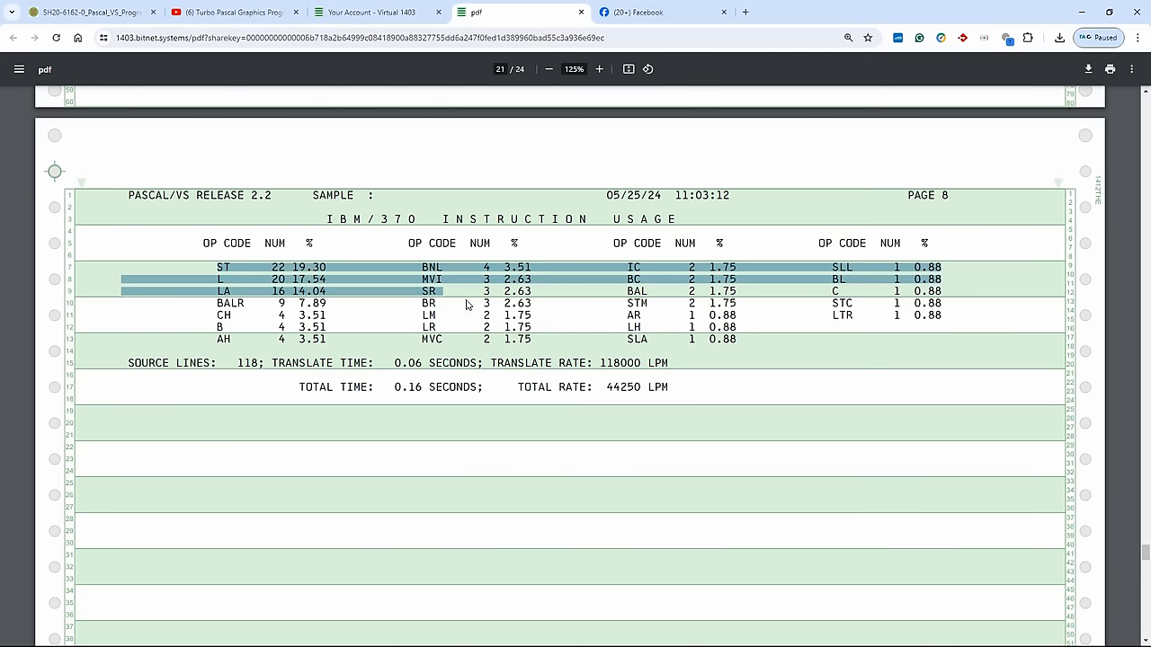
scroll("down", 3)
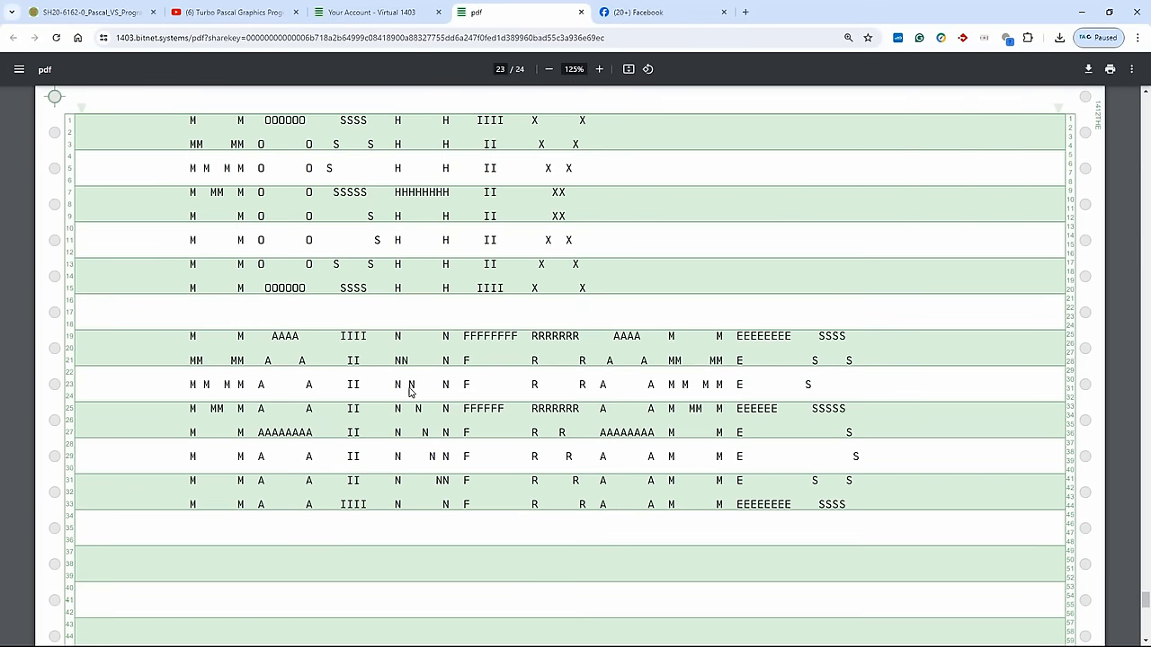
Step: Zoom the closing banner page out and back in, then scroll to the end of the printout
left_click(548, 68)
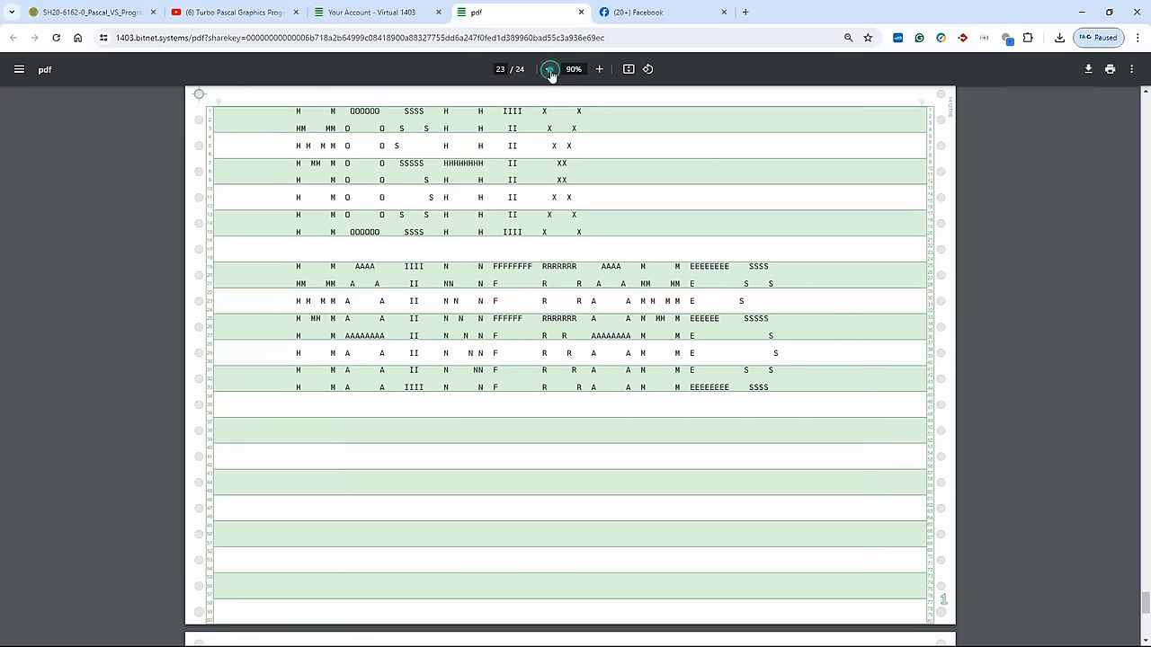
left_click(549, 68)
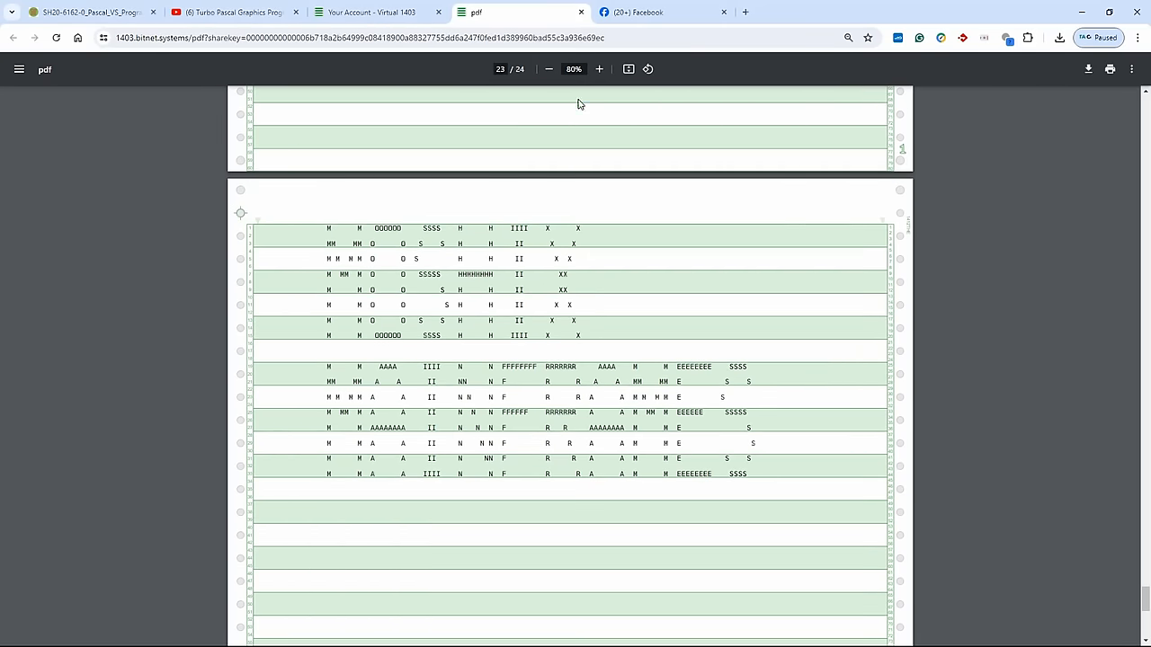
left_click(599, 69)
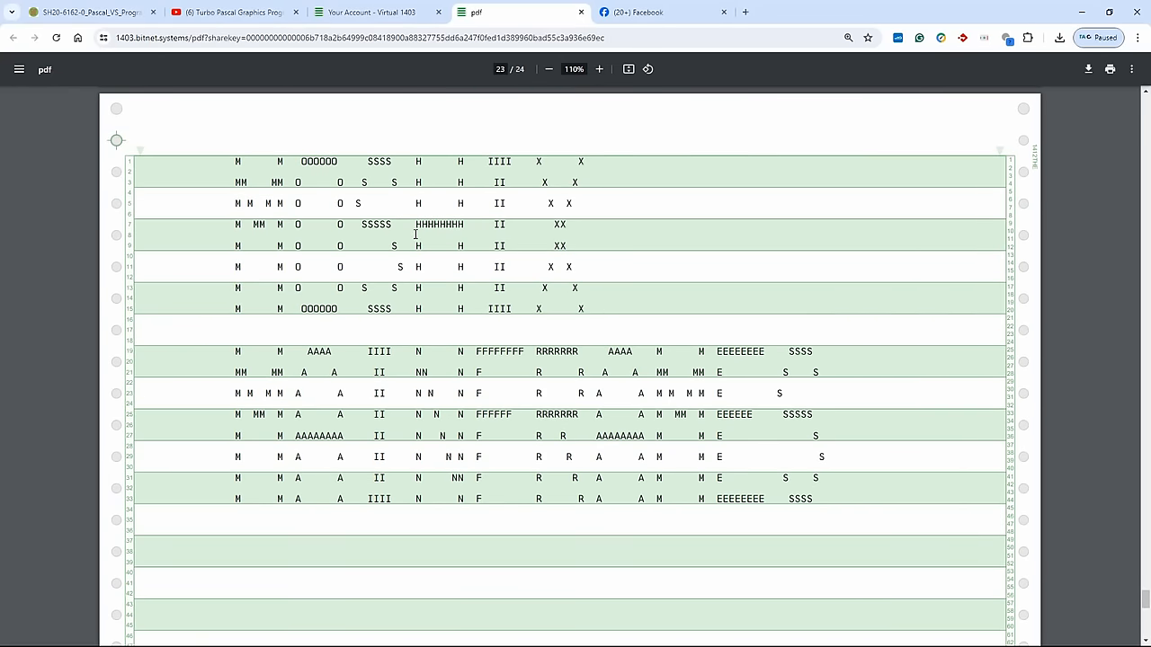
scroll("down", 3)
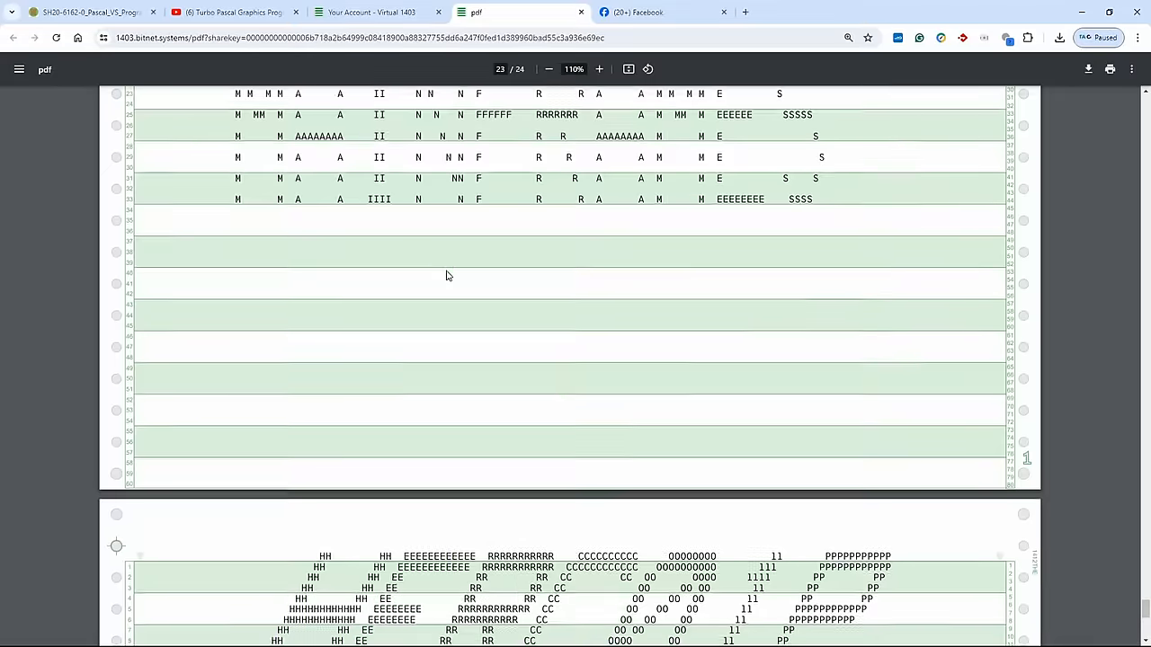
scroll("down", 3)
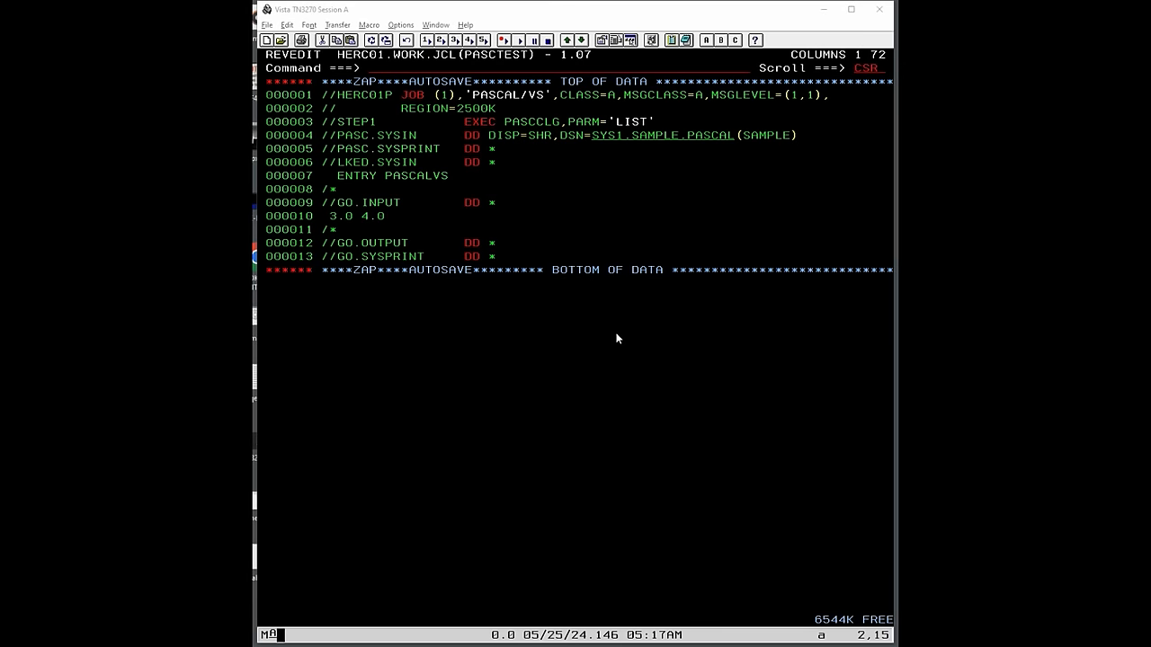
Step: Exit PASTEST with F3 into the PASCNQUE queens program and put the cursor on the const l line (13)
key("F3")
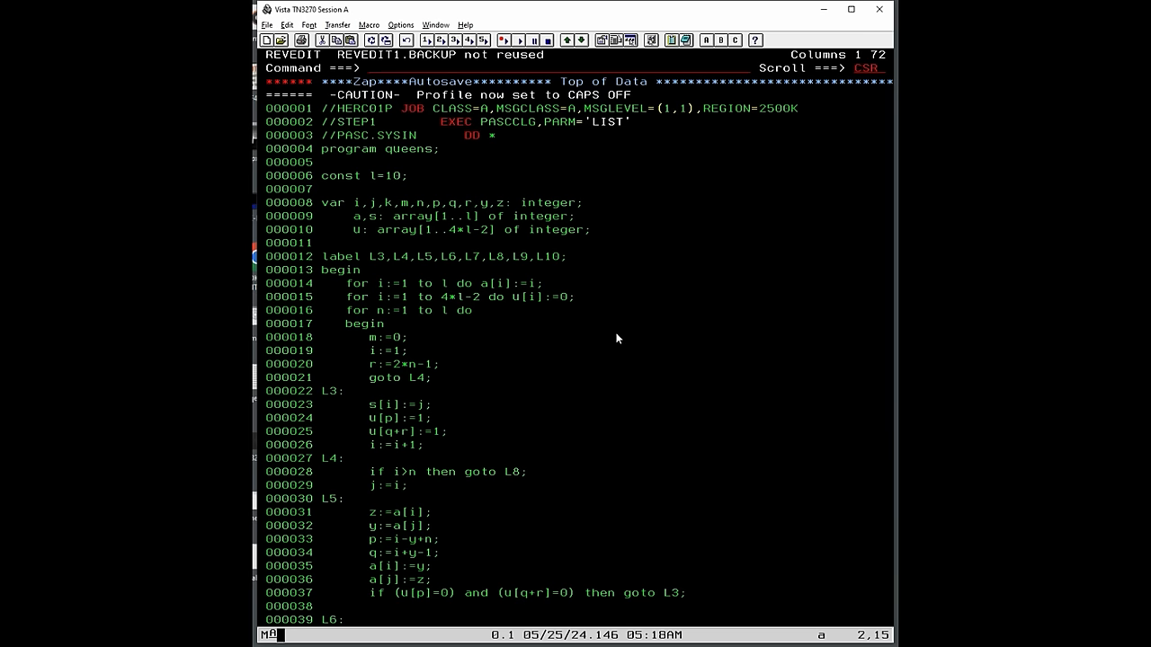
left_click(381, 108)
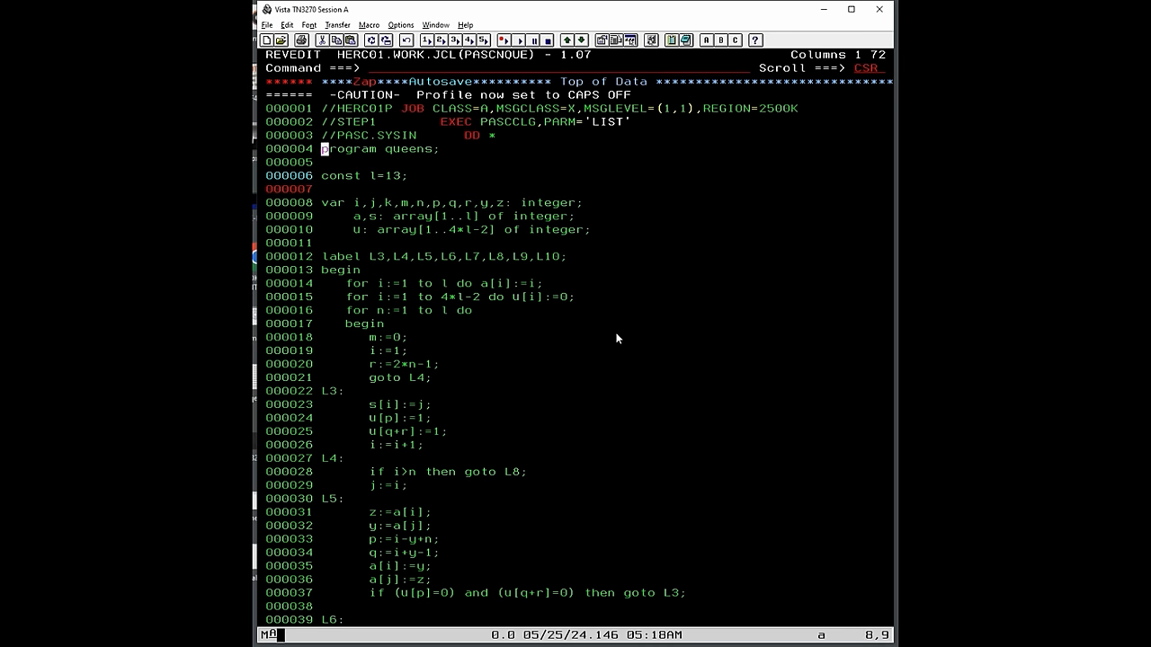
Step: Save the member, overtype board size l from 13 to 14, and enter SUB to submit the N-Queens job
type("save")
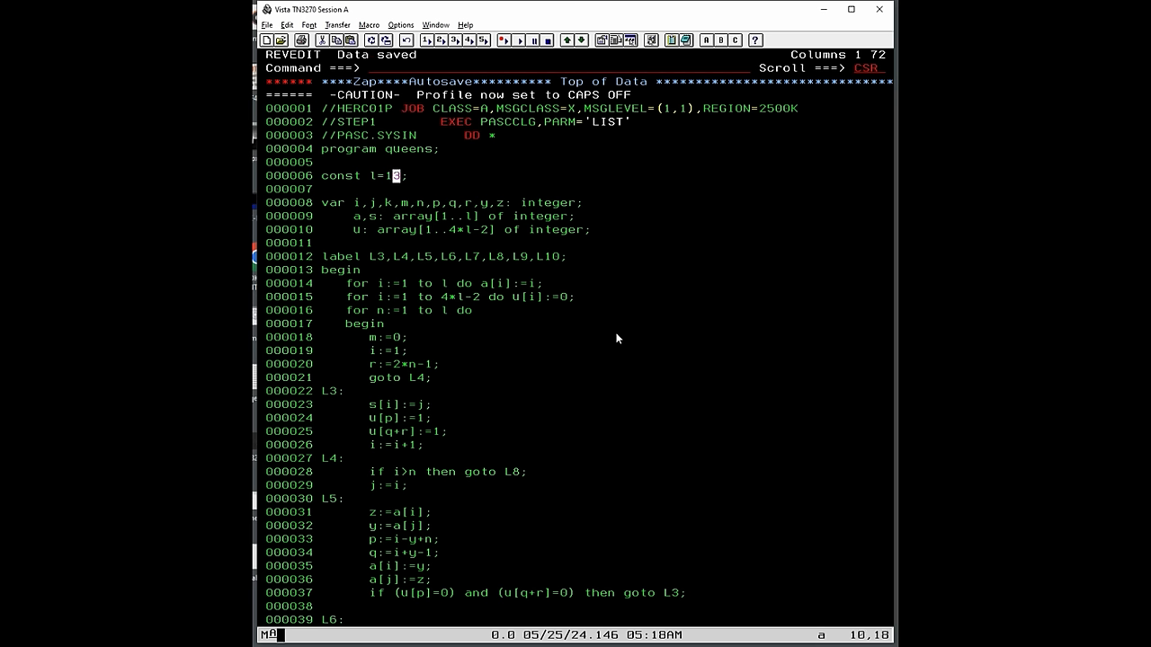
type("4")
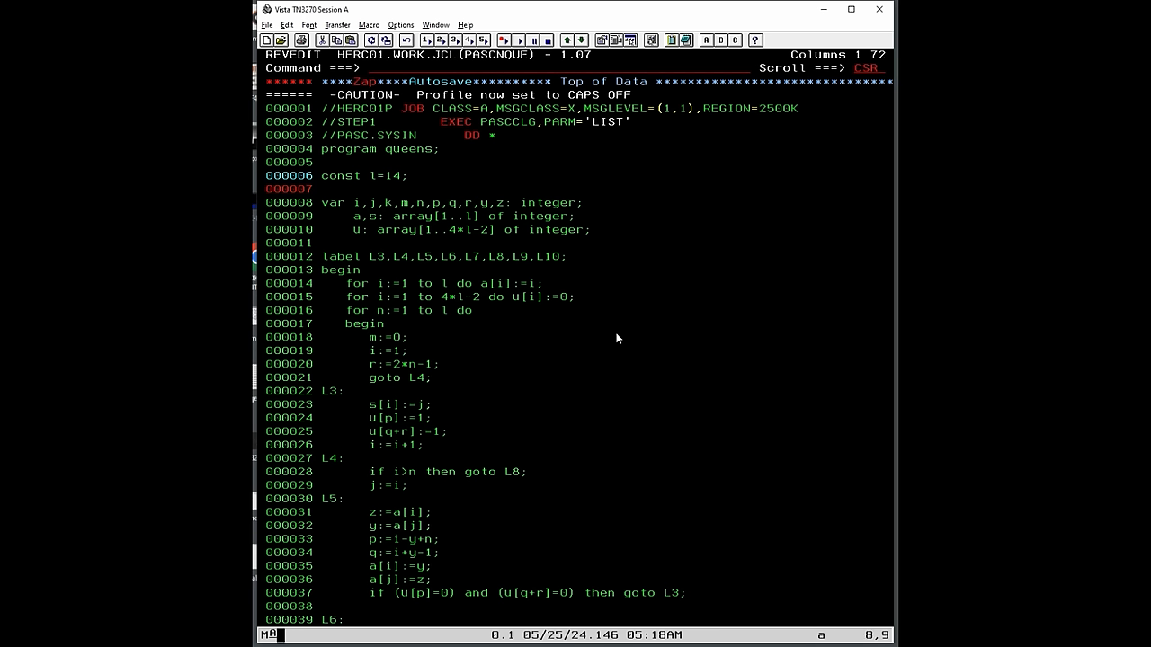
key("Enter")
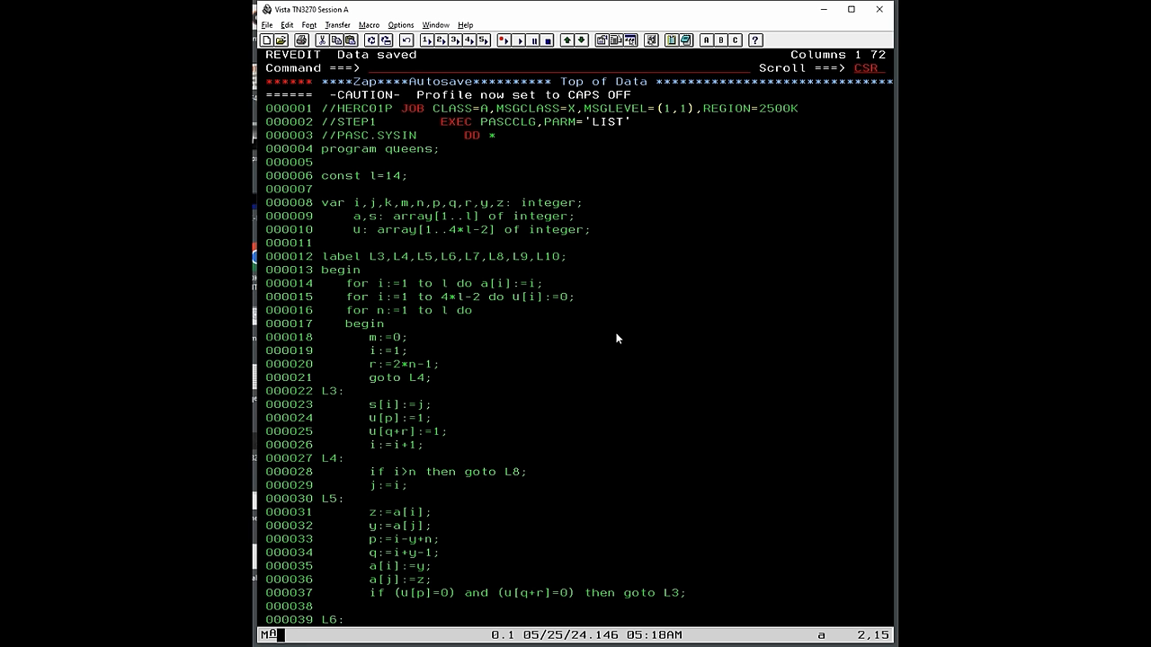
type("sub")
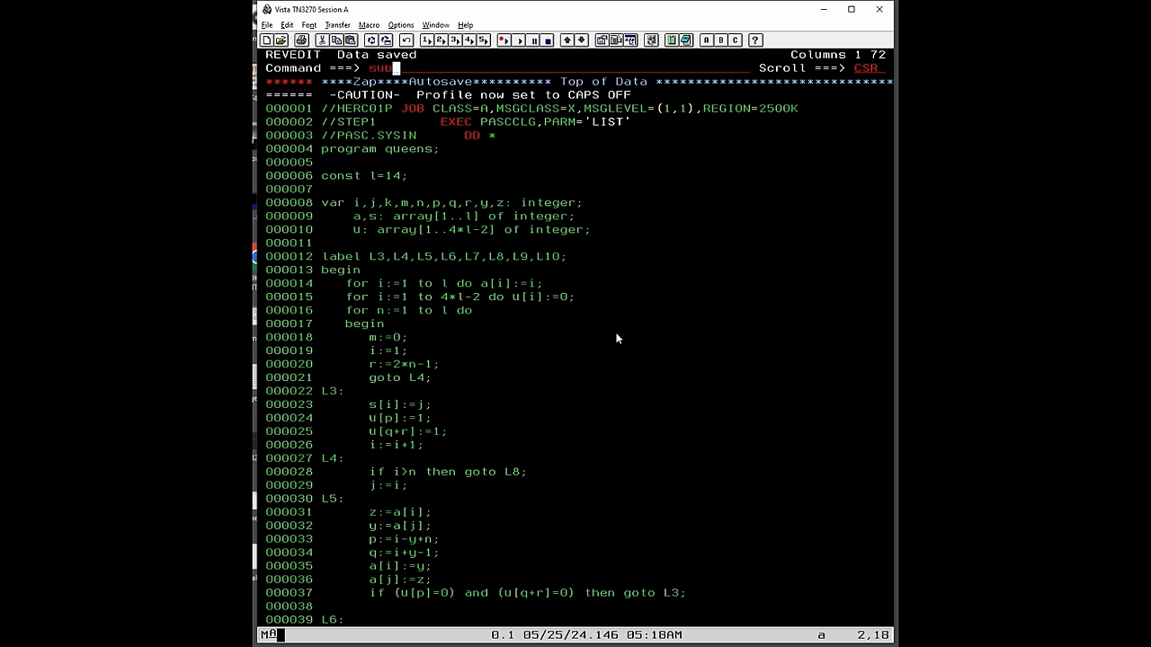
key("BackSpace")
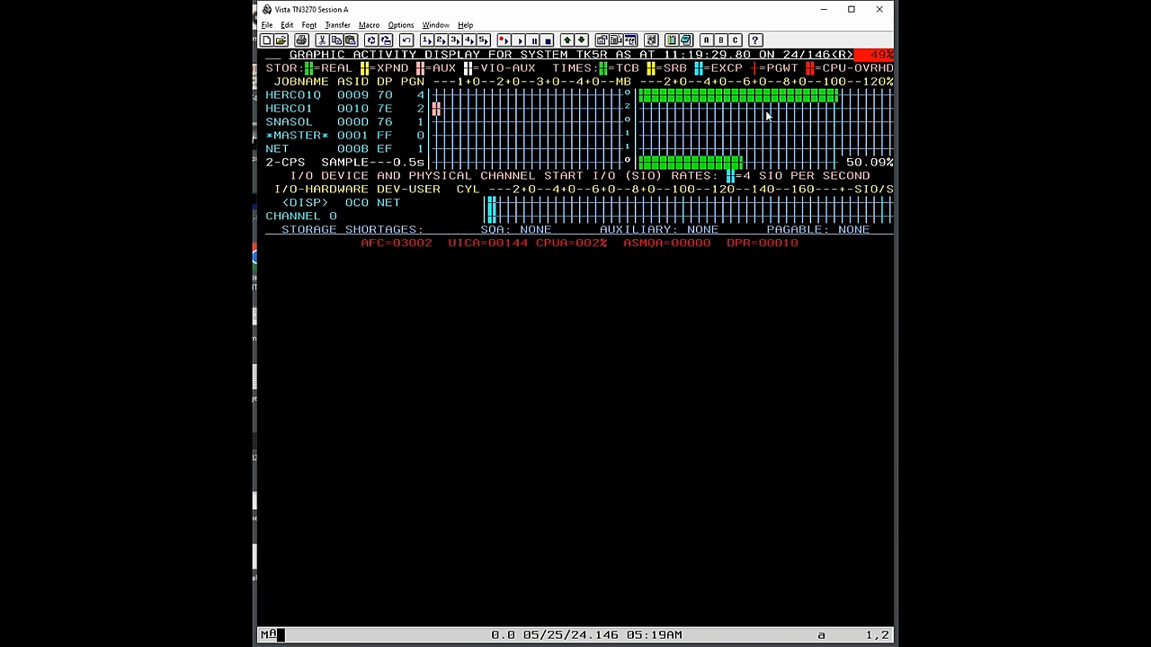
mouse_move(594, 255)
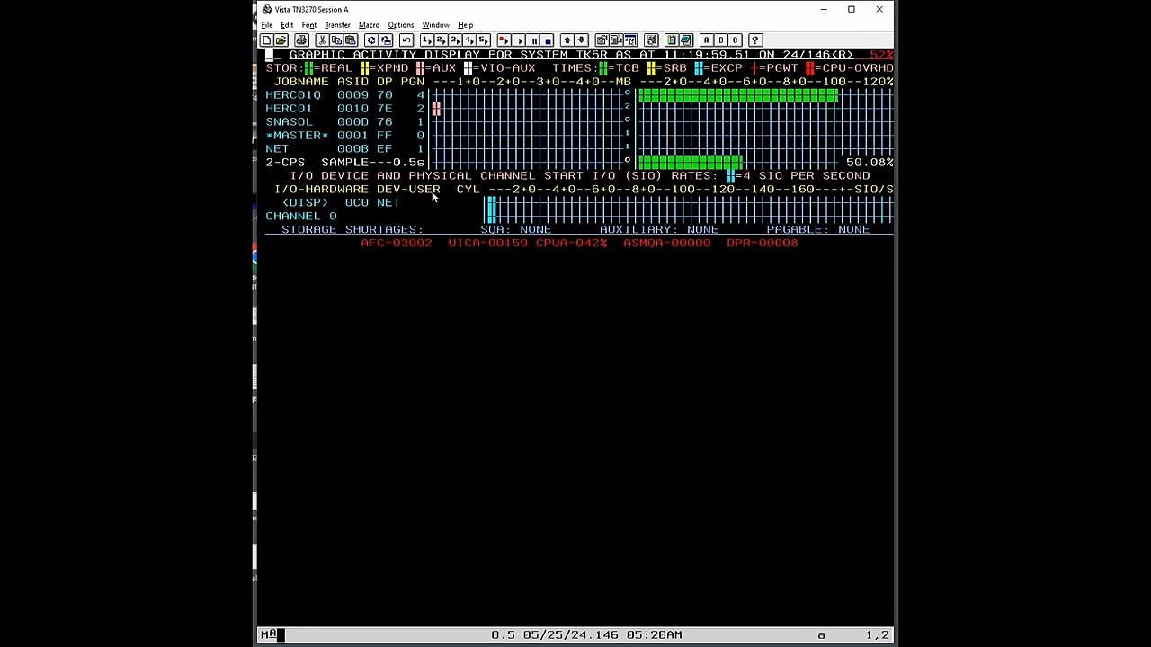
mouse_move(501, 243)
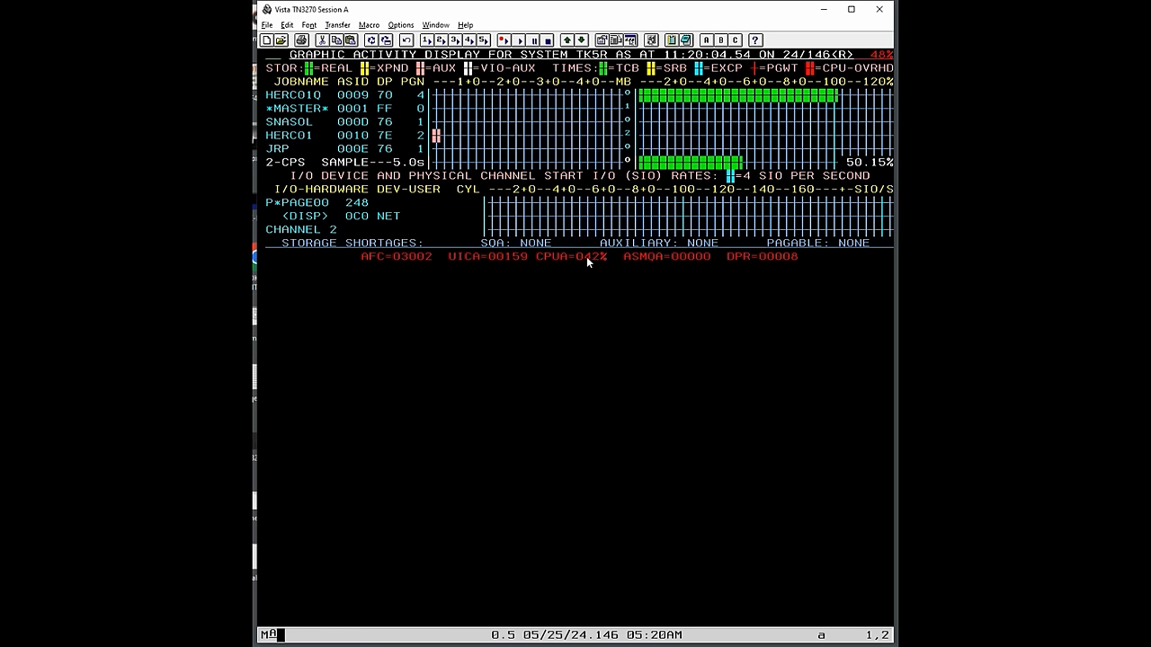
mouse_move(604, 255)
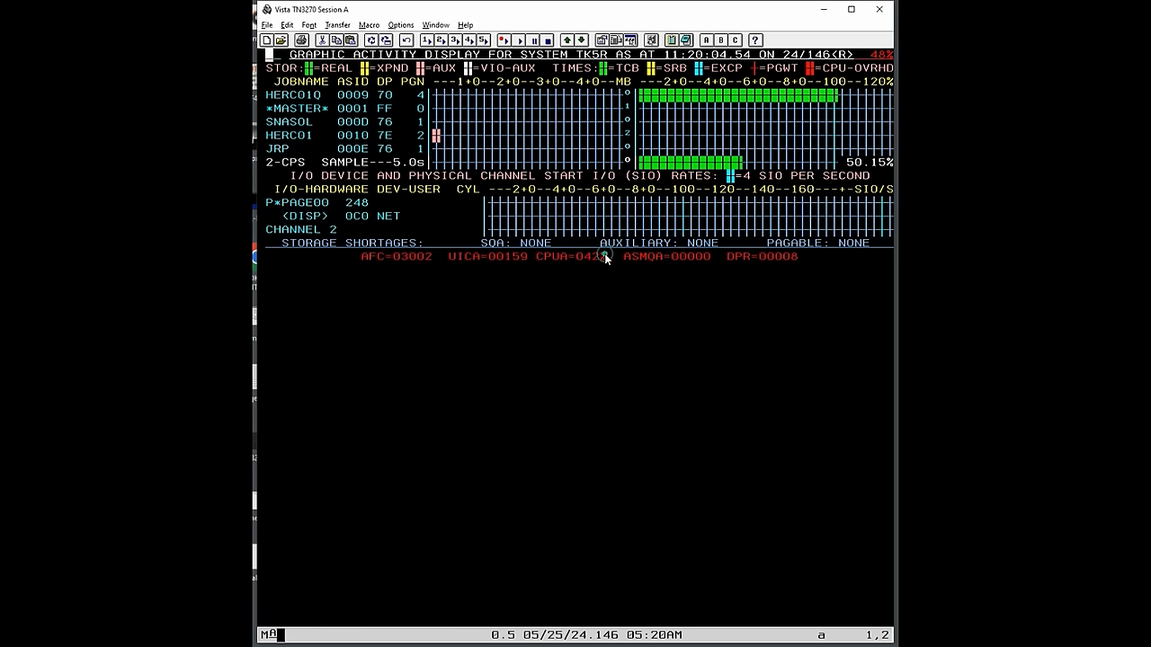
mouse_move(831, 100)
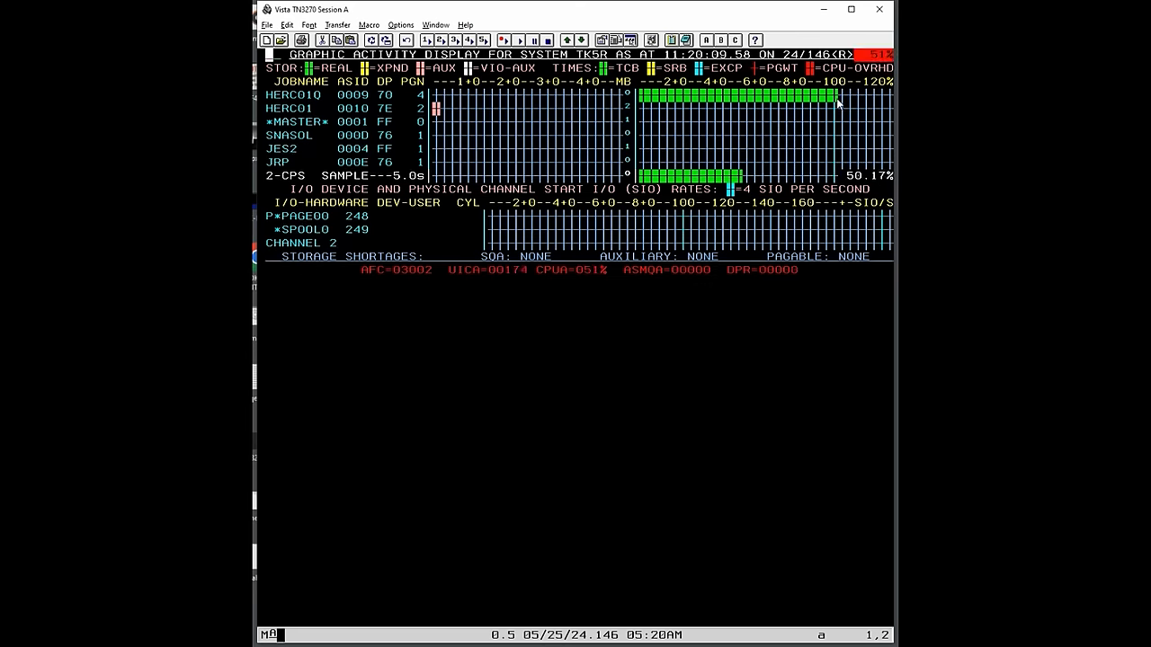
mouse_move(662, 209)
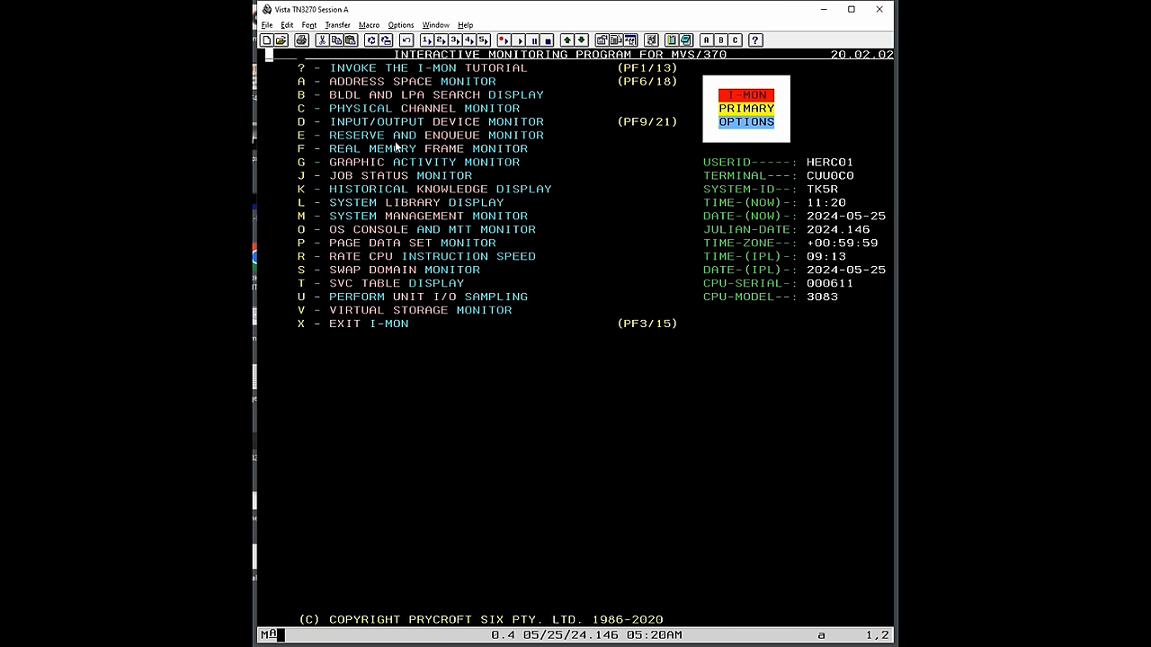
mouse_move(367, 205)
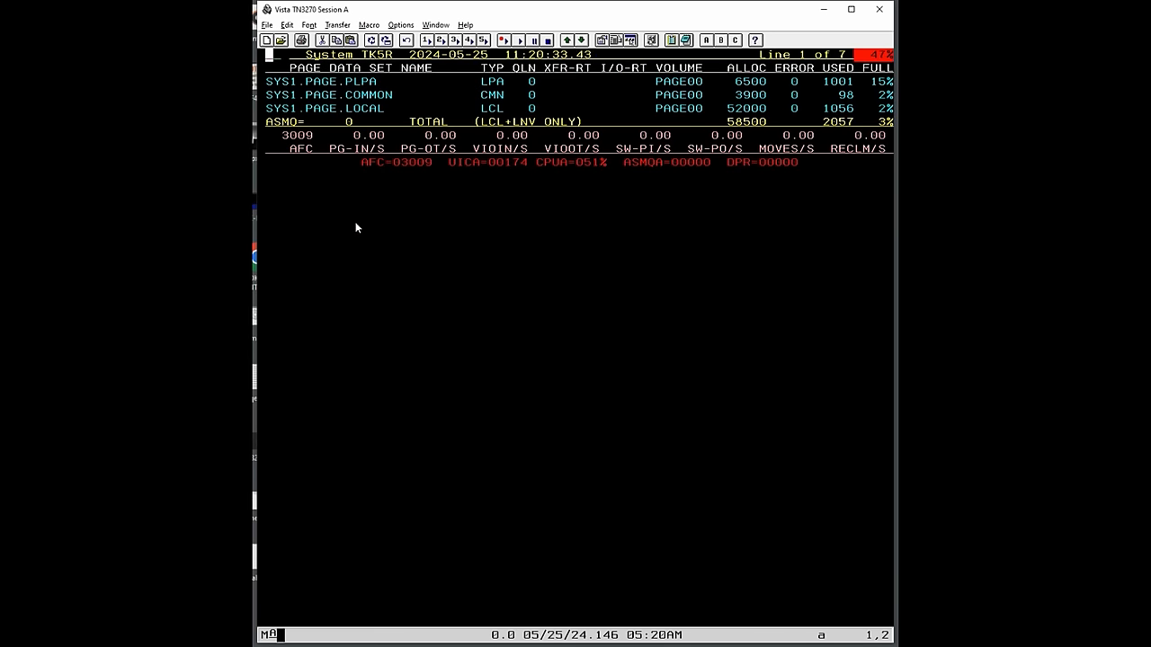
mouse_move(413, 173)
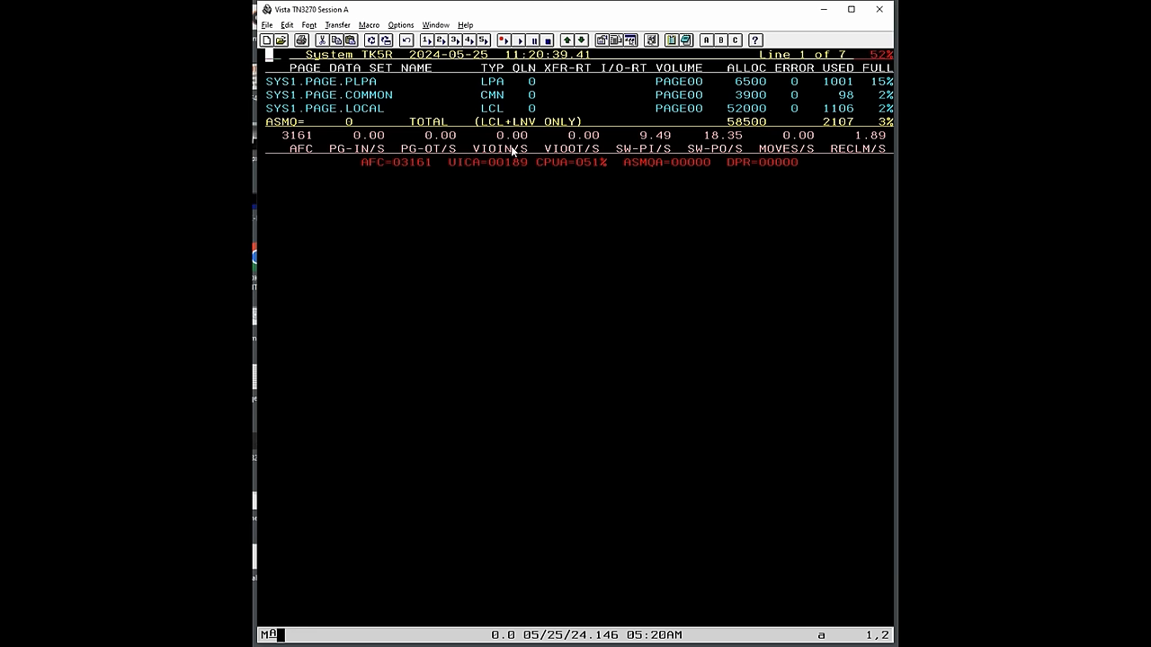
mouse_move(722, 140)
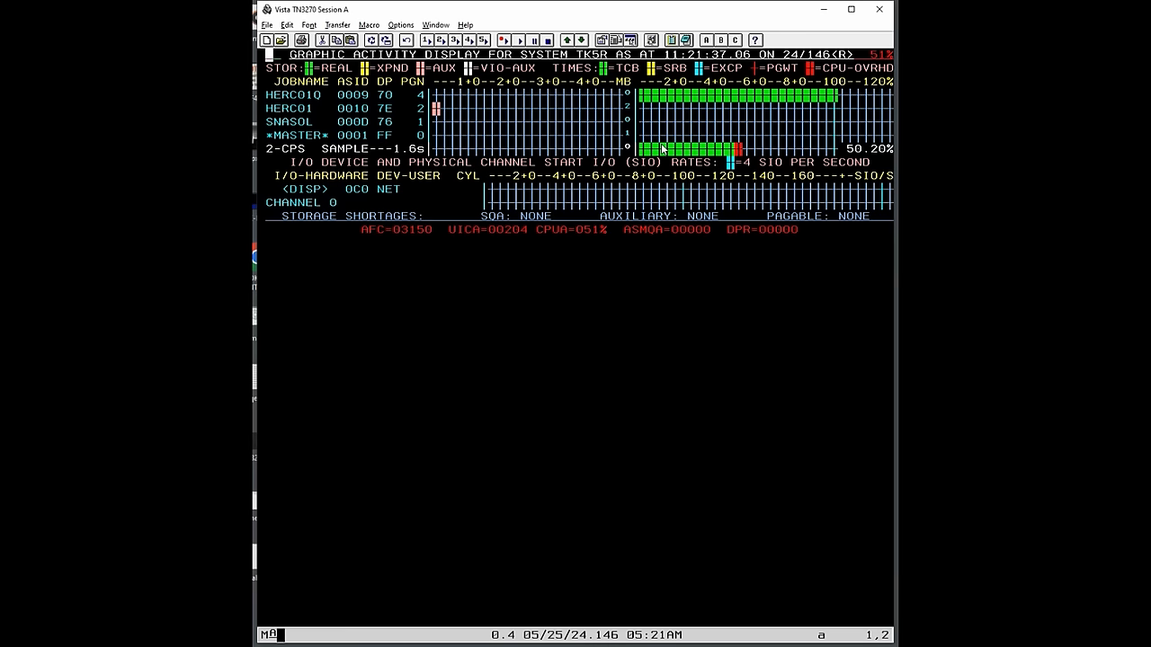
Step: Leave the I-MON graphic activity display with PF3 and return to the ISPF primary menu
key("PF3")
type("3")
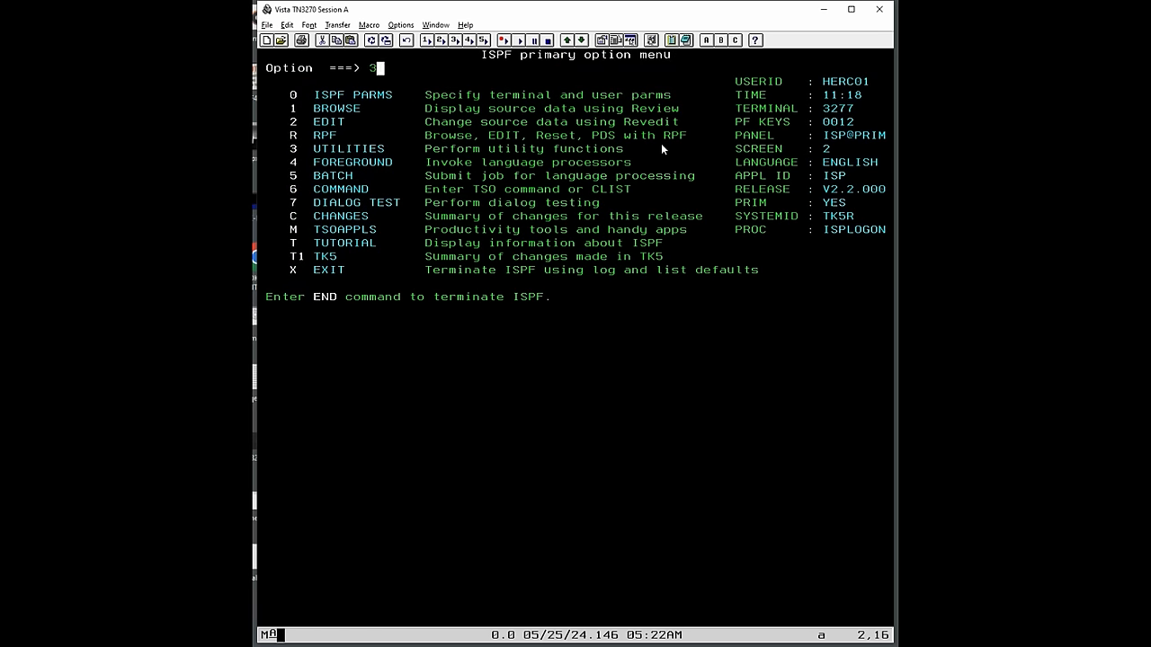
Step: View the HERC01Q held output, confirm all steps show RC 0000 and page through the compiler listing
key("Enter")
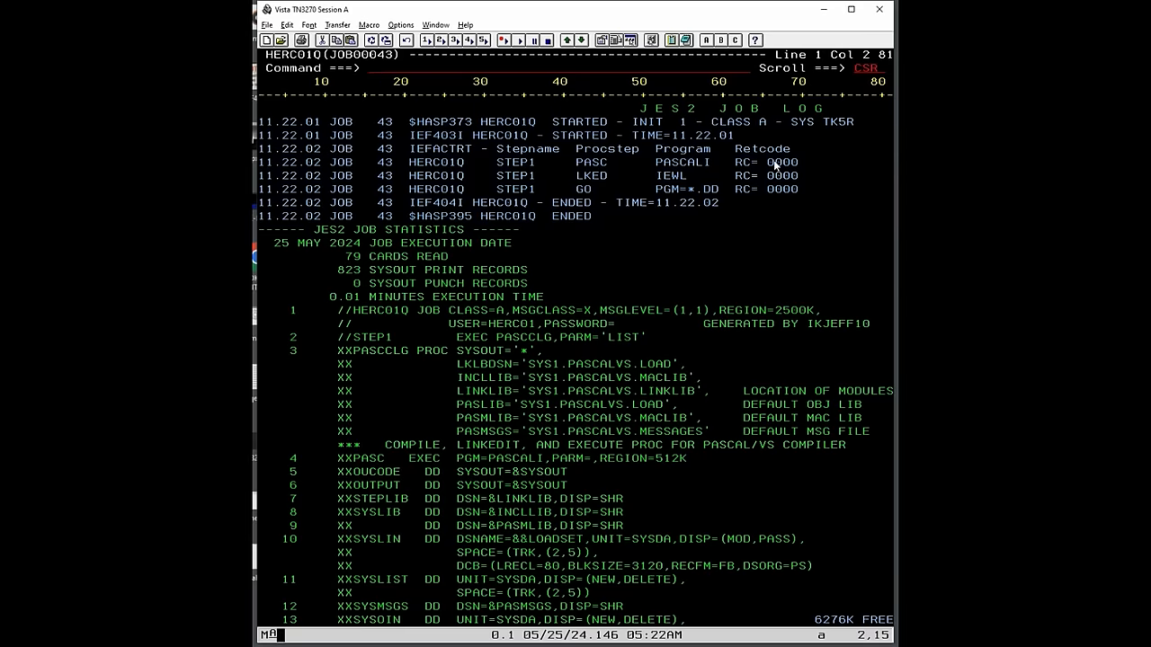
double_click(782, 162)
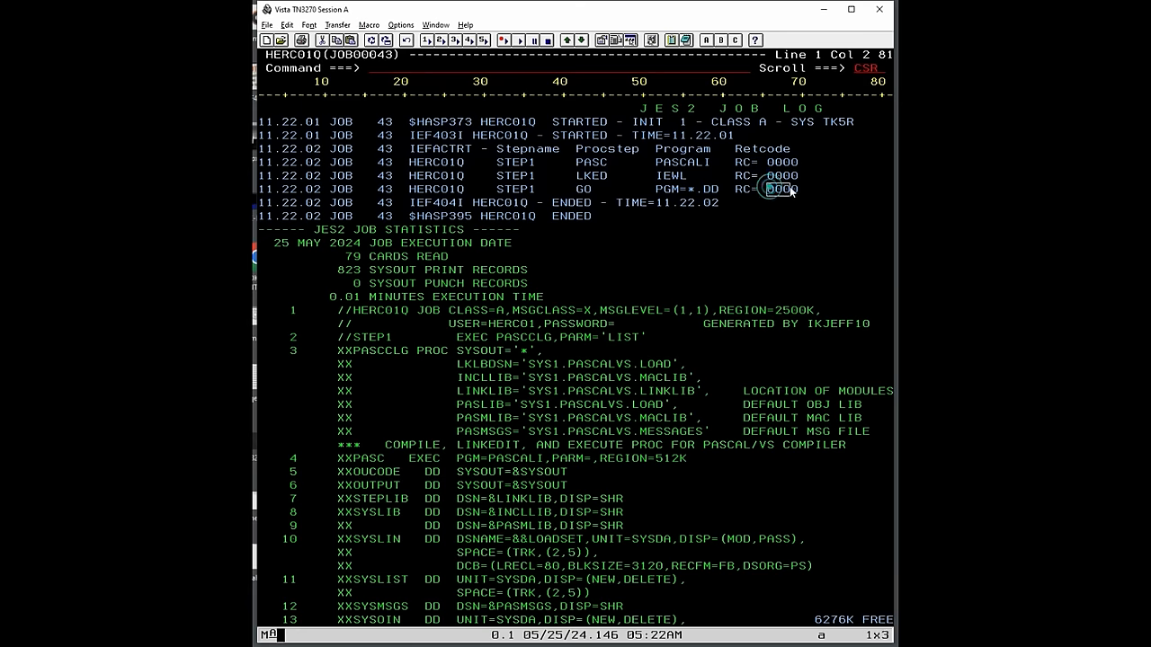
scroll("down", 3)
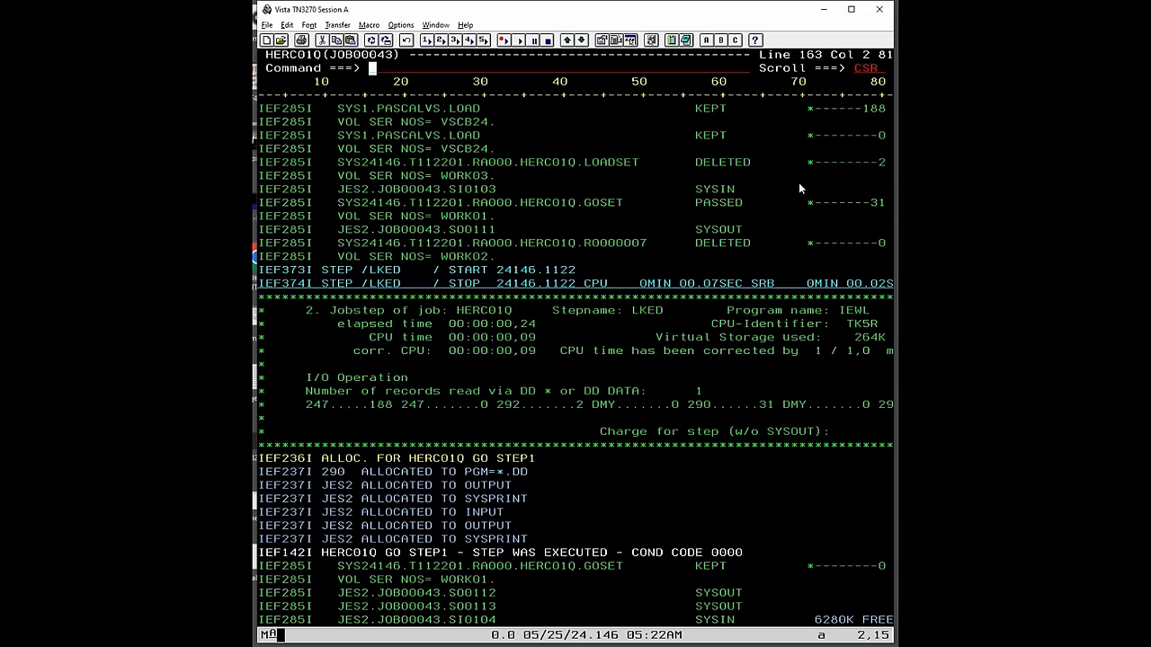
scroll("down", 3)
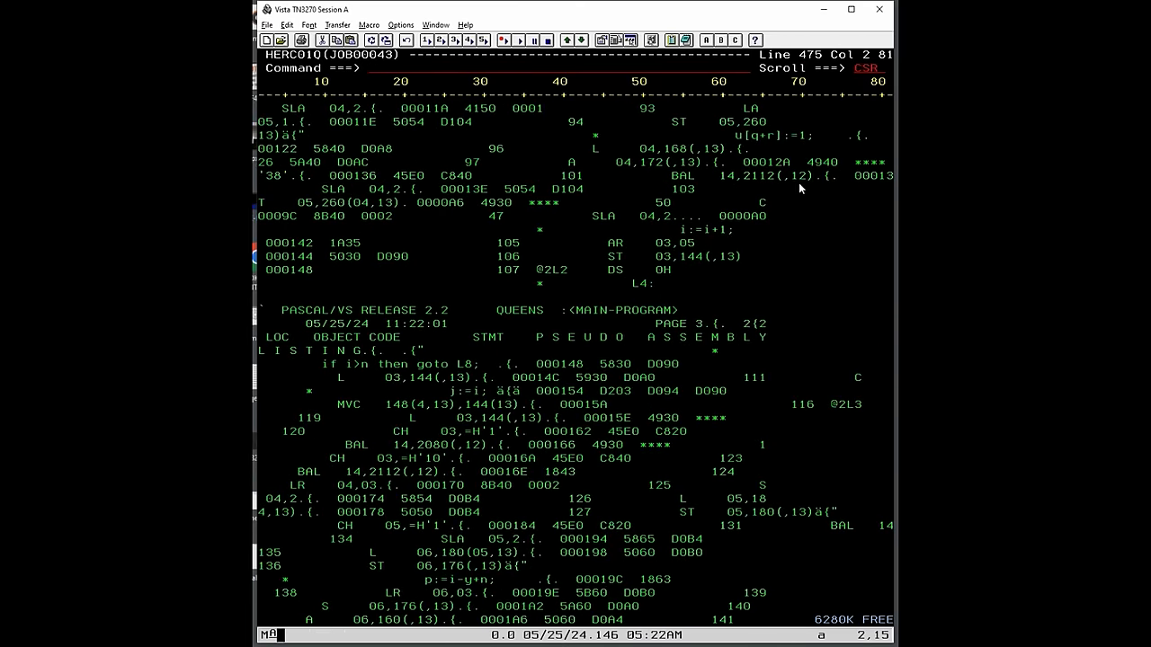
scroll("down", 3)
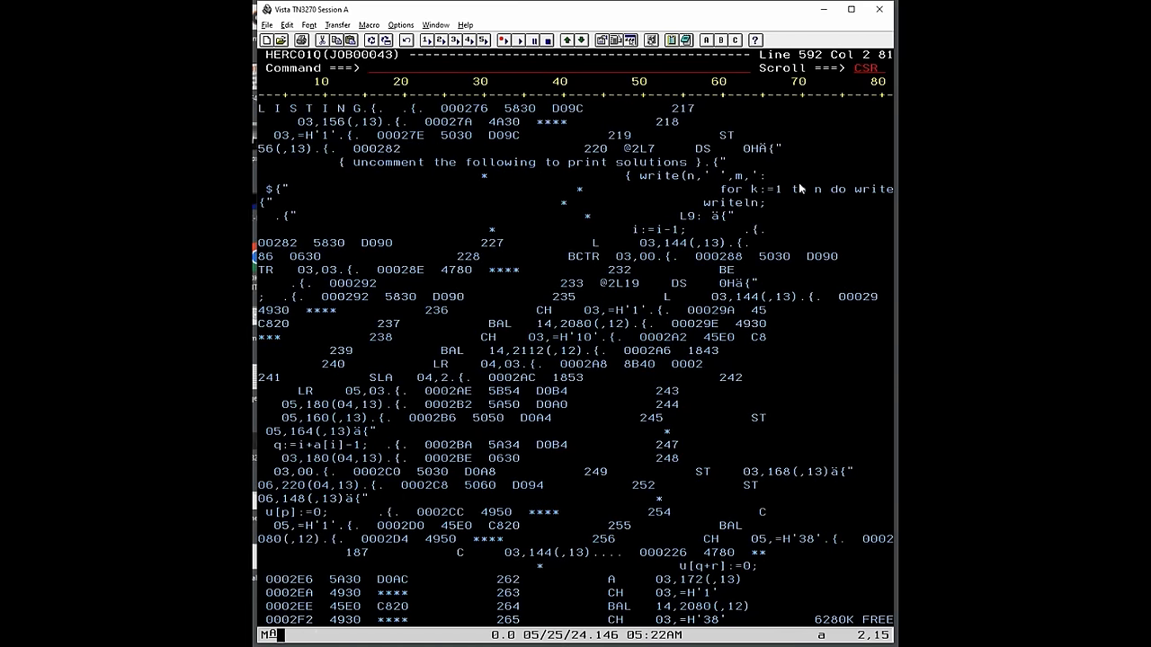
scroll("down", 3)
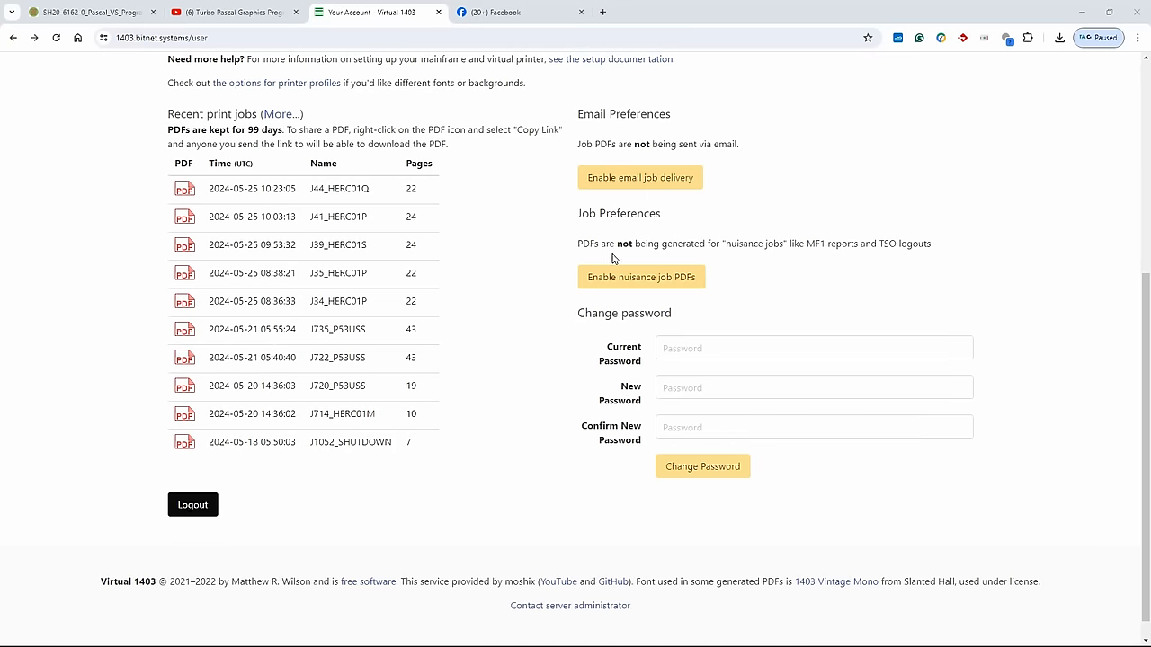
mouse_move(189, 194)
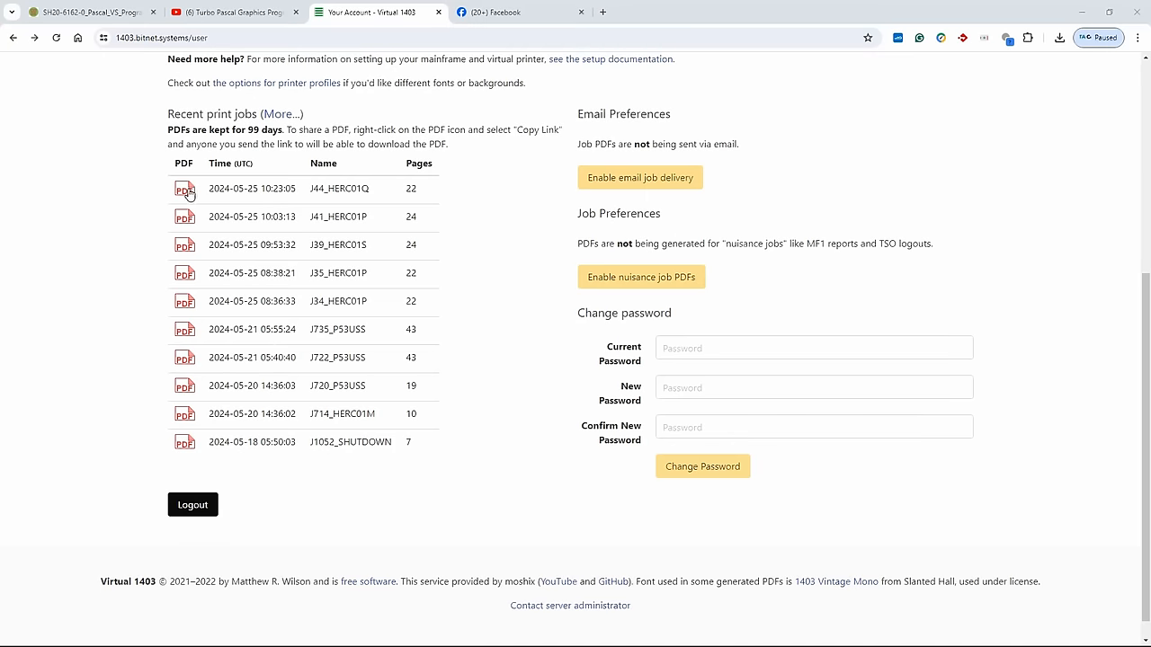
Step: View the 22-page J44_HERC01Q printout and locate the N-Queens solution counts near page 21
left_click(183, 189)
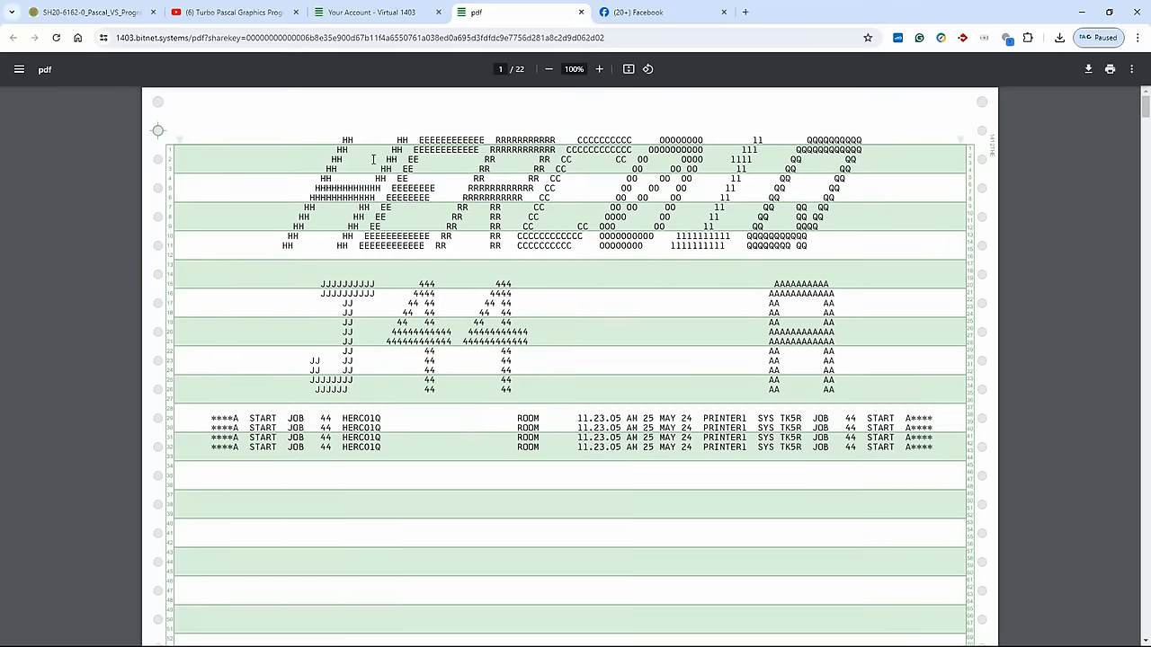
left_click(597, 68)
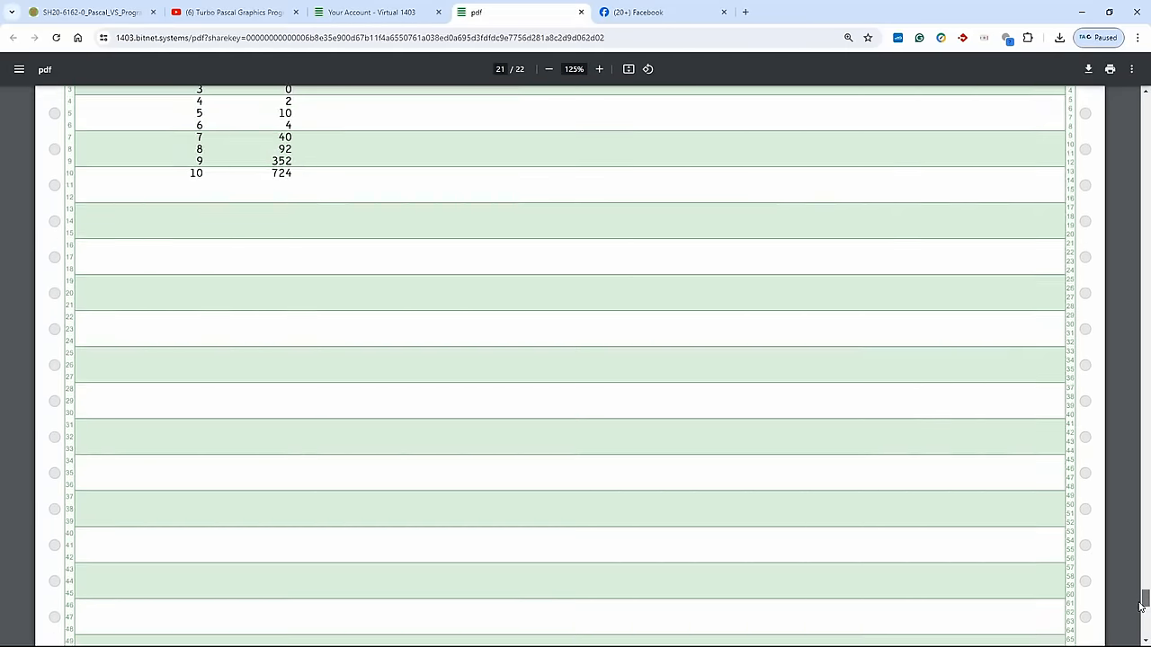
scroll("down", 3)
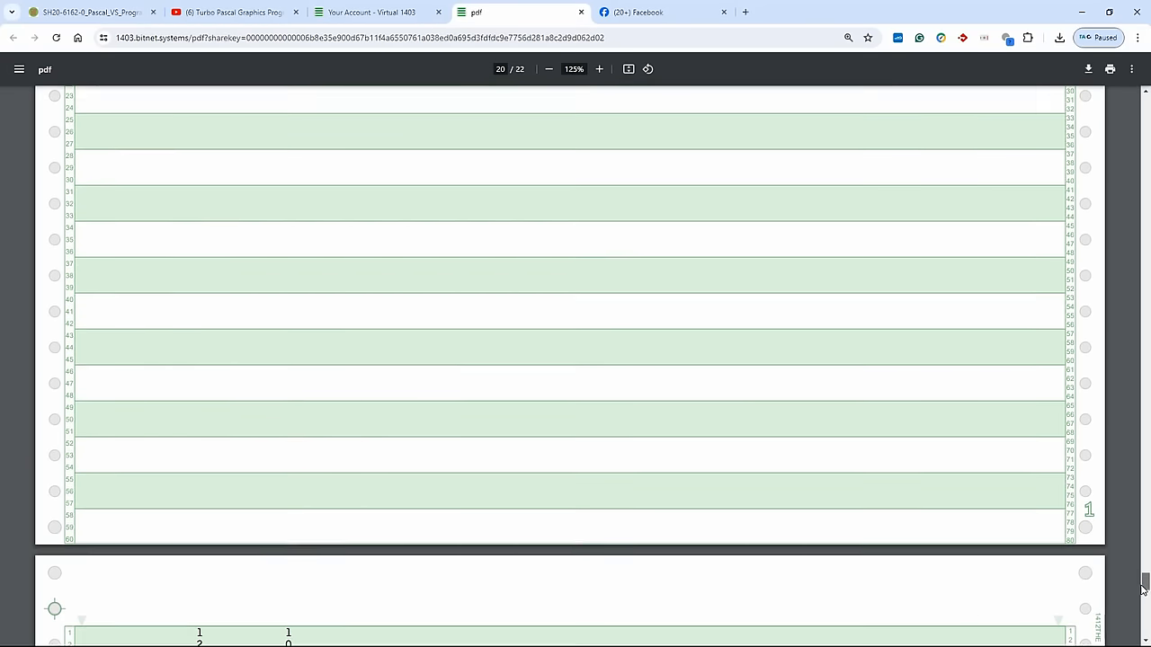
scroll("down", 3)
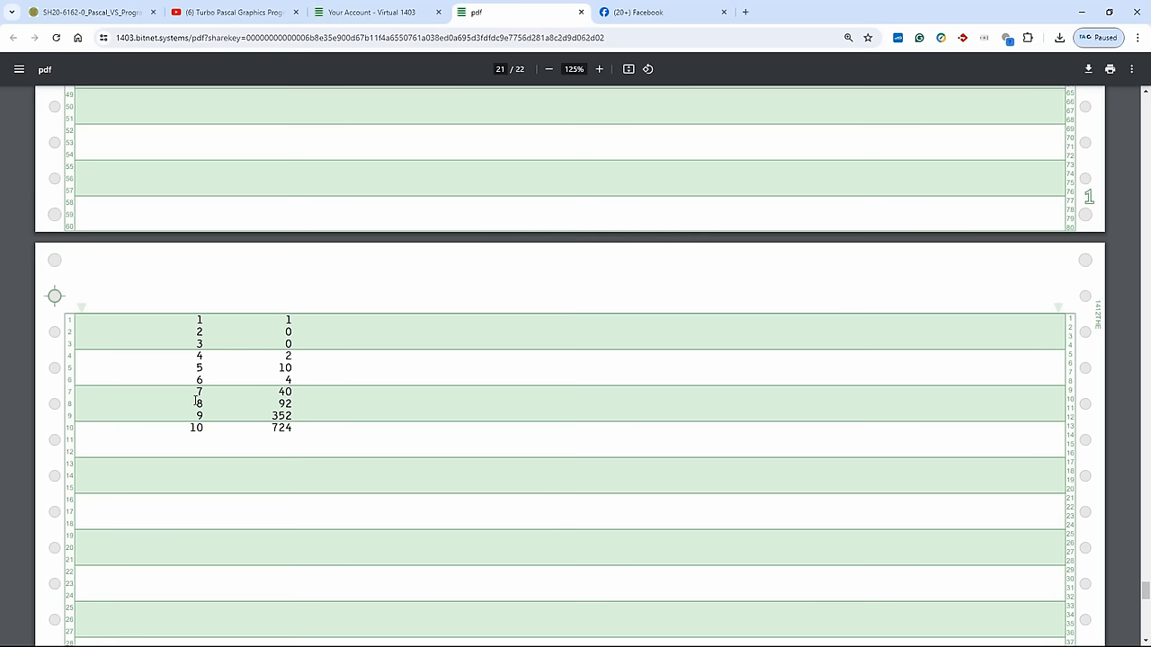
left_click(269, 403)
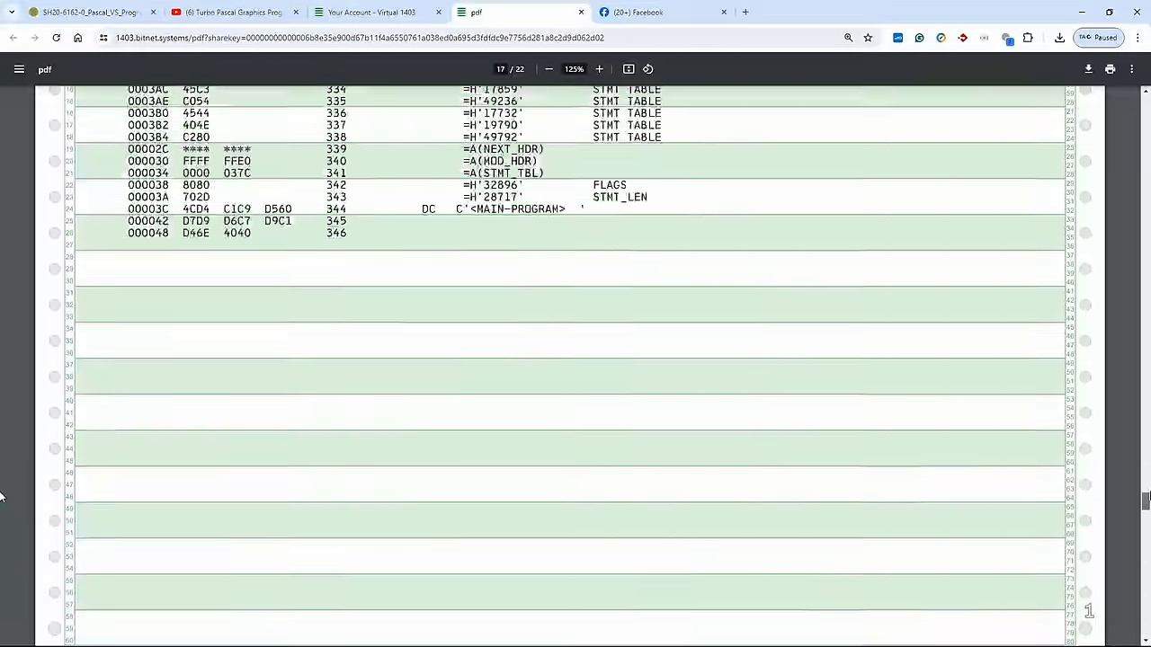
Step: Scroll back through the printout's assembler listing, allocation messages and QUEENS Pascal source
scroll("up", 3)
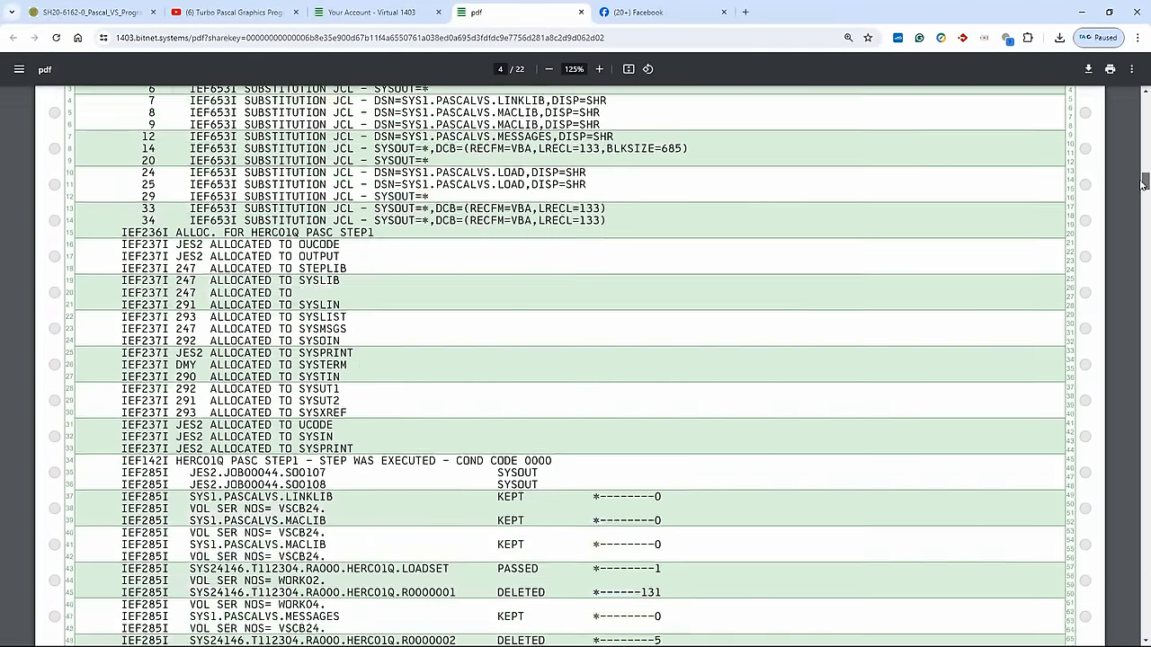
scroll("down", 3)
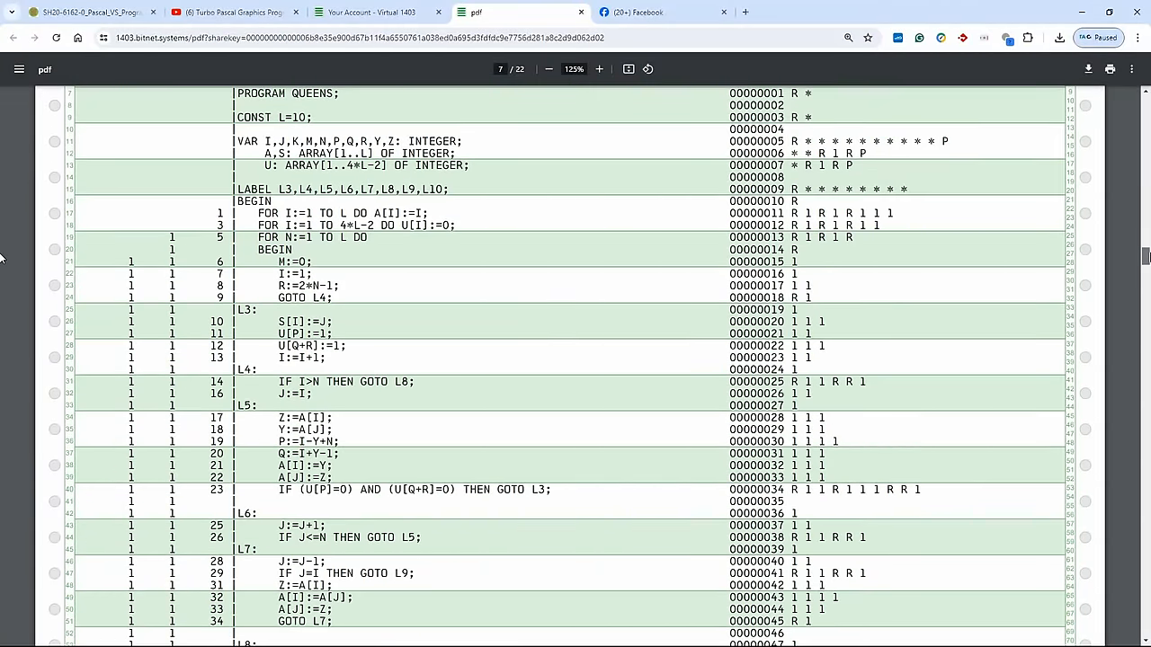
scroll("down", 3)
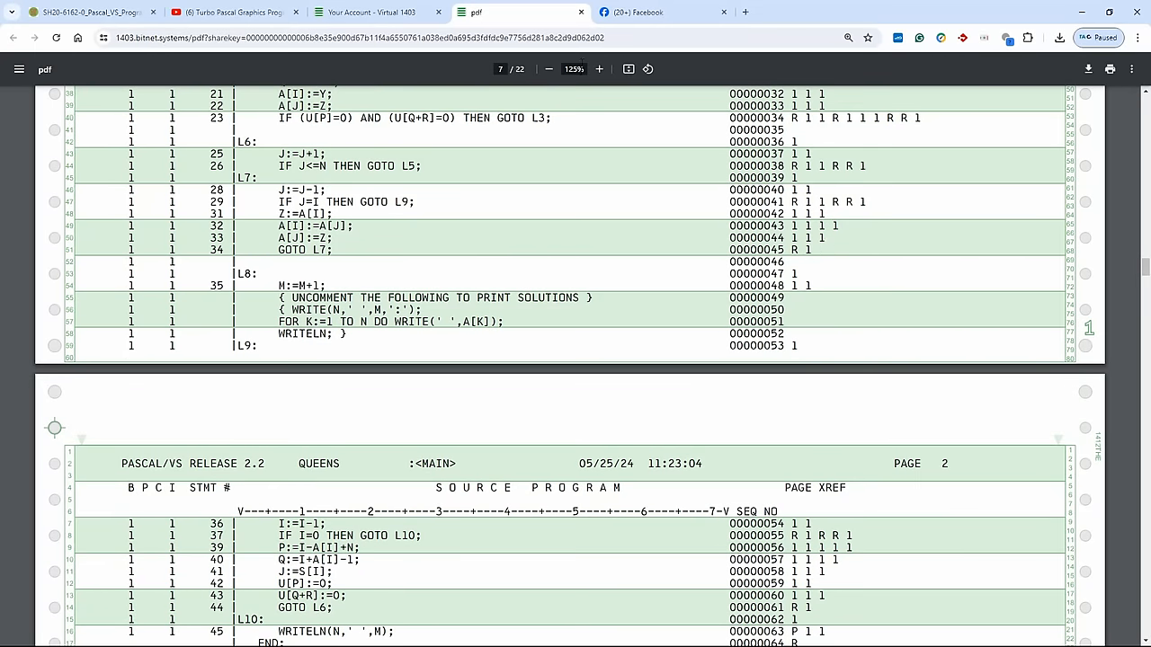
left_click(662, 11)
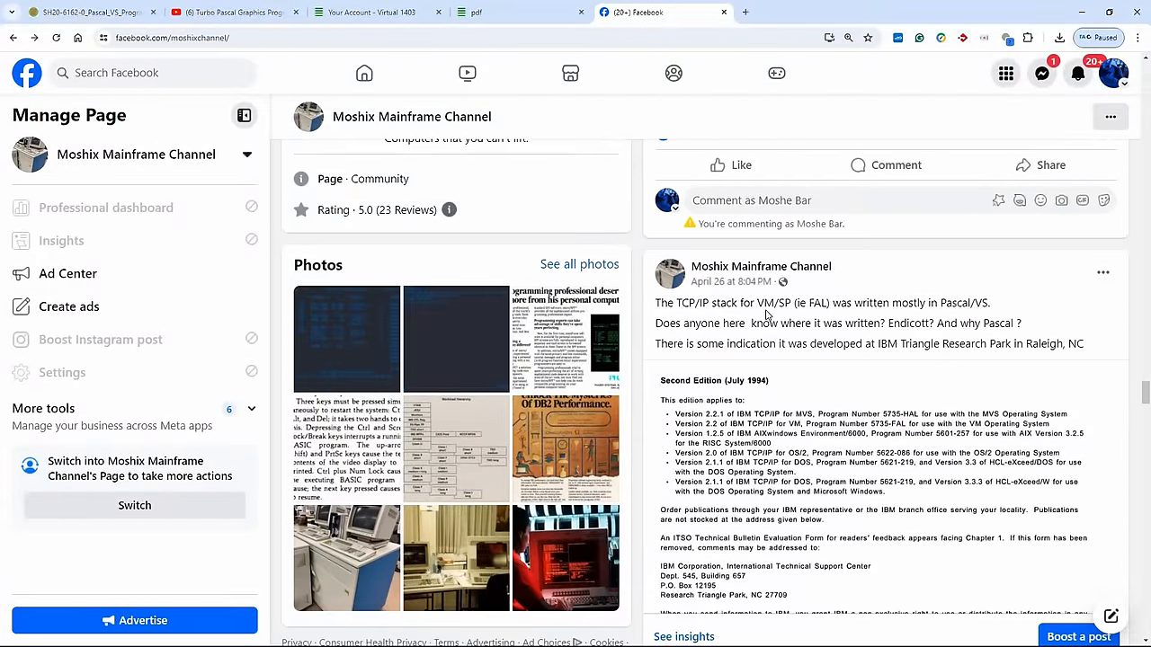
Step: Show the Facebook channel post about the VM/SP TCP/IP stack written in Pascal/VS
double_click(770, 302)
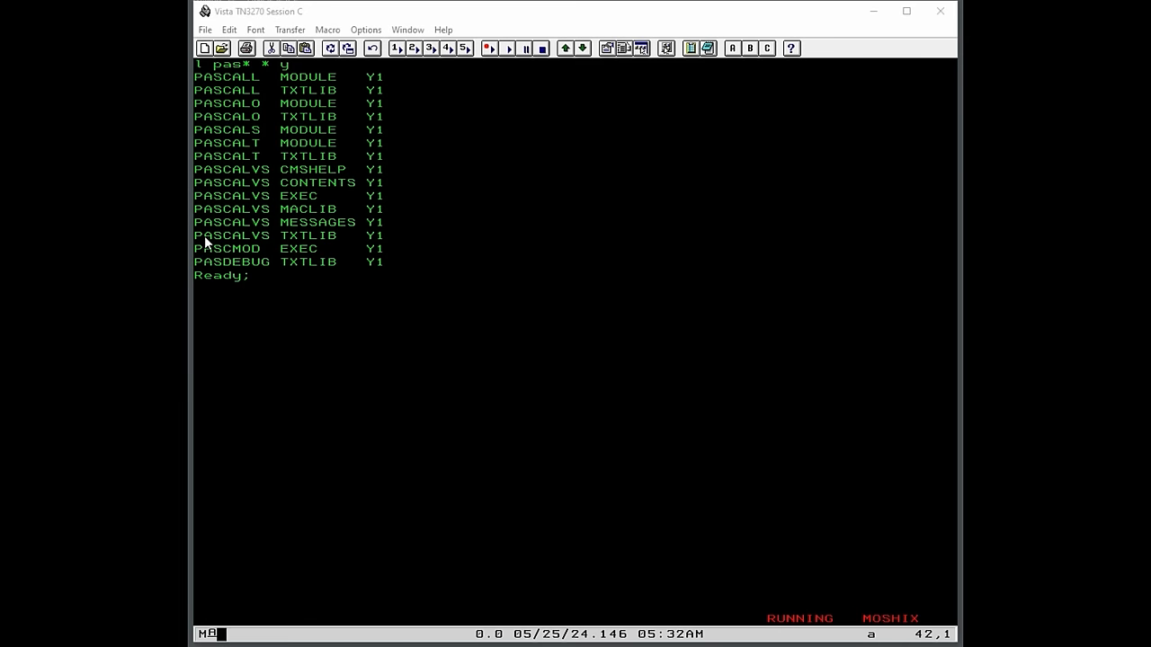
mouse_move(544, 424)
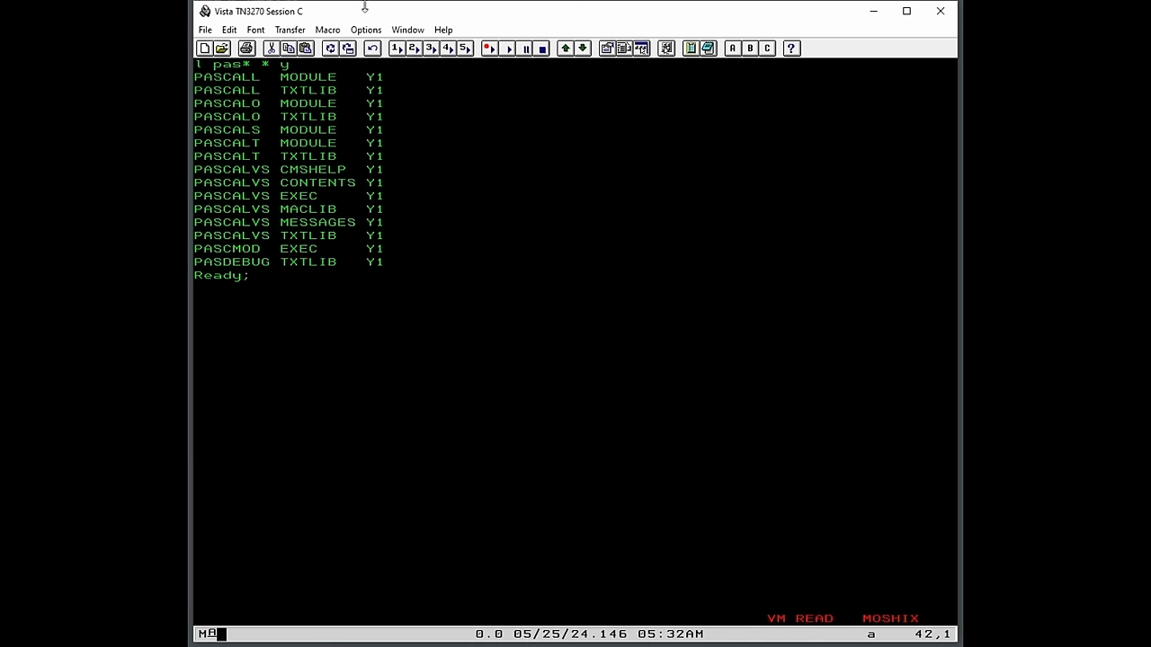
Step: Highlight the Y1 file modes in the listing of Pascal/VS files on the Y disk
left_click_drag(381, 75, 387, 219)
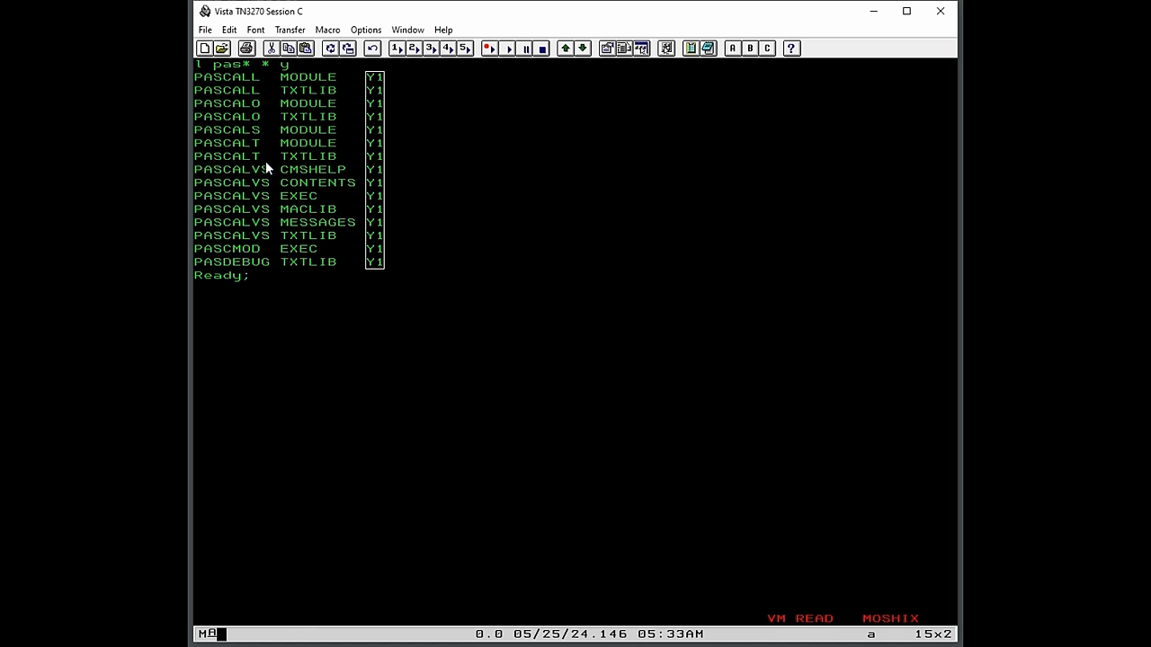
mouse_move(200, 252)
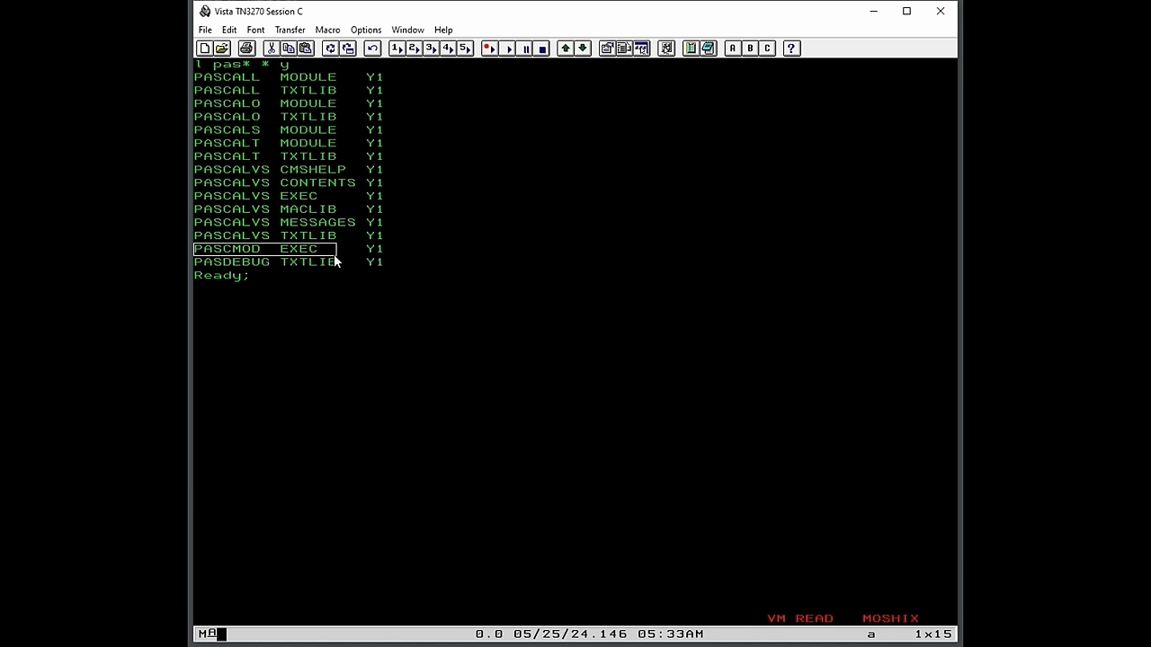
mouse_move(203, 266)
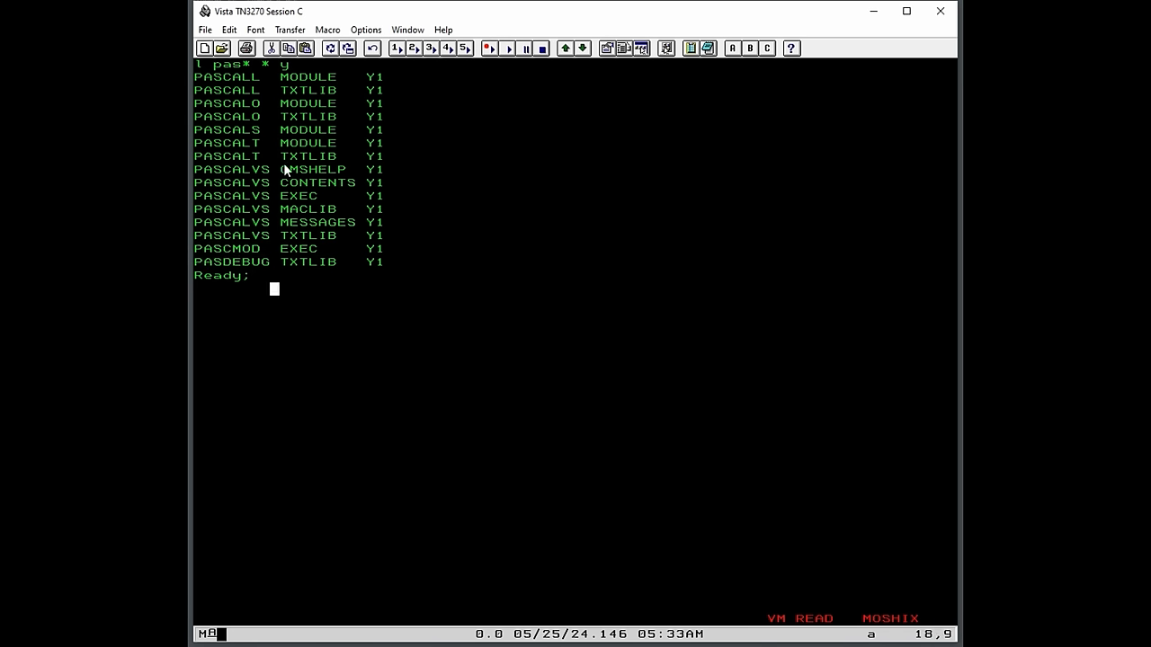
mouse_move(262, 155)
type("l queen * y")
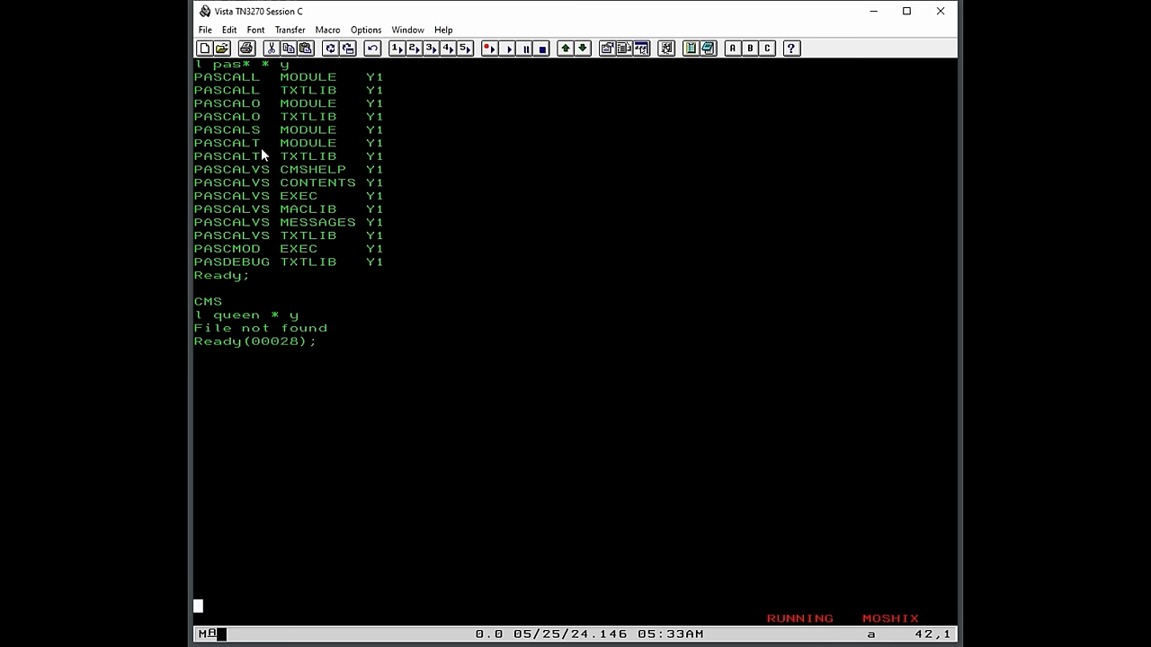
Step: List the Y disk files, clear the screen and begin entering the pascalvs command
type("l * * ty")
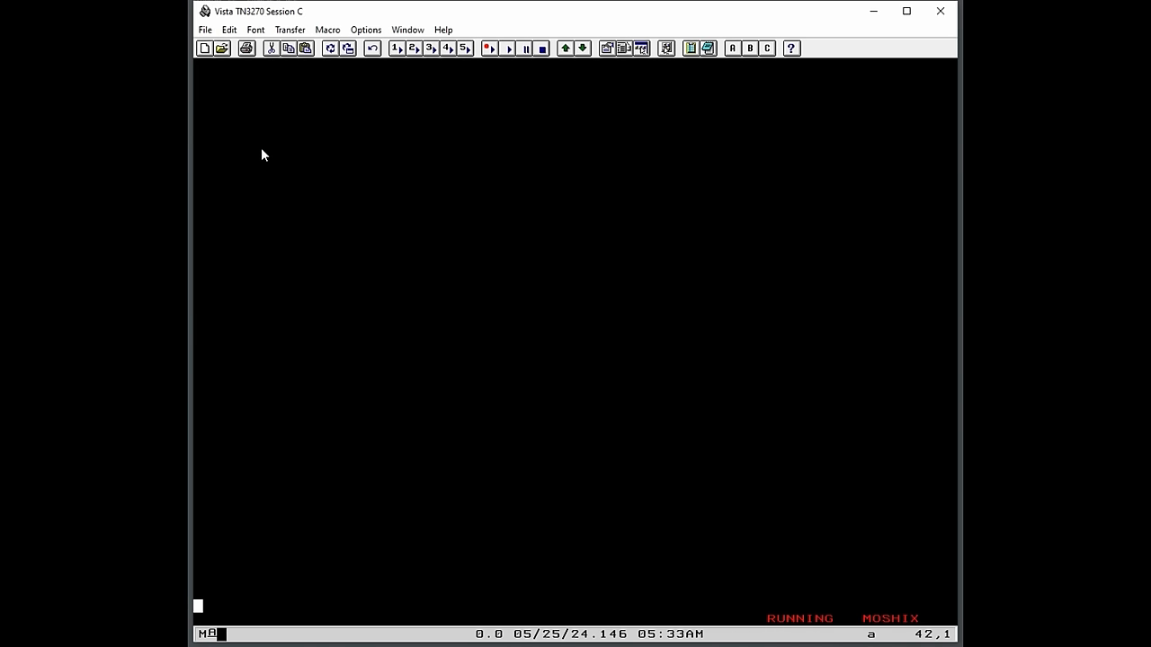
type("pascalvs")
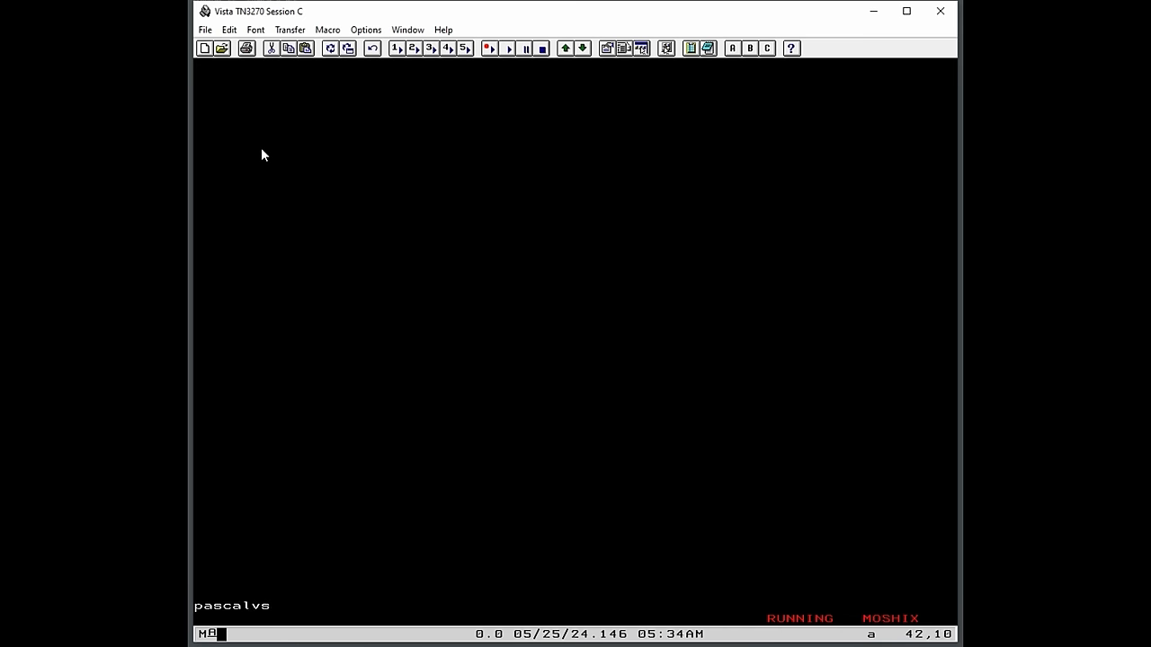
Step: Compile with 'pascalvs queens pascal y', getting no errors in 64 source lines
type("queens pascal y")
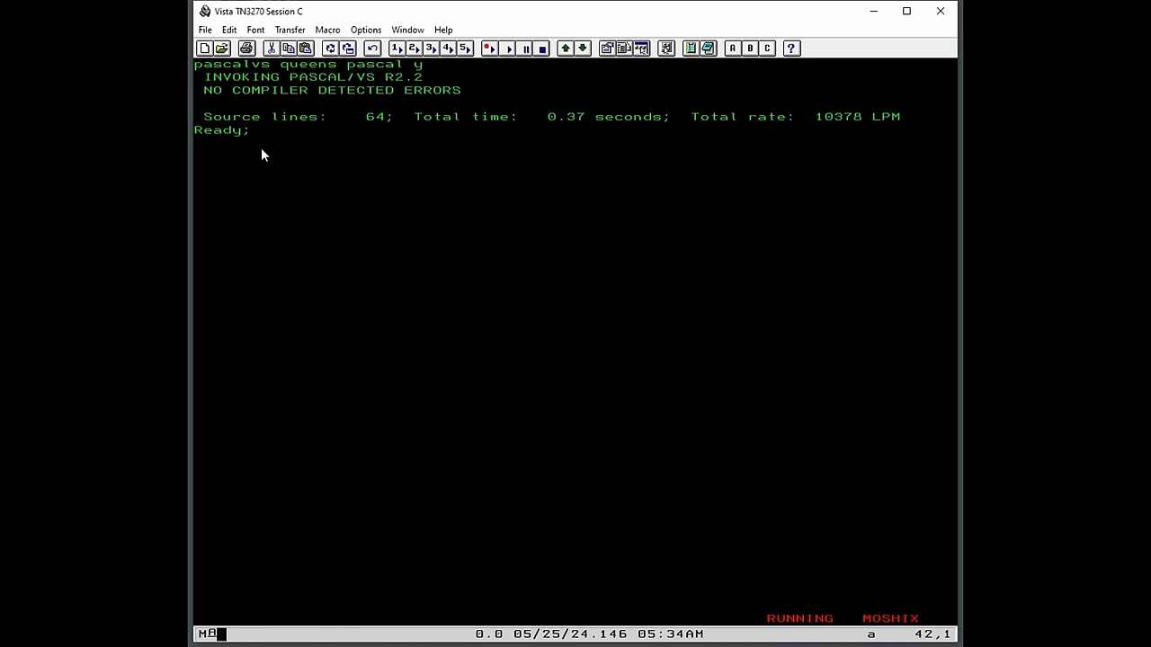
mouse_move(230, 85)
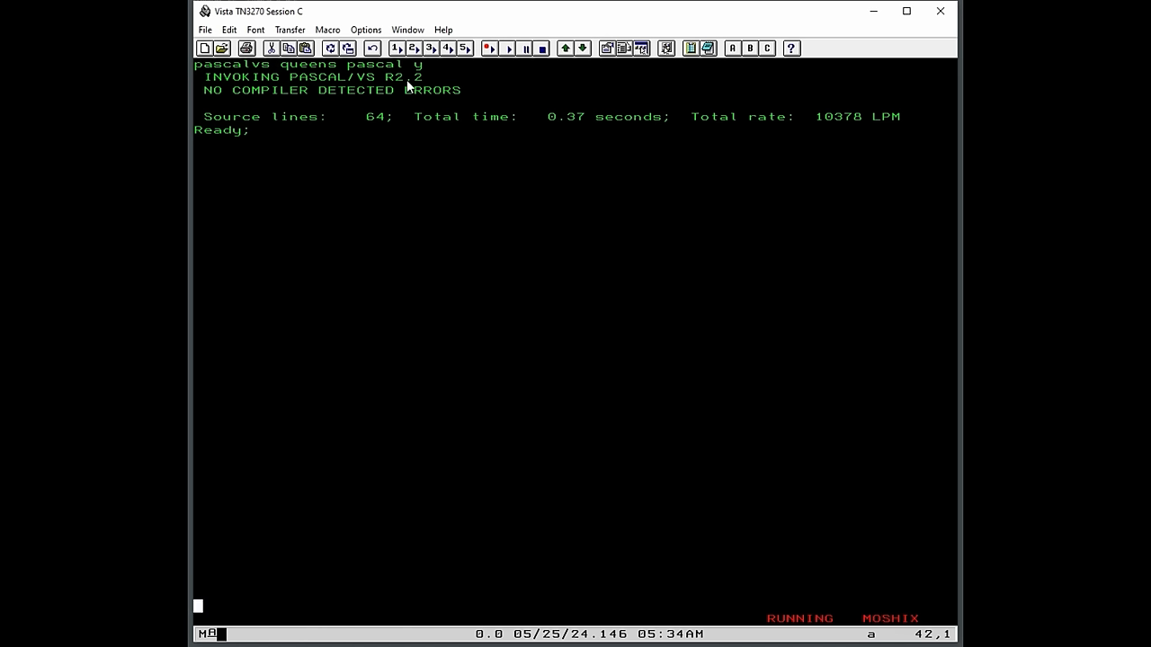
mouse_move(417, 88)
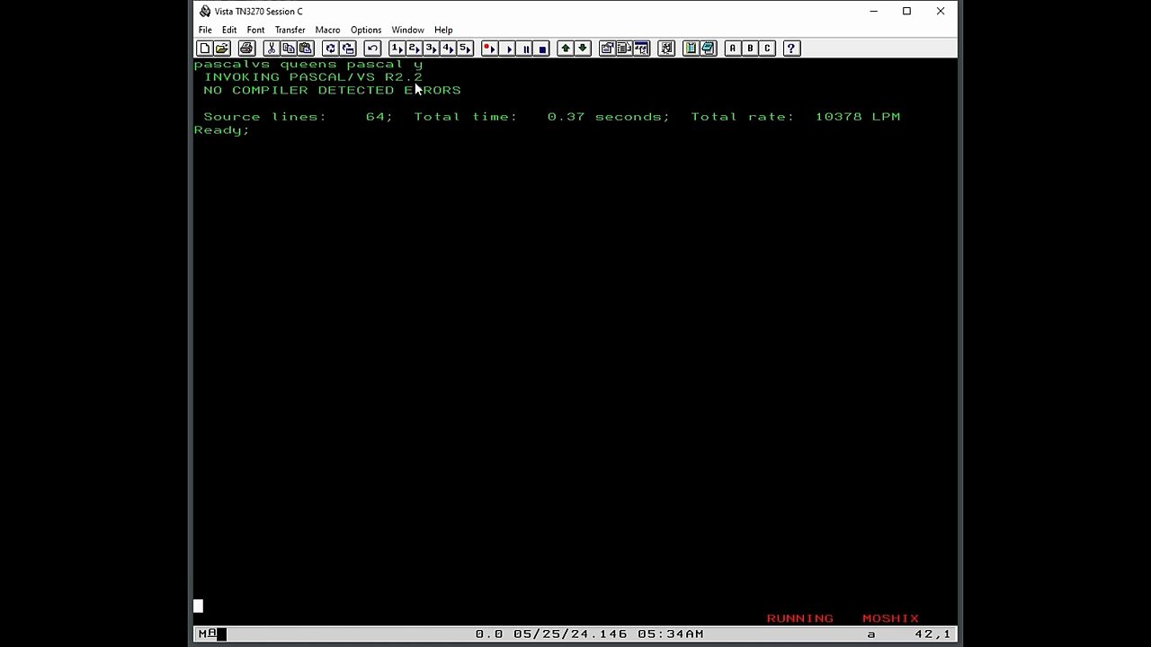
mouse_move(493, 122)
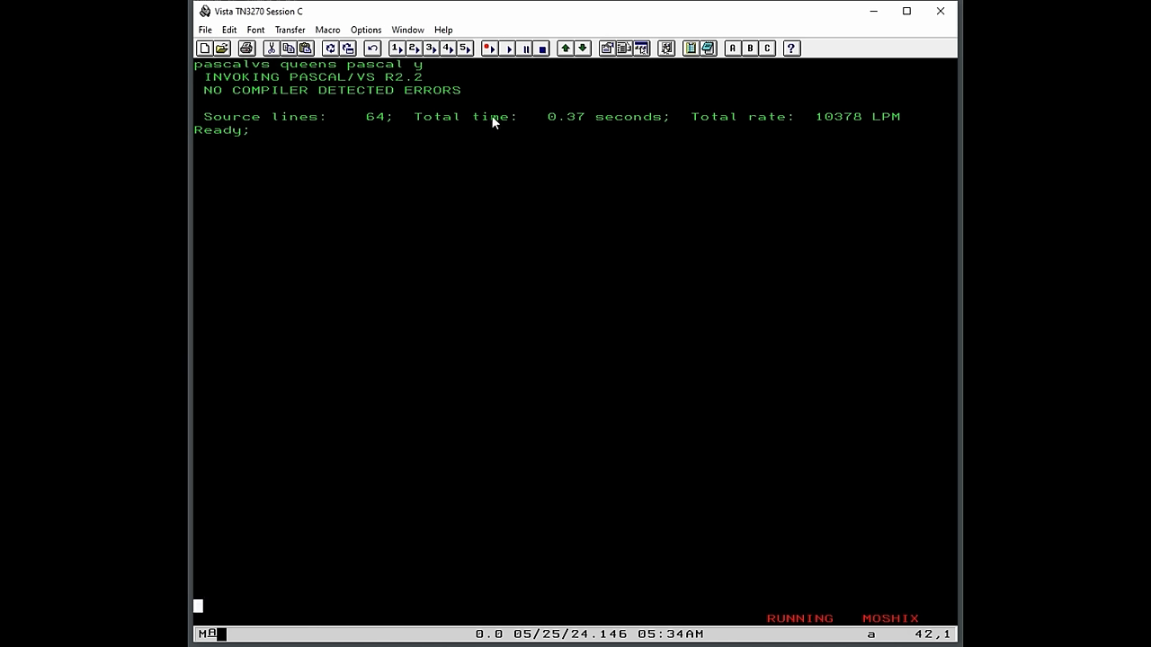
mouse_move(592, 126)
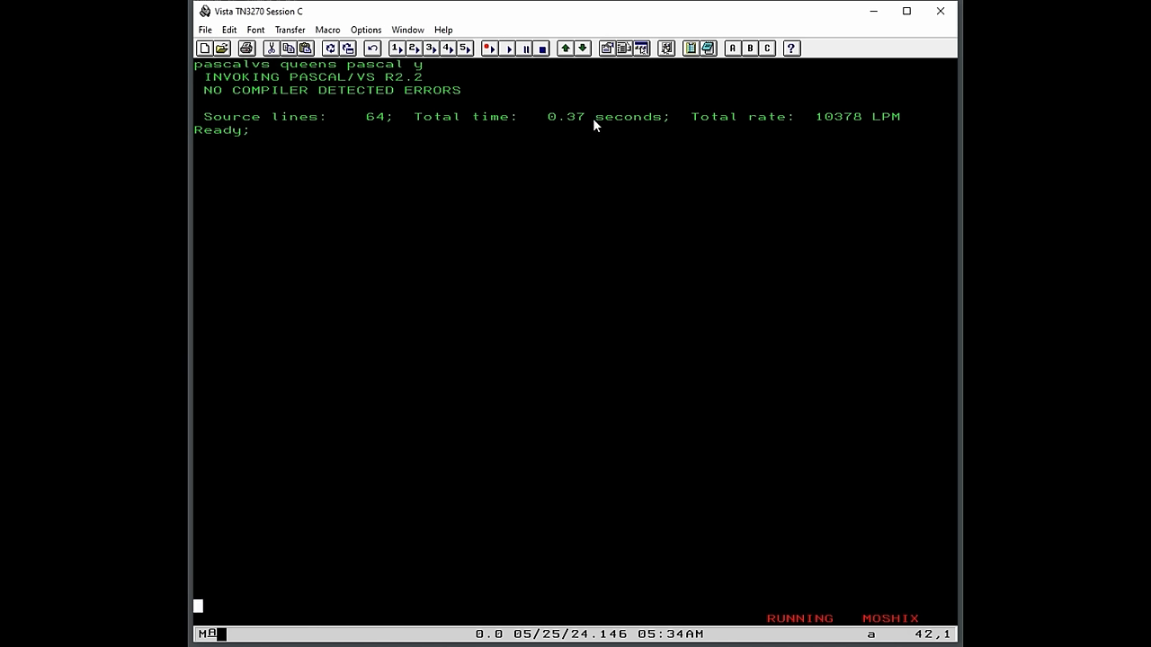
mouse_move(576, 124)
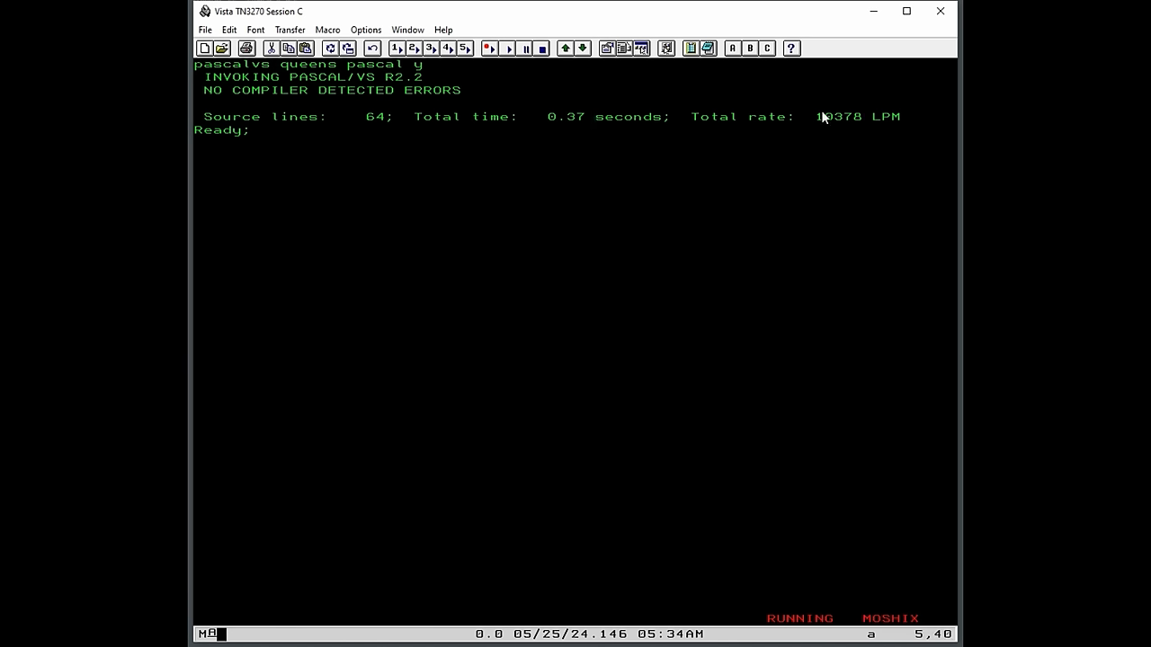
mouse_move(835, 126)
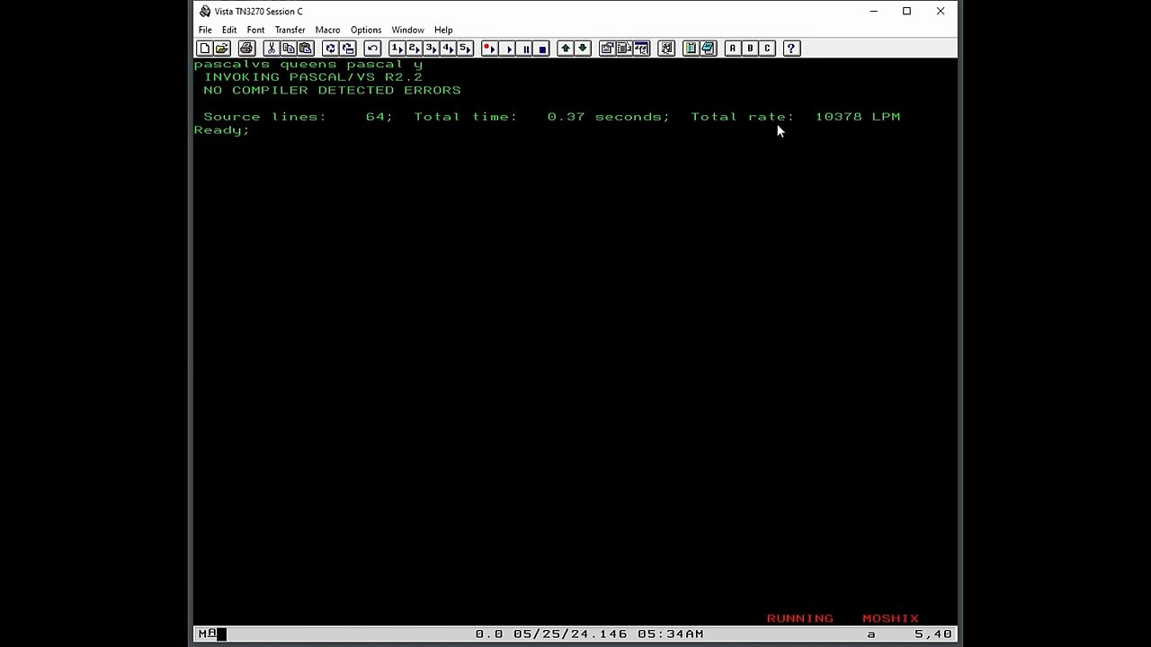
mouse_move(894, 126)
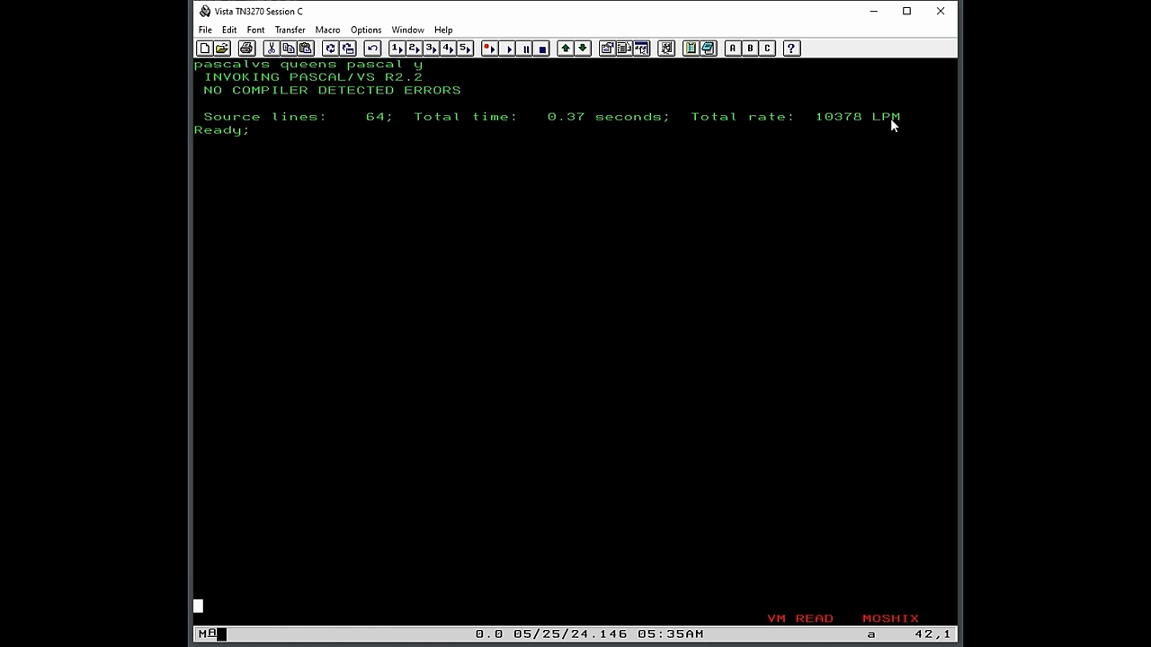
Step: Run 'pascmod queens', then 'filedef sysout terminal' and 'filedef output terminal'
type("pascmod")
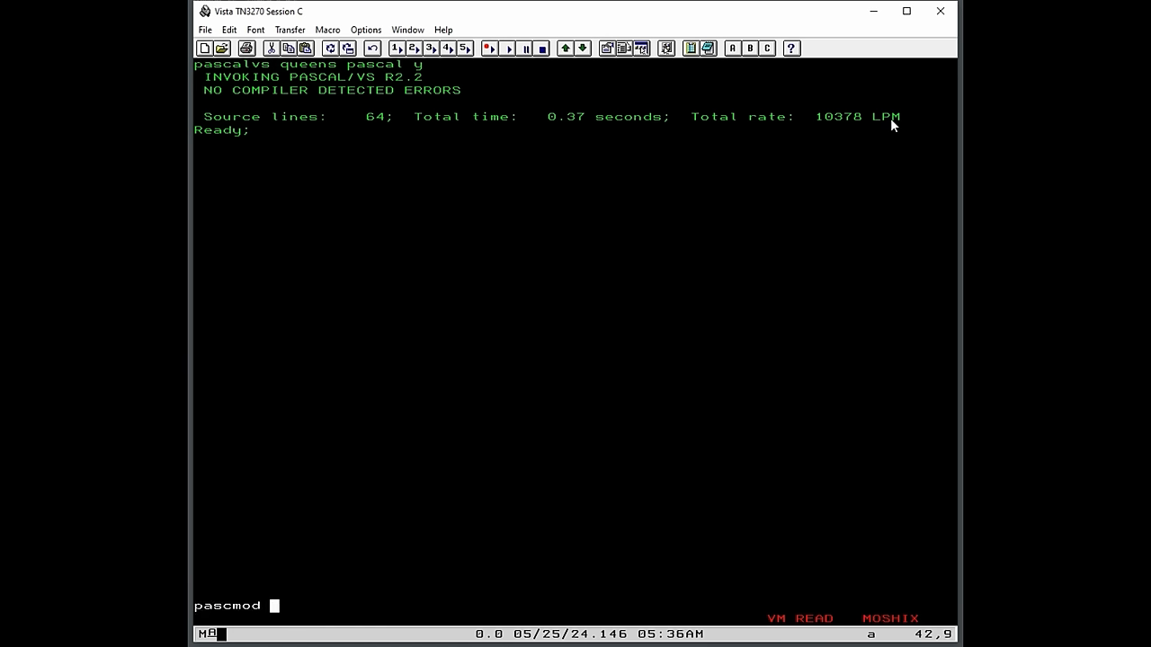
type("nquee")
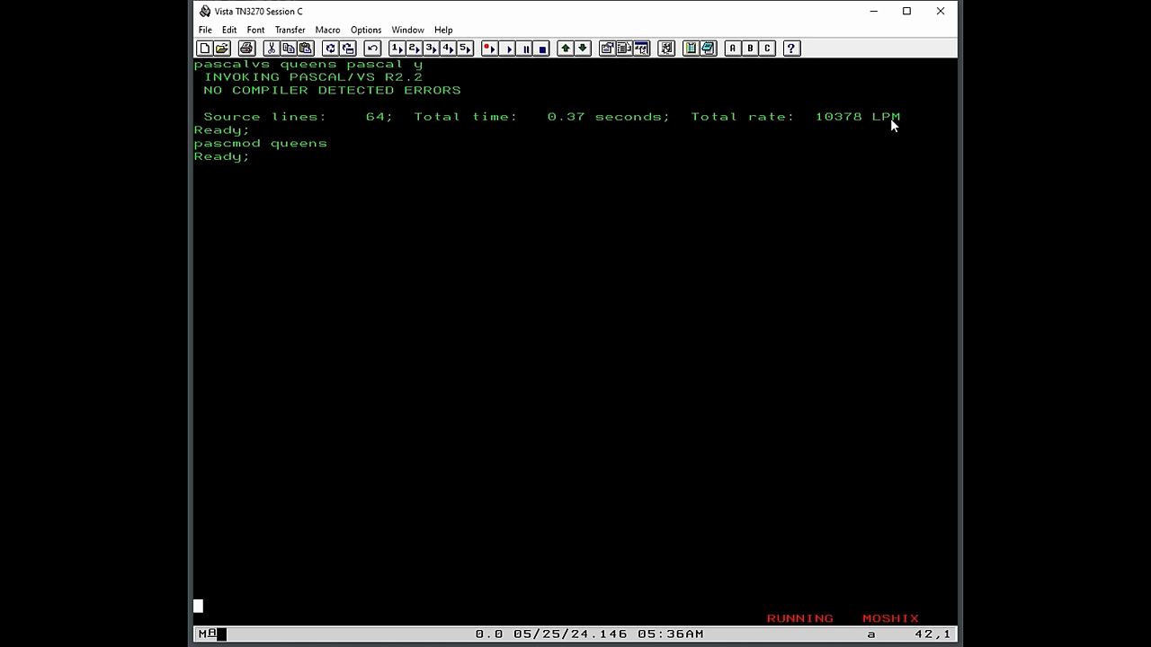
type("filedef")
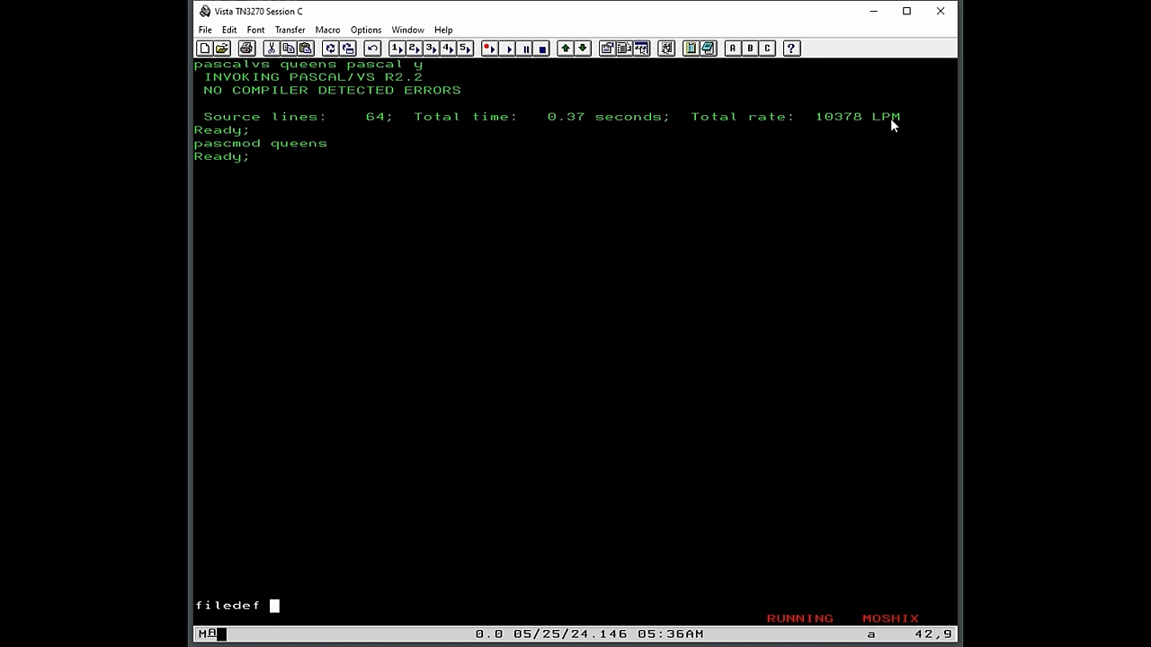
type("sysout")
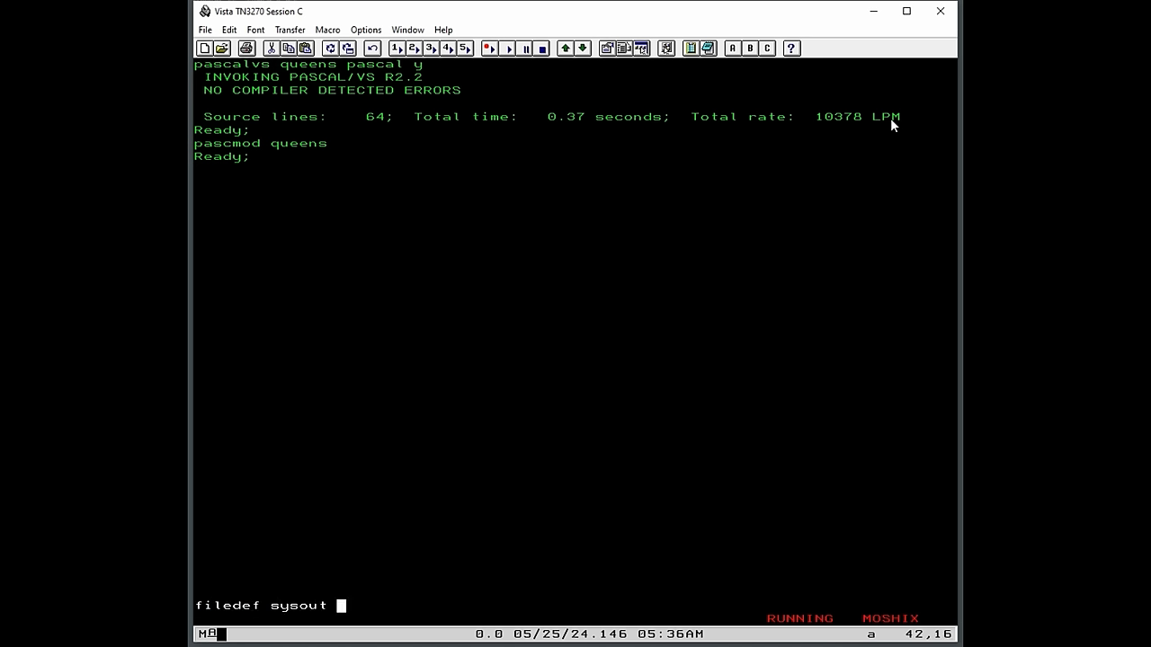
type("terminal")
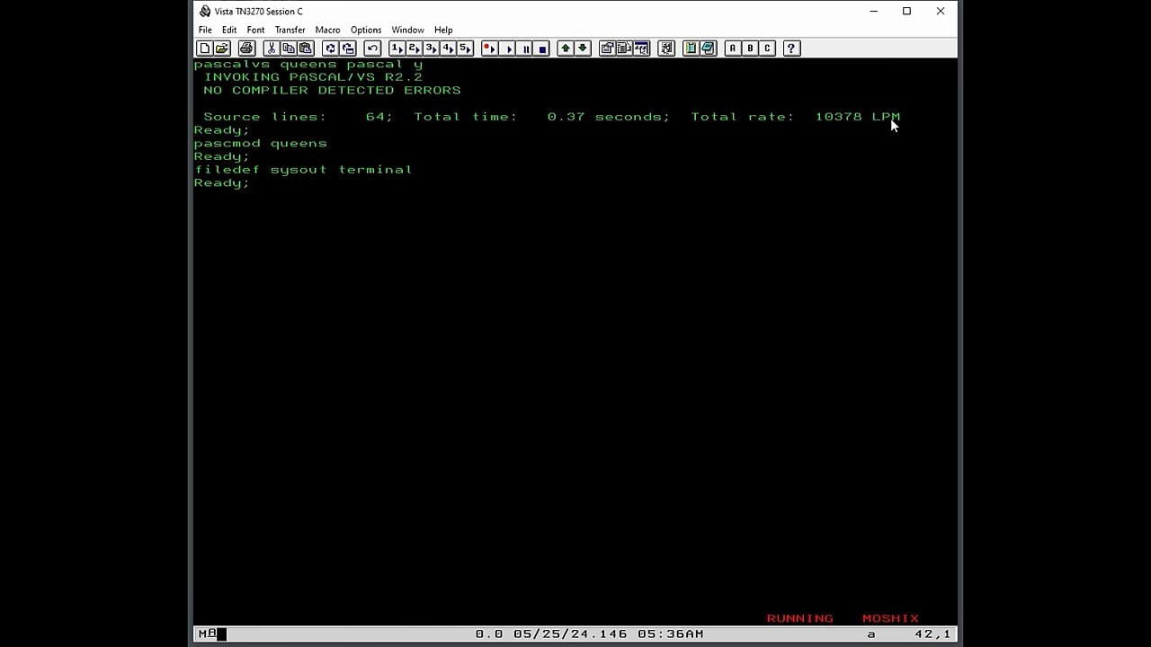
type("filedef out")
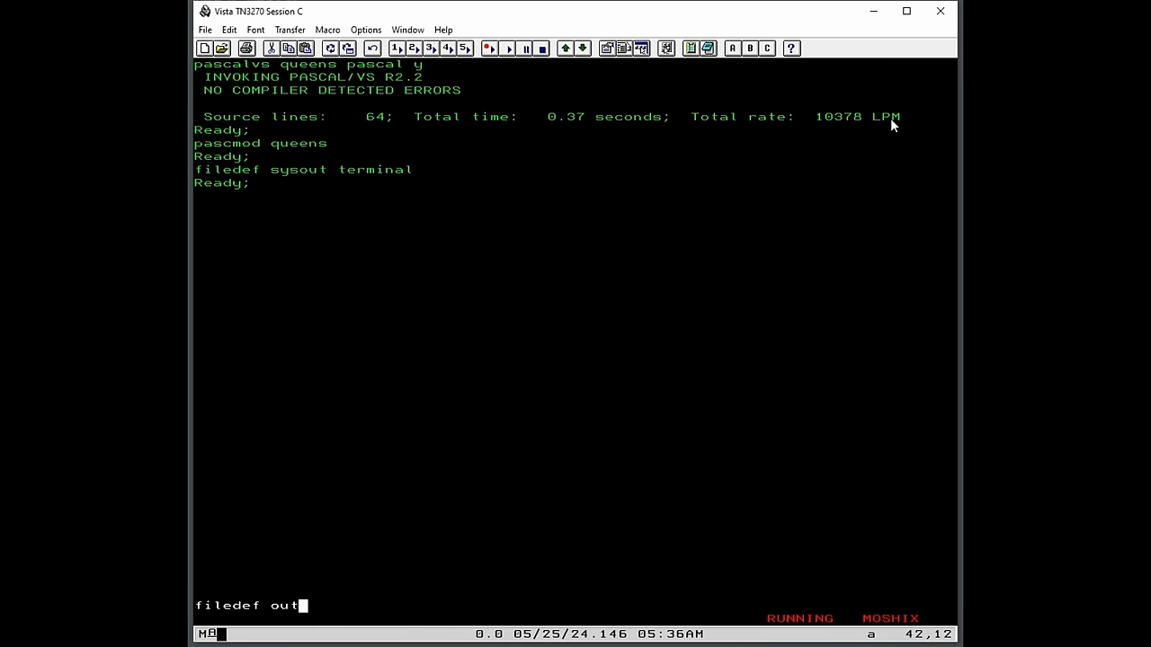
type("put t")
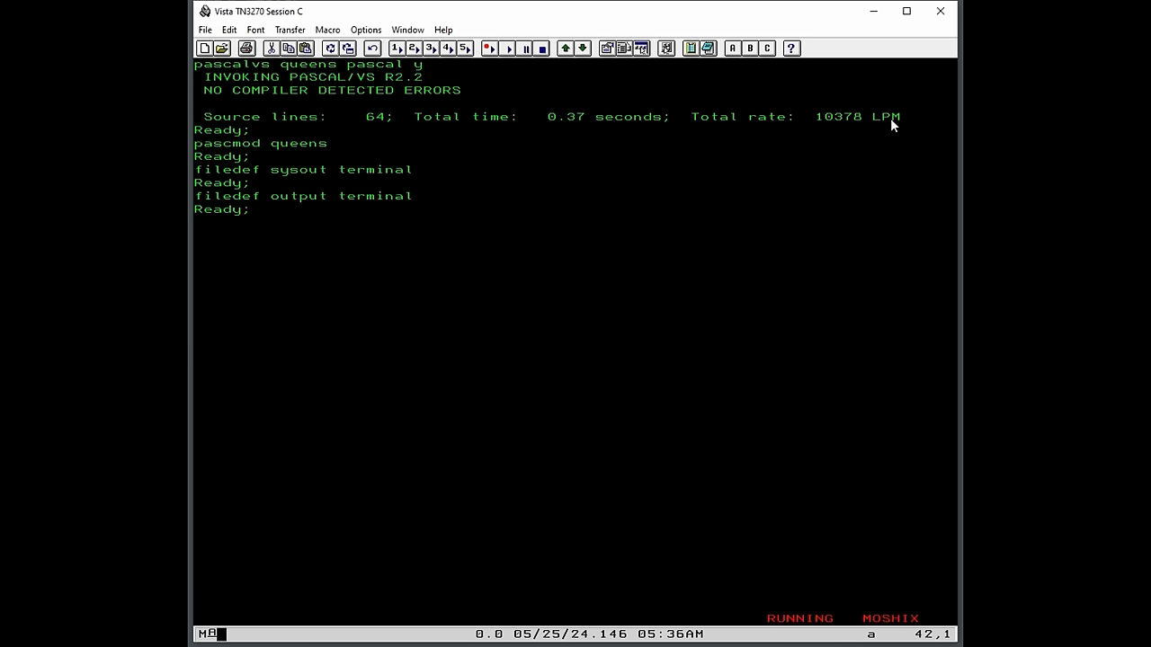
mouse_move(457, 203)
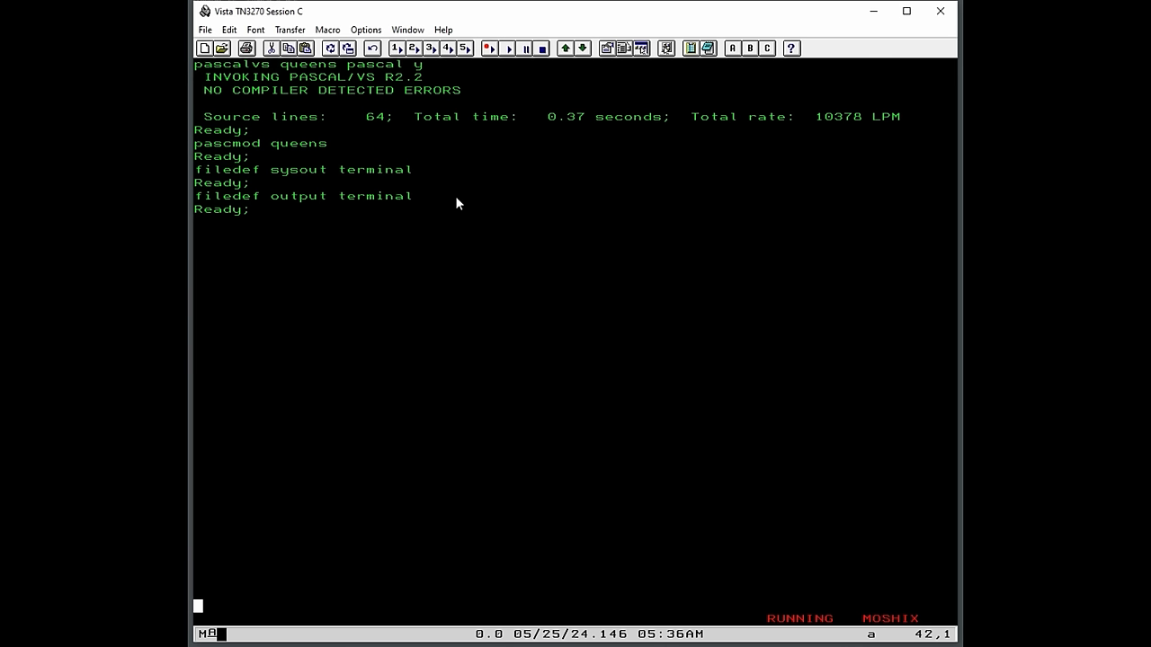
Step: Run queens to print solution counts for boards 1 to 10, then halt it with hx
type("queens")
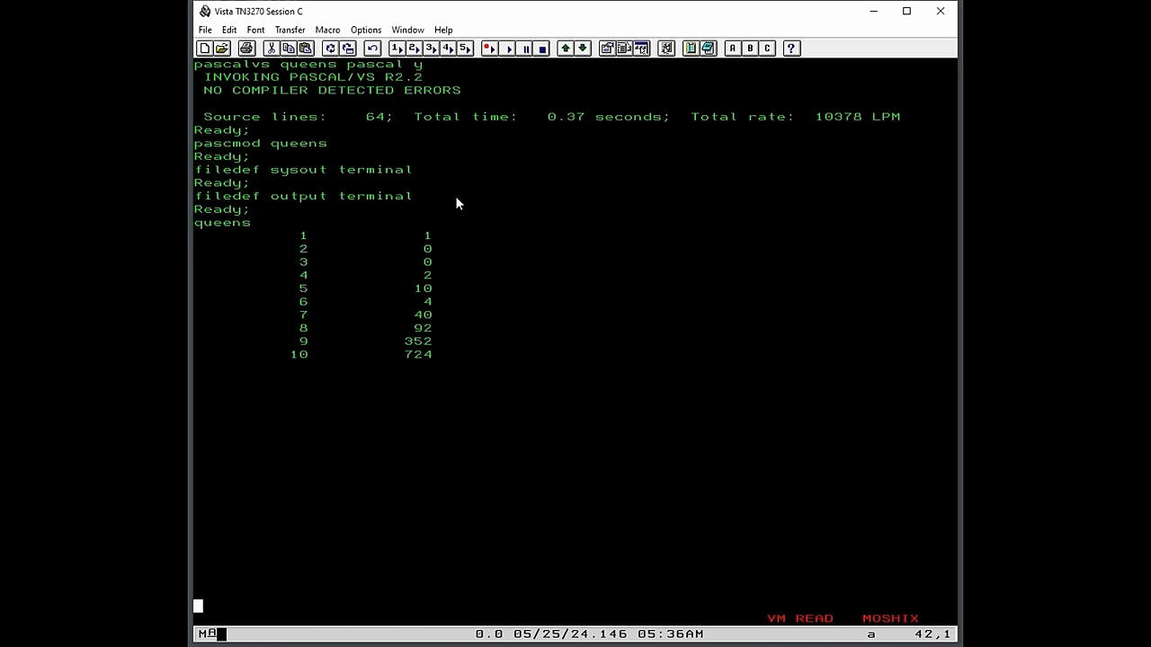
type("hx")
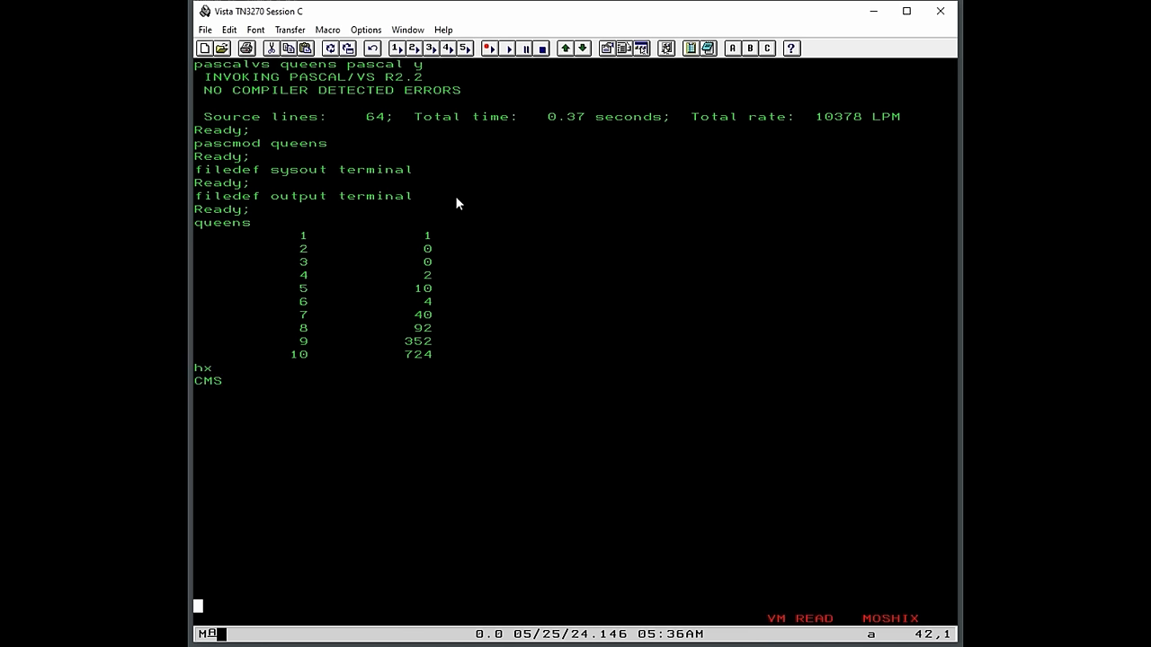
type("quen")
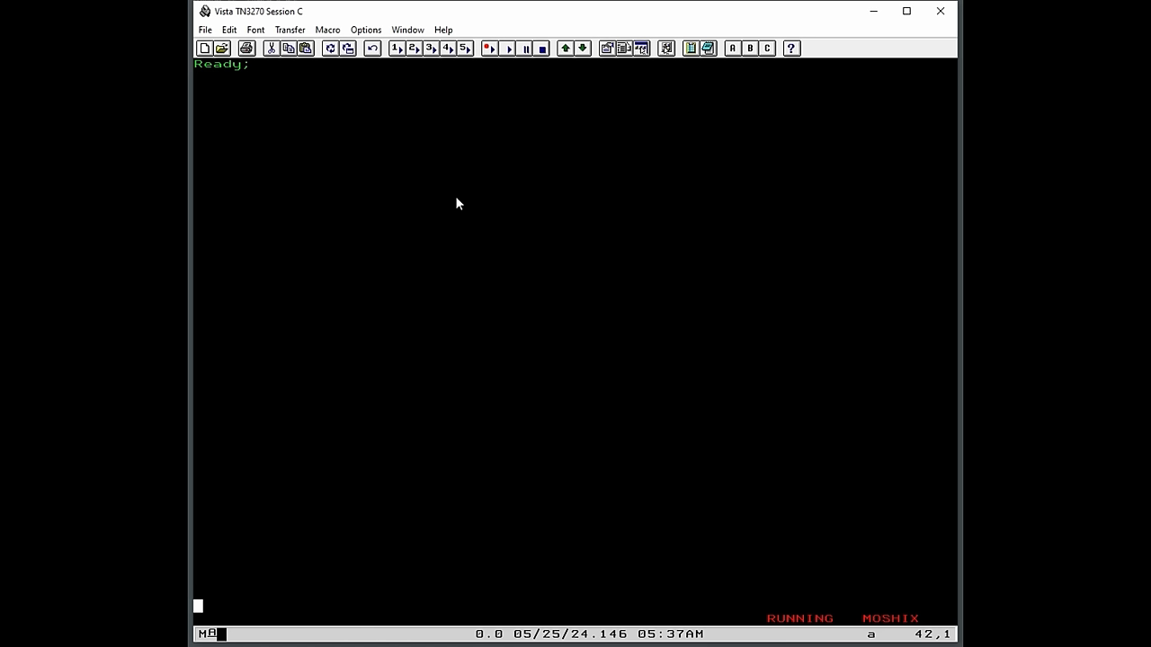
Step: Rerun queens with SYSOUT filedef'd to the terminal, halting each run before results appear
type("queens")
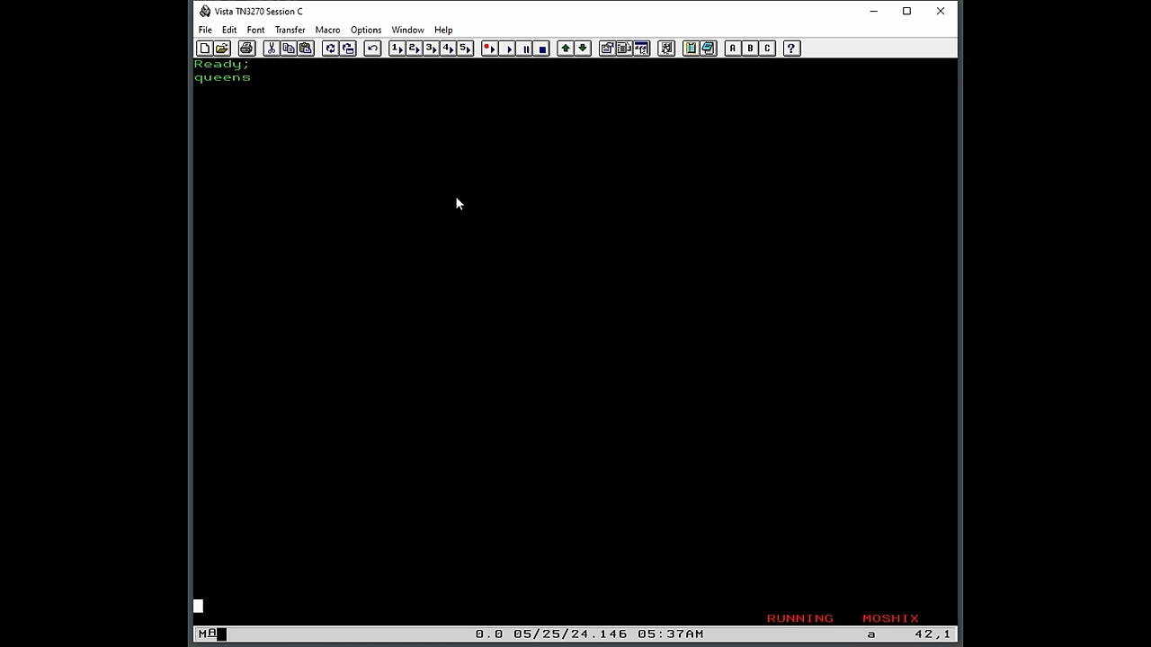
type("file")
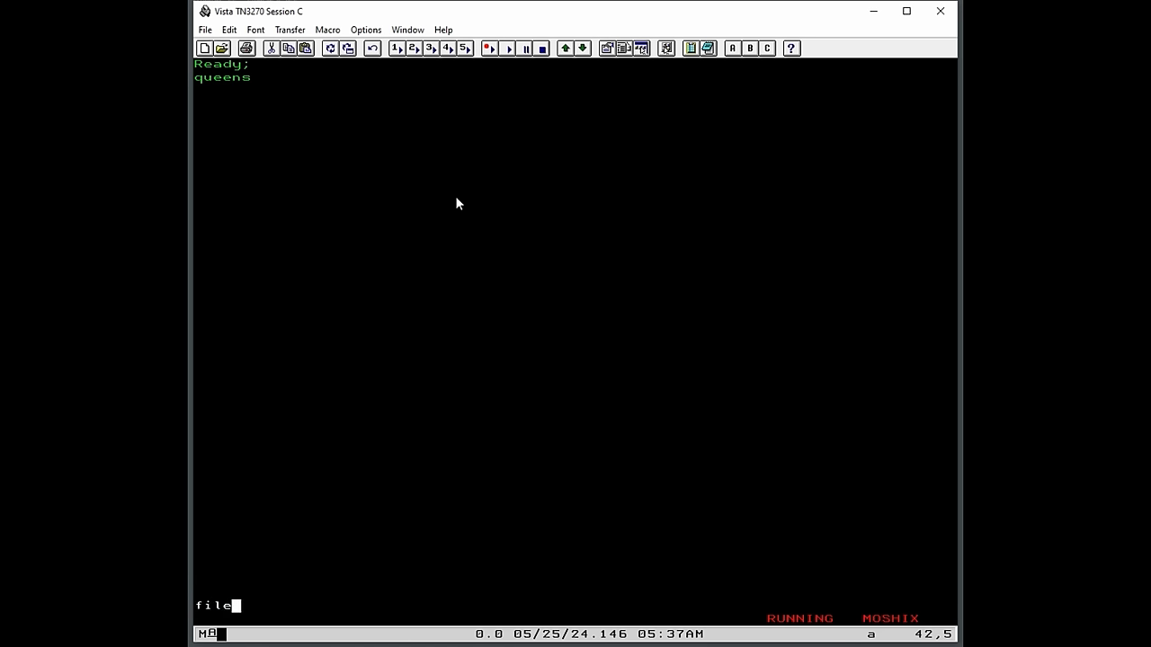
type("def")
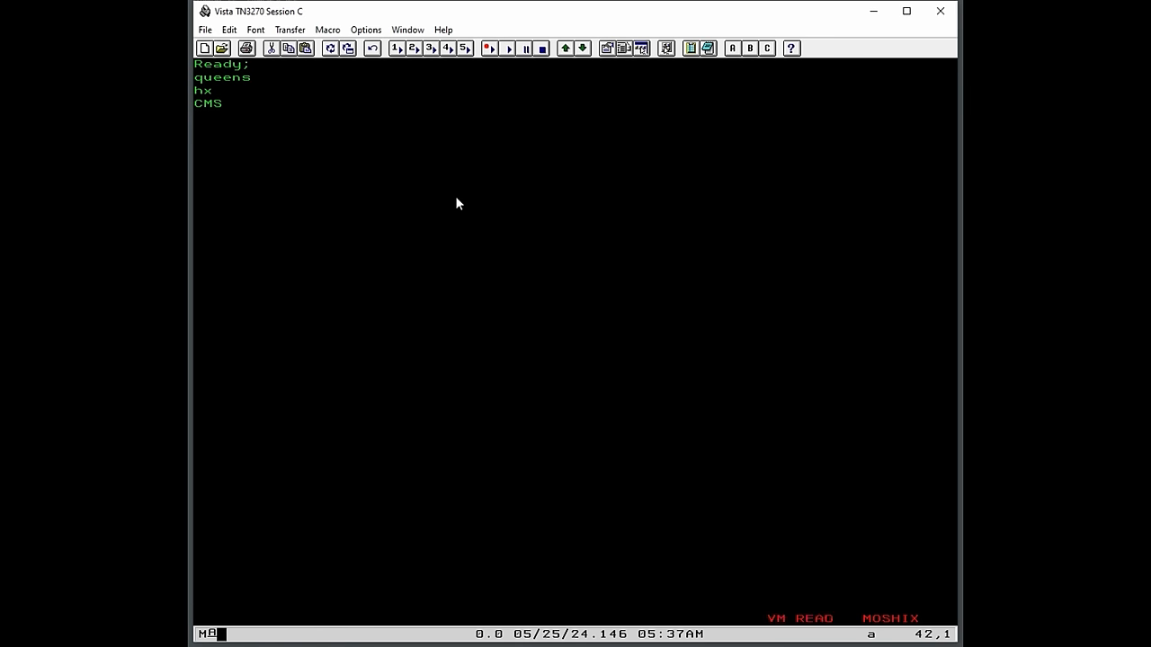
type("filedef sys")
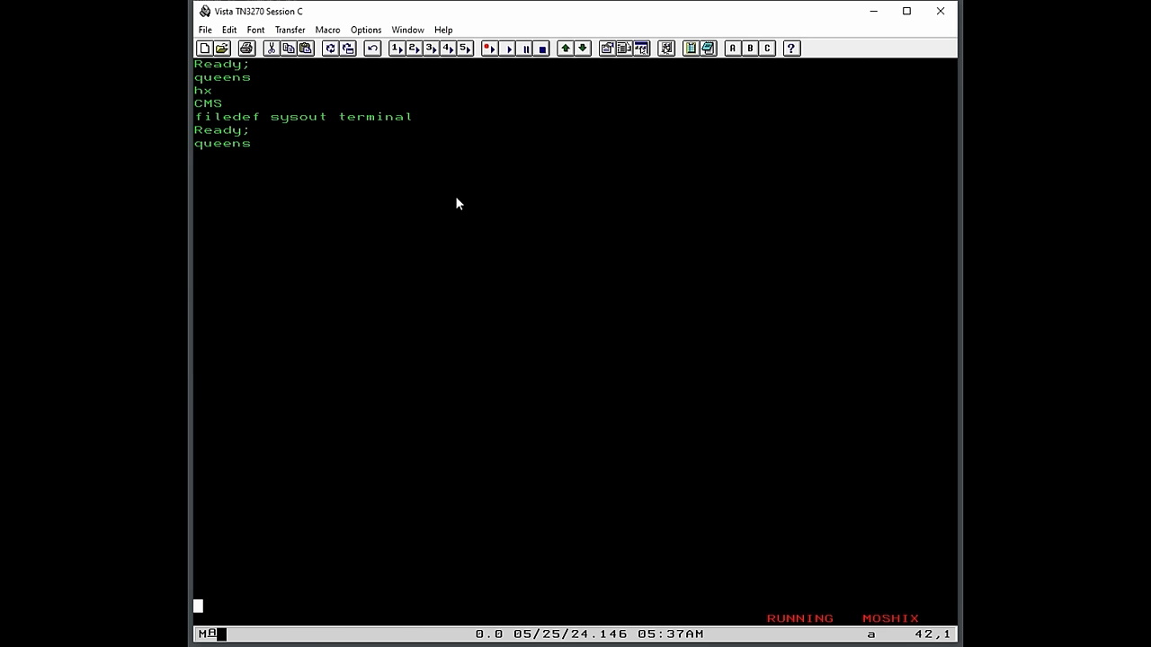
type("fild")
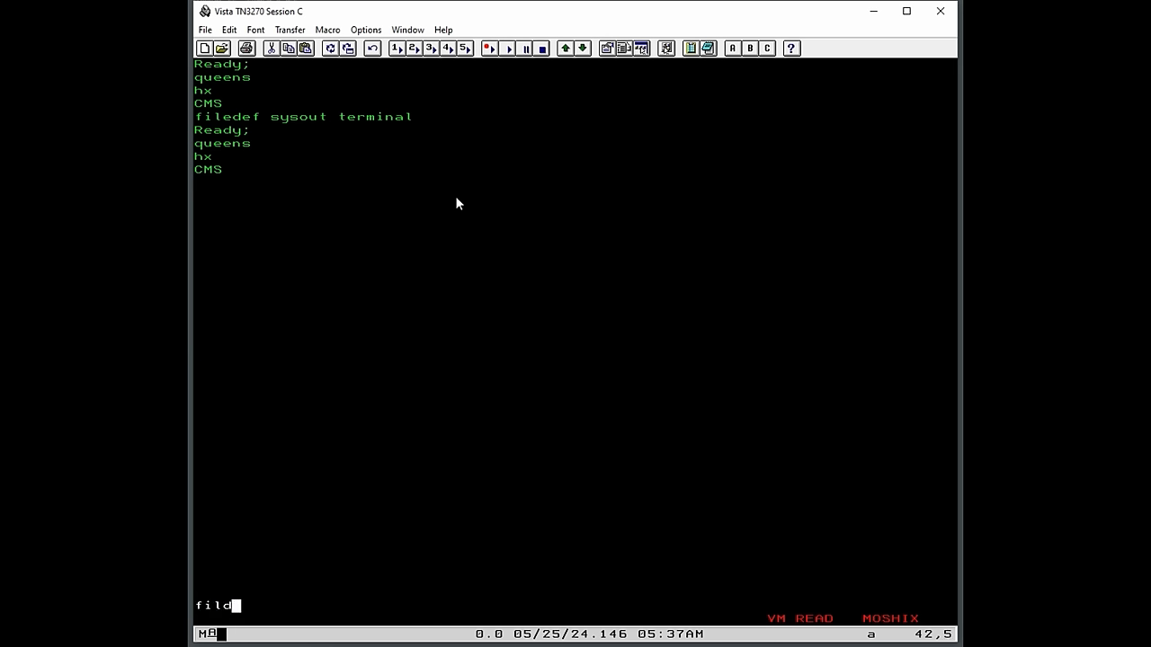